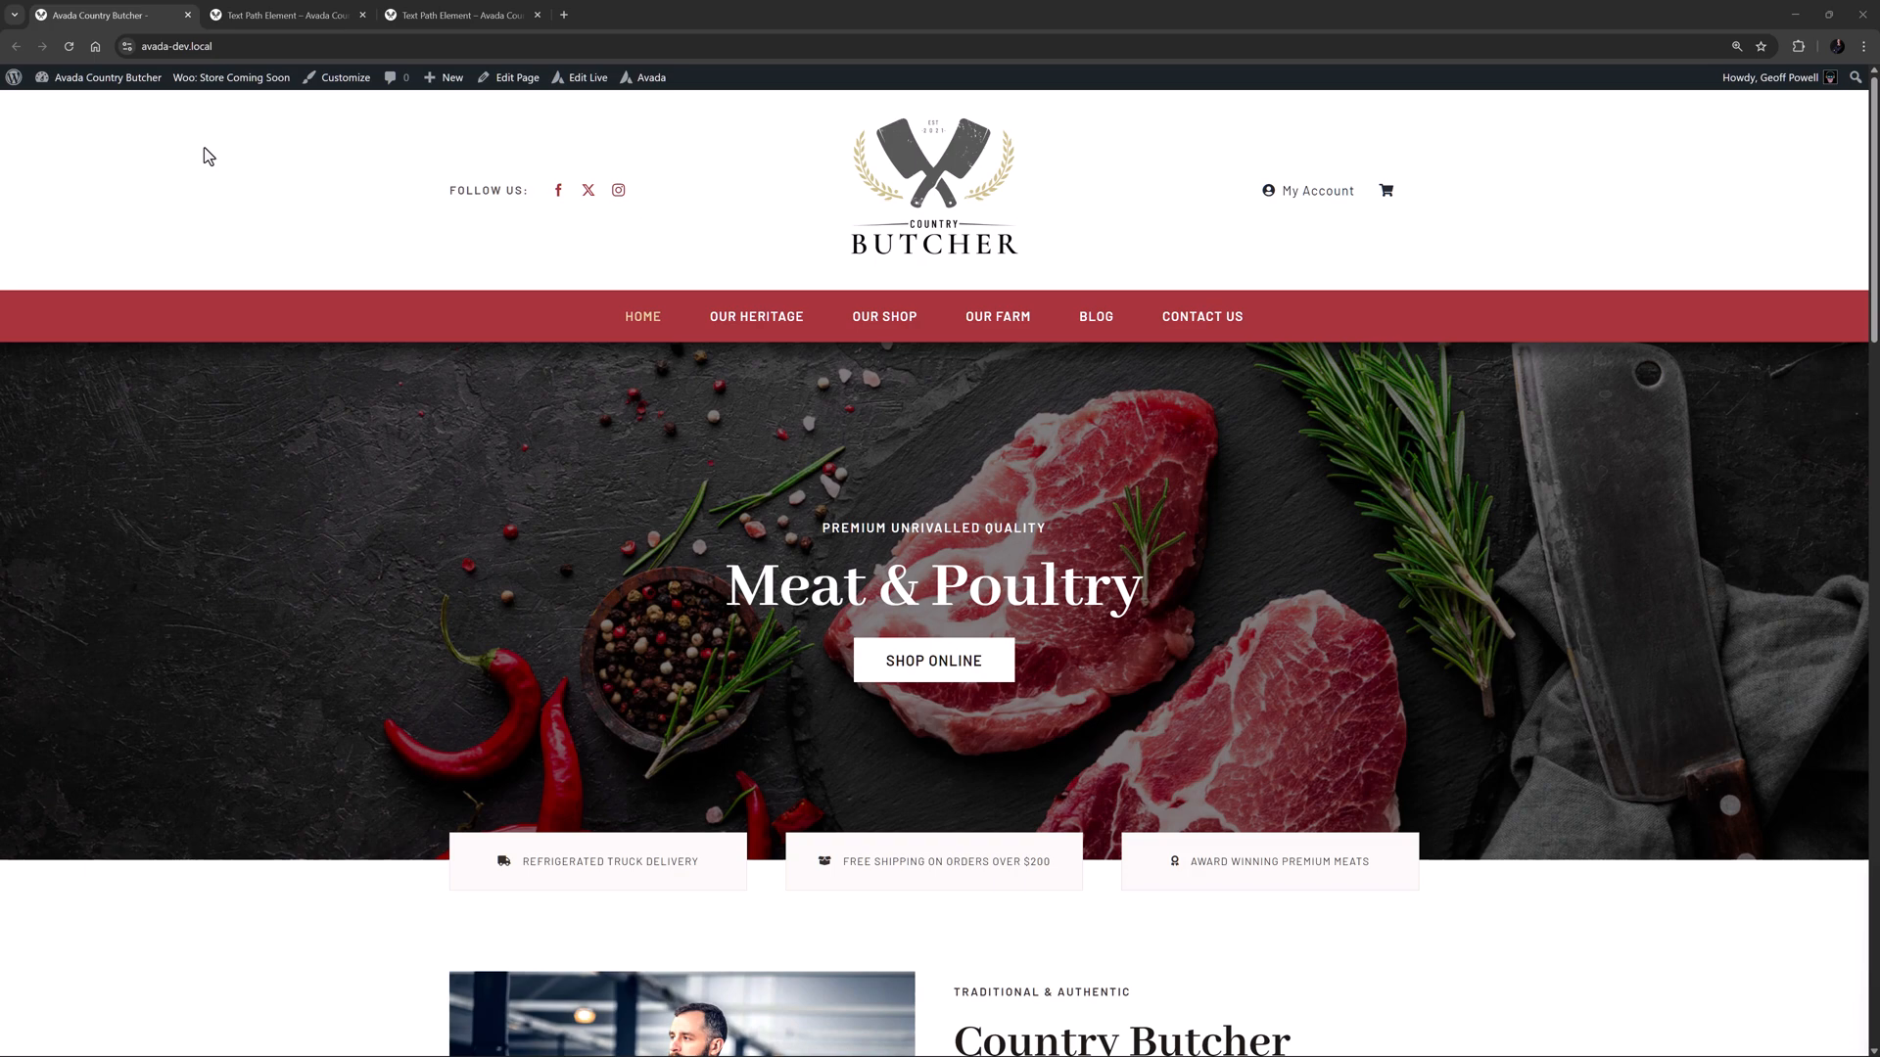
mouse_move(284, 14)
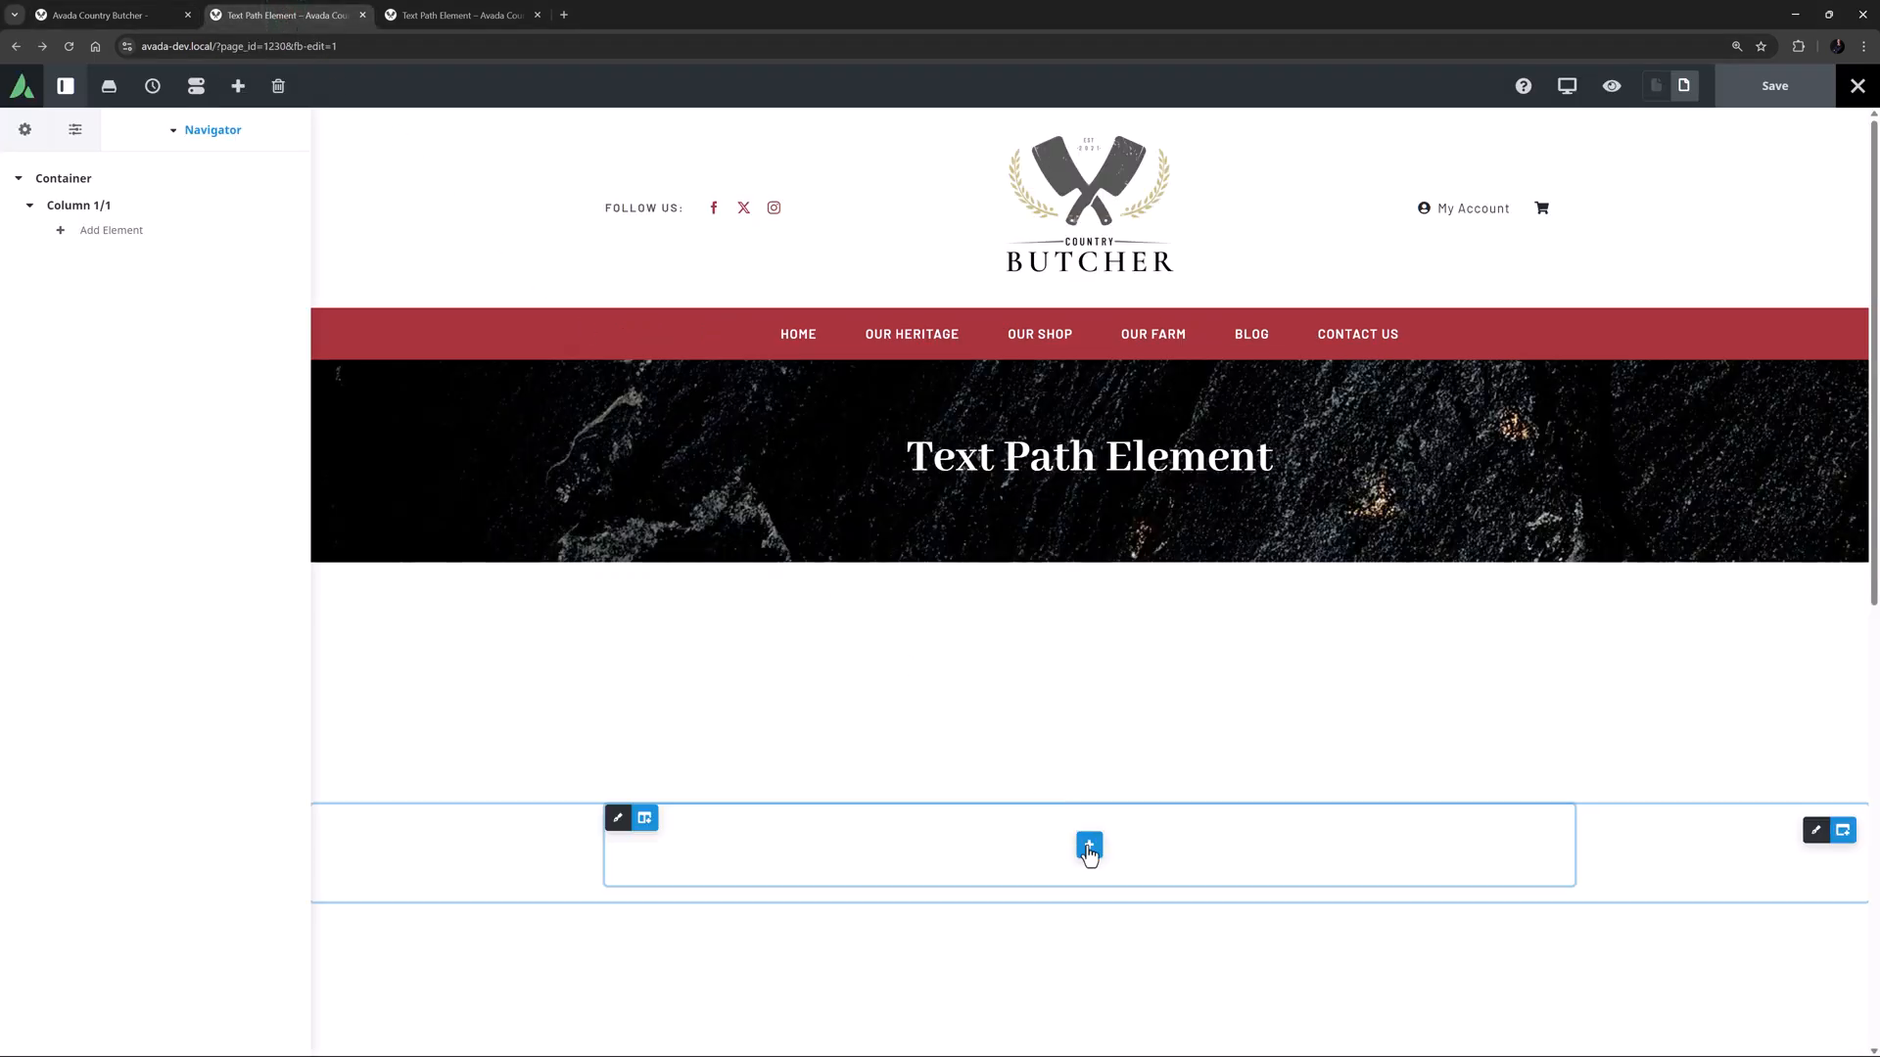
Add a Text Path element with its default wavy sample text to the empty column.
click(1087, 846)
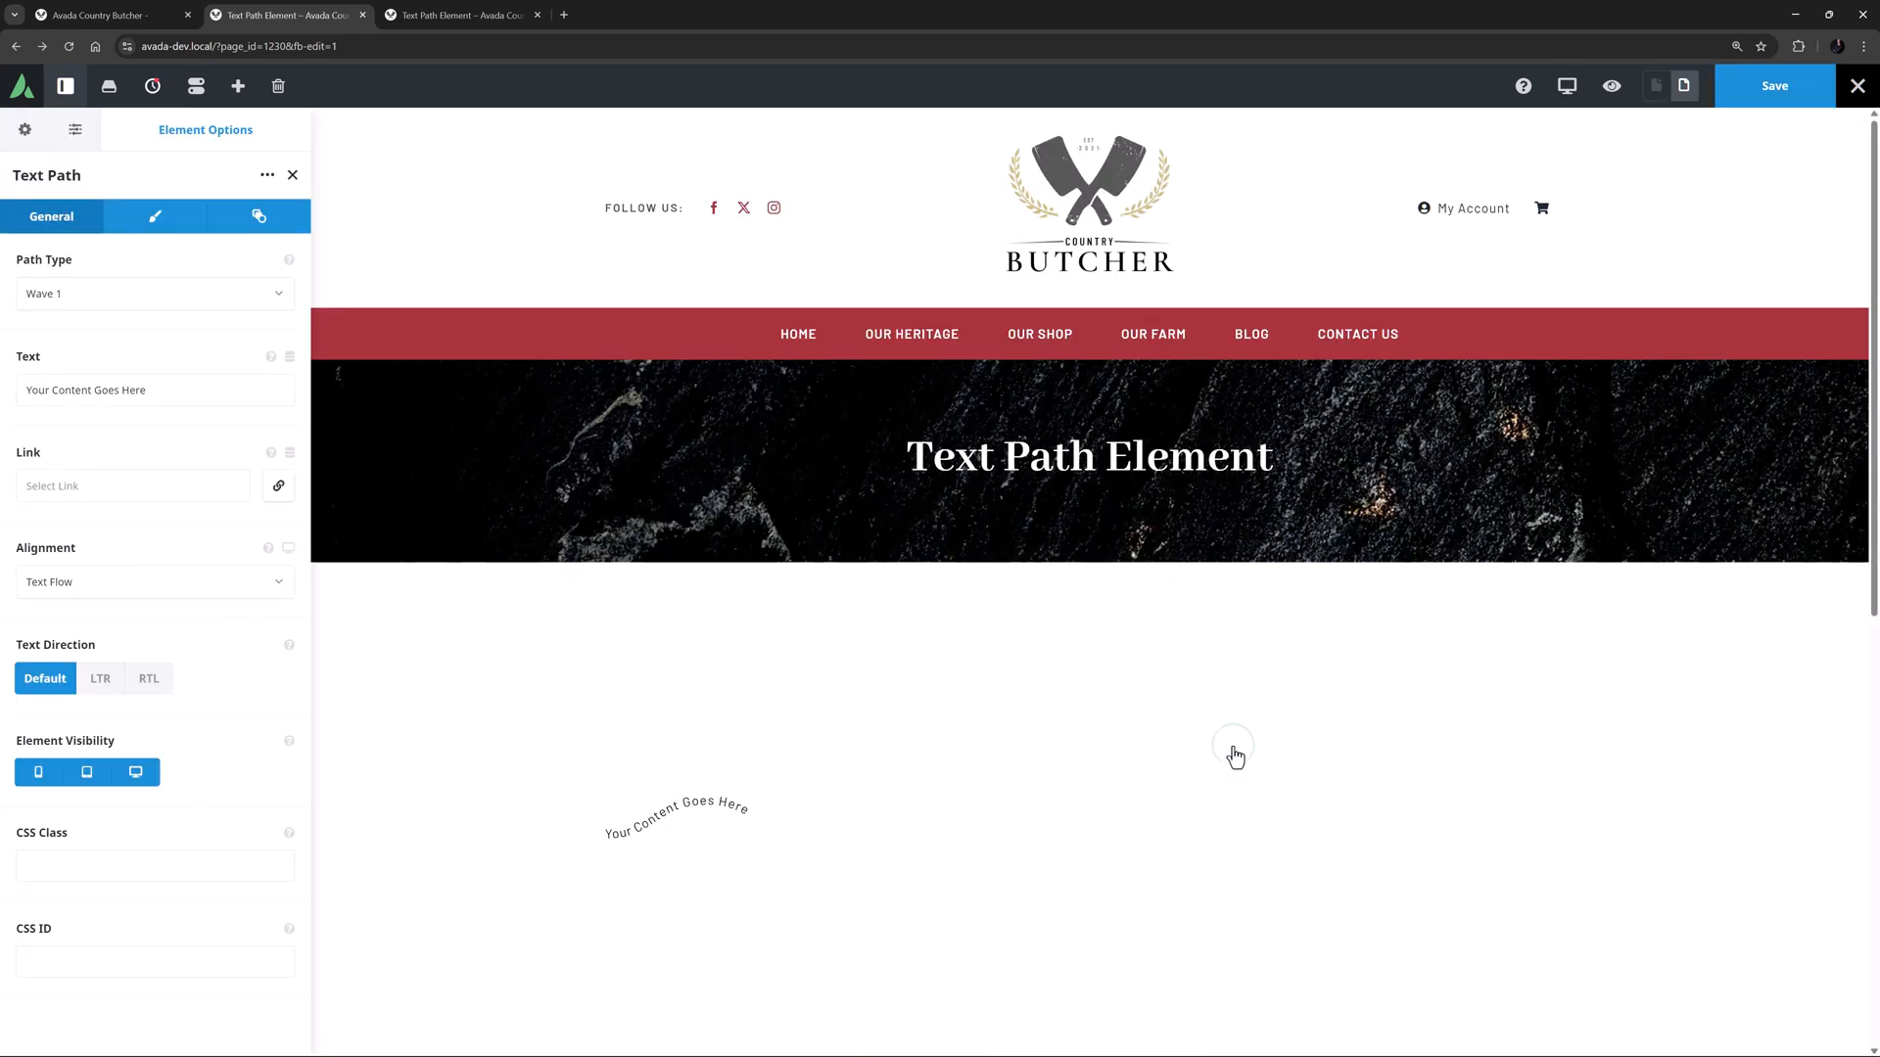
mouse_move(434, 419)
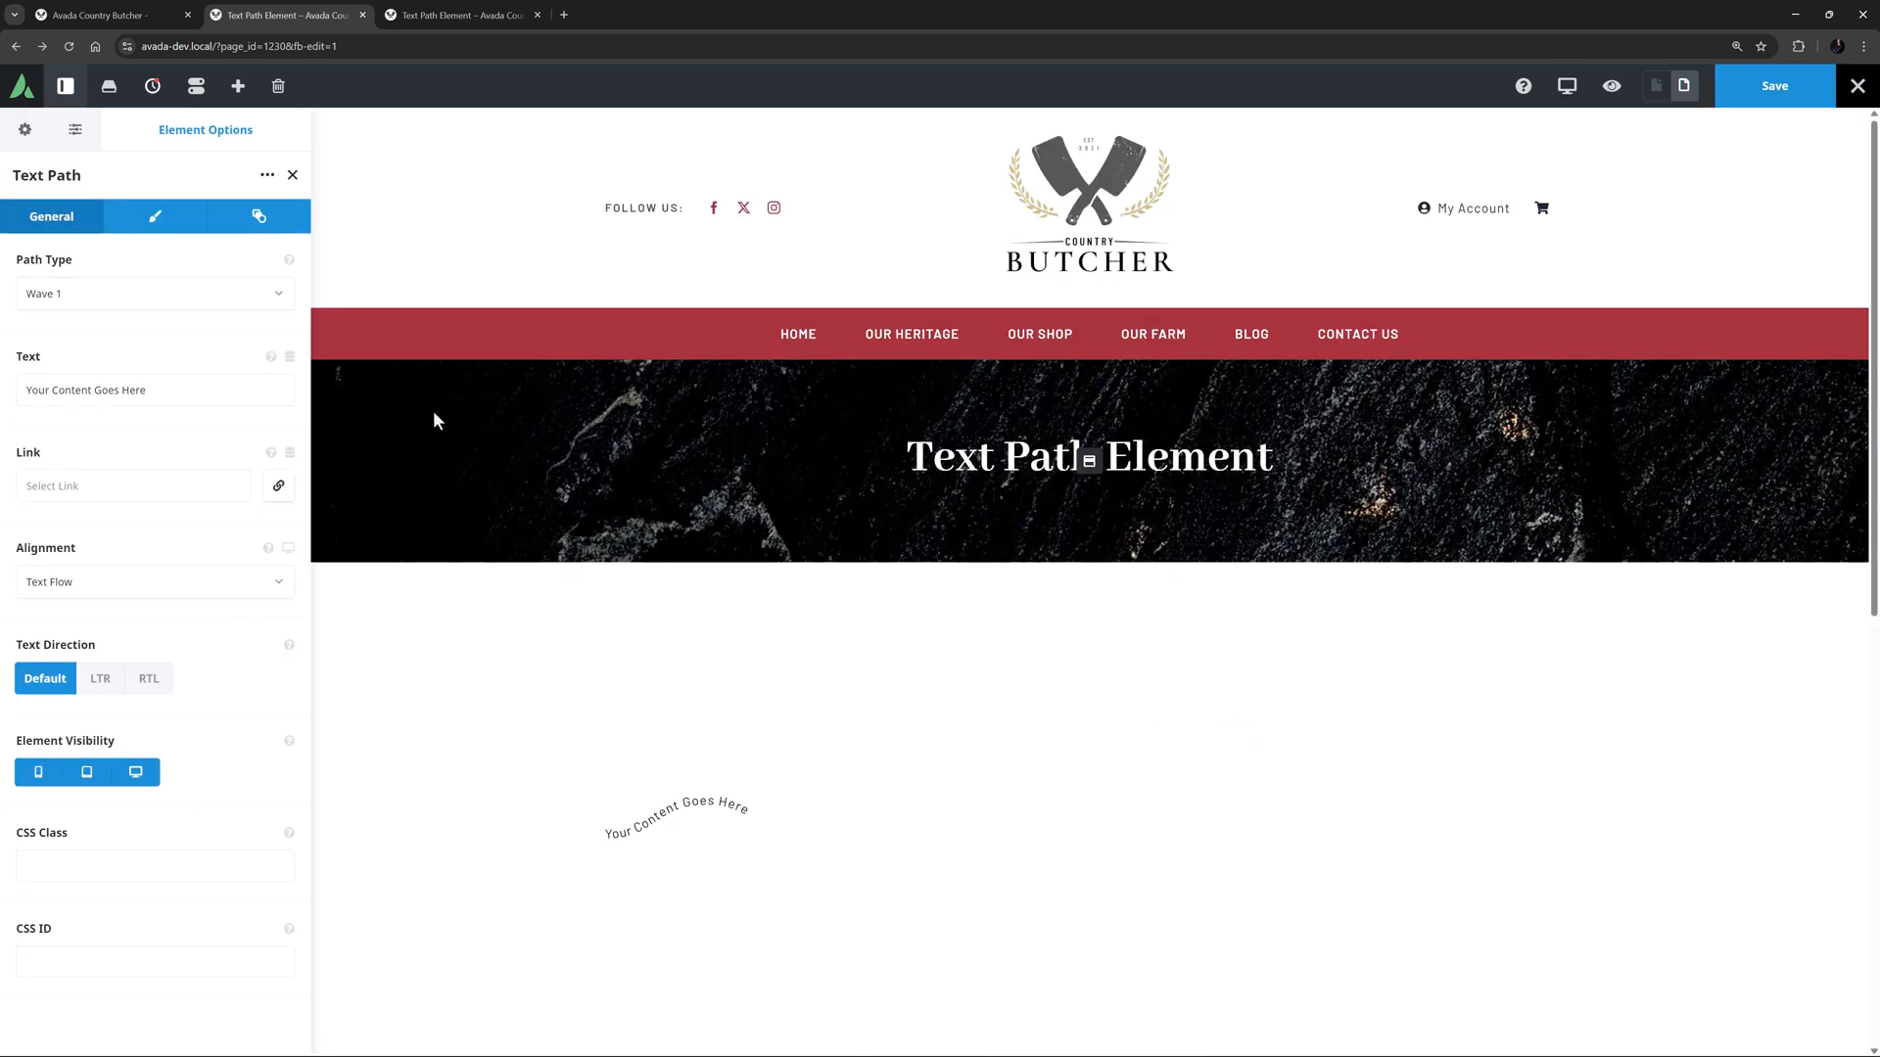
mouse_move(258, 217)
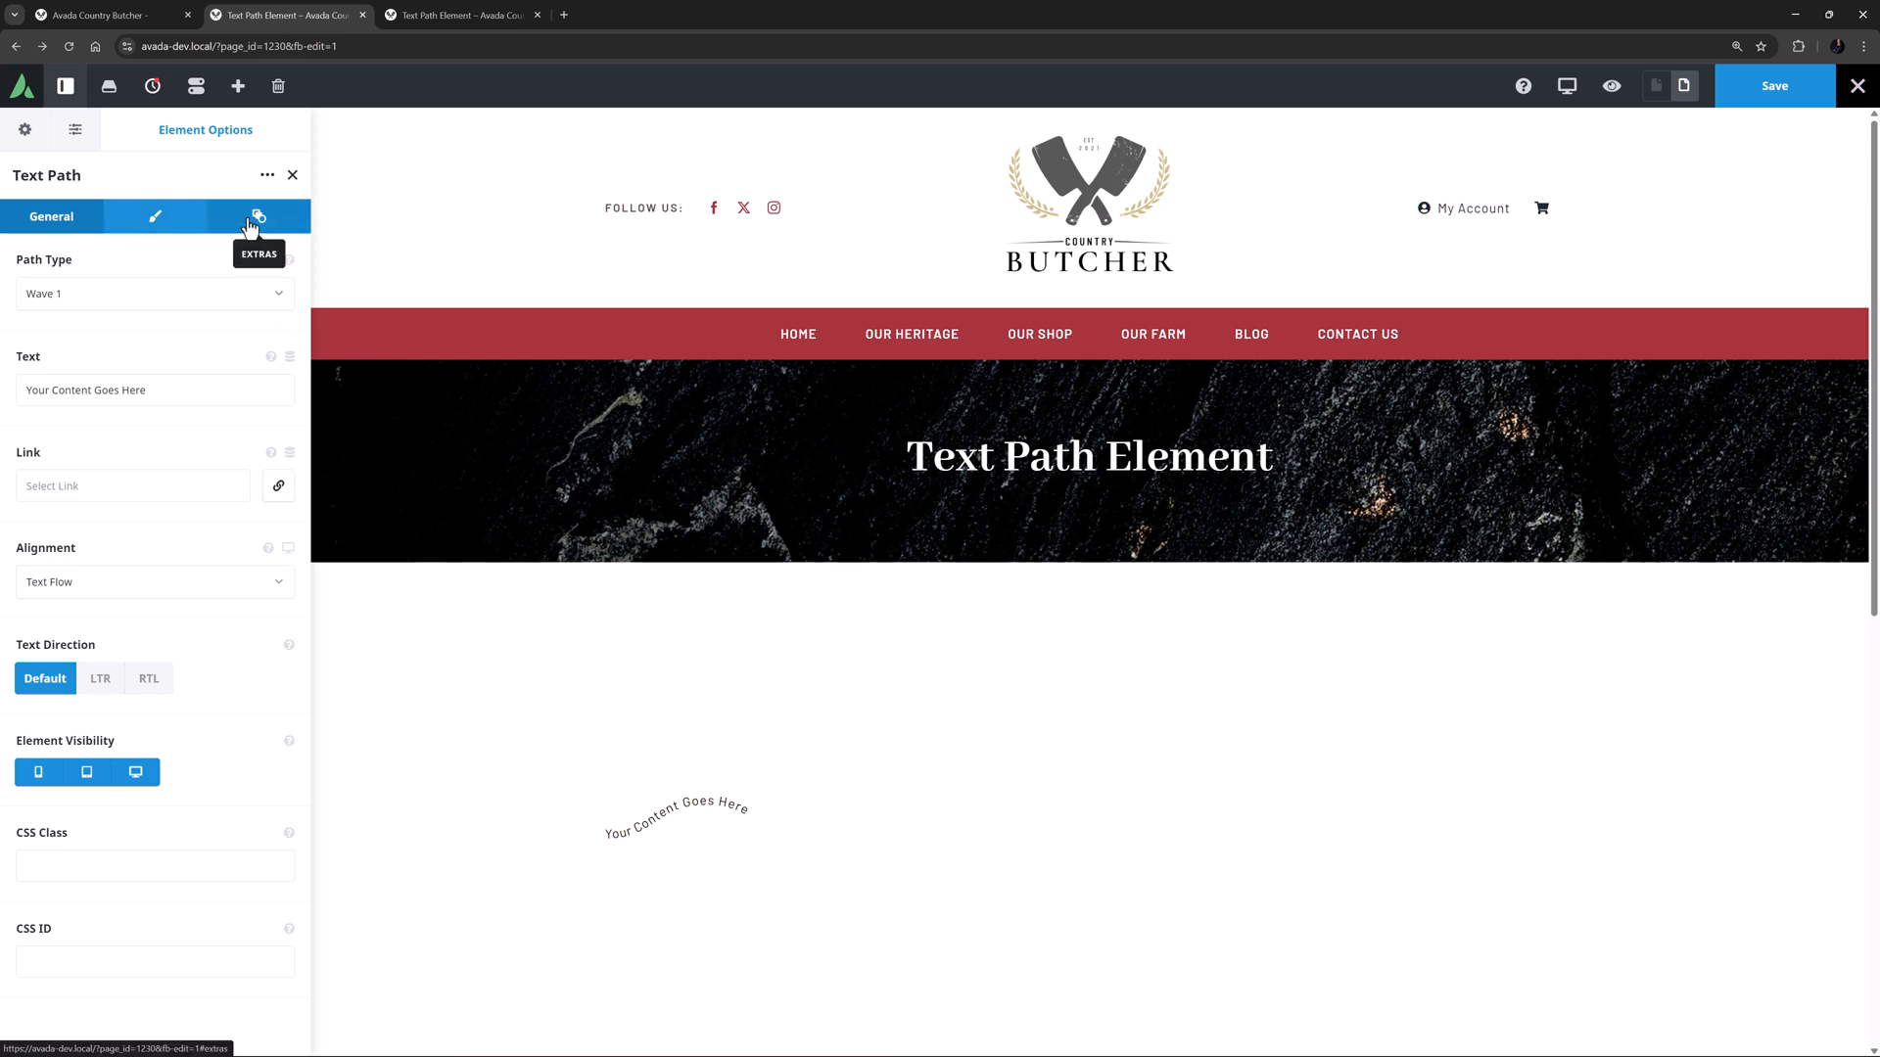
mouse_move(153, 258)
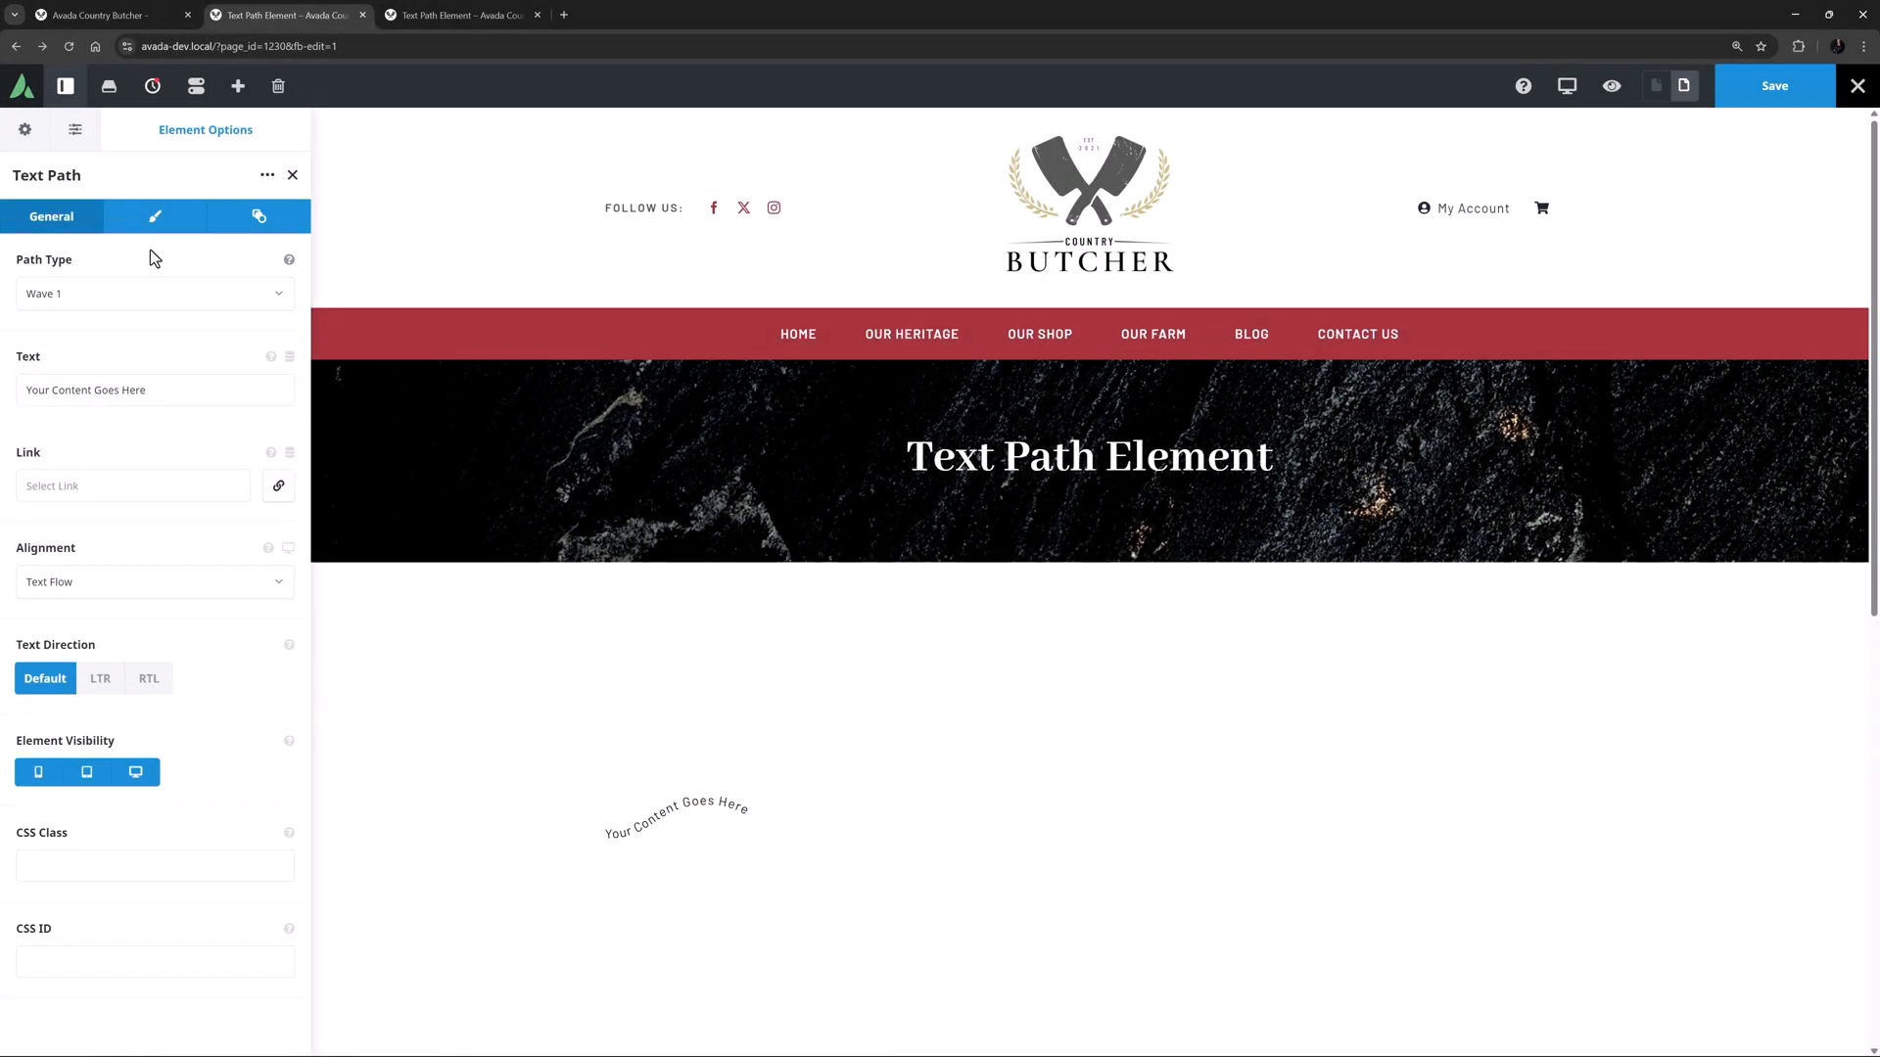
mouse_move(126, 294)
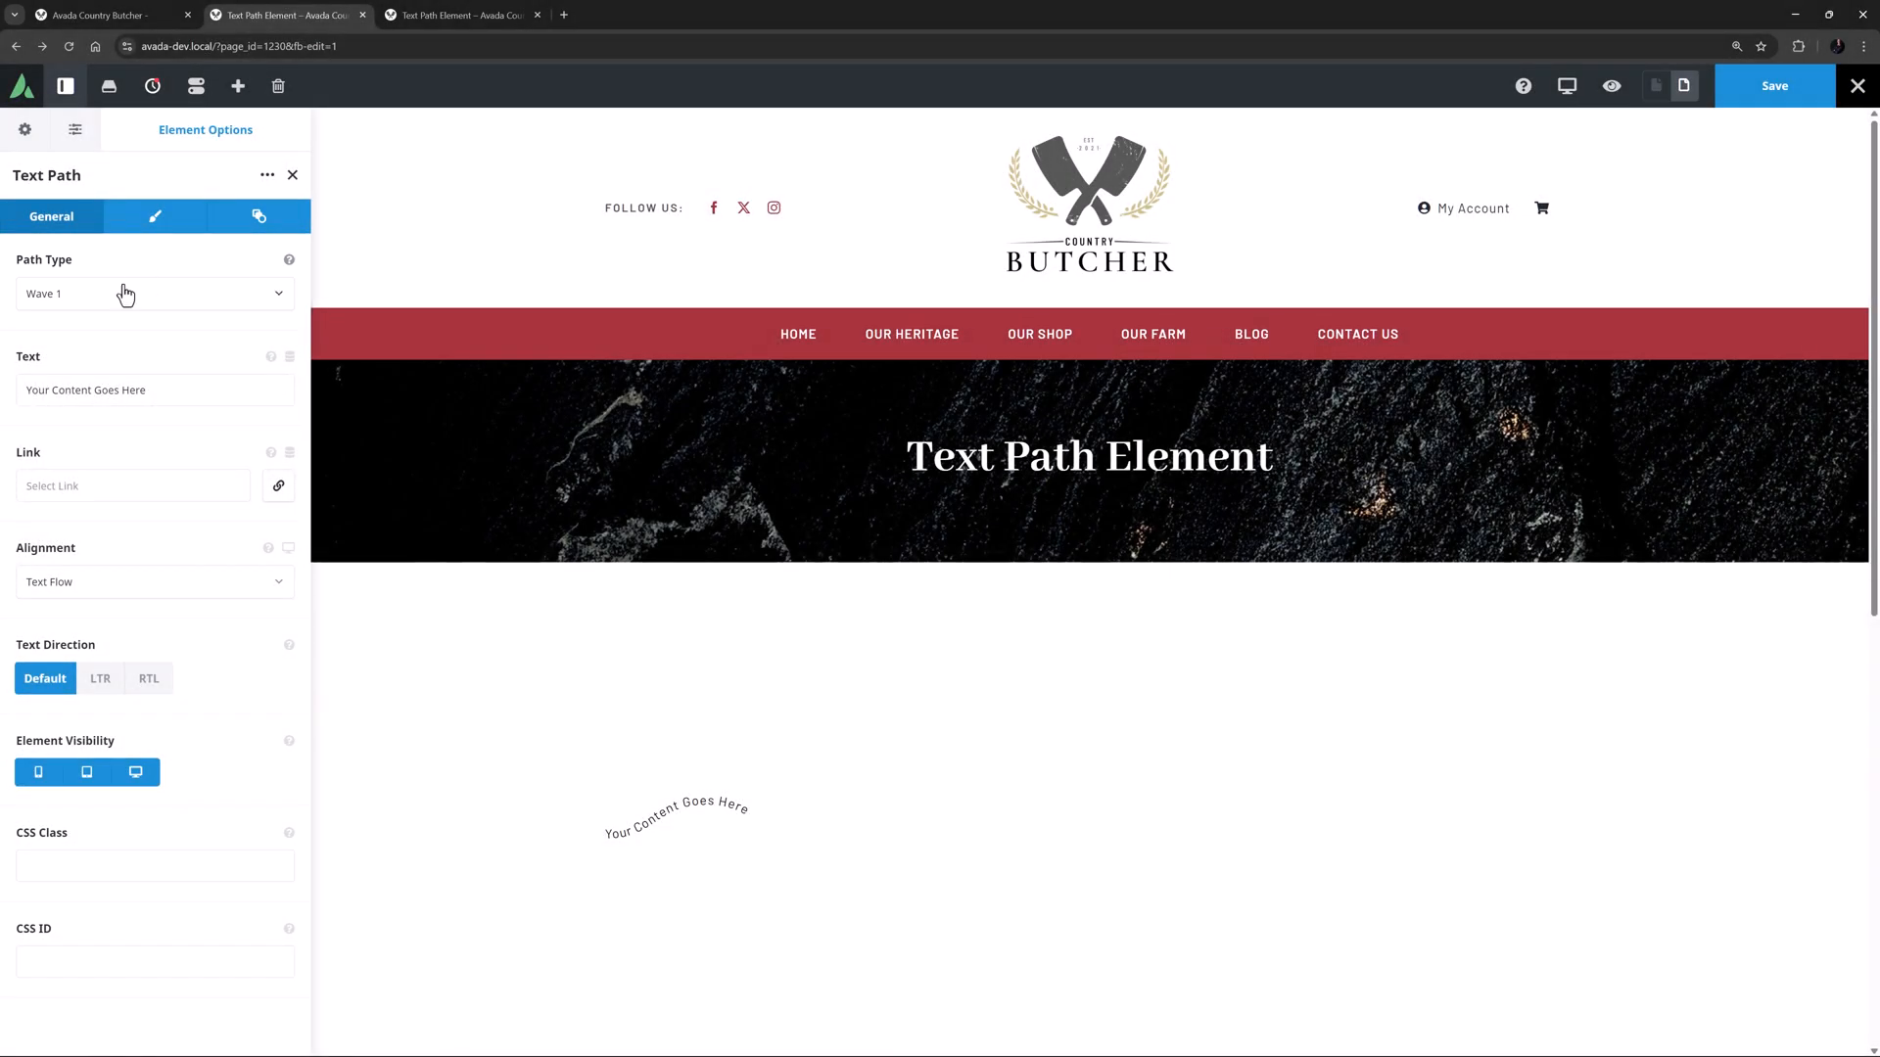
Change the Path Type from Wave to Circle so the text curves along a circular arc.
click(153, 294)
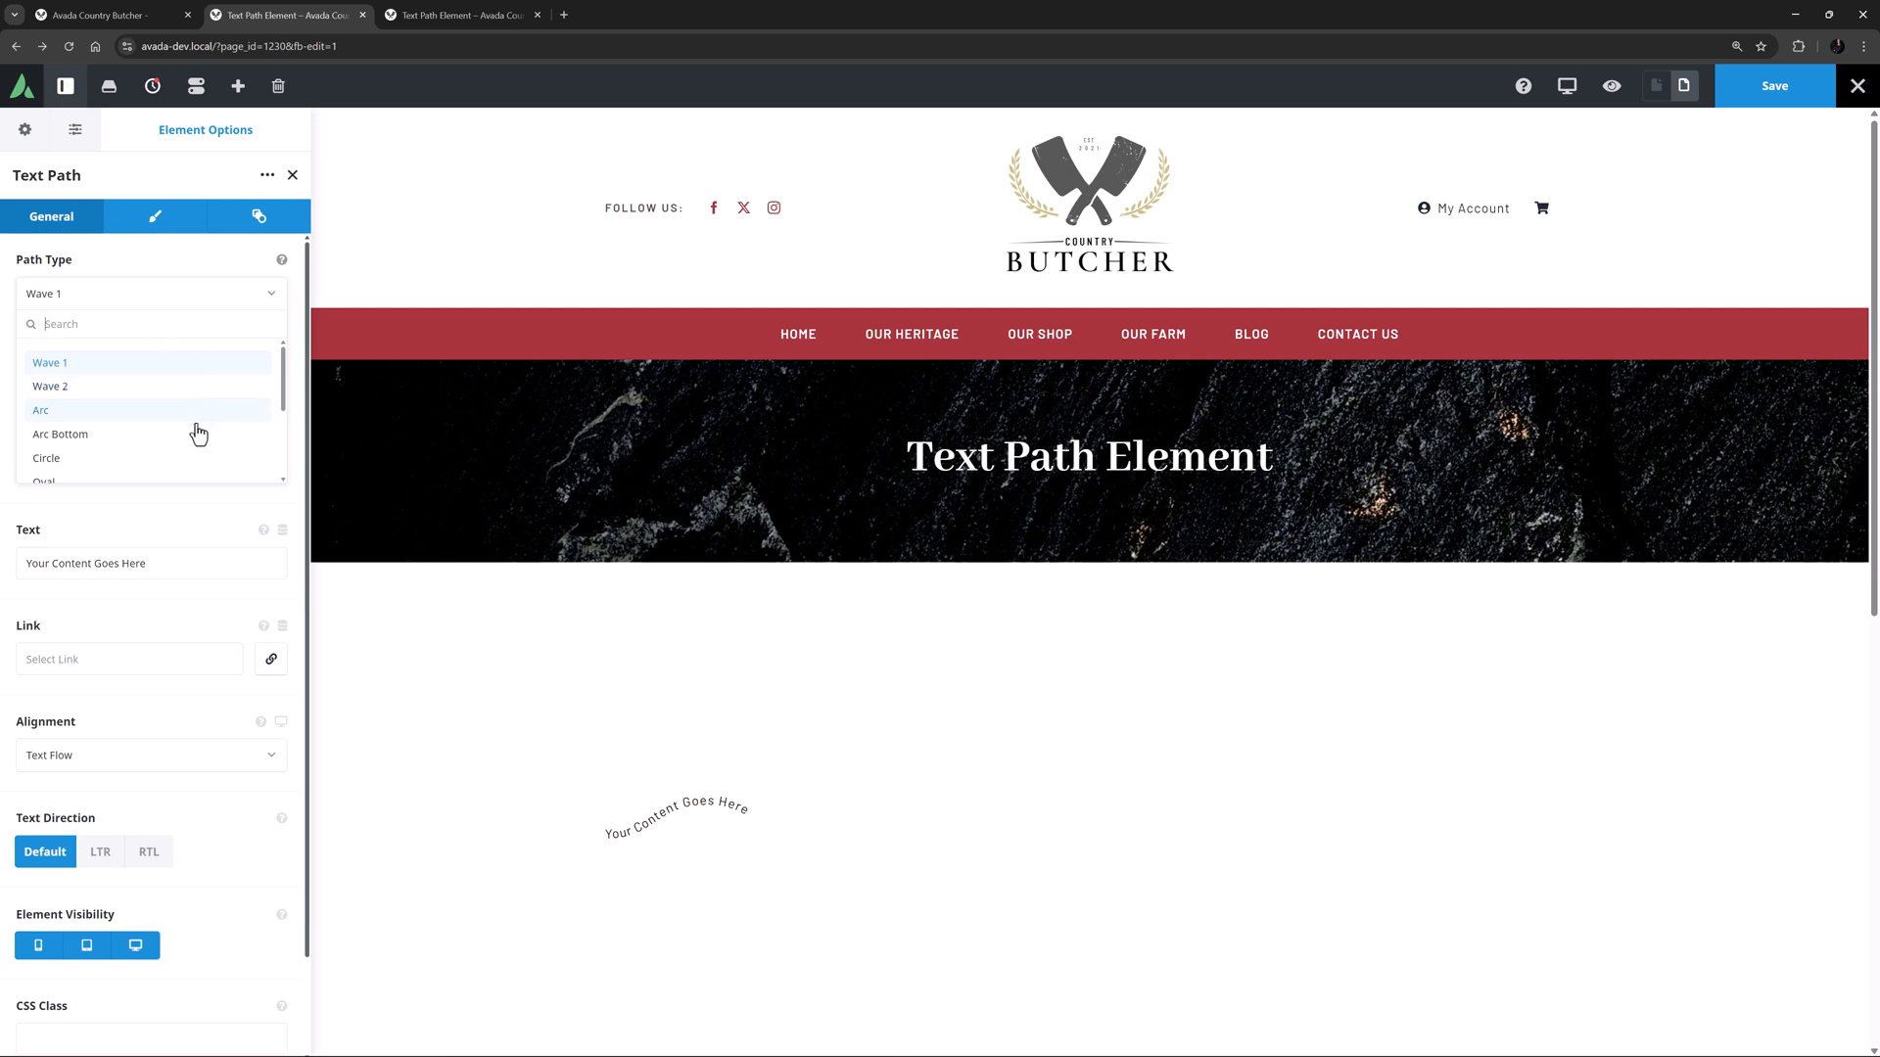
scroll(down, 3)
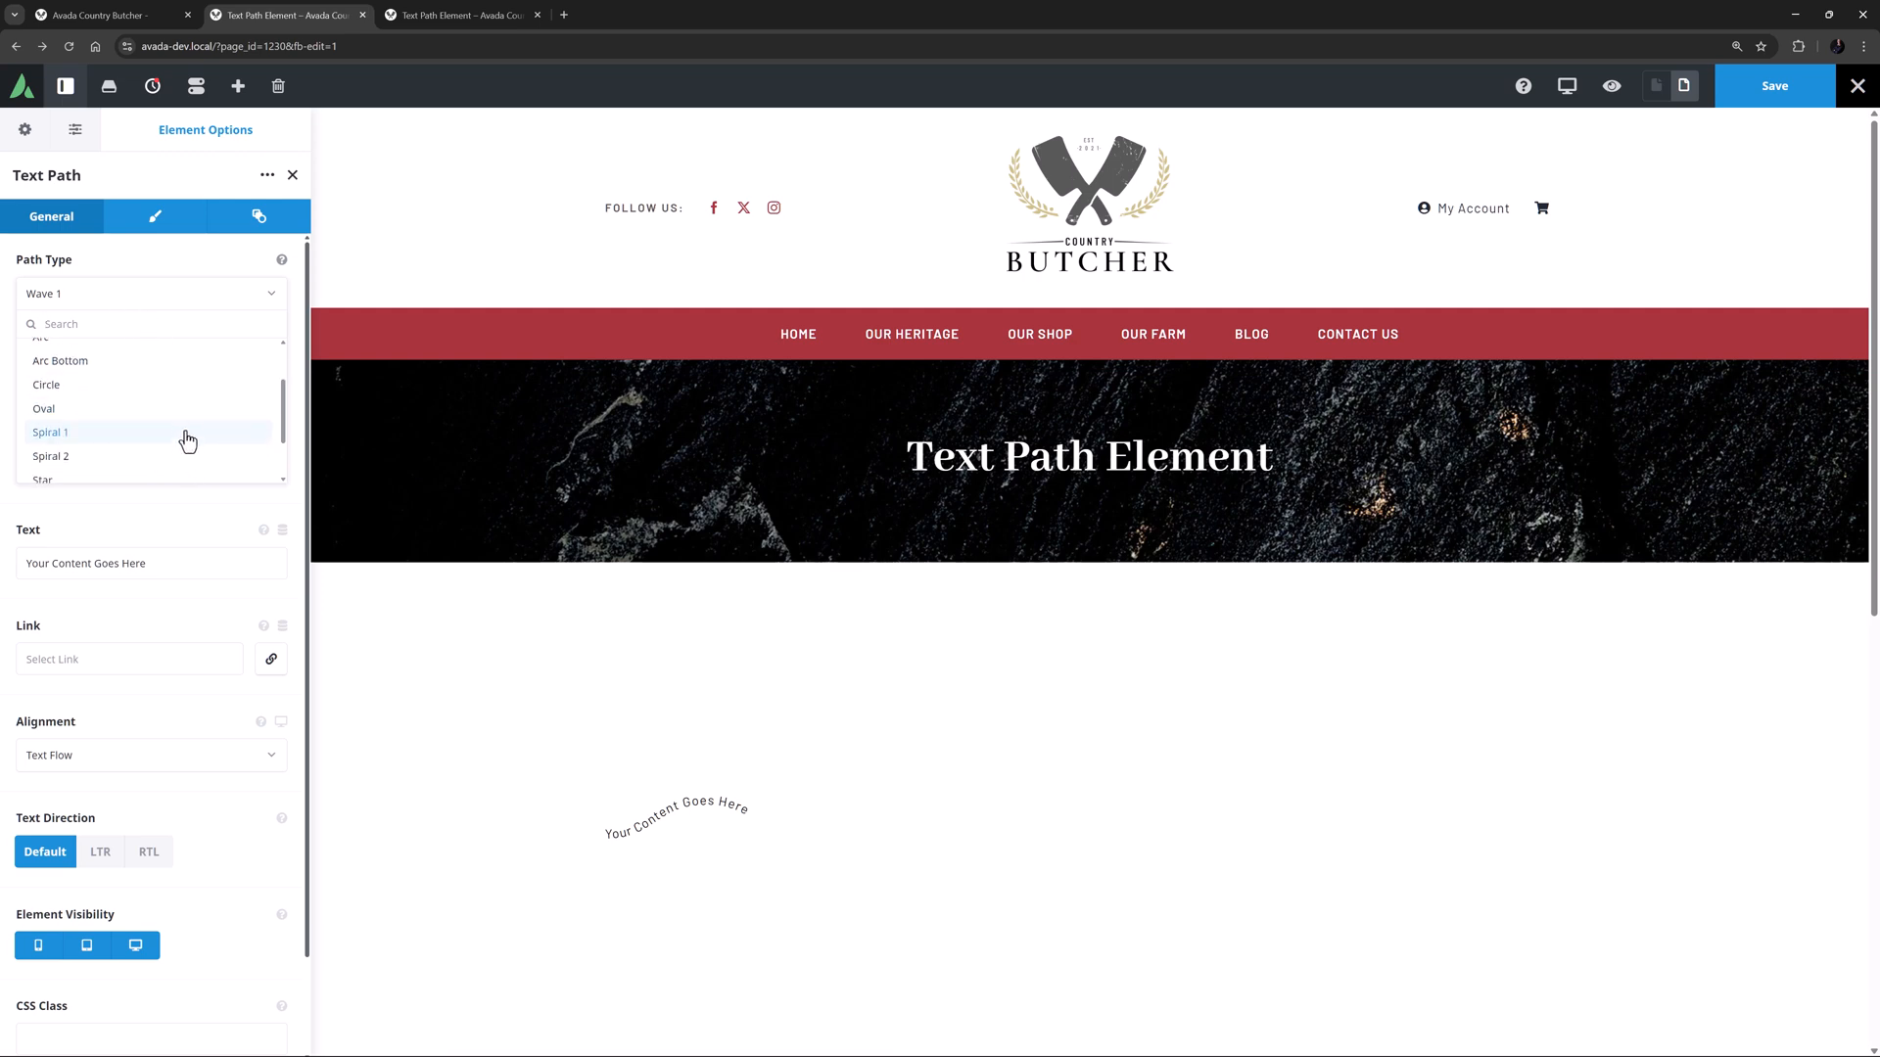
scroll(down, 3)
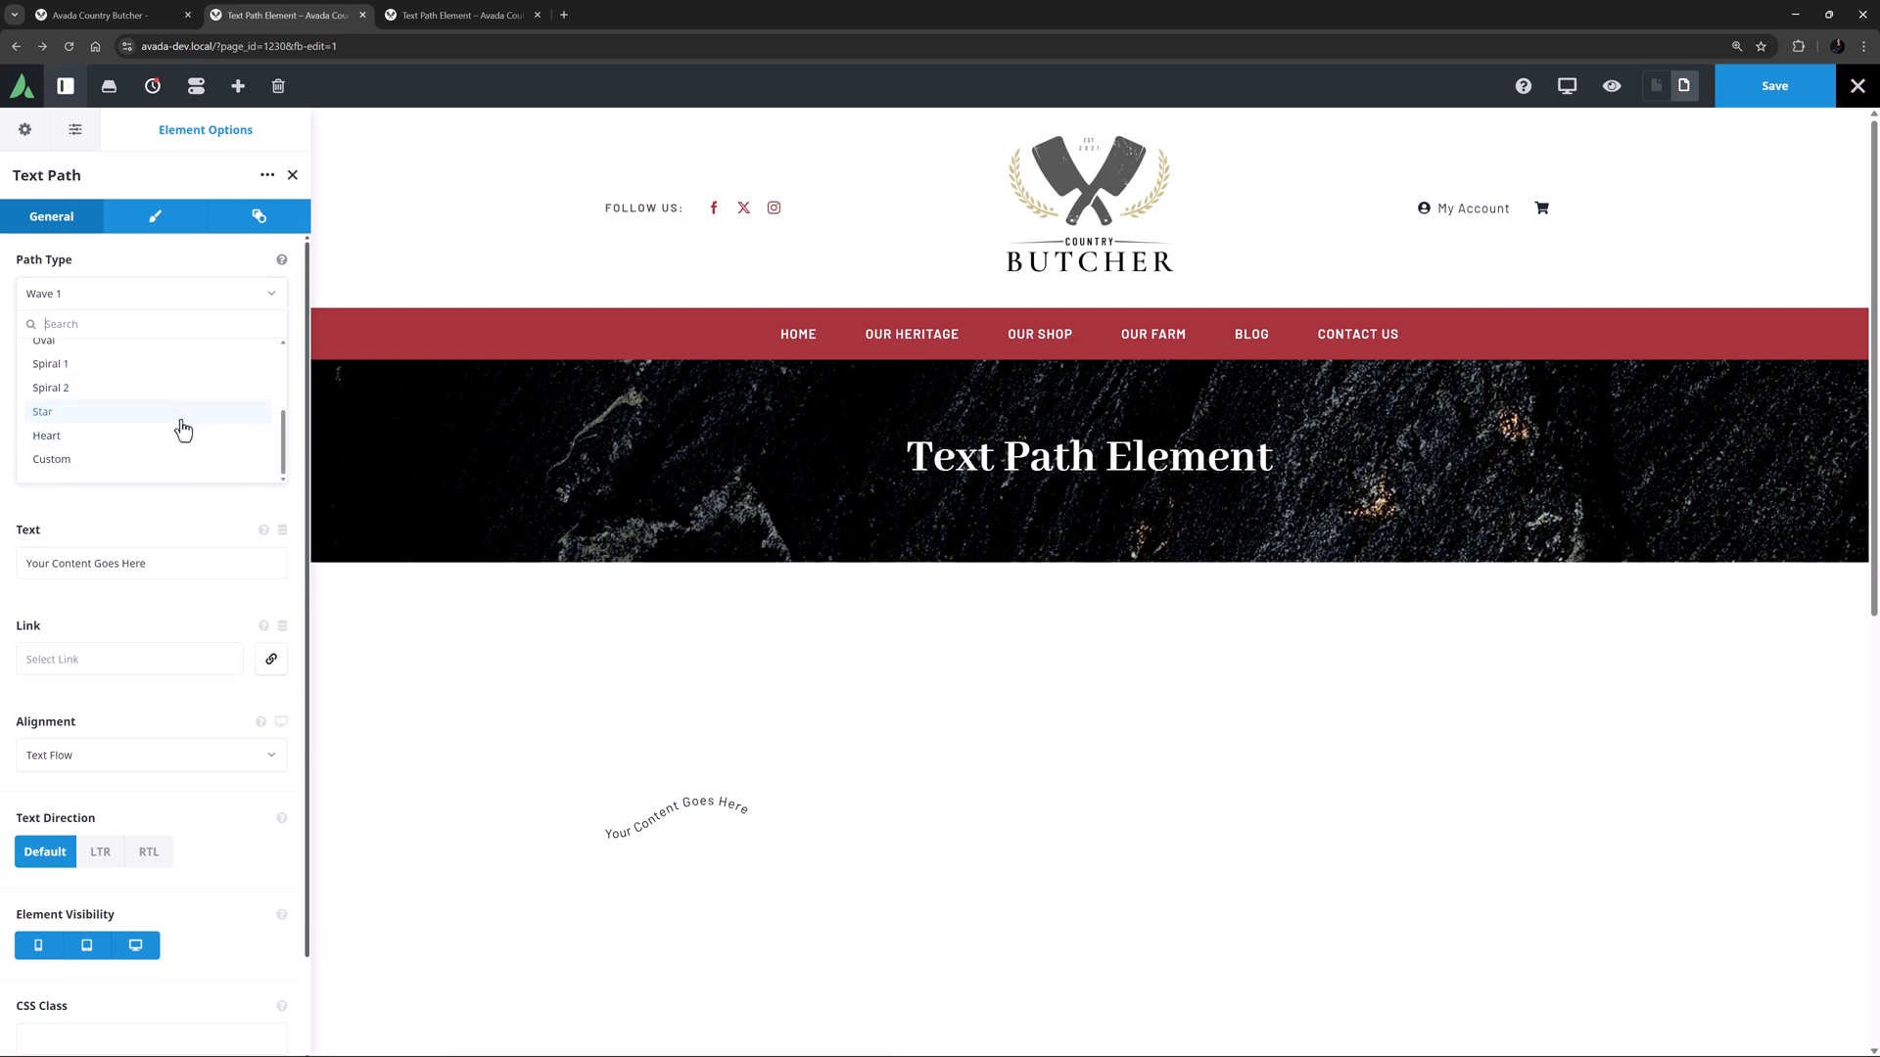
mouse_move(184, 468)
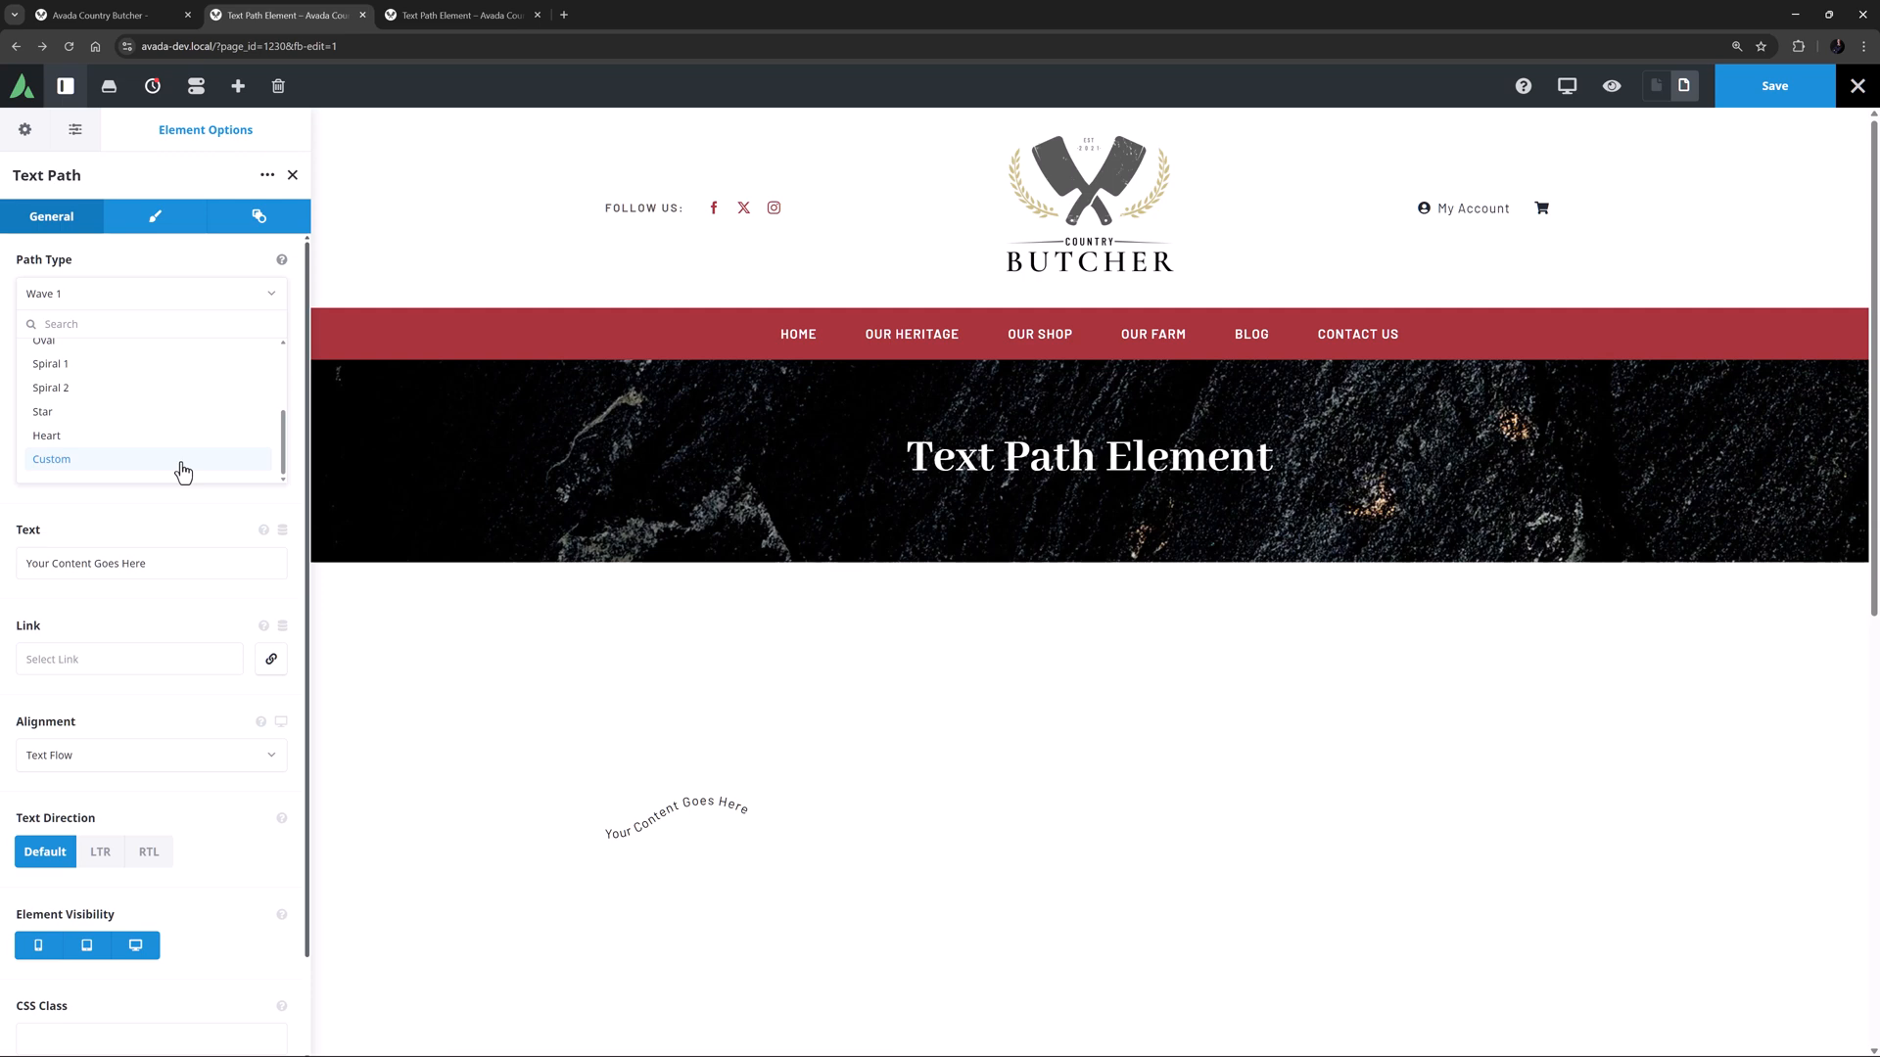
scroll(up, 3)
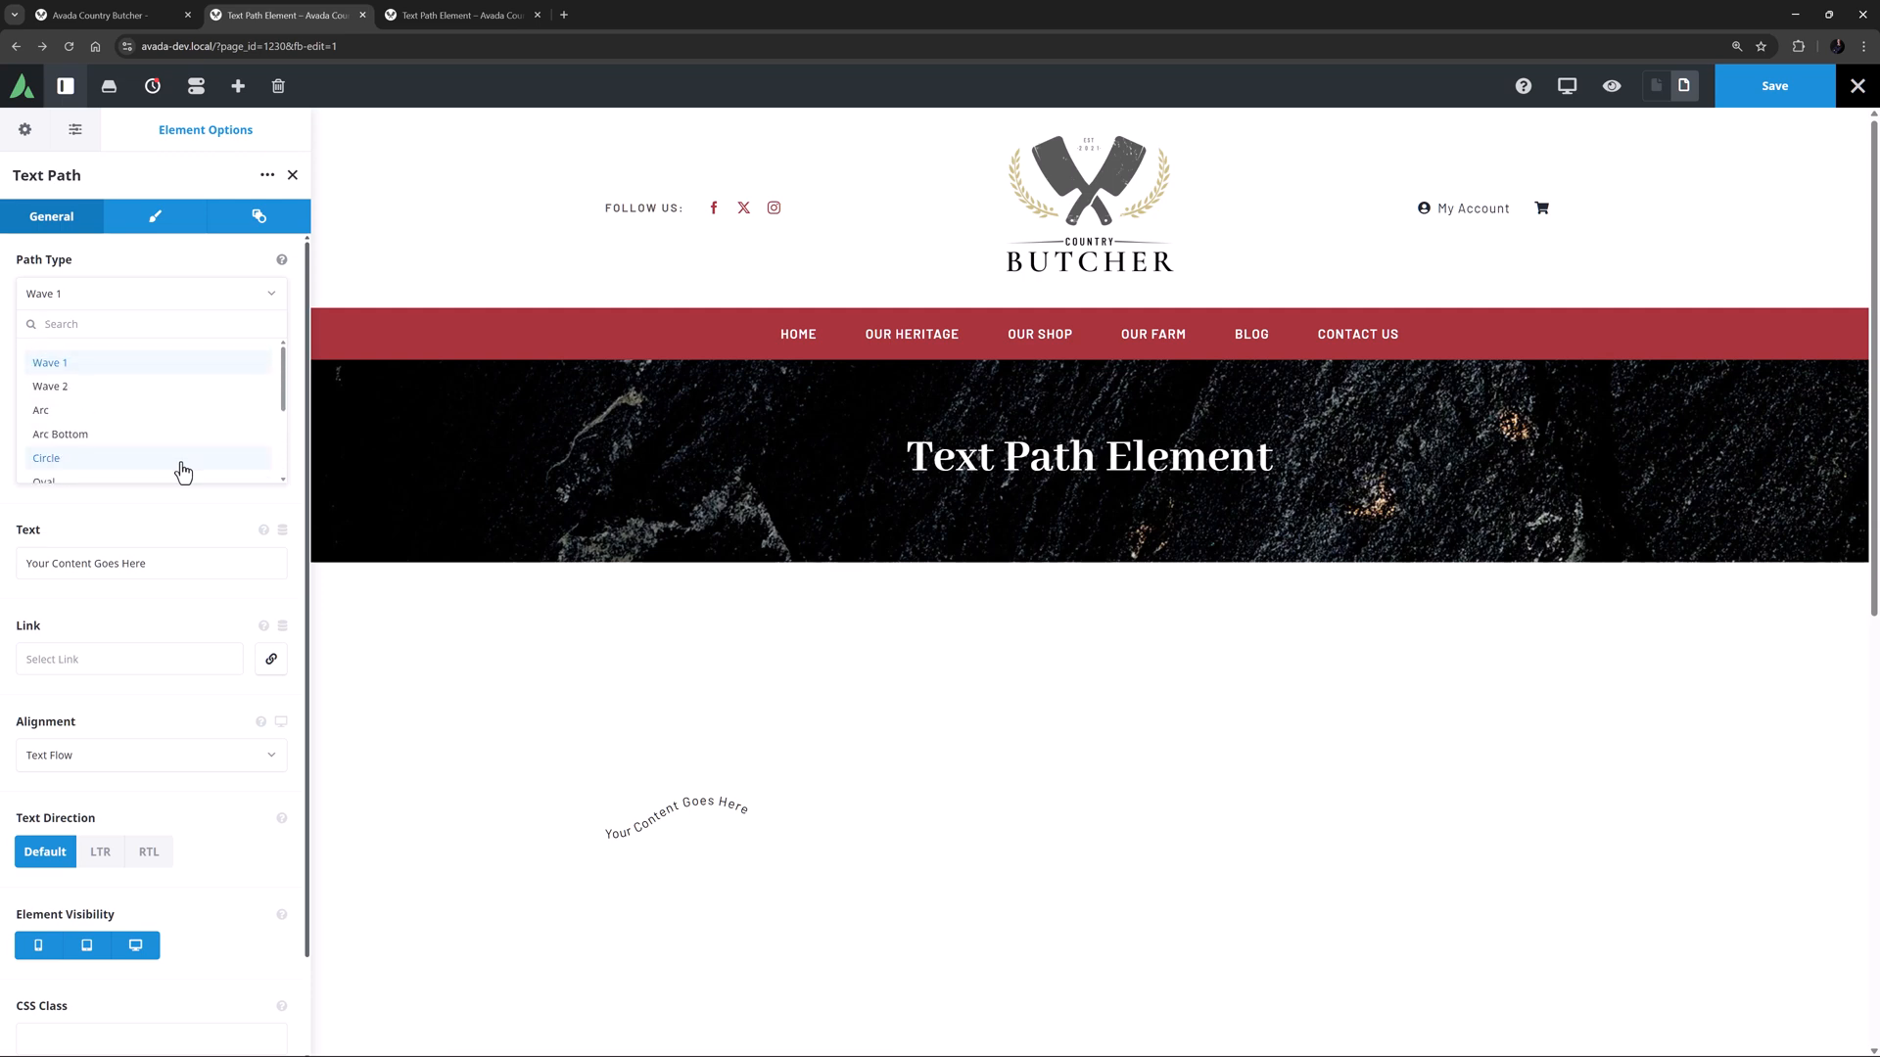
click(47, 456)
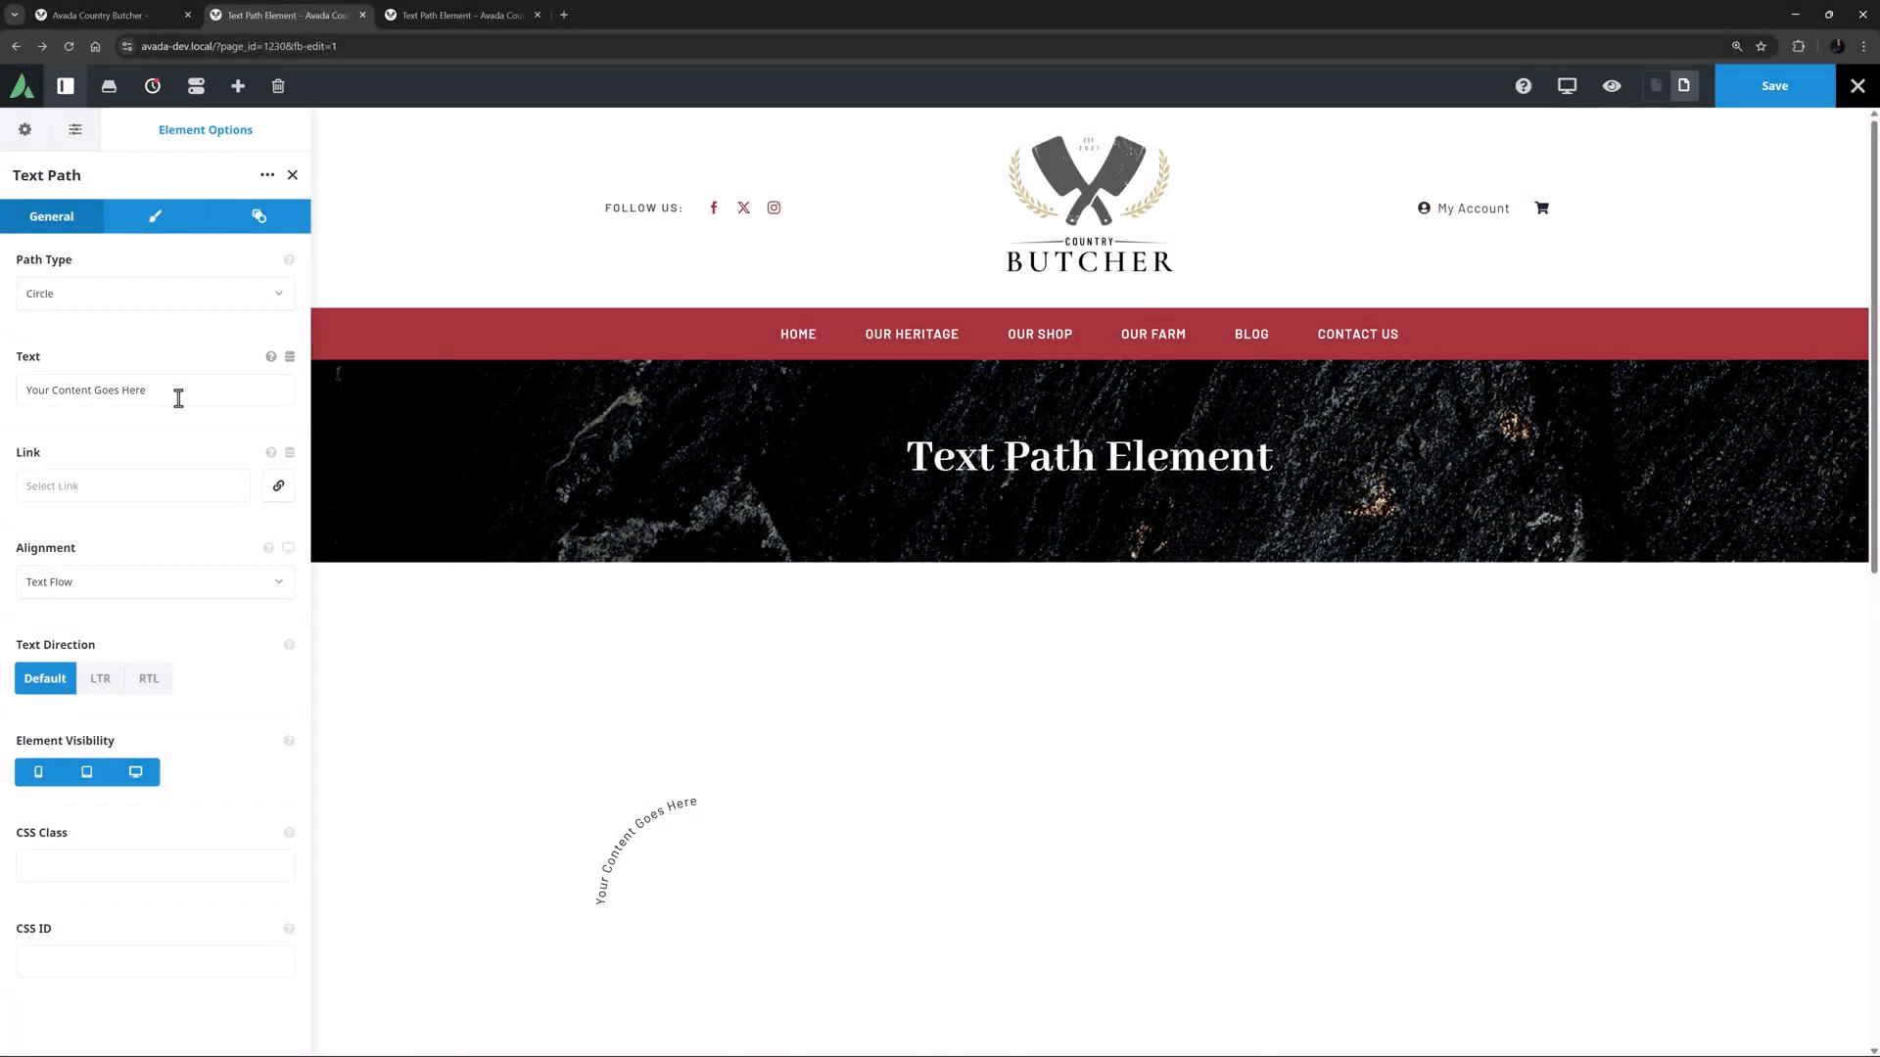
Enter the '50 Year Guarantee | 100% Handmade in Australia | 3rd generation family company |' text, link '#', and centre it.
text(50 Year Guarantee | 100% Handmade in Australia | 3rd generation family company |)
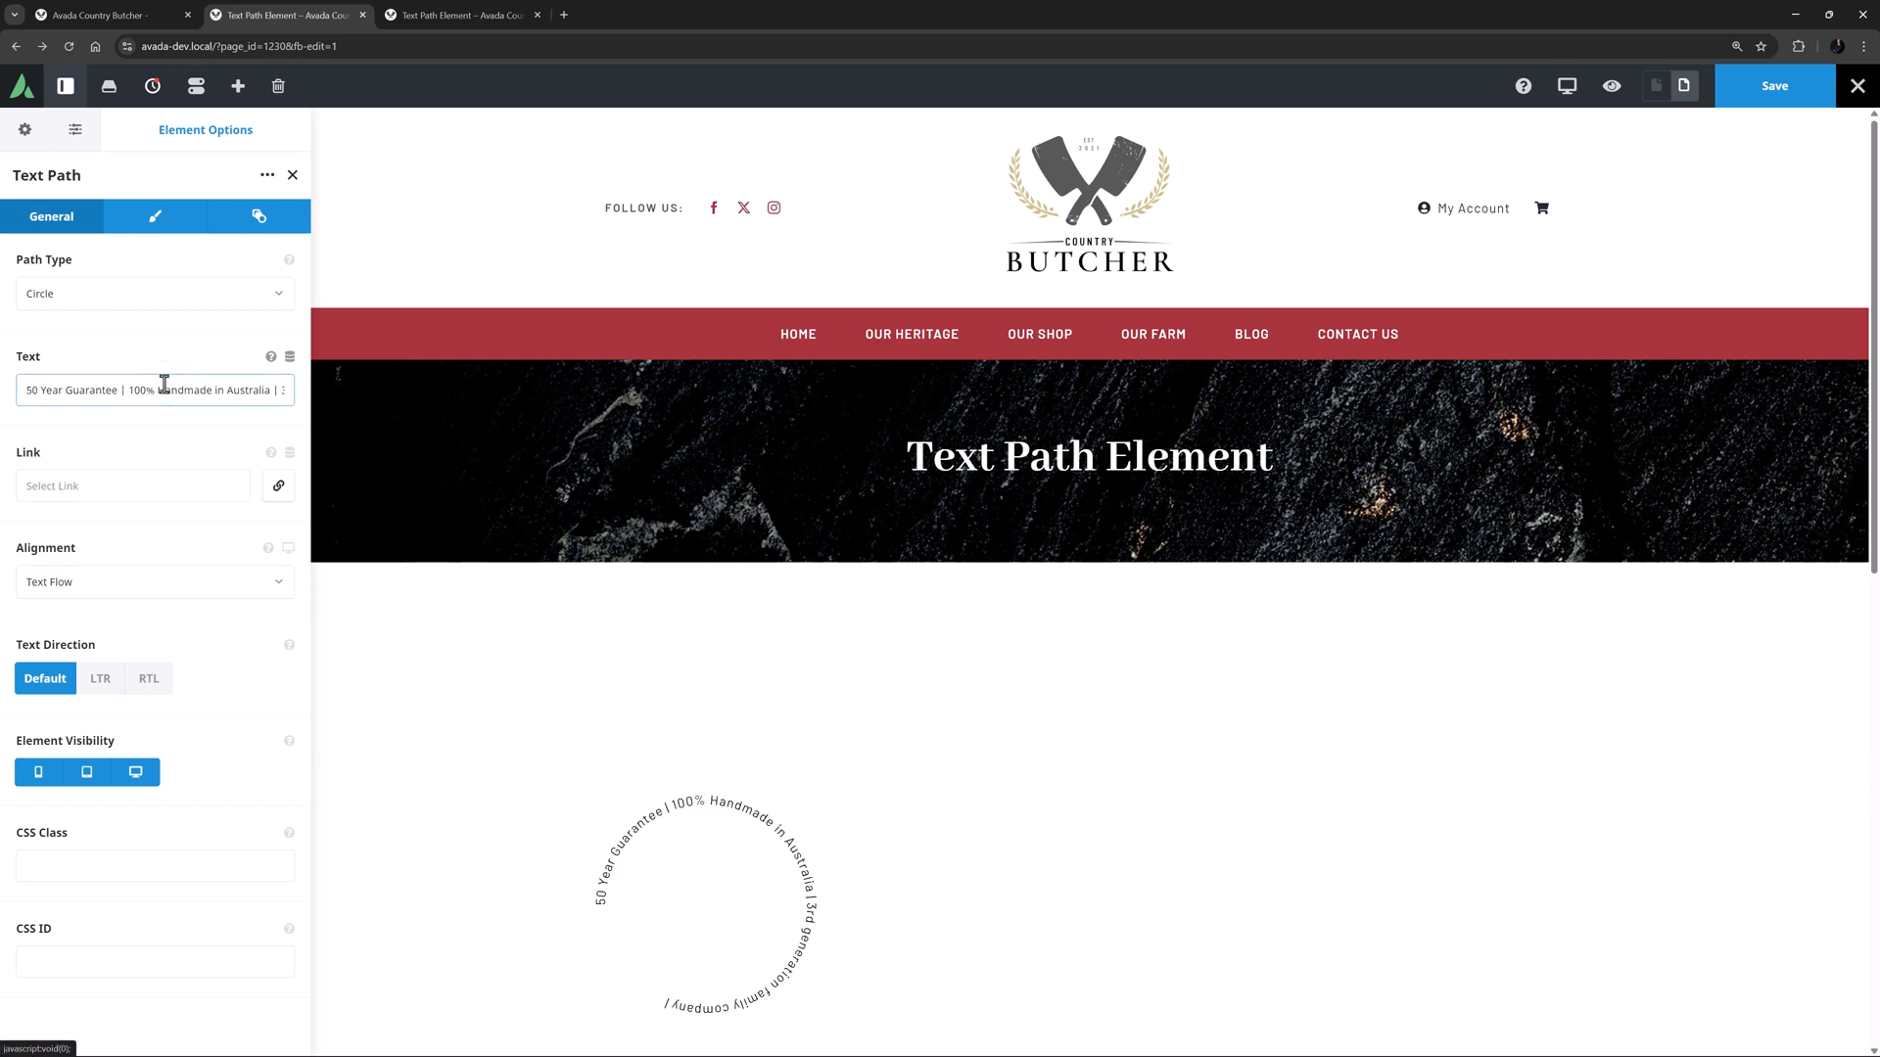
scroll(down, 3)
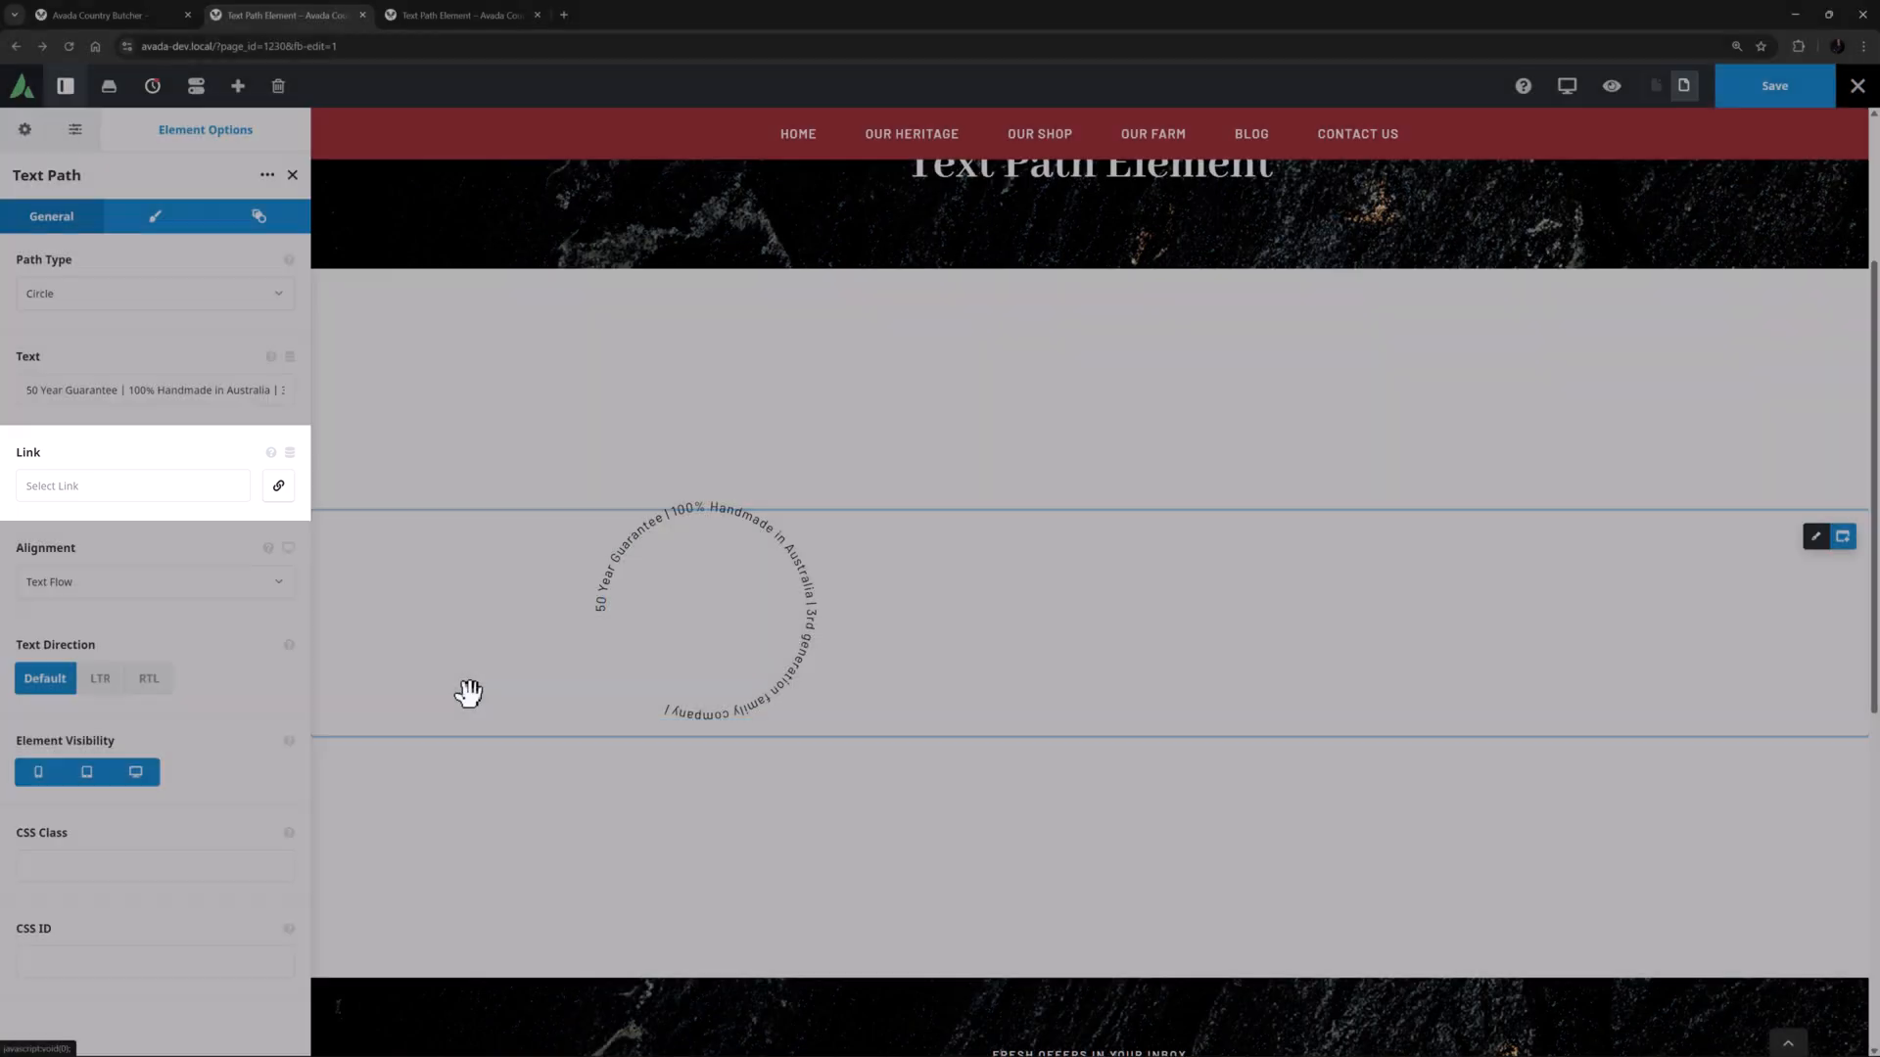
click(131, 486)
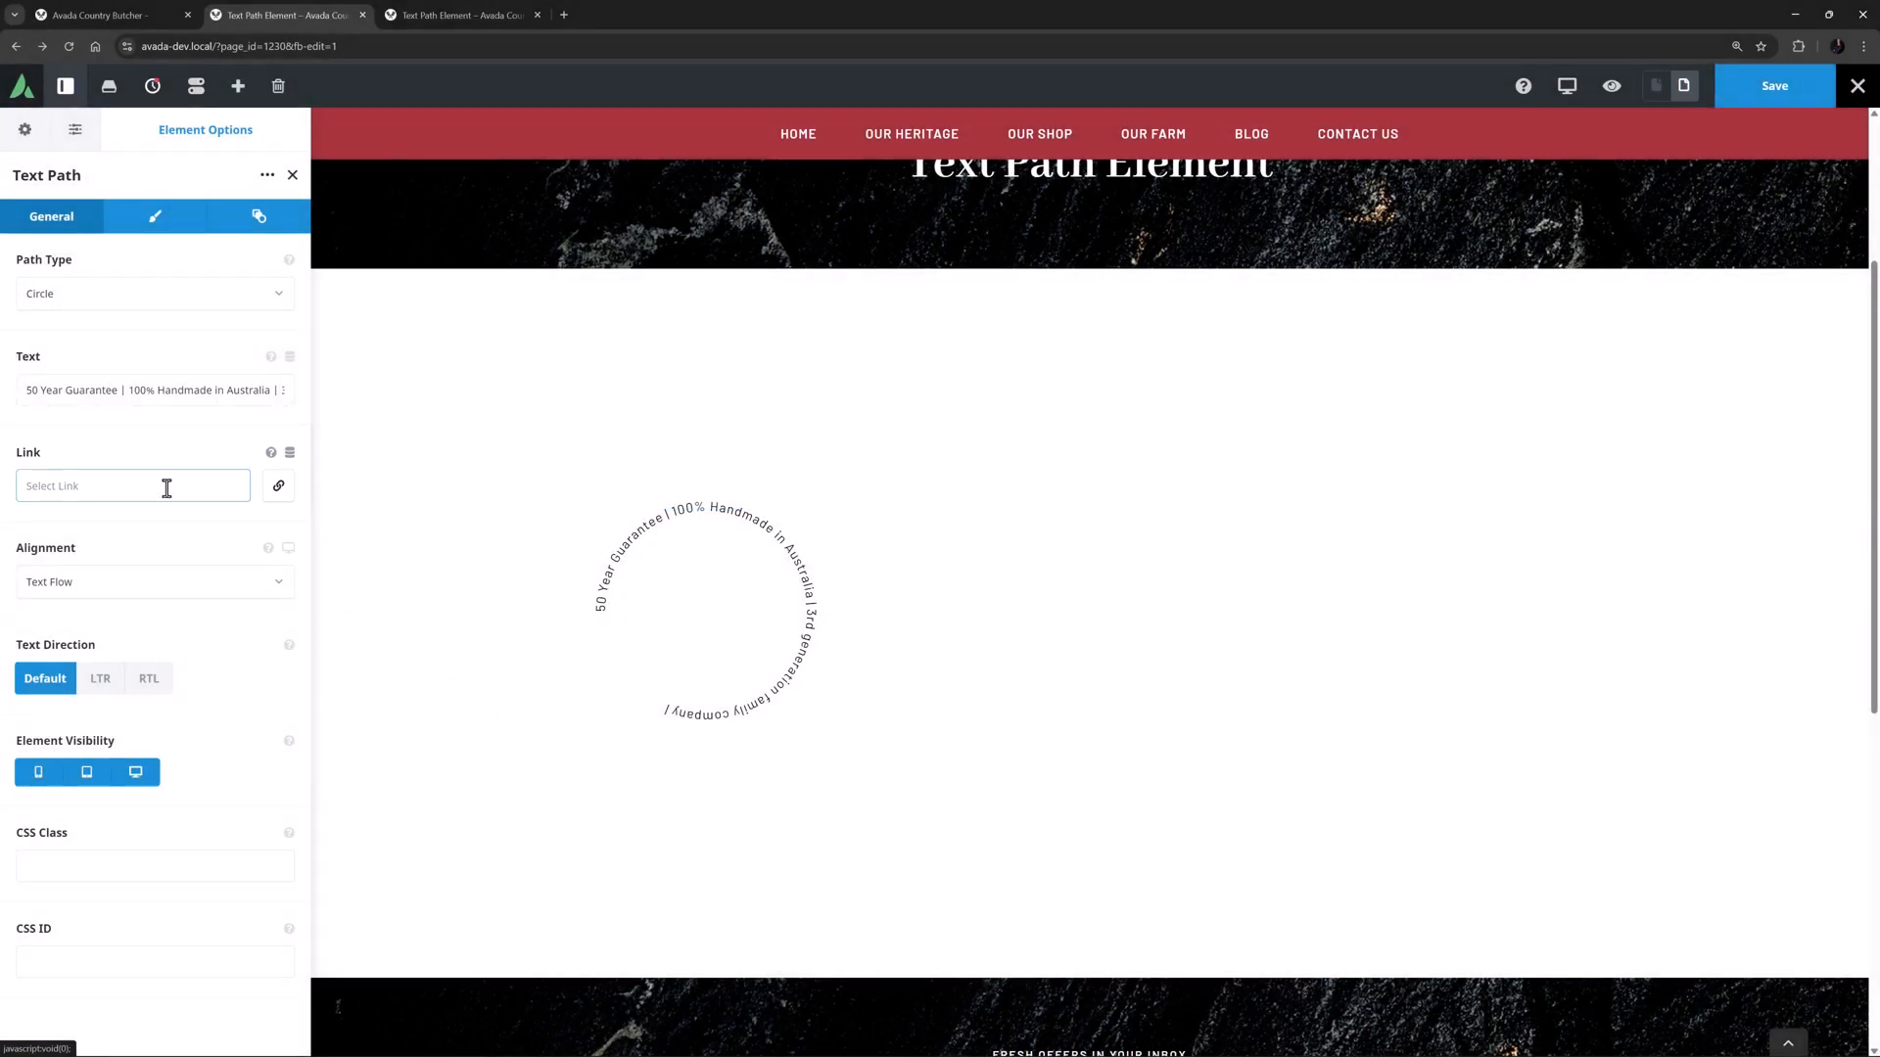
text(#)
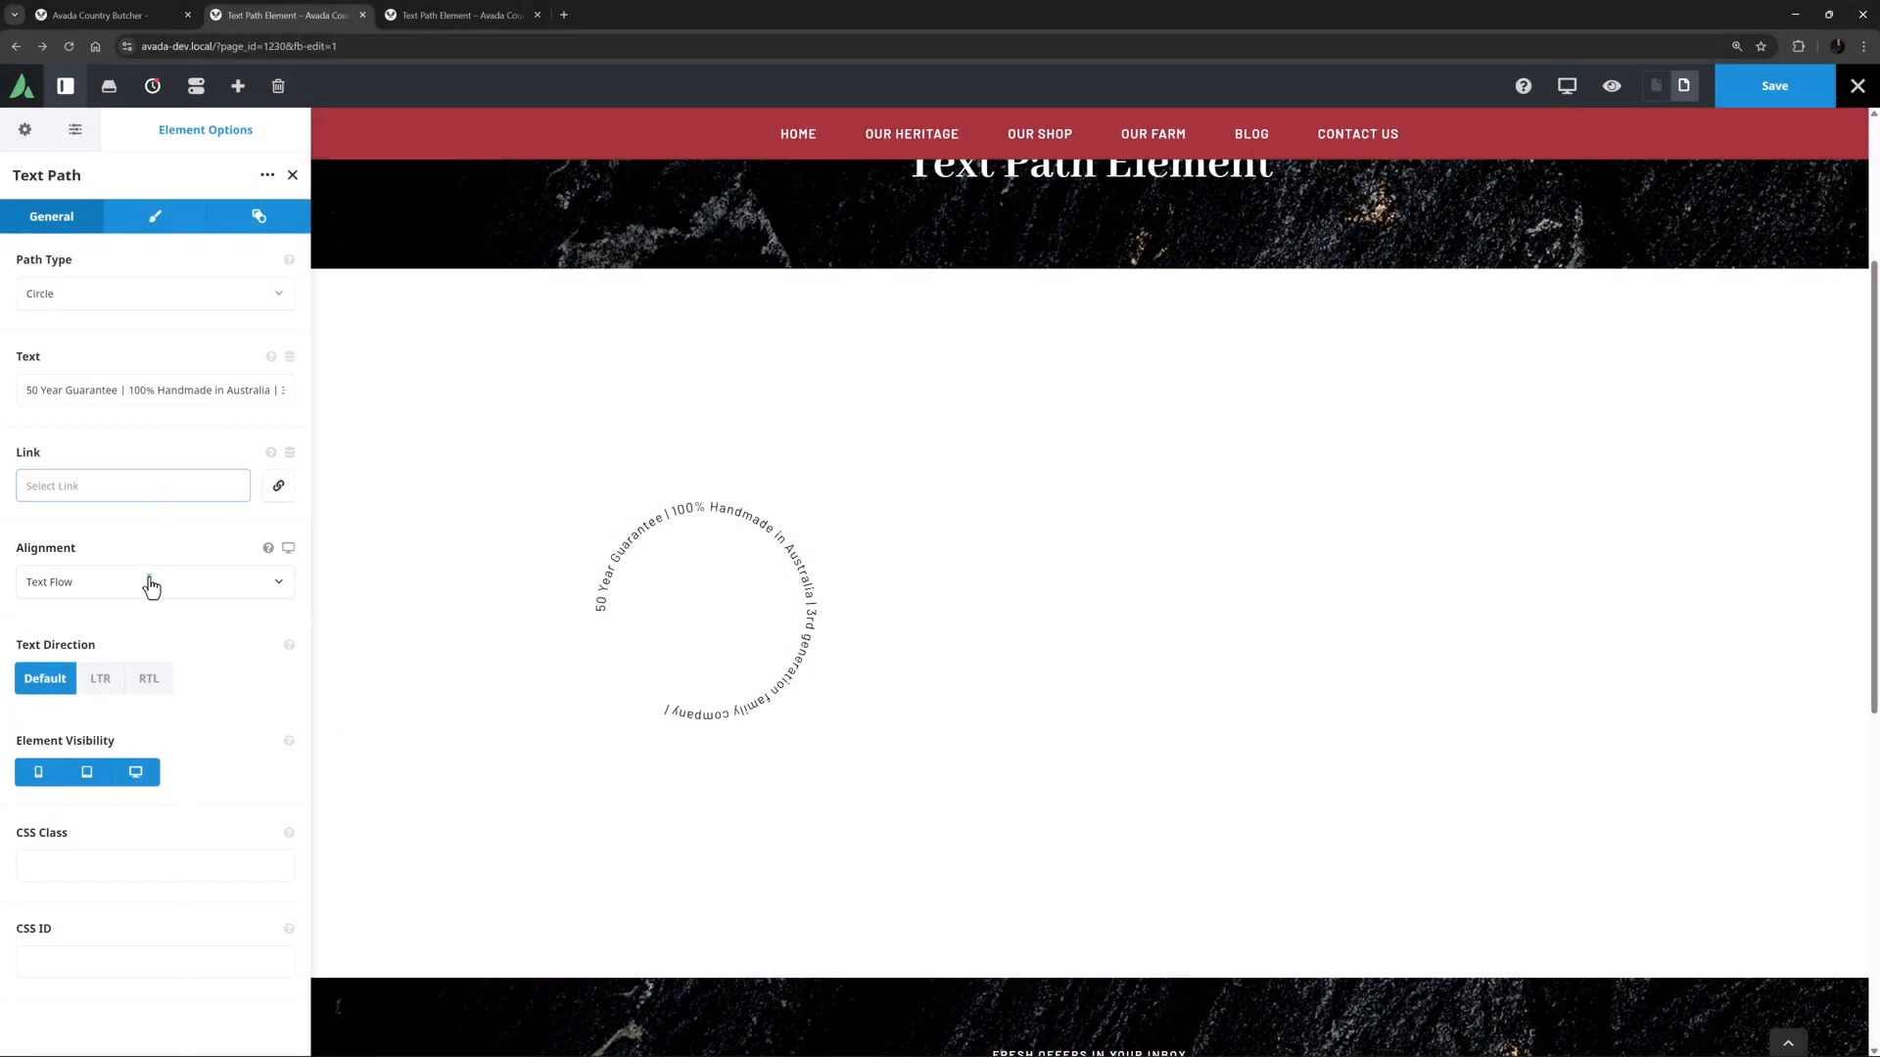
click(152, 581)
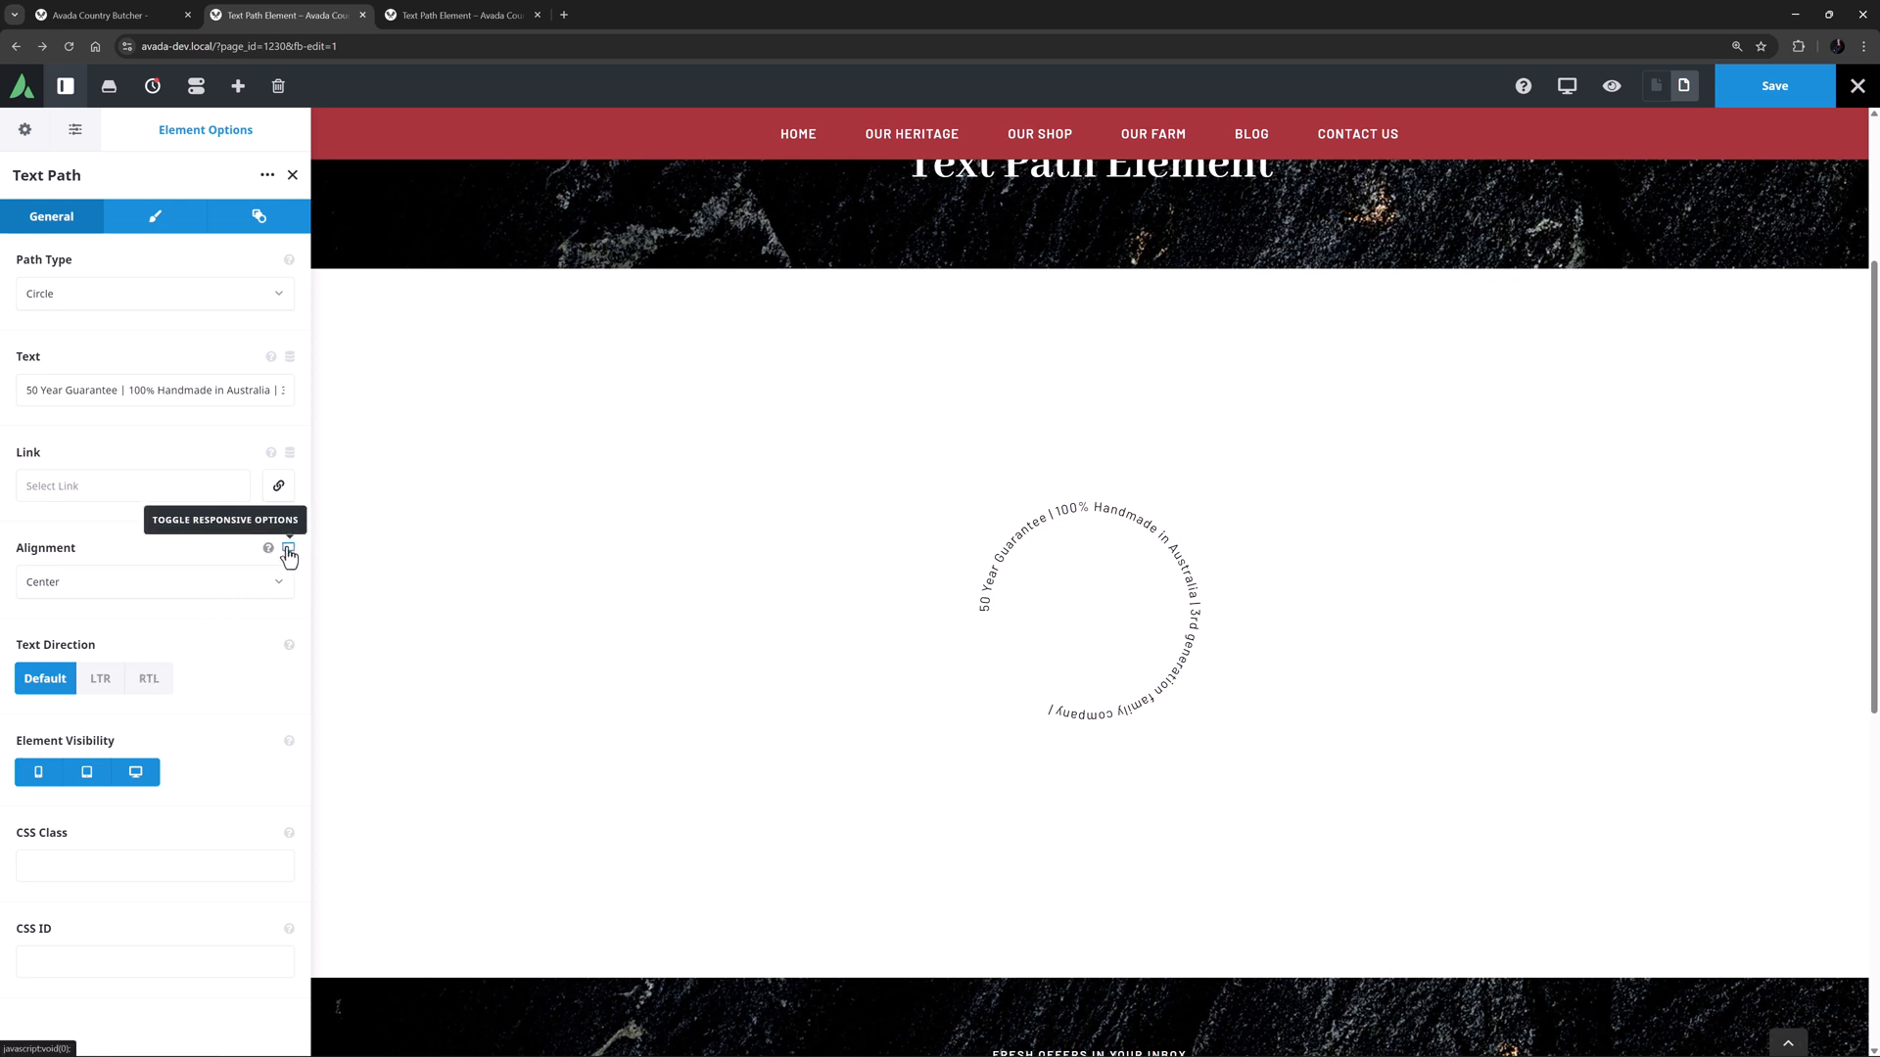
mouse_move(233, 627)
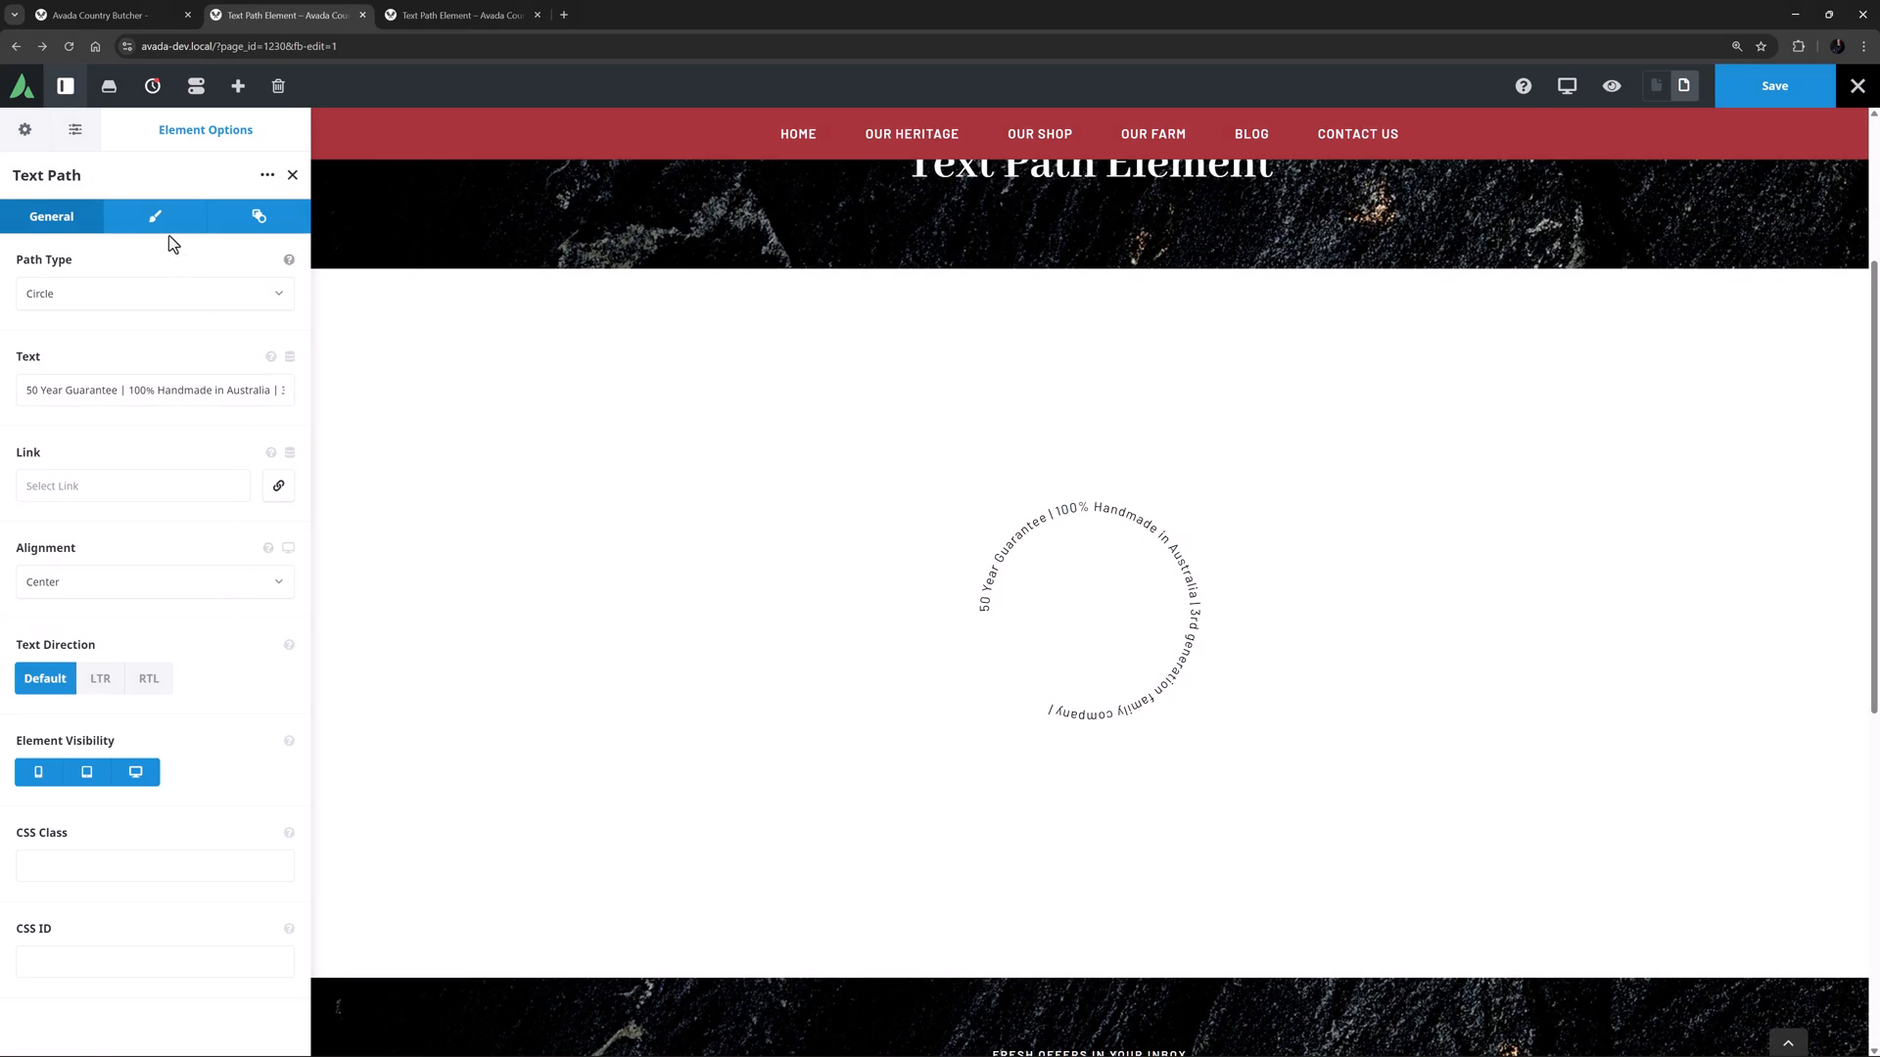
Switch the path to Wave 2, try rotating it to 144 degrees, then return rotation to 0.
click(153, 217)
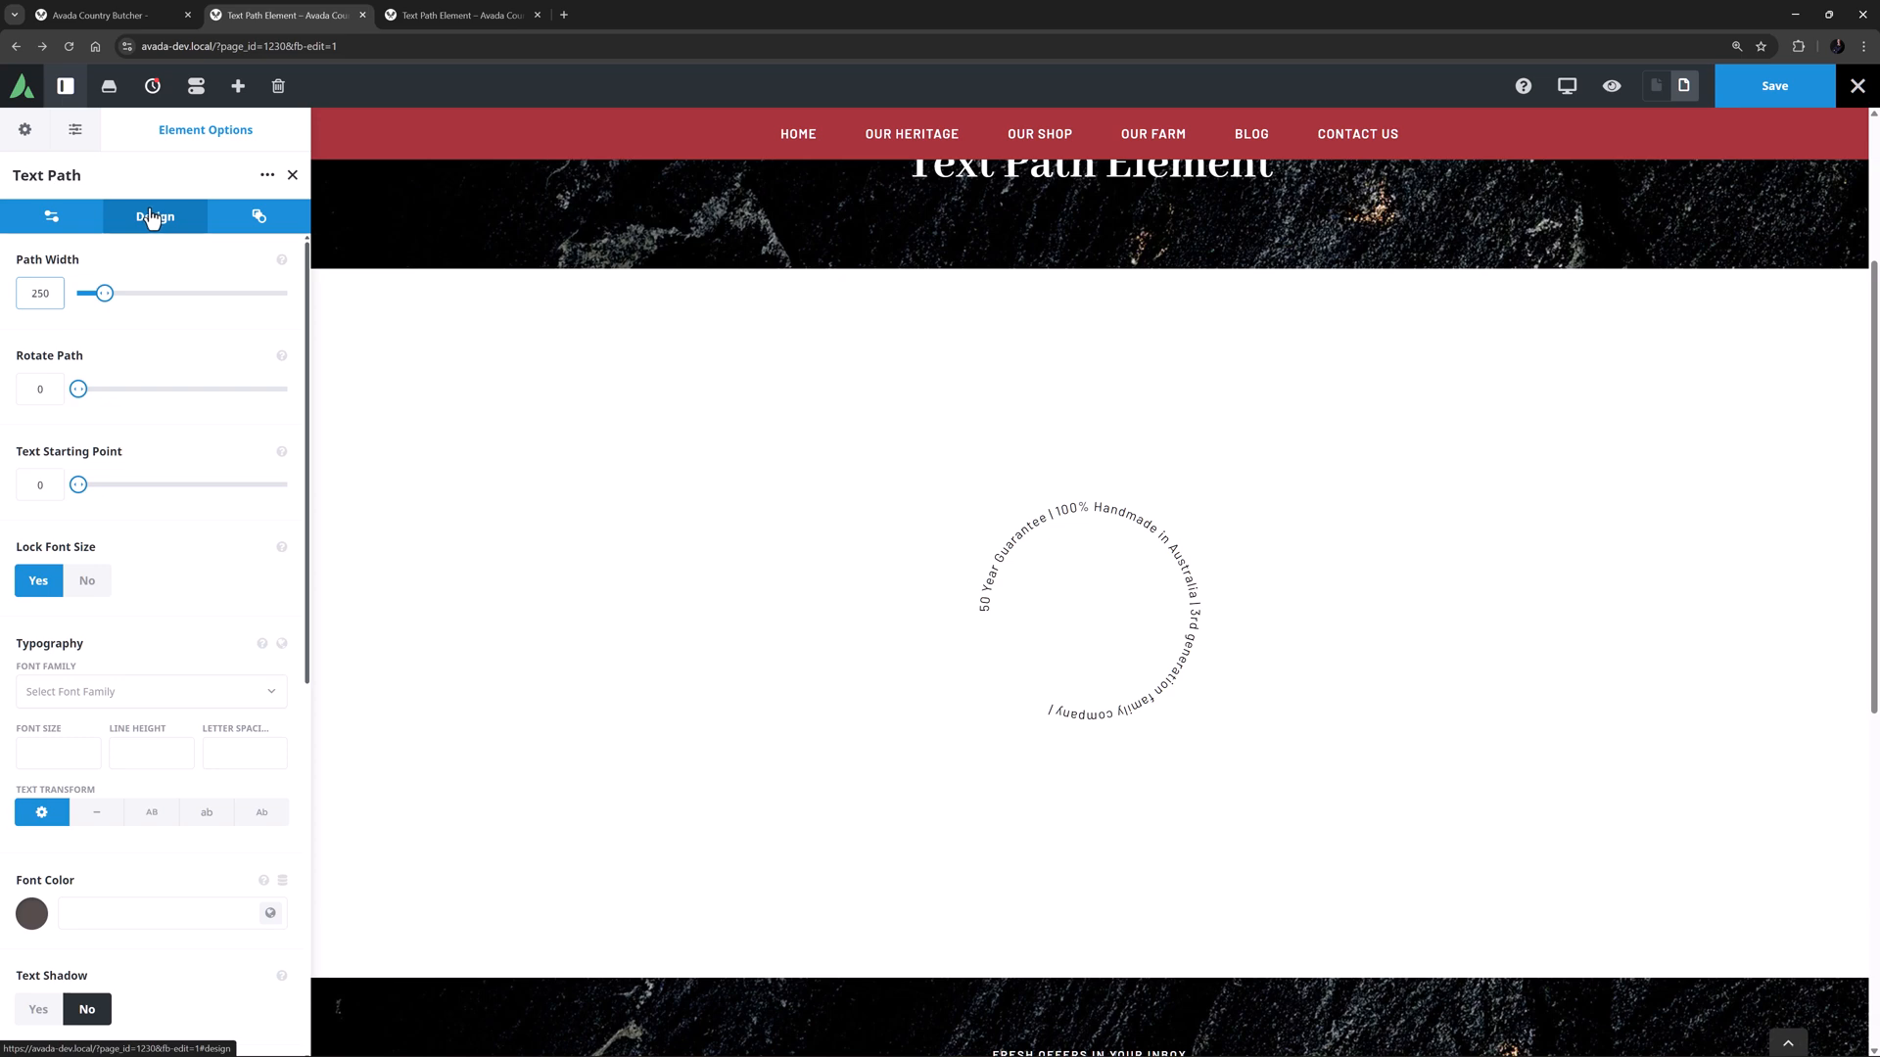
click(51, 215)
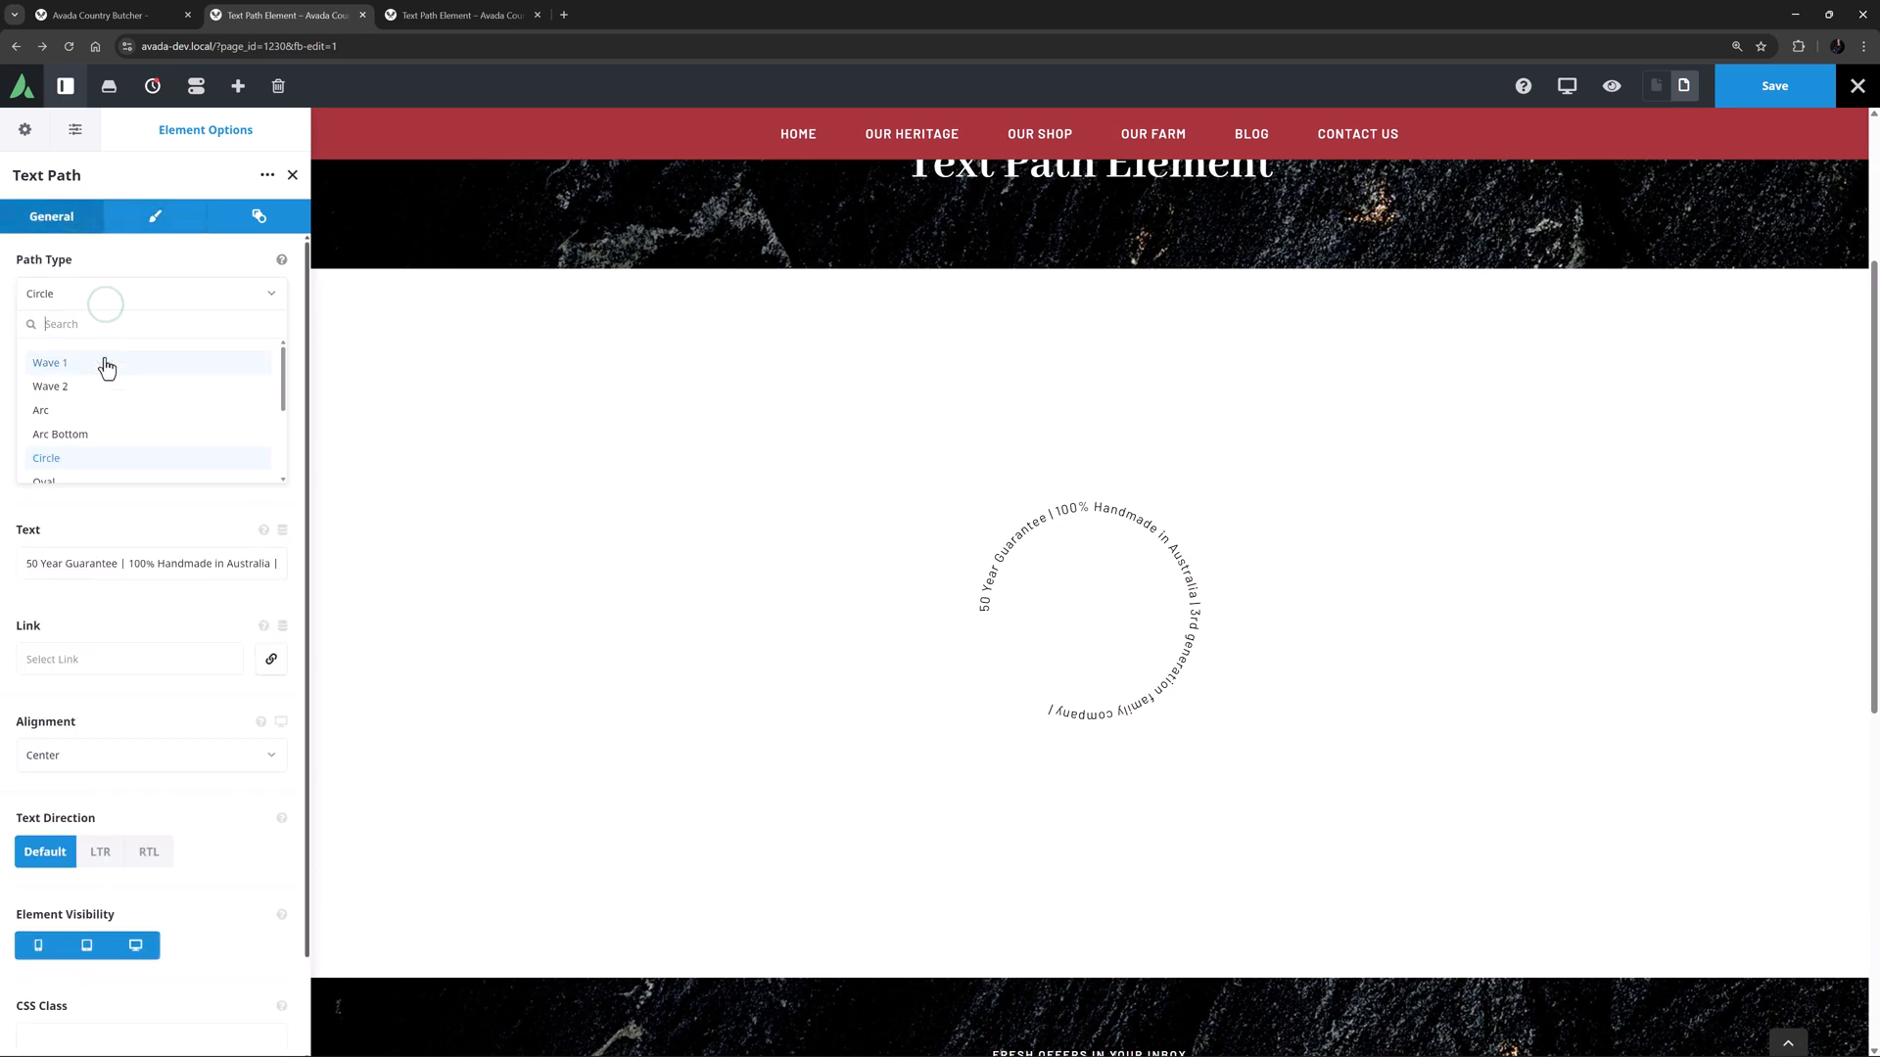
click(155, 217)
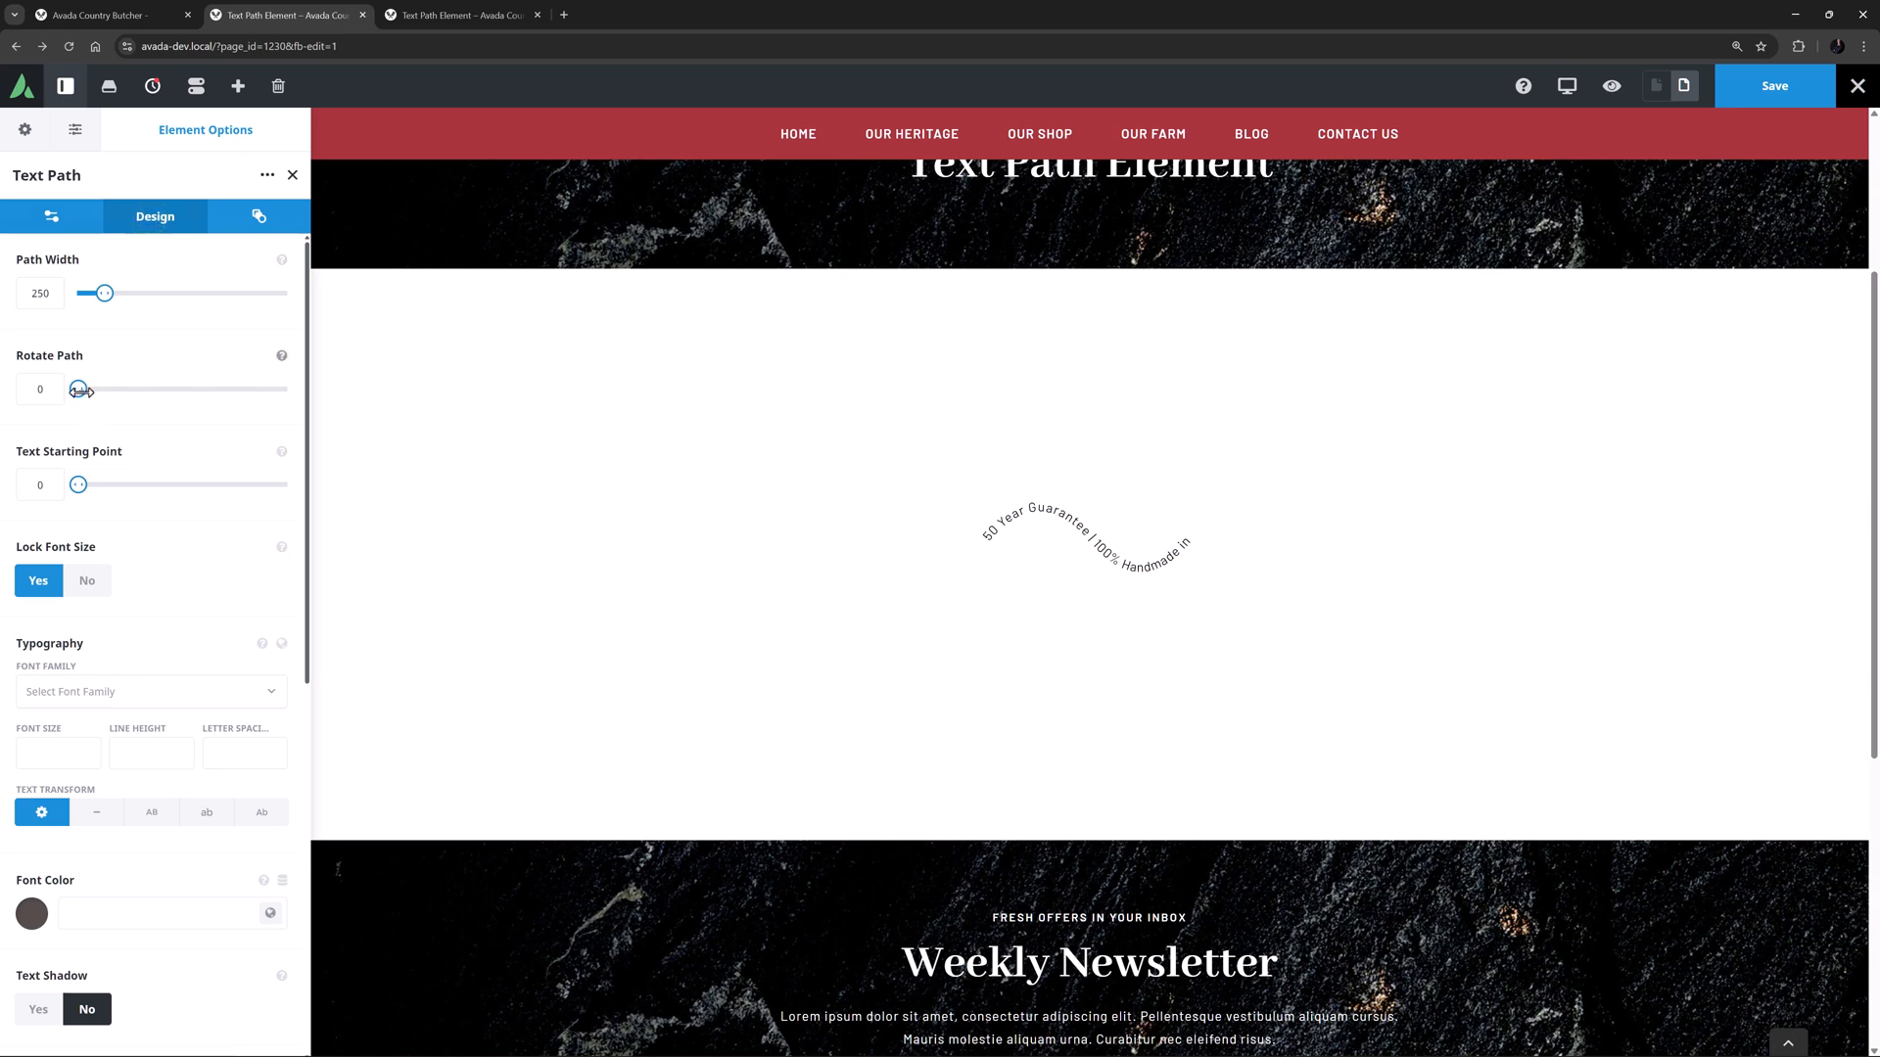
drag(78, 388, 162, 388)
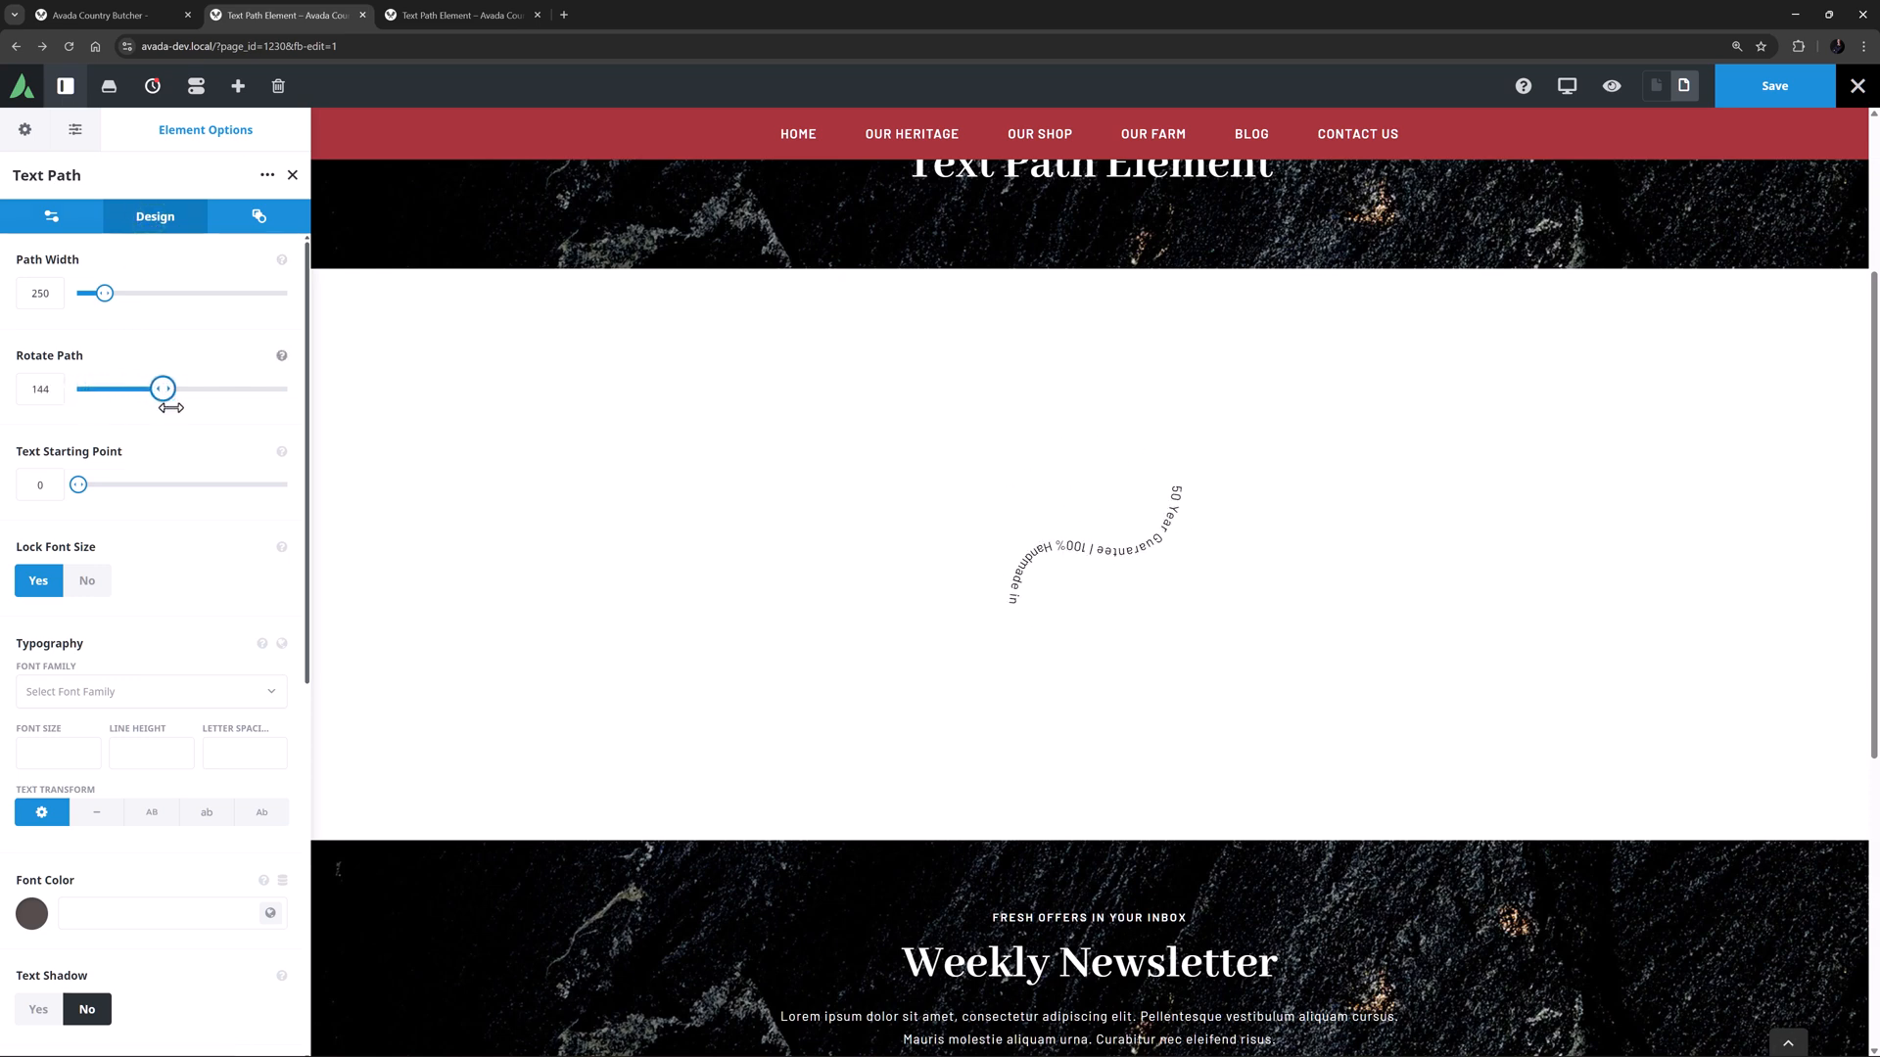
drag(163, 388, 248, 387)
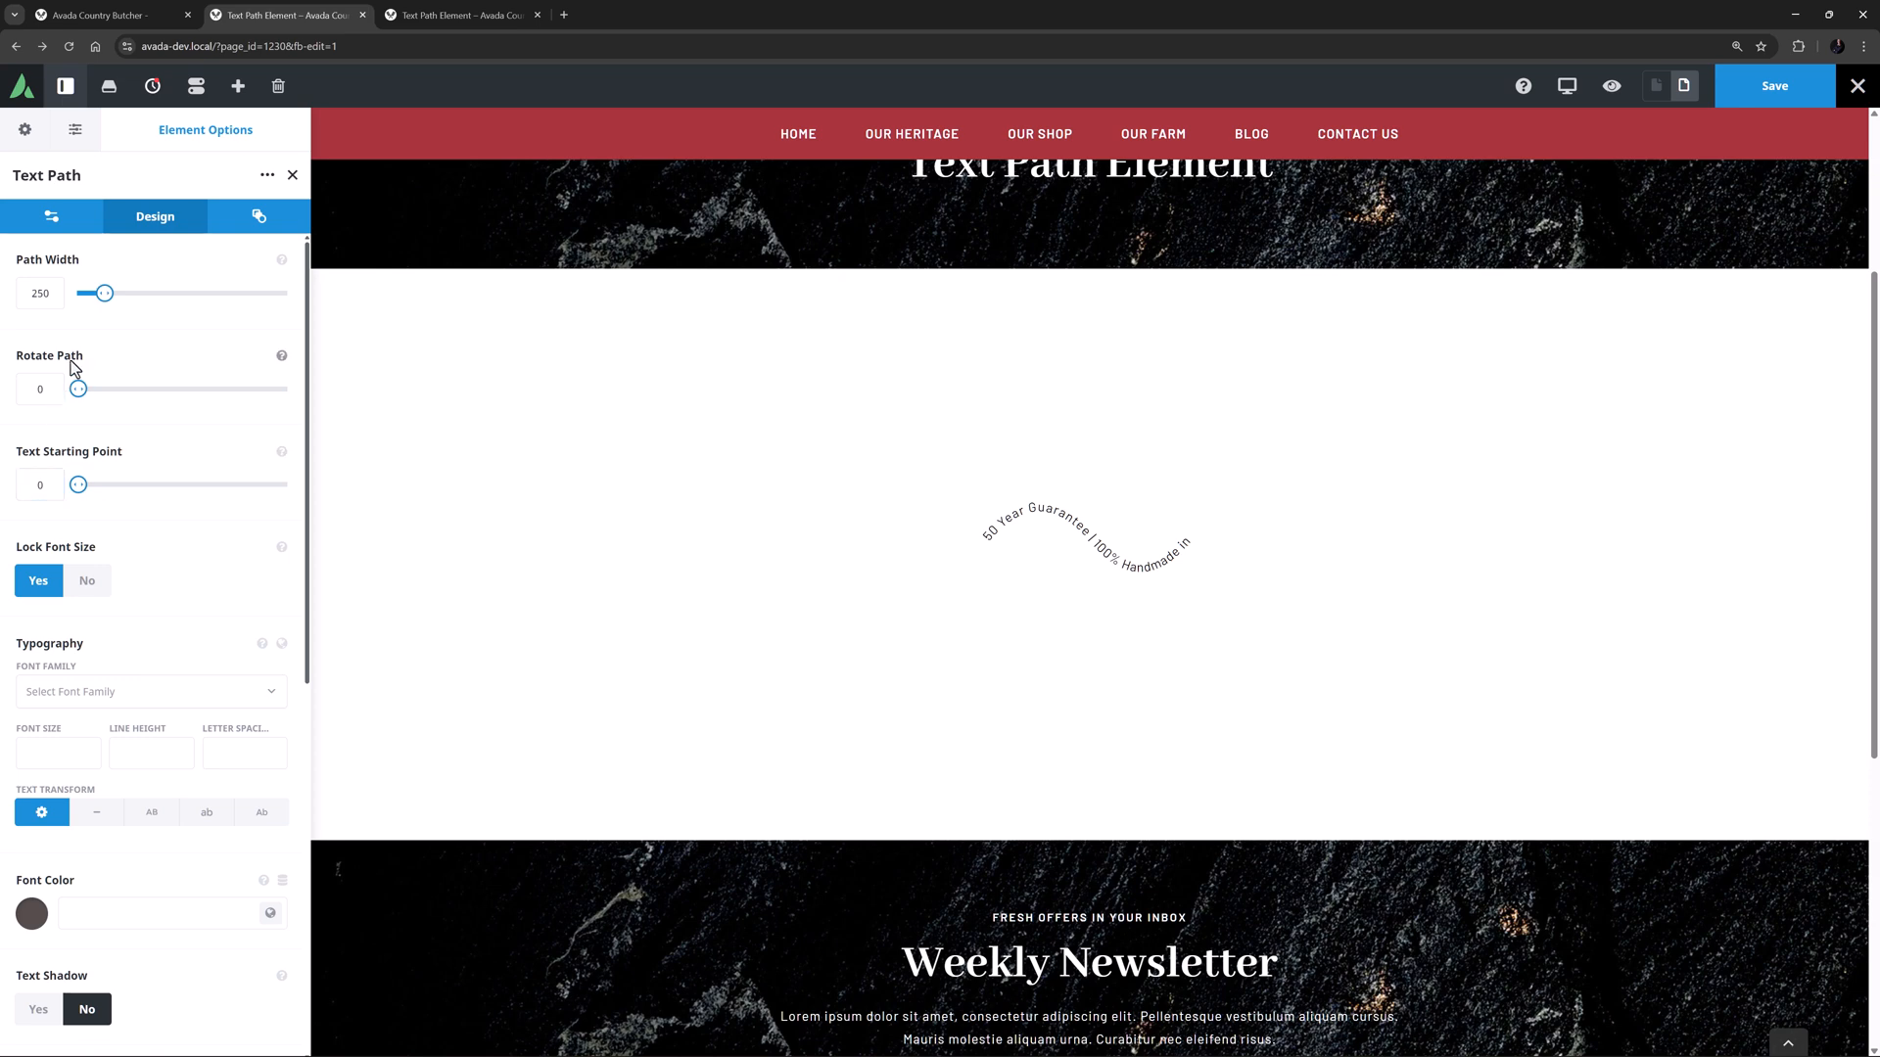
click(51, 217)
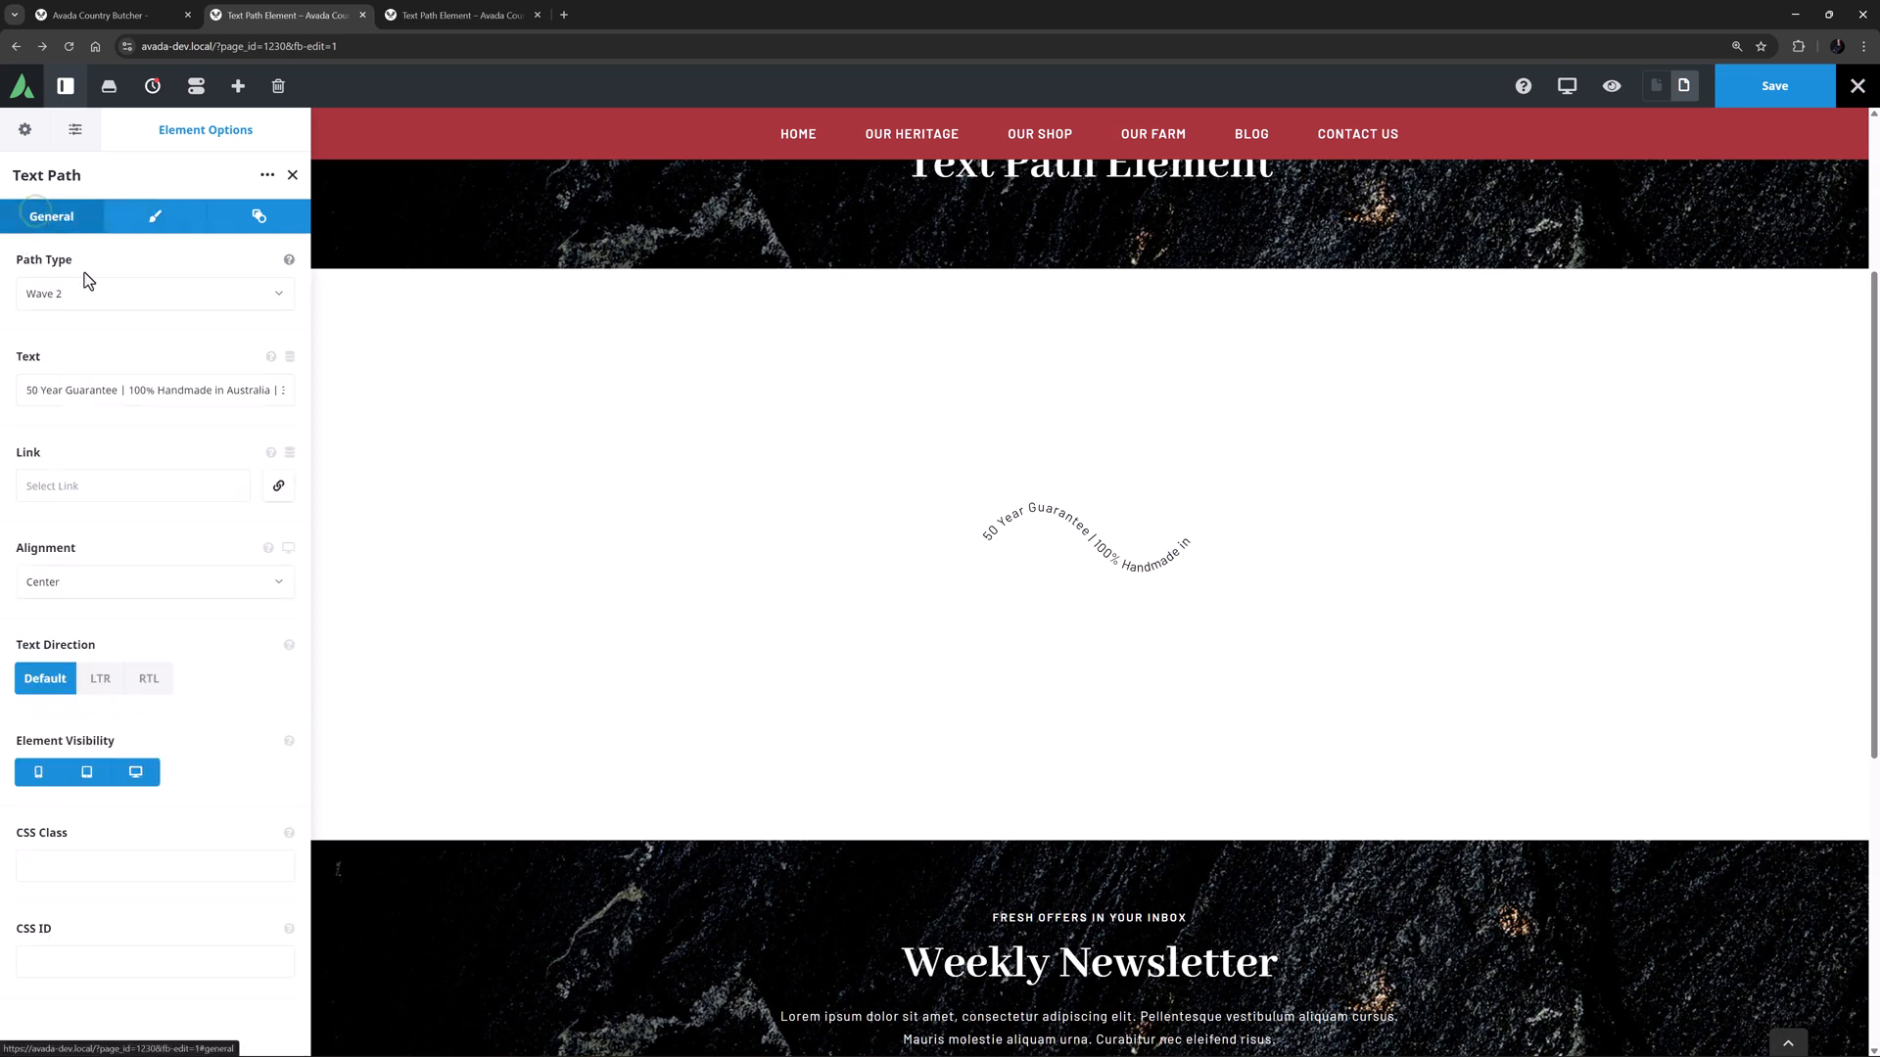
Set the path back to Circle and review the Lock Font Size explanation in Design settings.
click(153, 291)
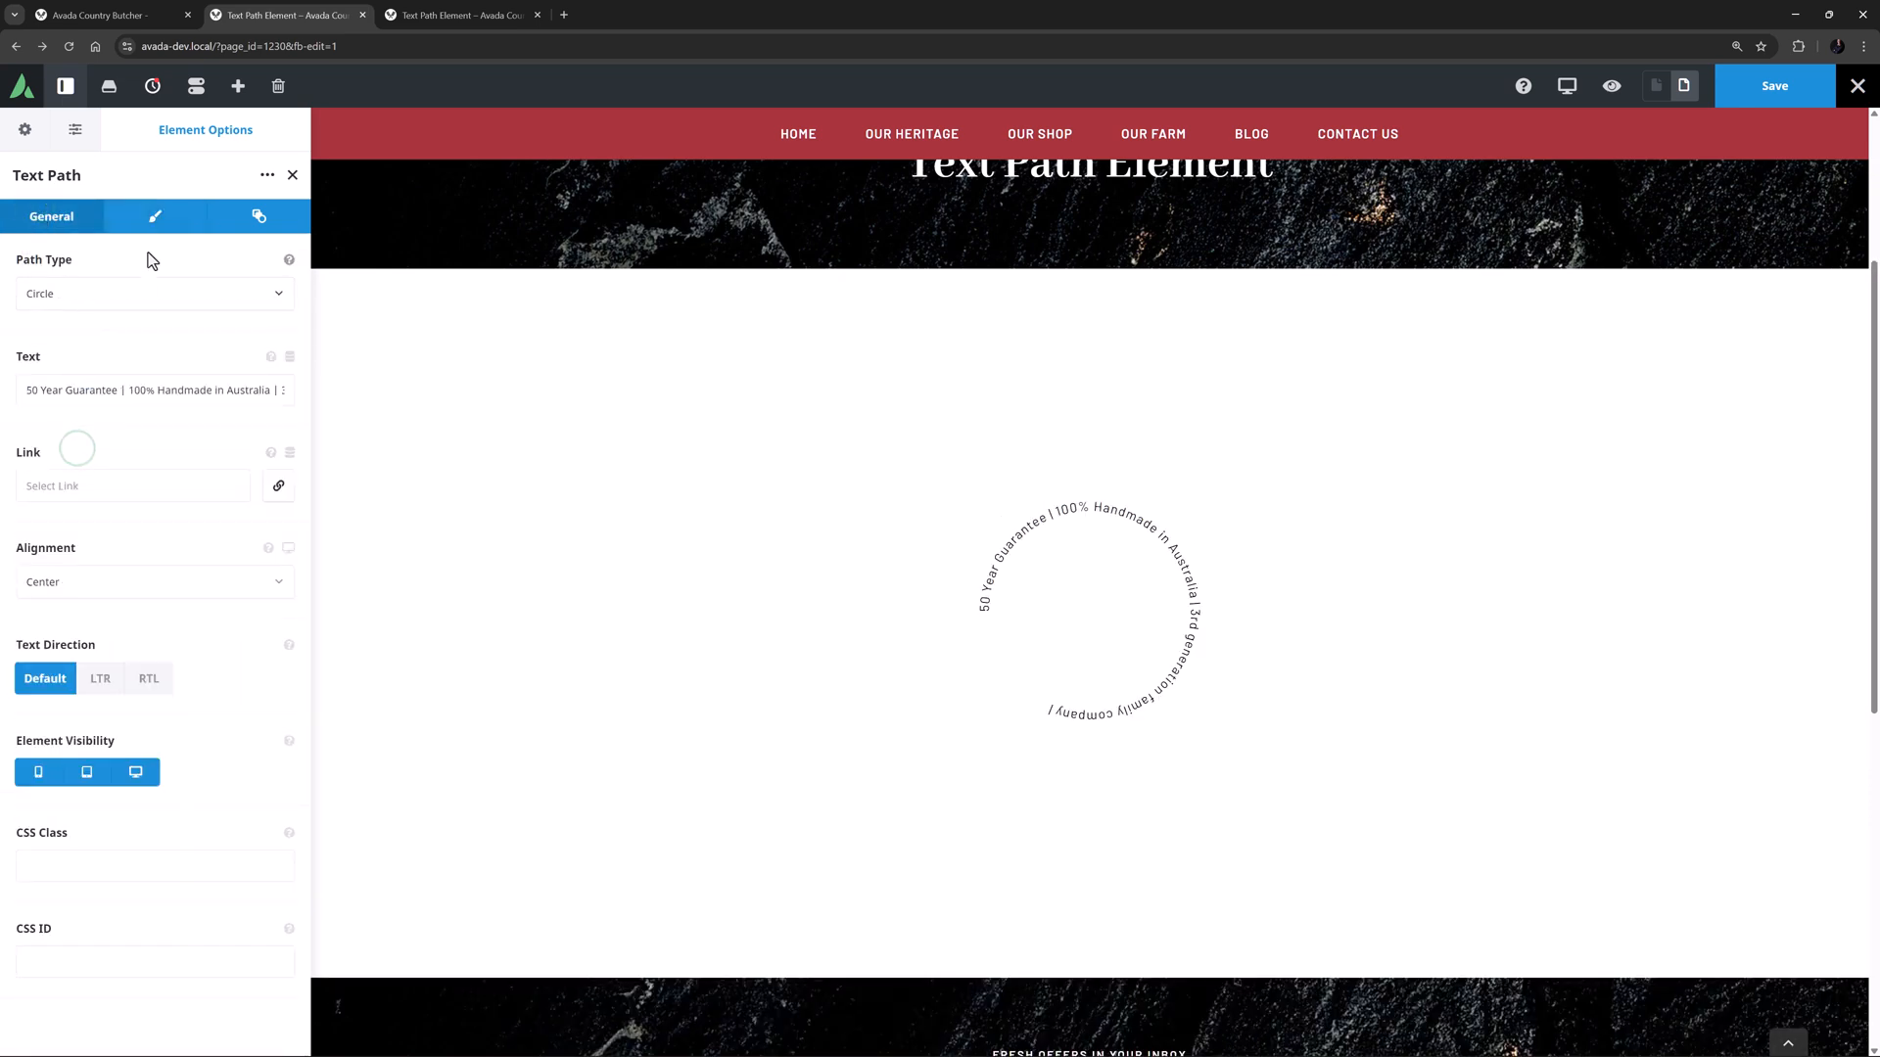
click(154, 218)
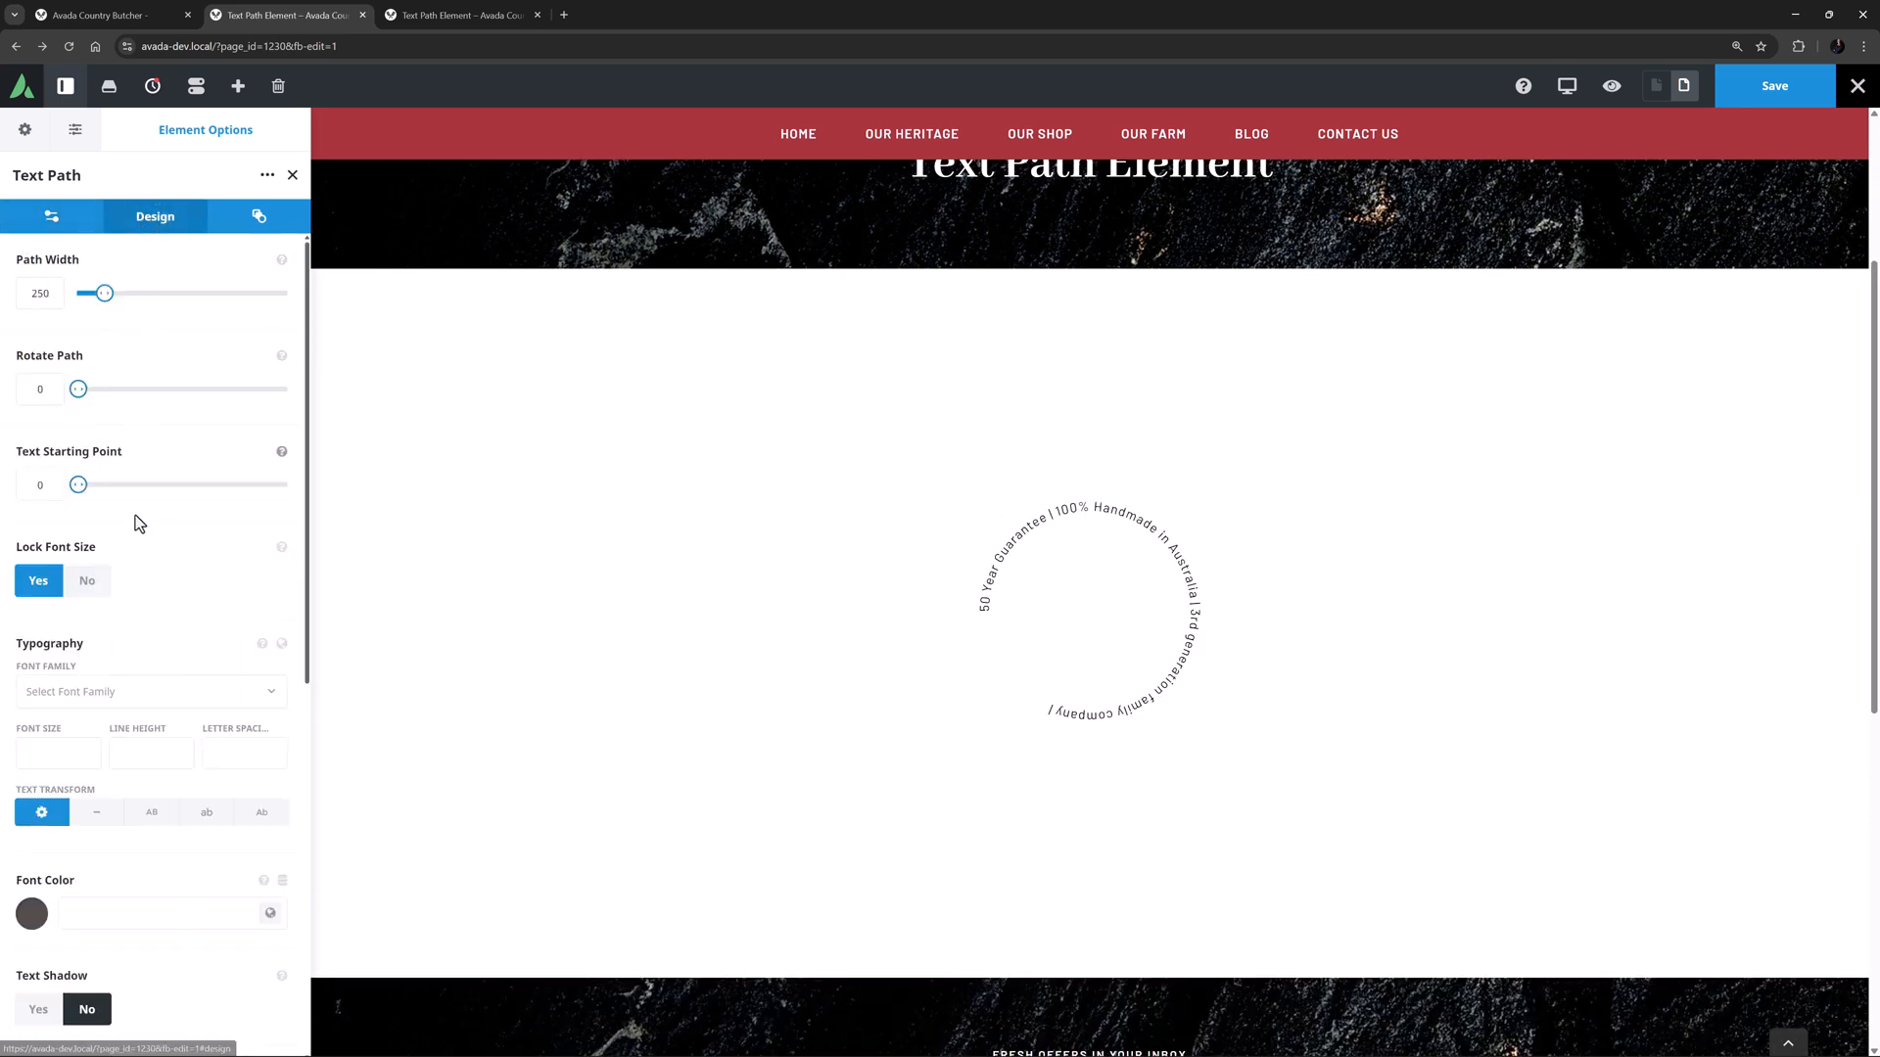
mouse_move(138, 540)
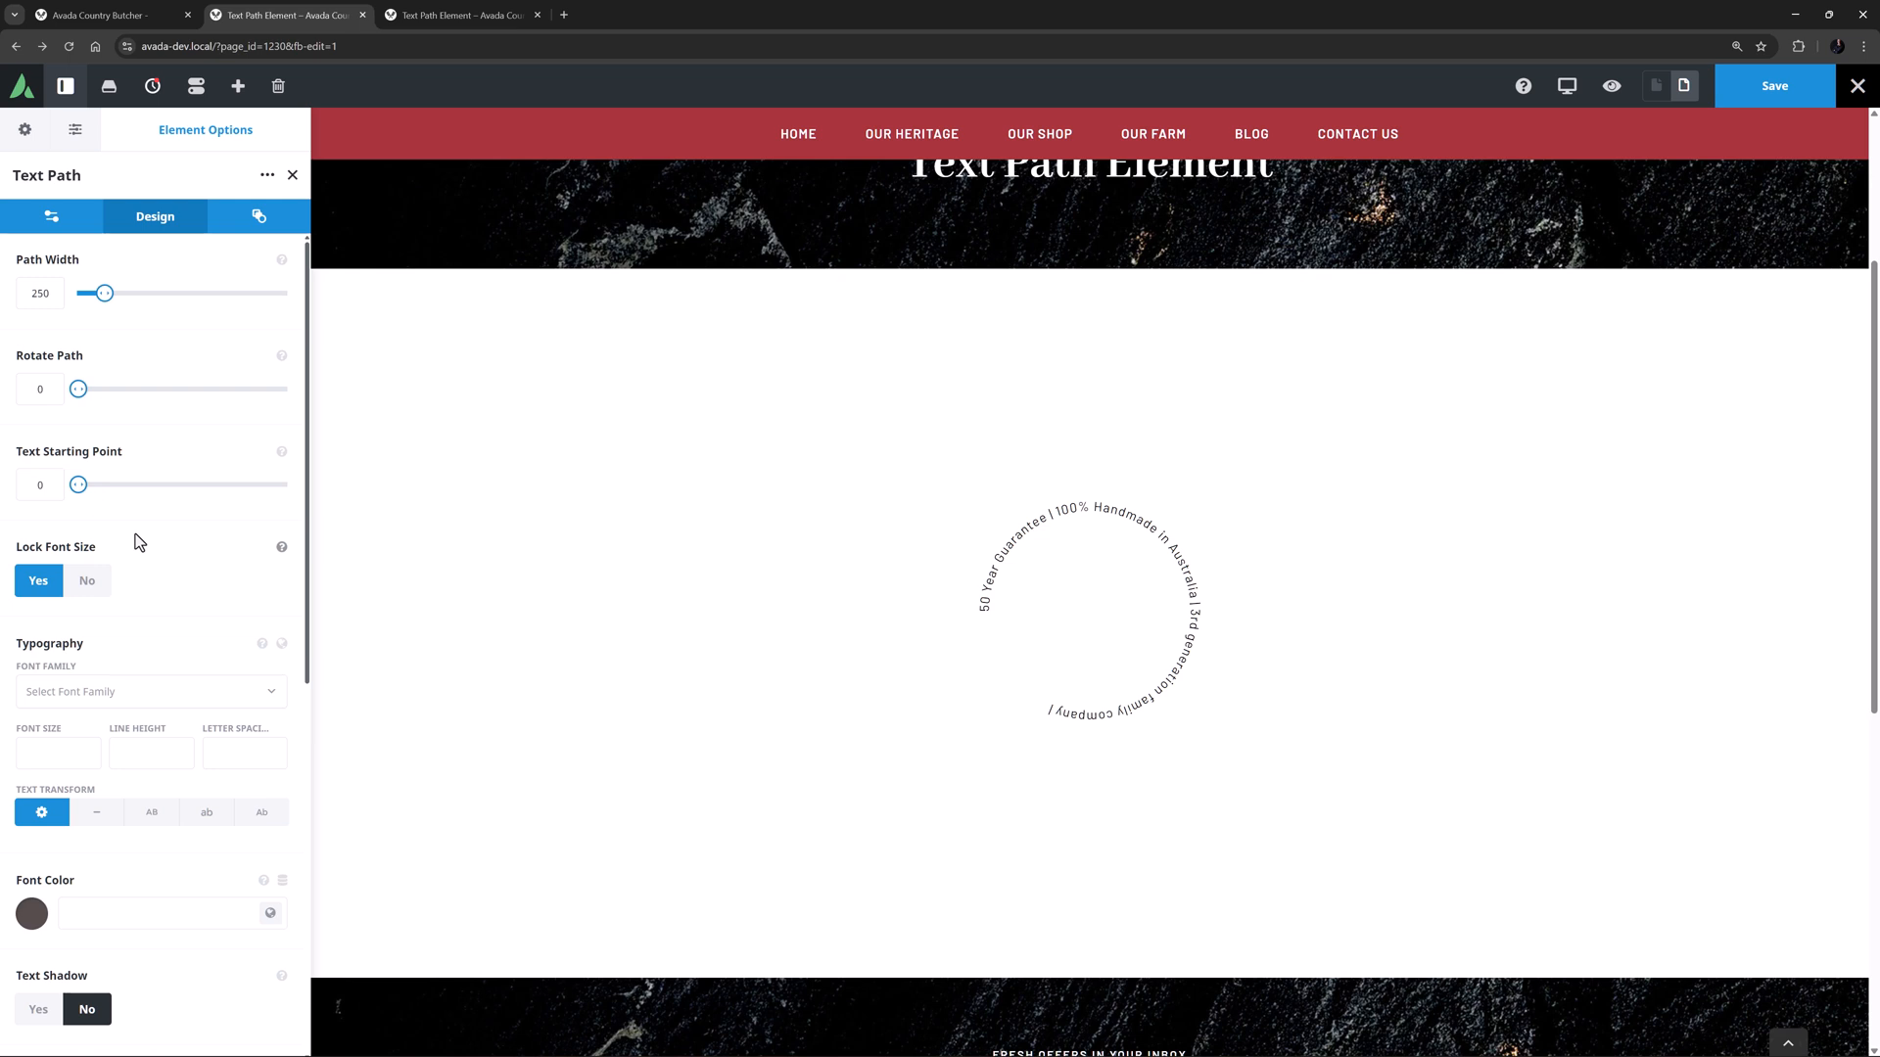
mouse_move(237, 569)
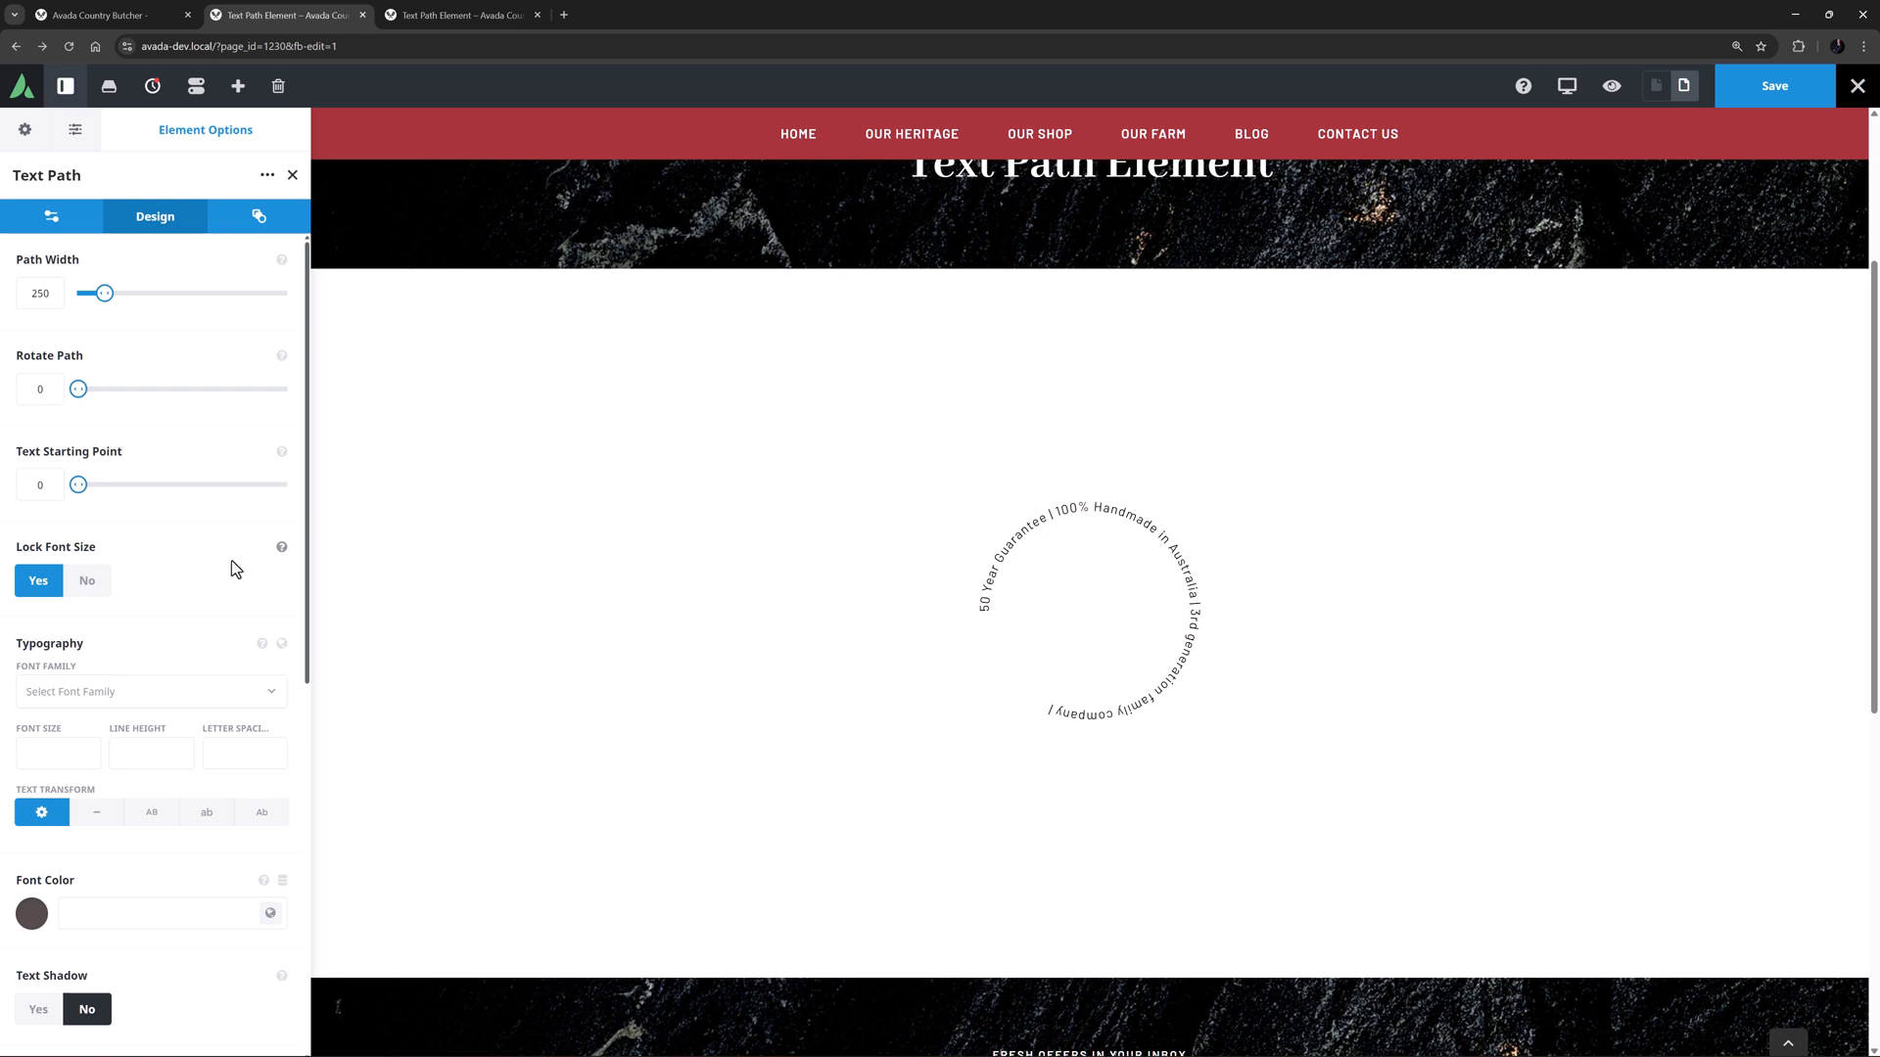
click(282, 546)
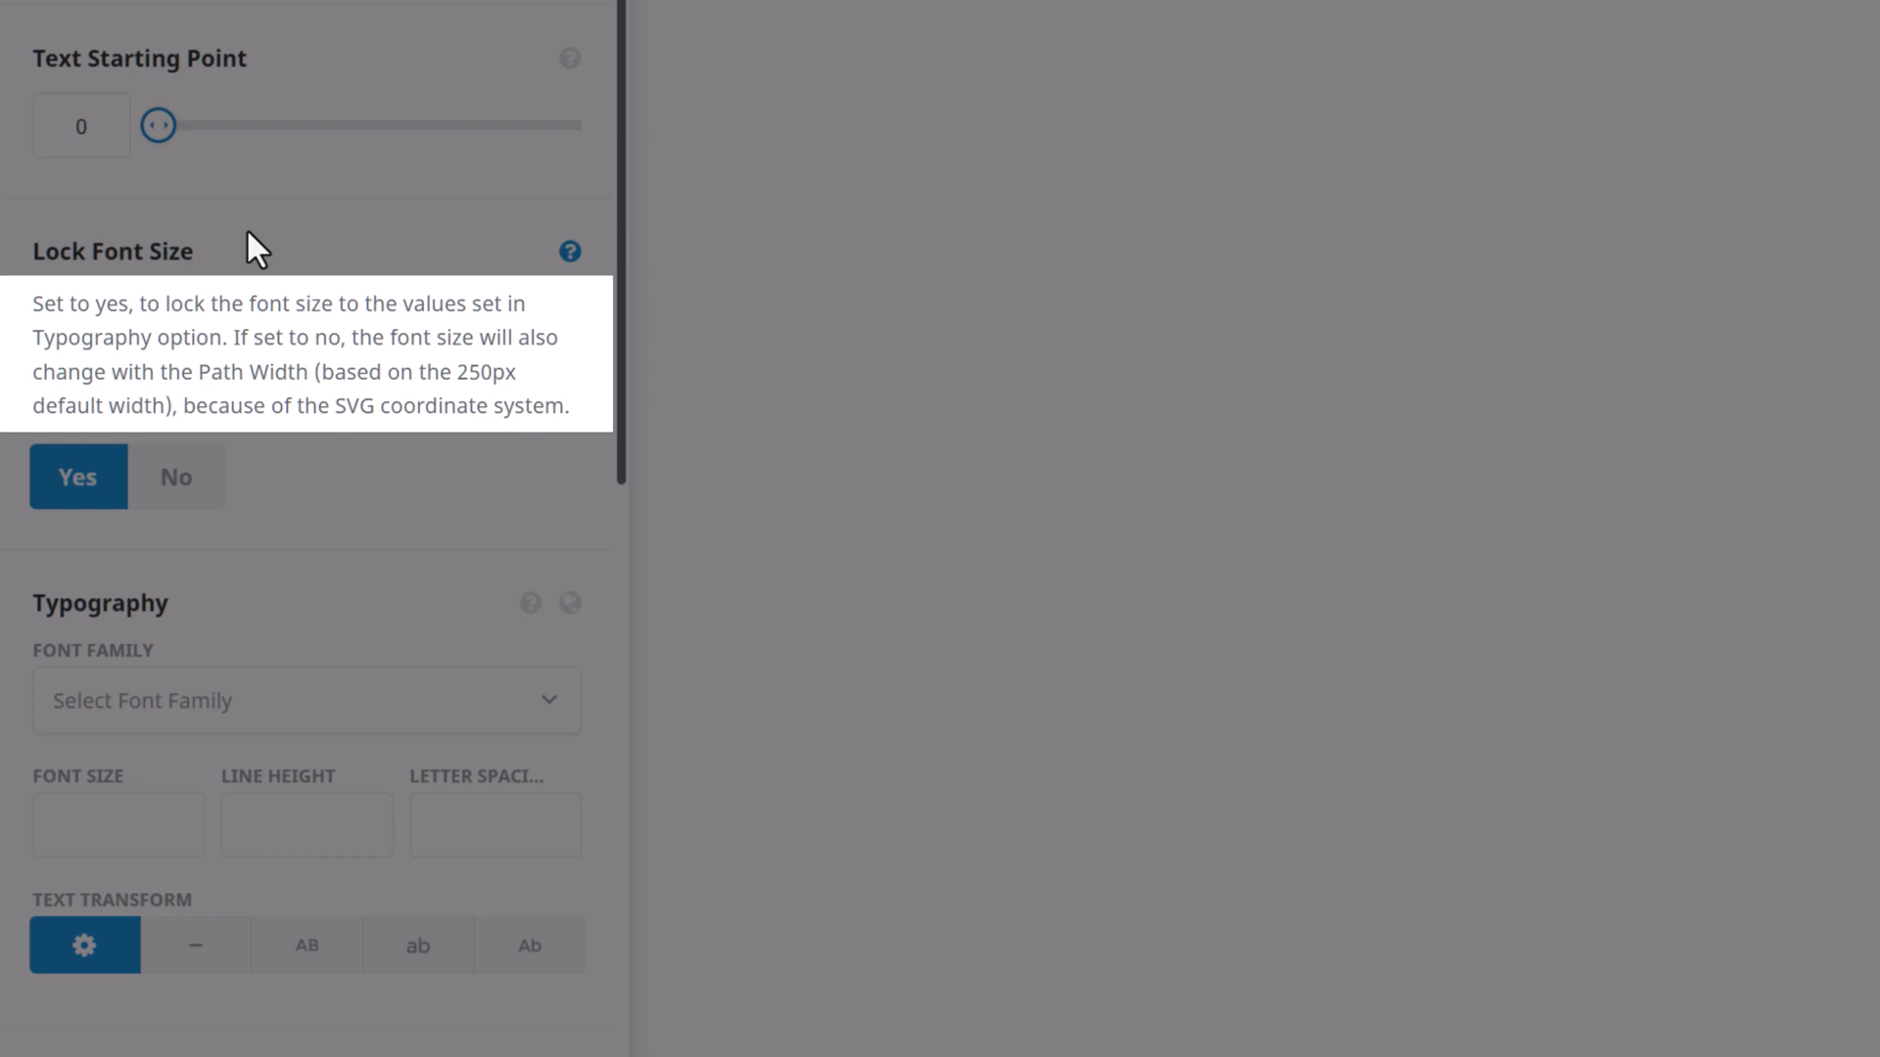
mouse_move(554, 286)
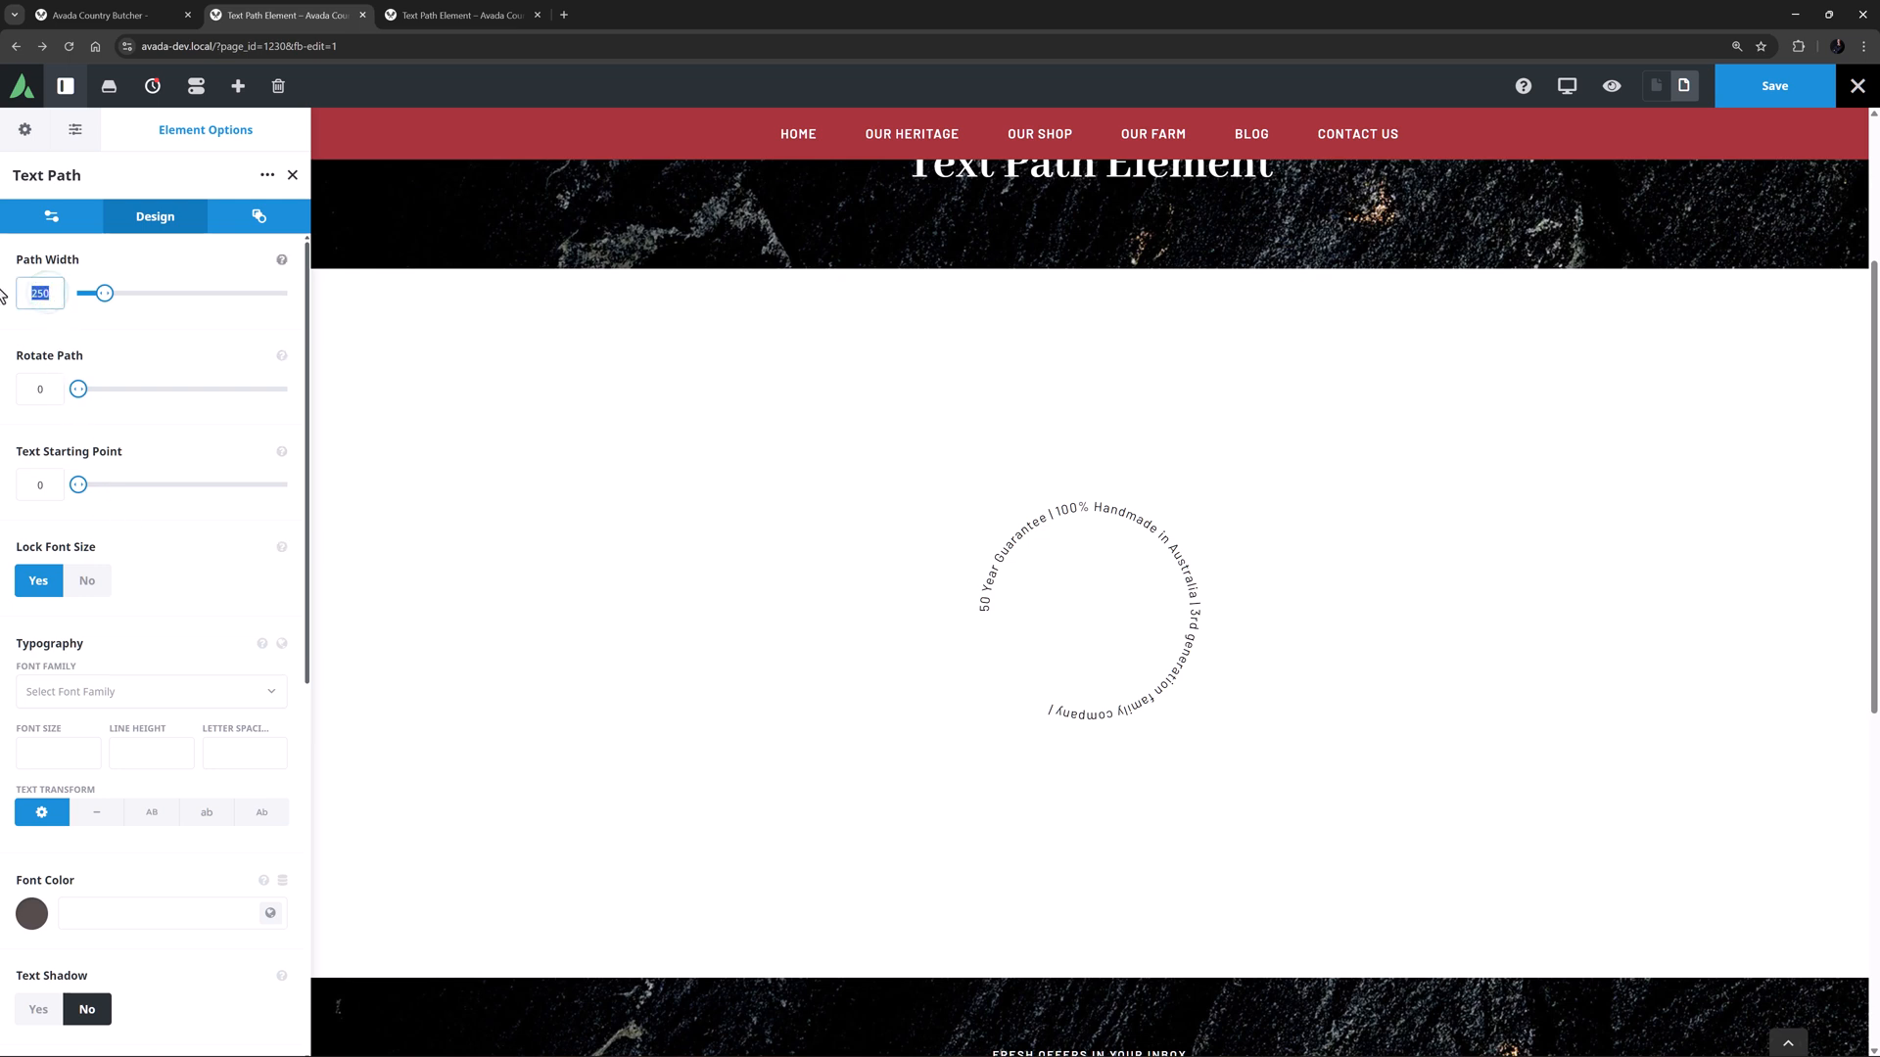
Apply Subheadings (Barlow uppercase) typography at 15px and set Lock Font Size to No.
drag(104, 292, 141, 292)
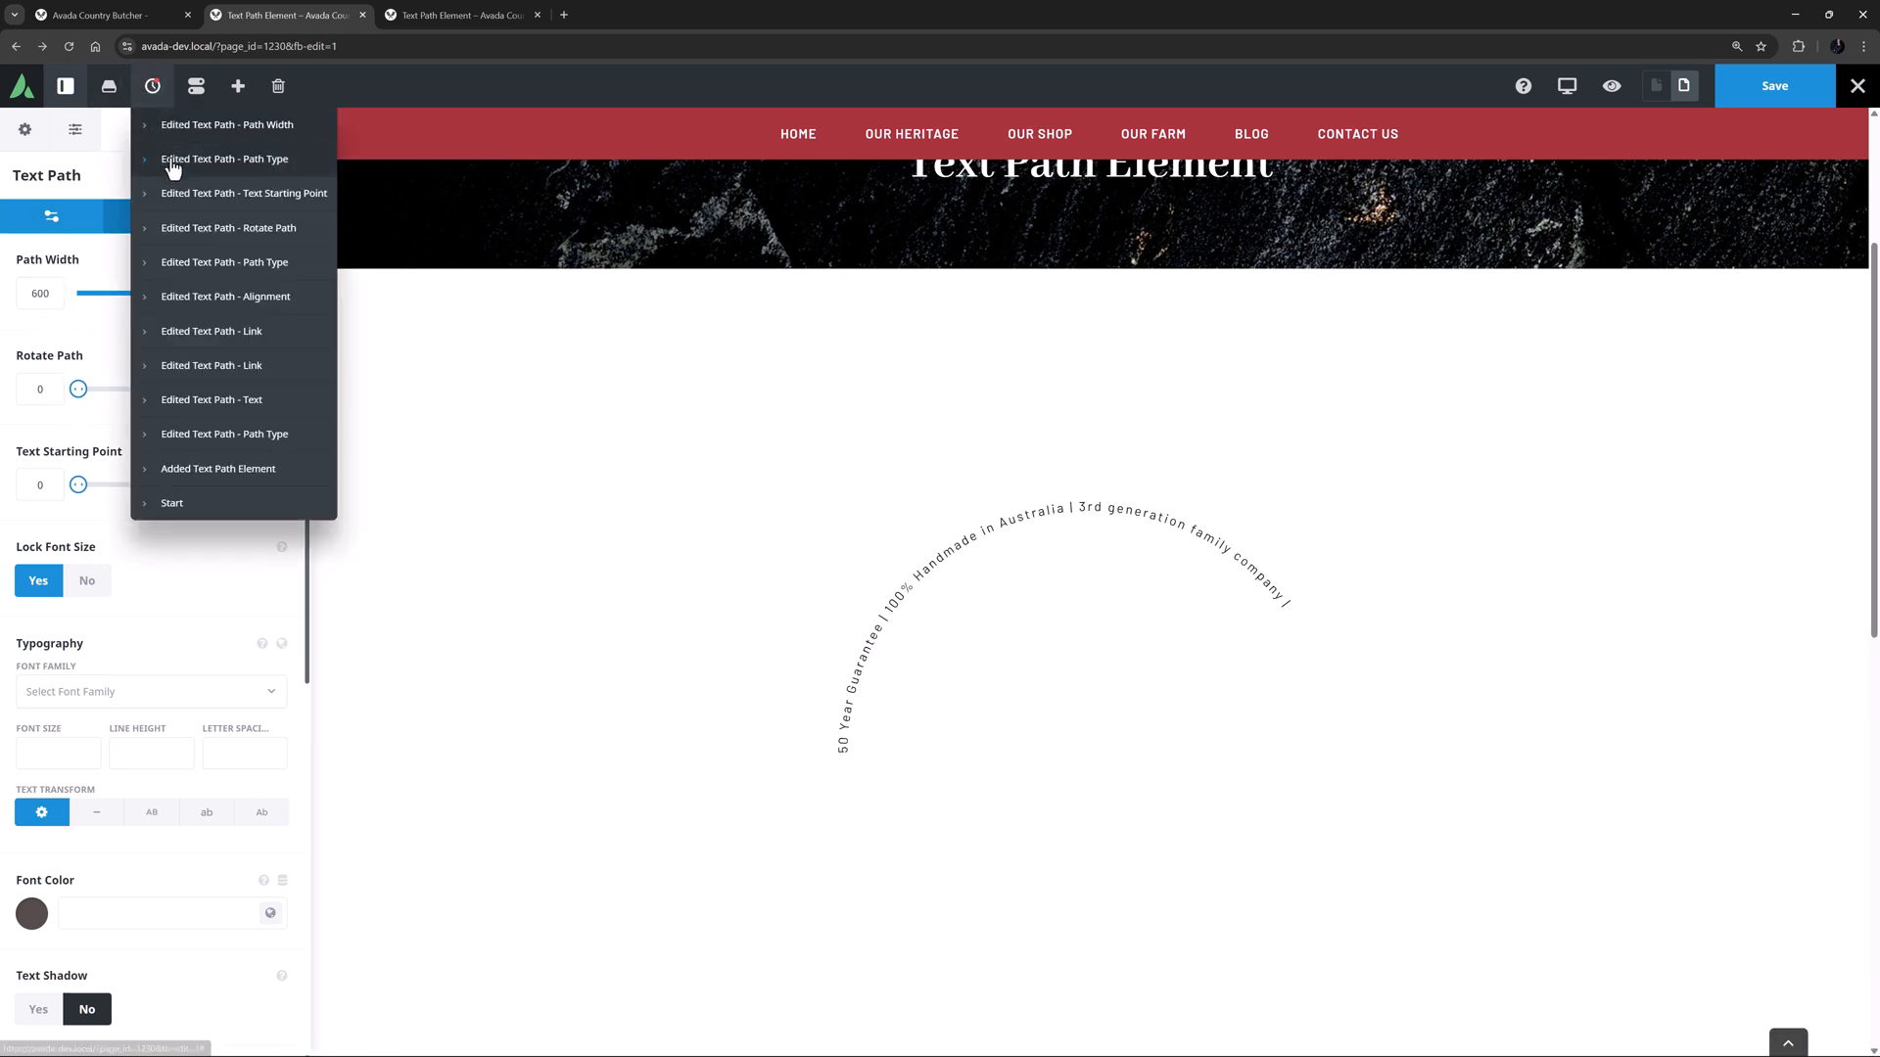
click(282, 648)
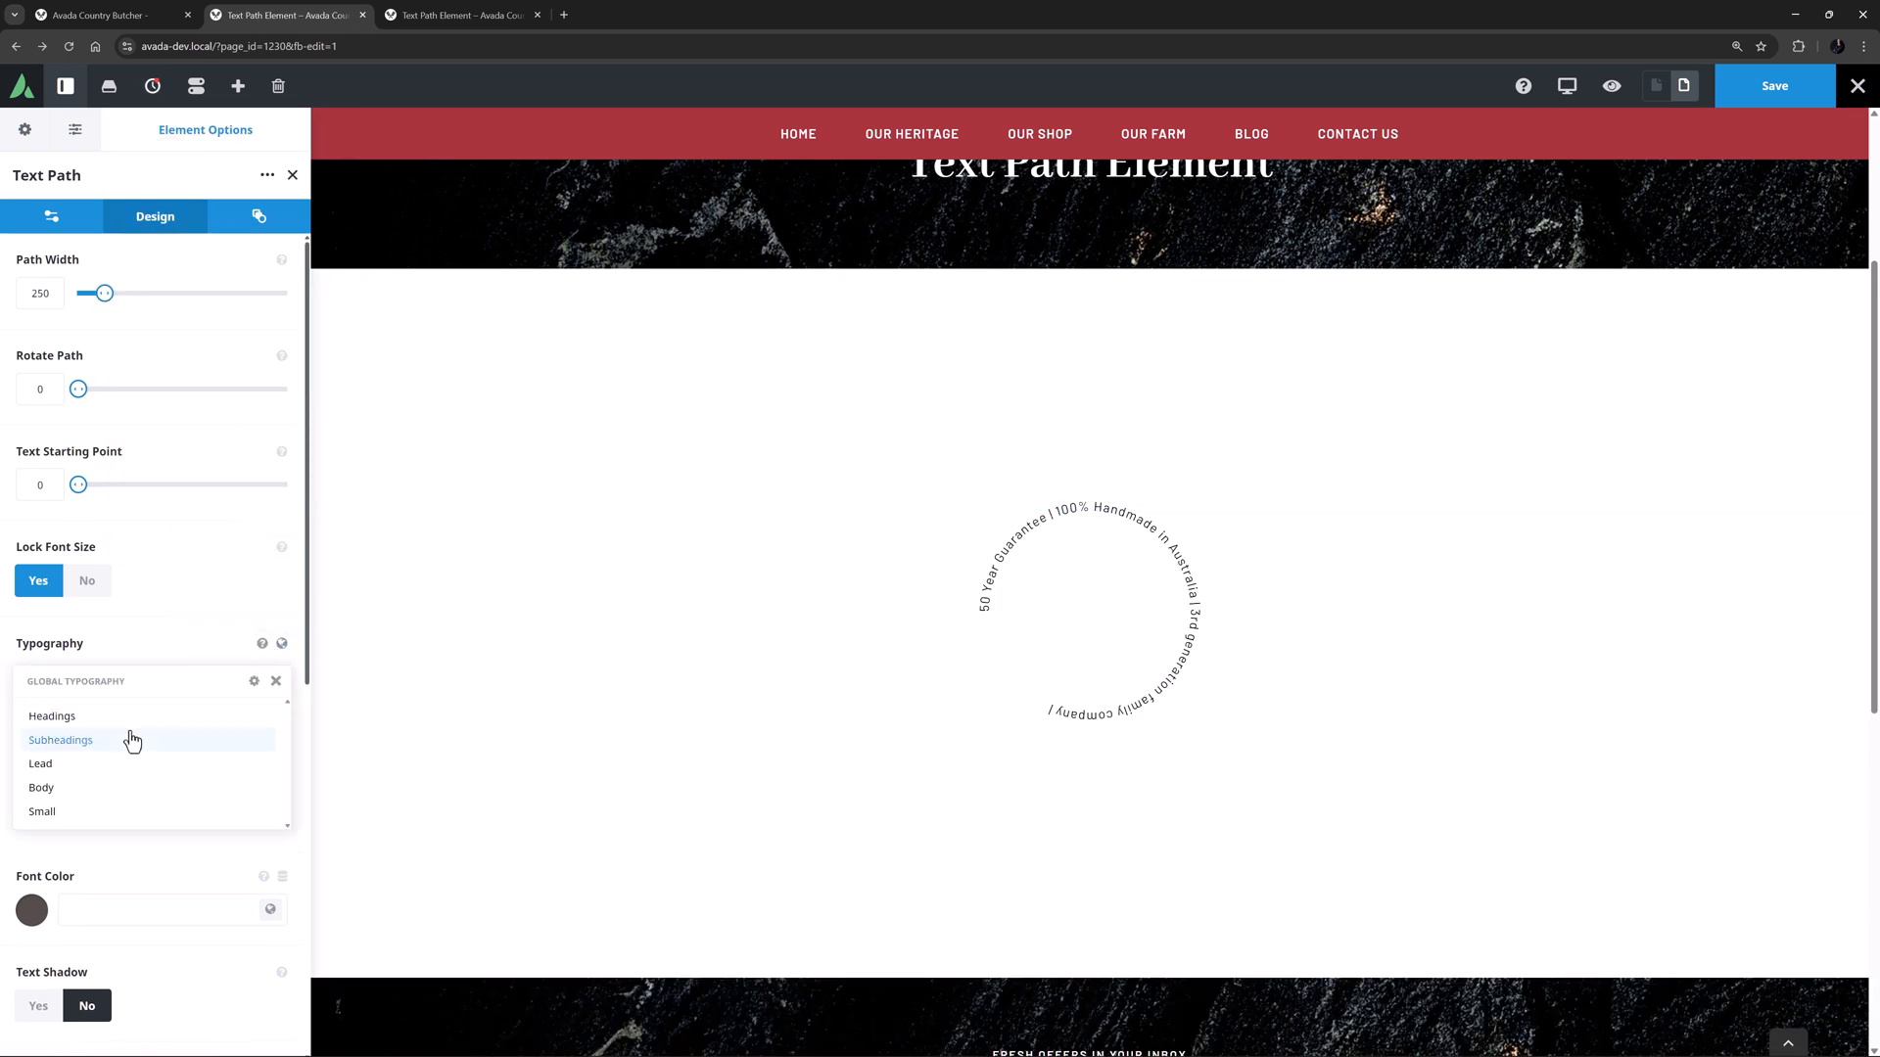
click(60, 740)
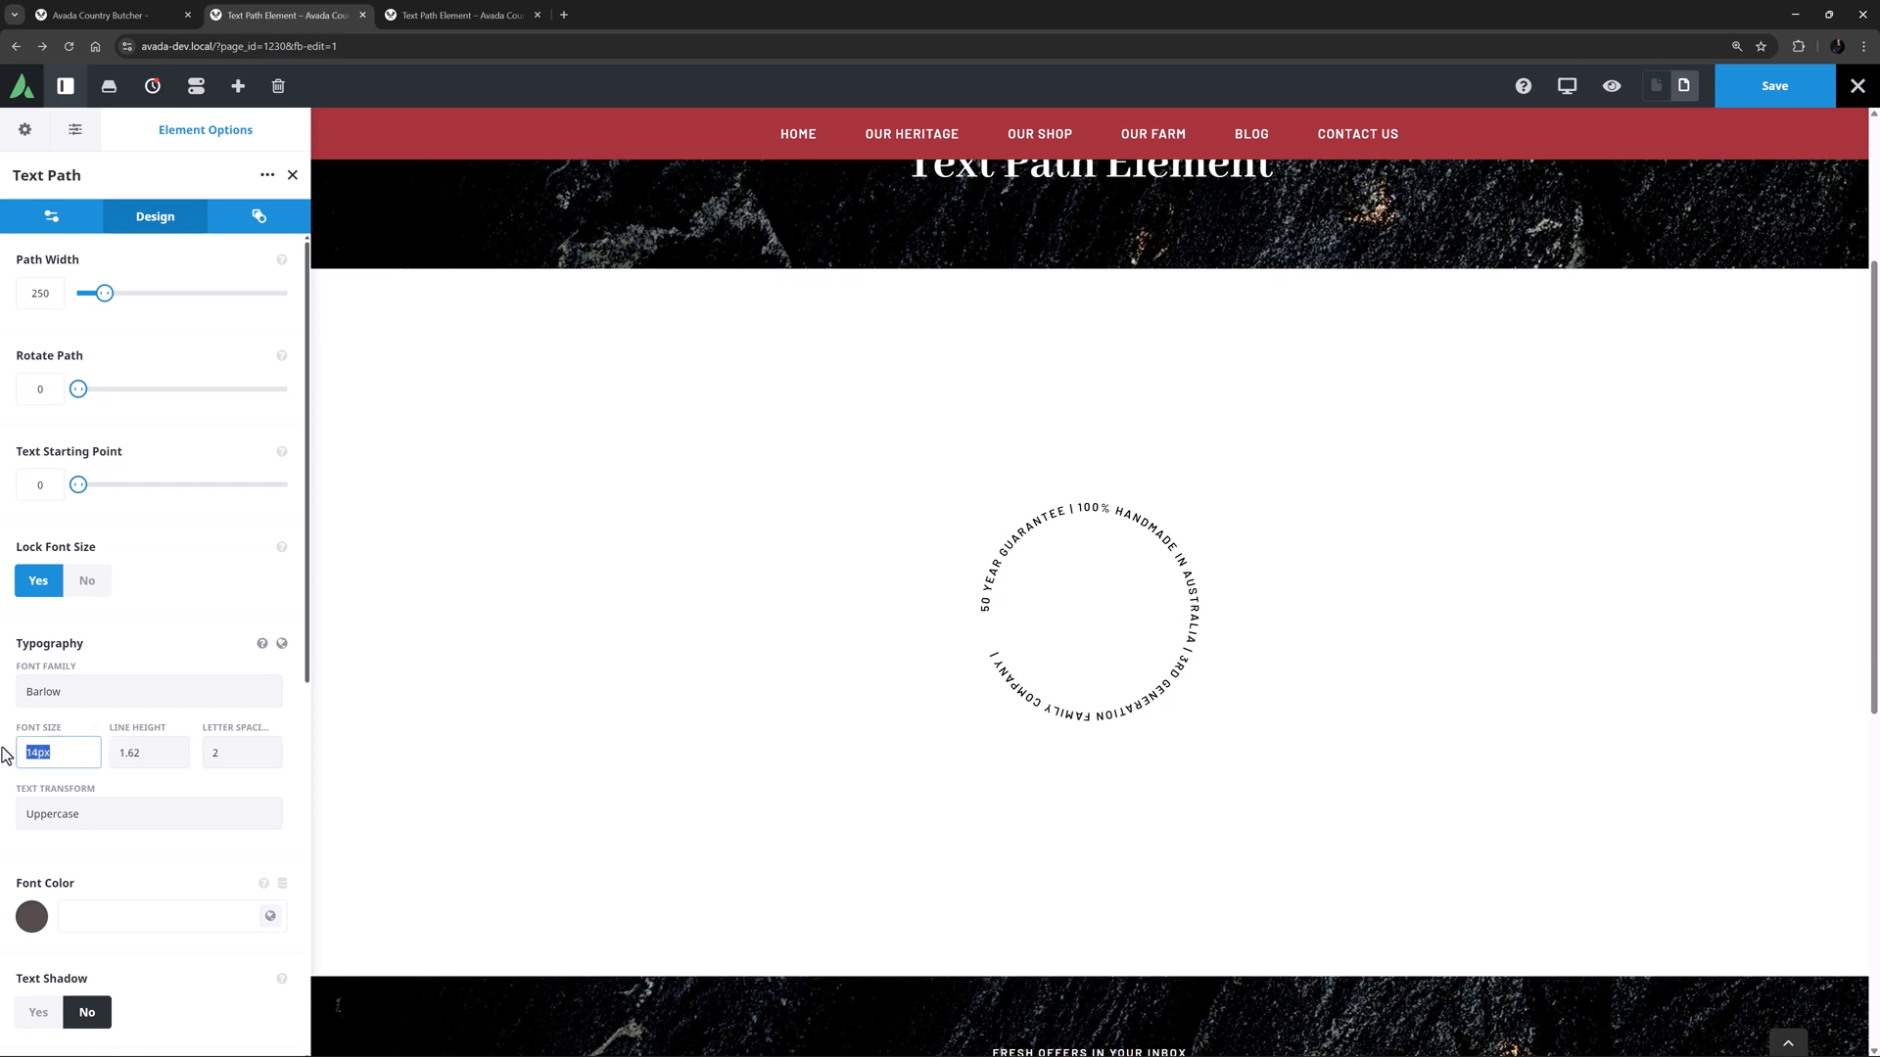
text(15px)
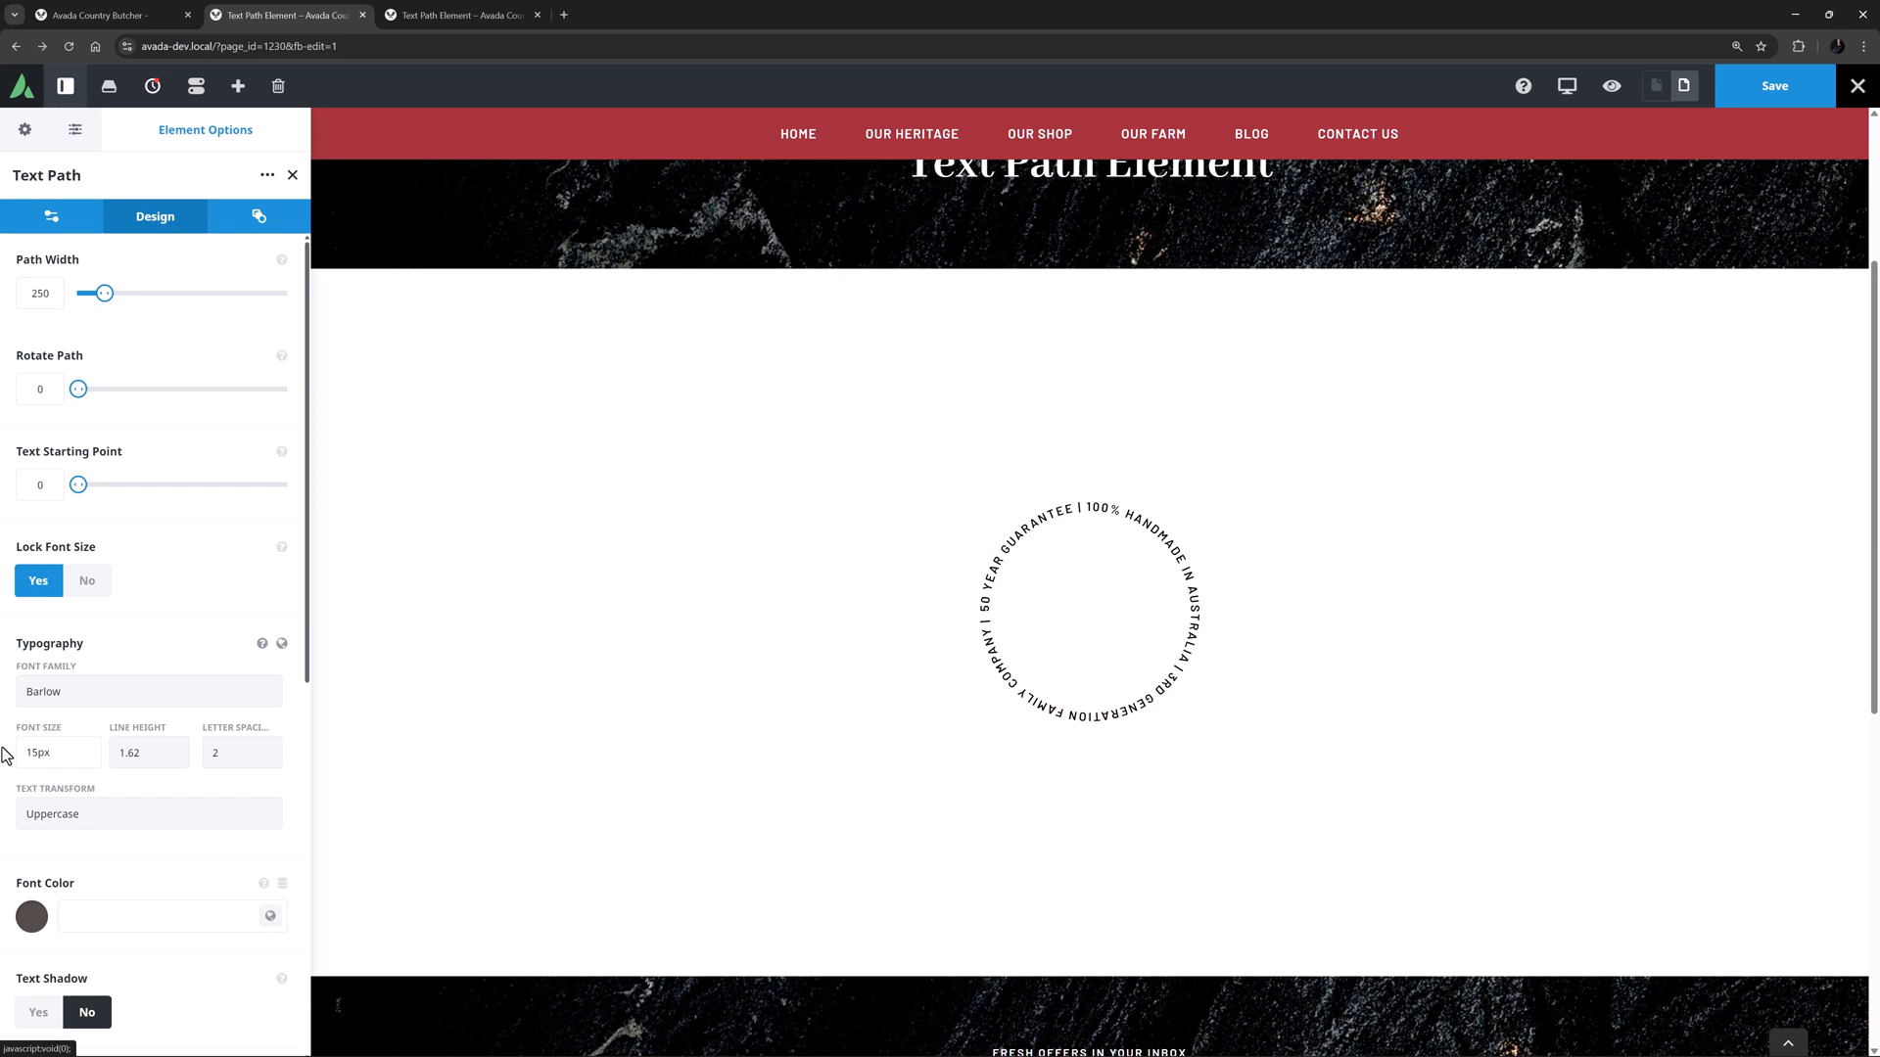
click(86, 579)
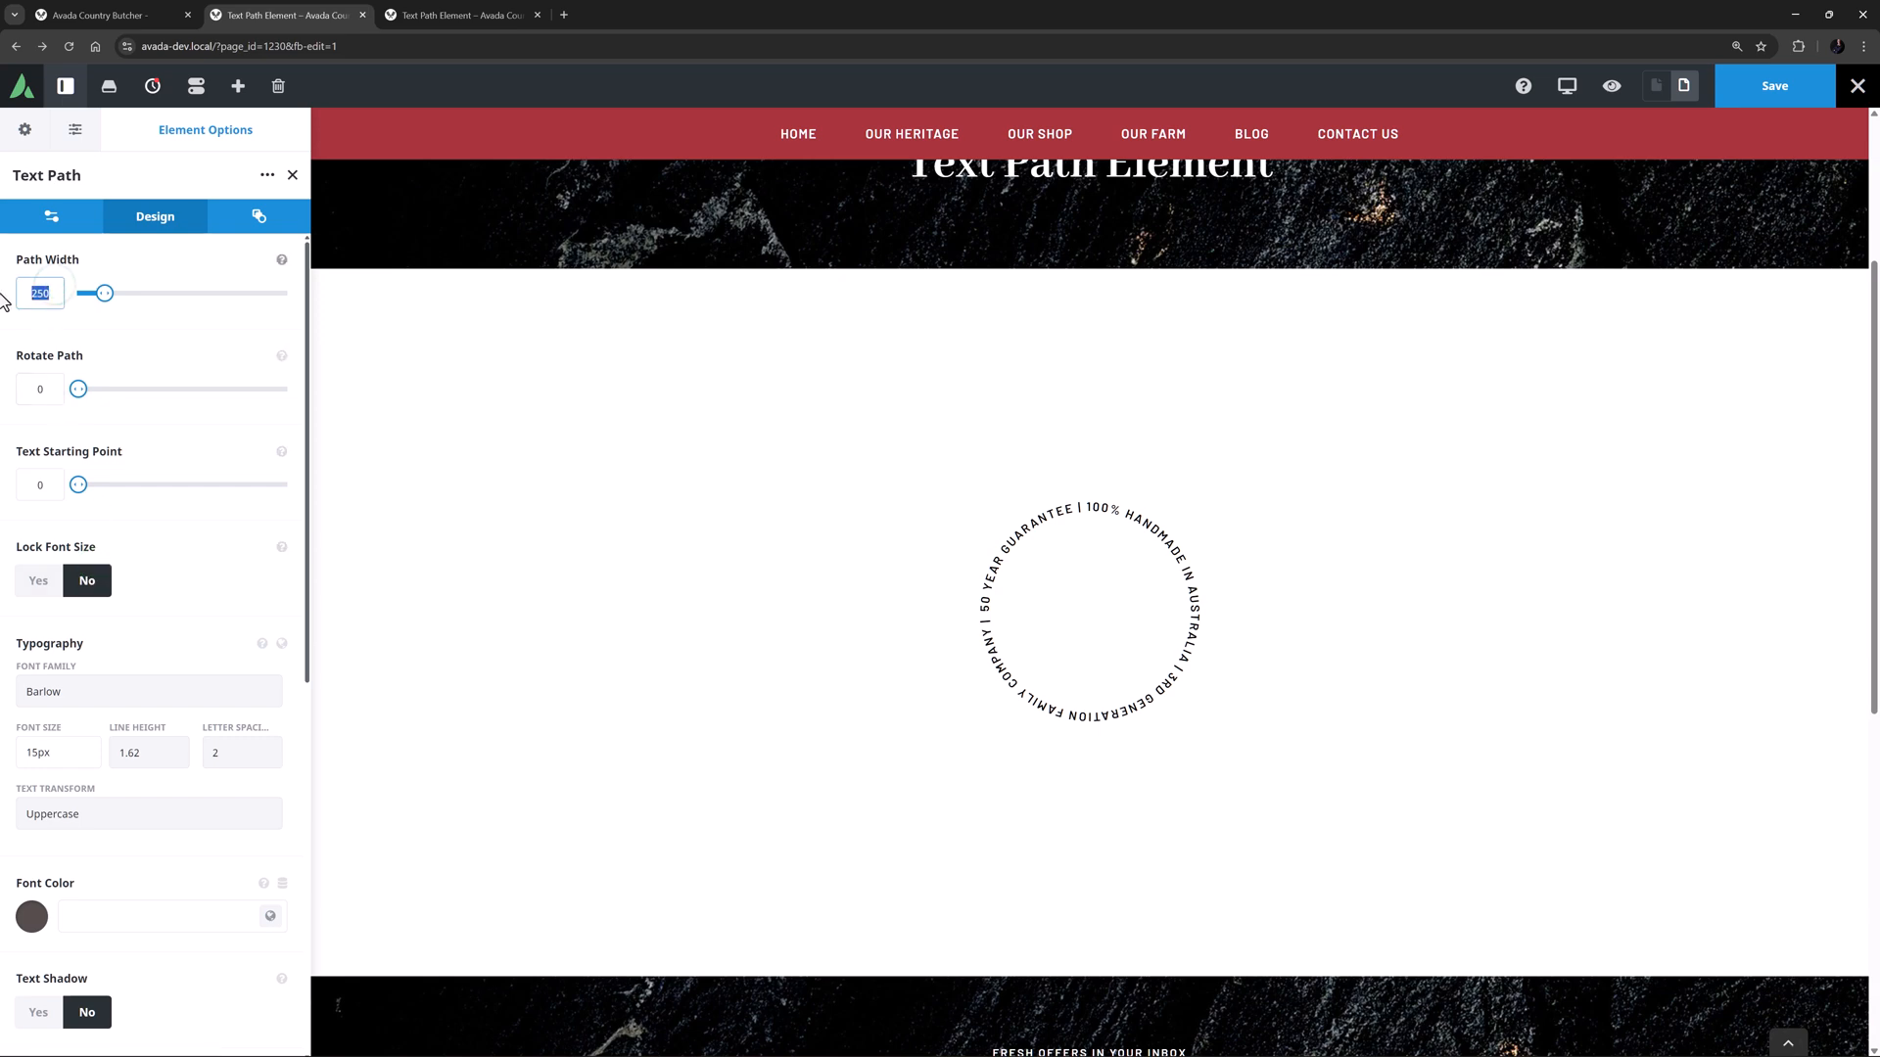
Widen the circular text path to a Path Width of 600.
drag(102, 292, 141, 292)
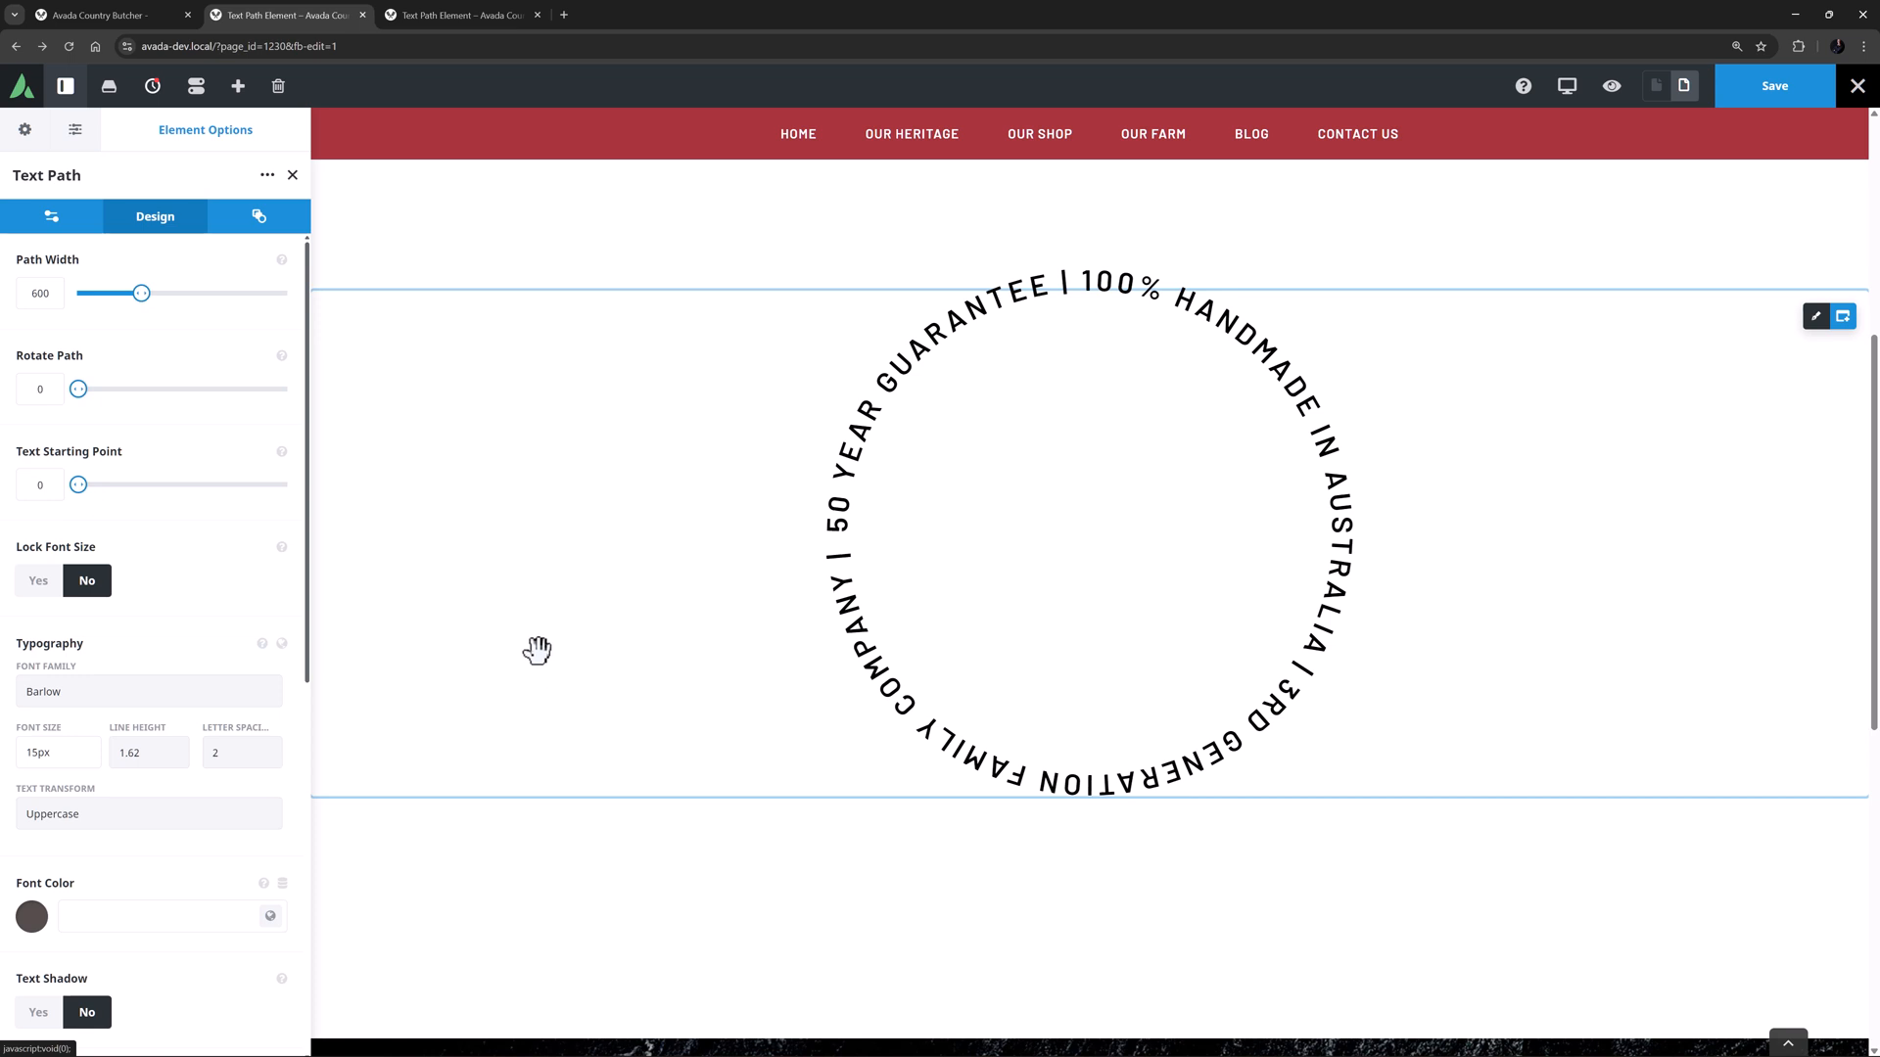
scroll(down, 3)
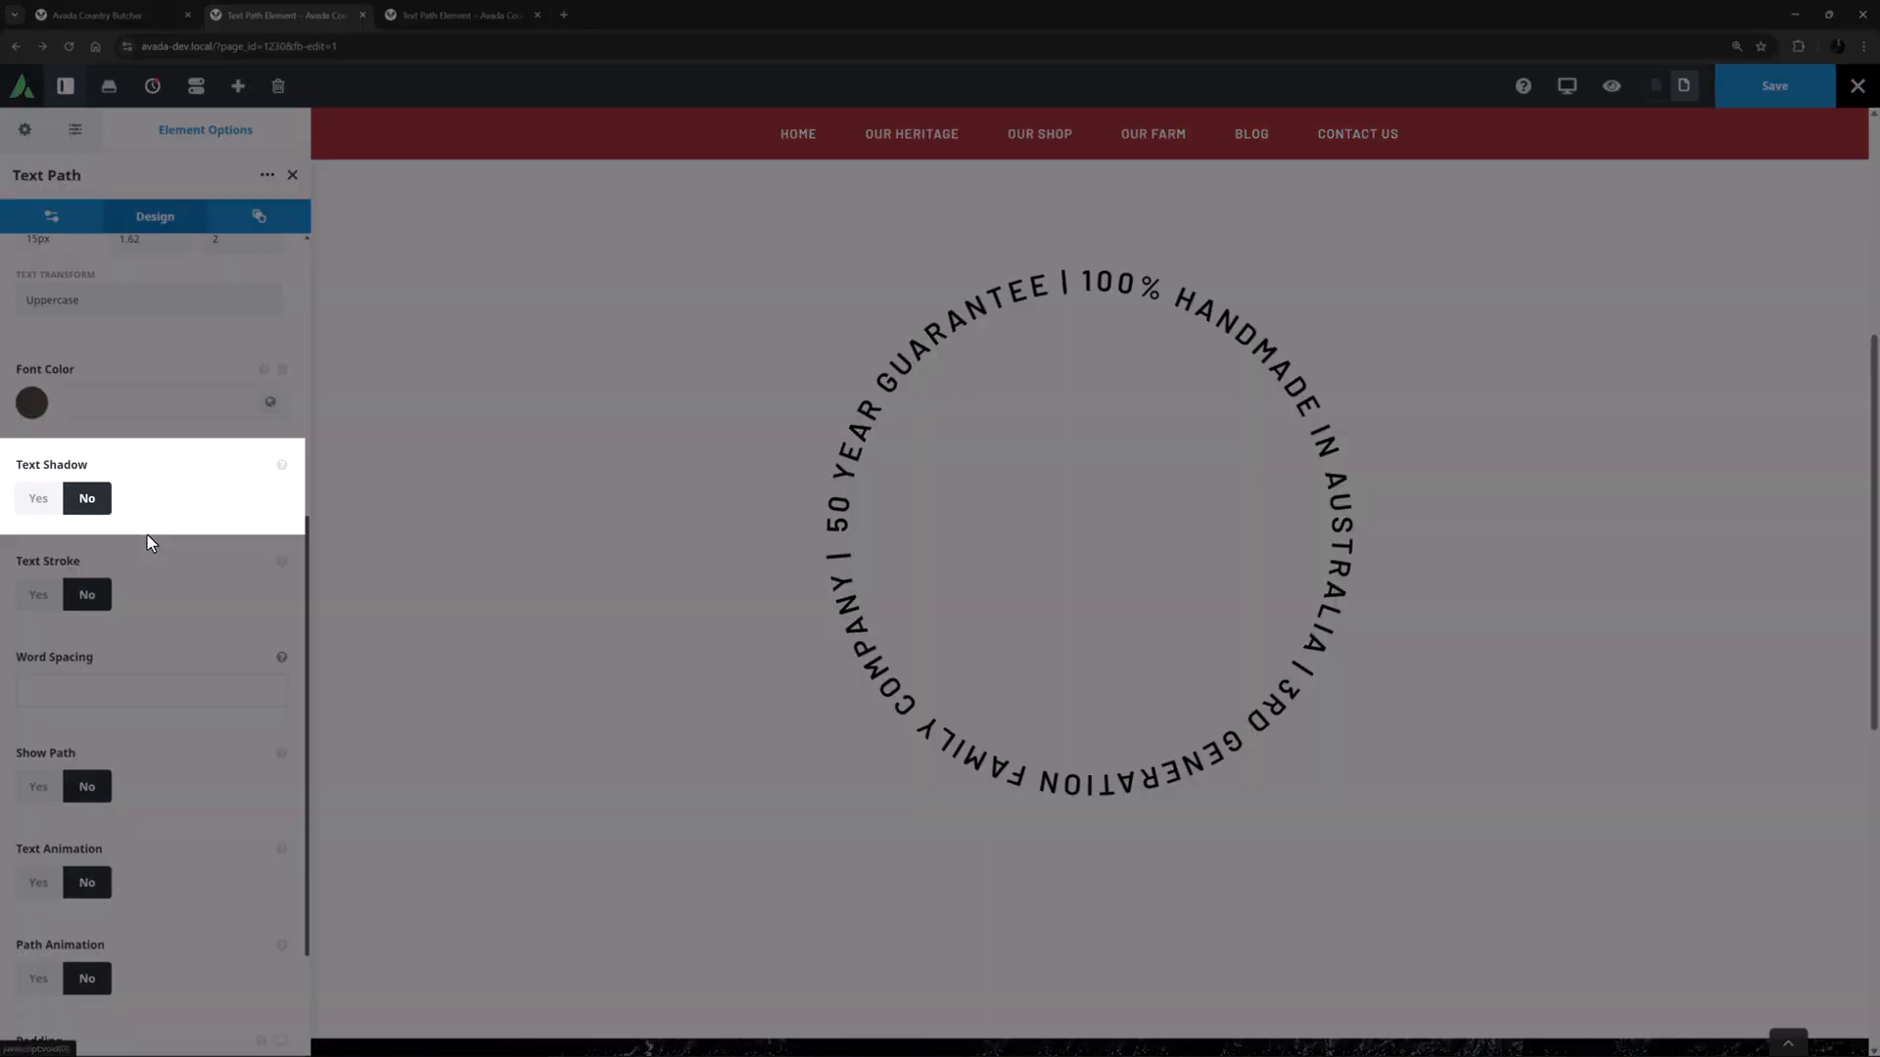
Enable Text Shadow with 5px vertical and horizontal offsets, blur 10, in global Color 6.
click(37, 499)
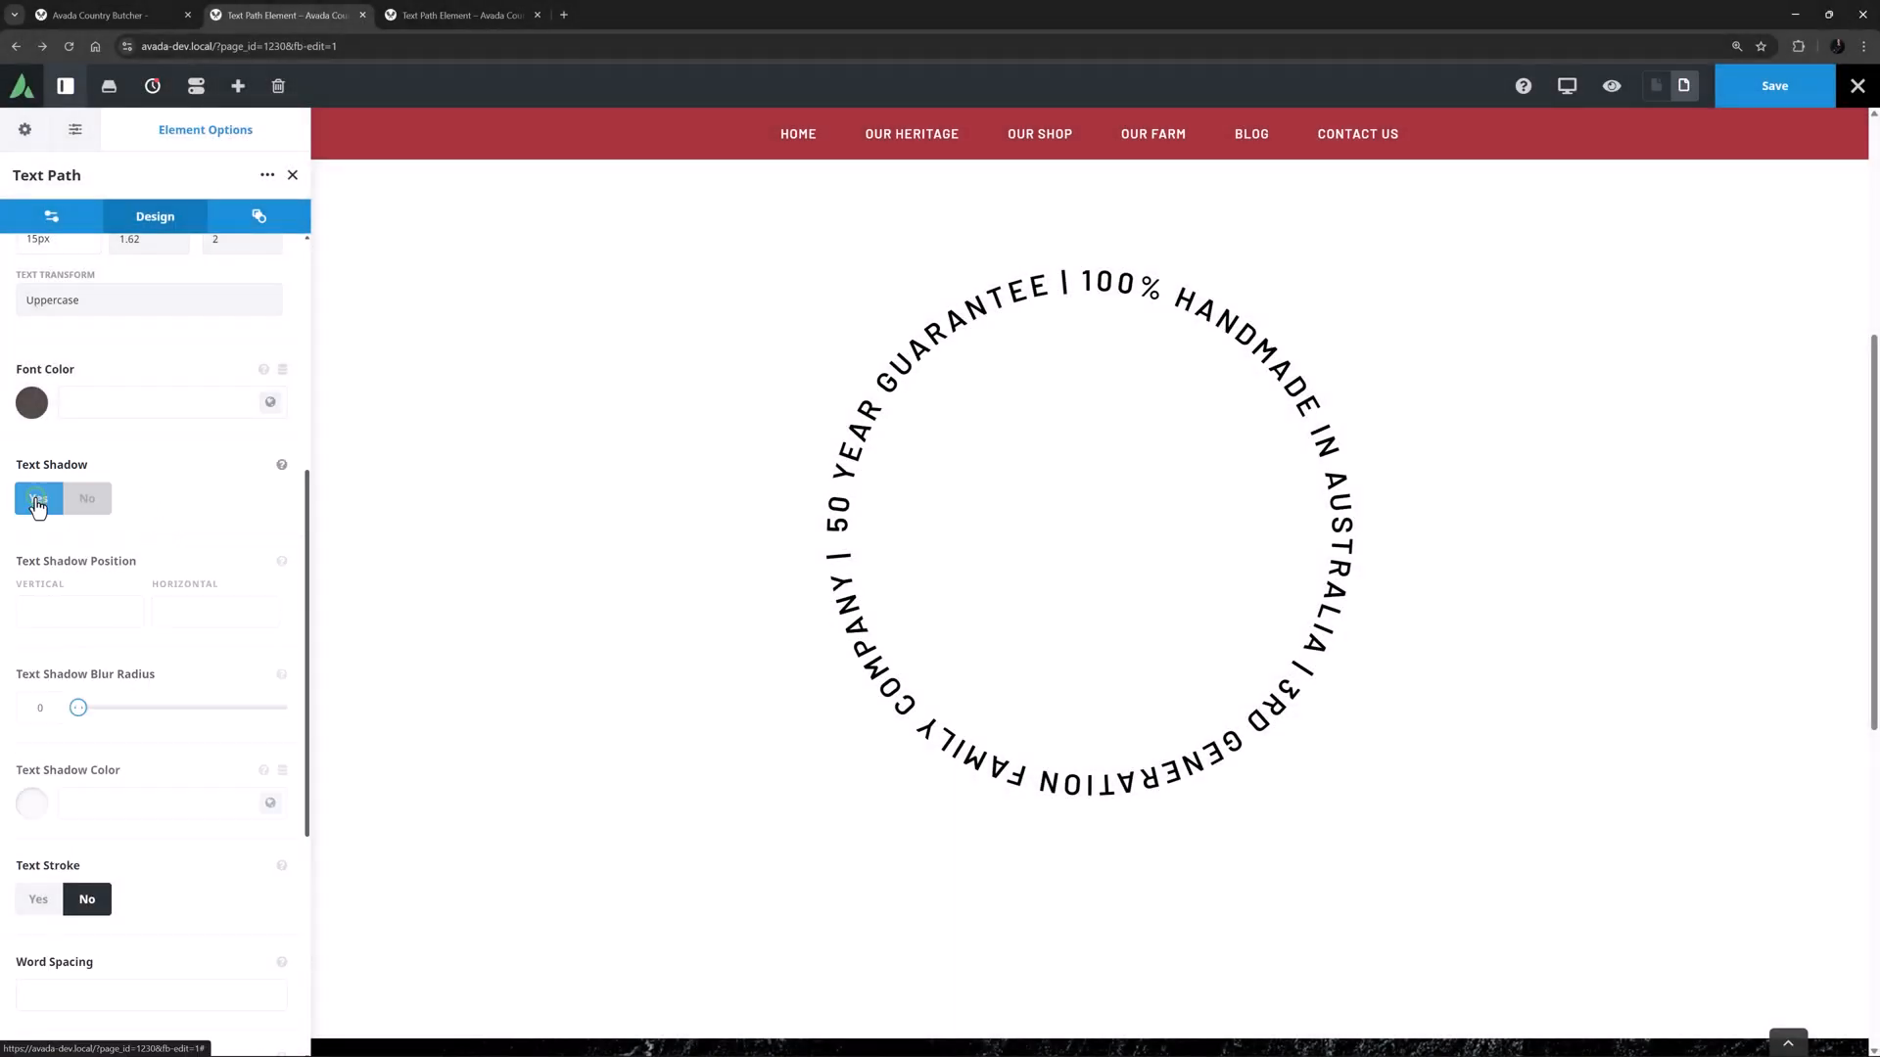
click(37, 500)
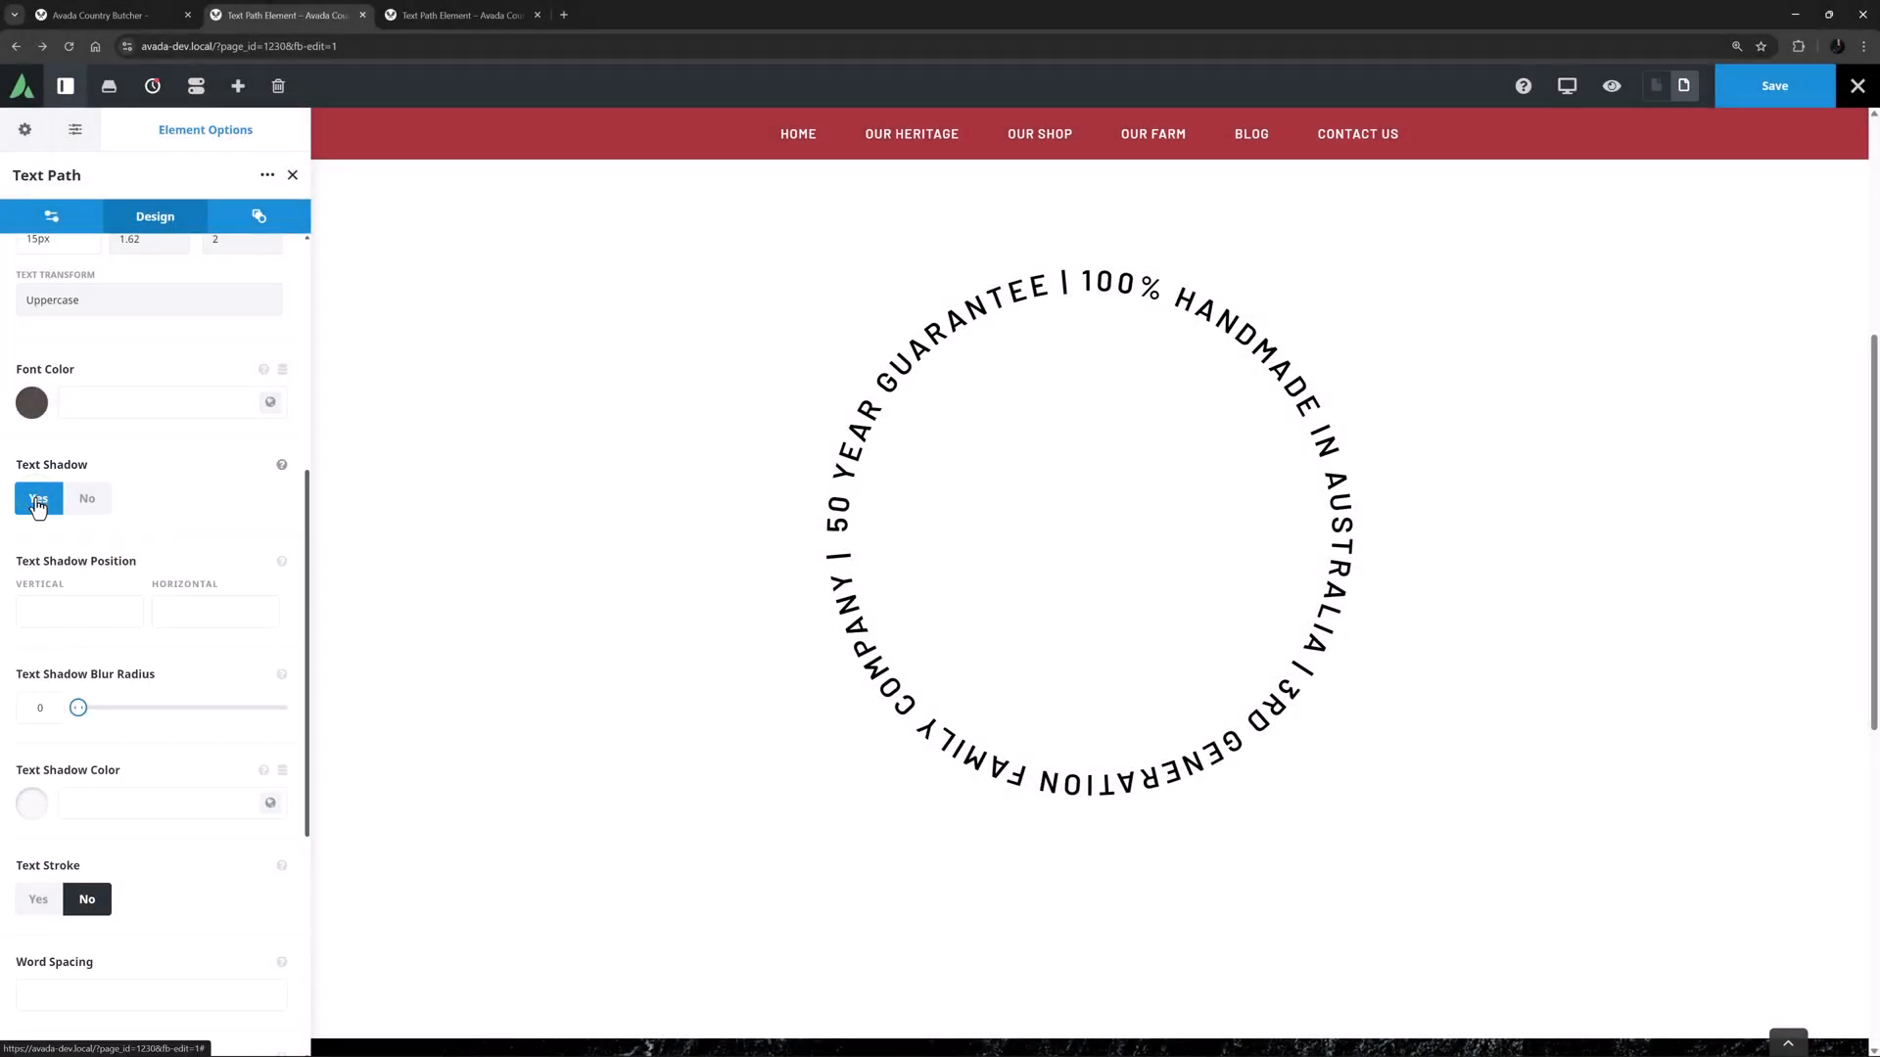
click(37, 499)
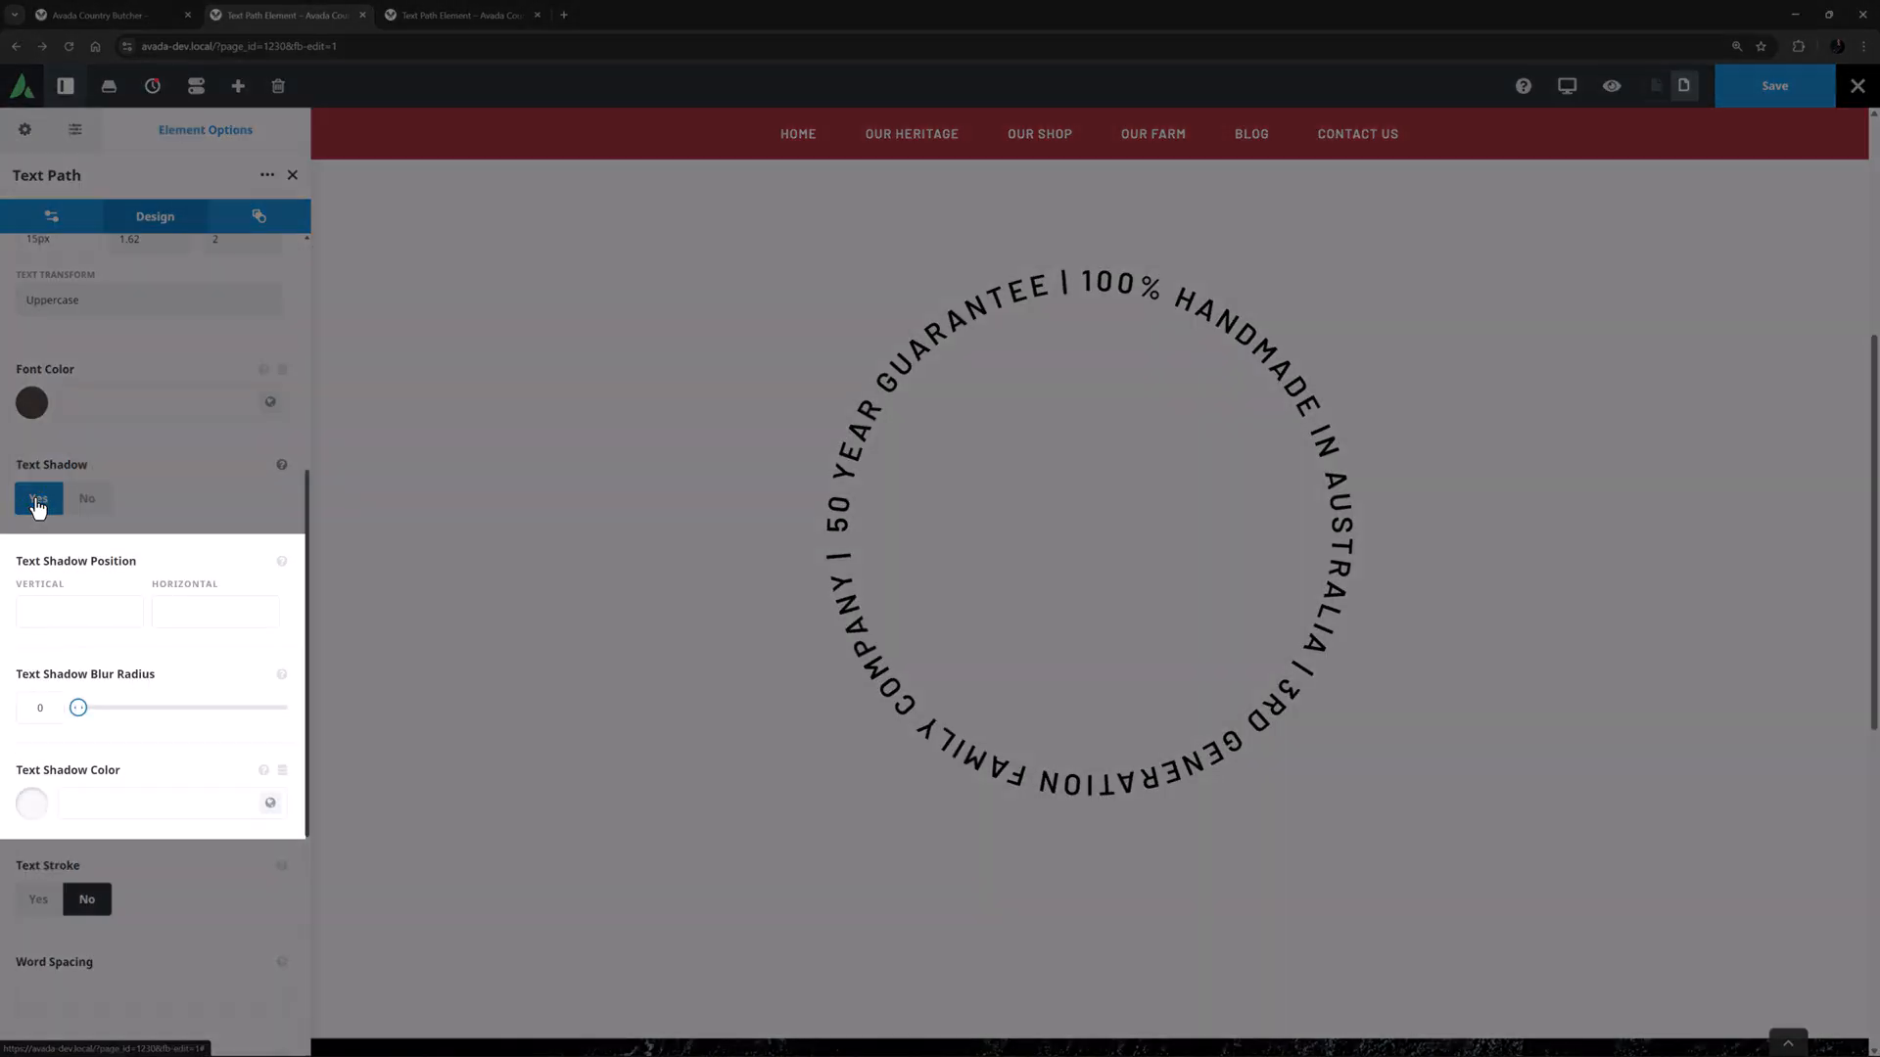
click(78, 611)
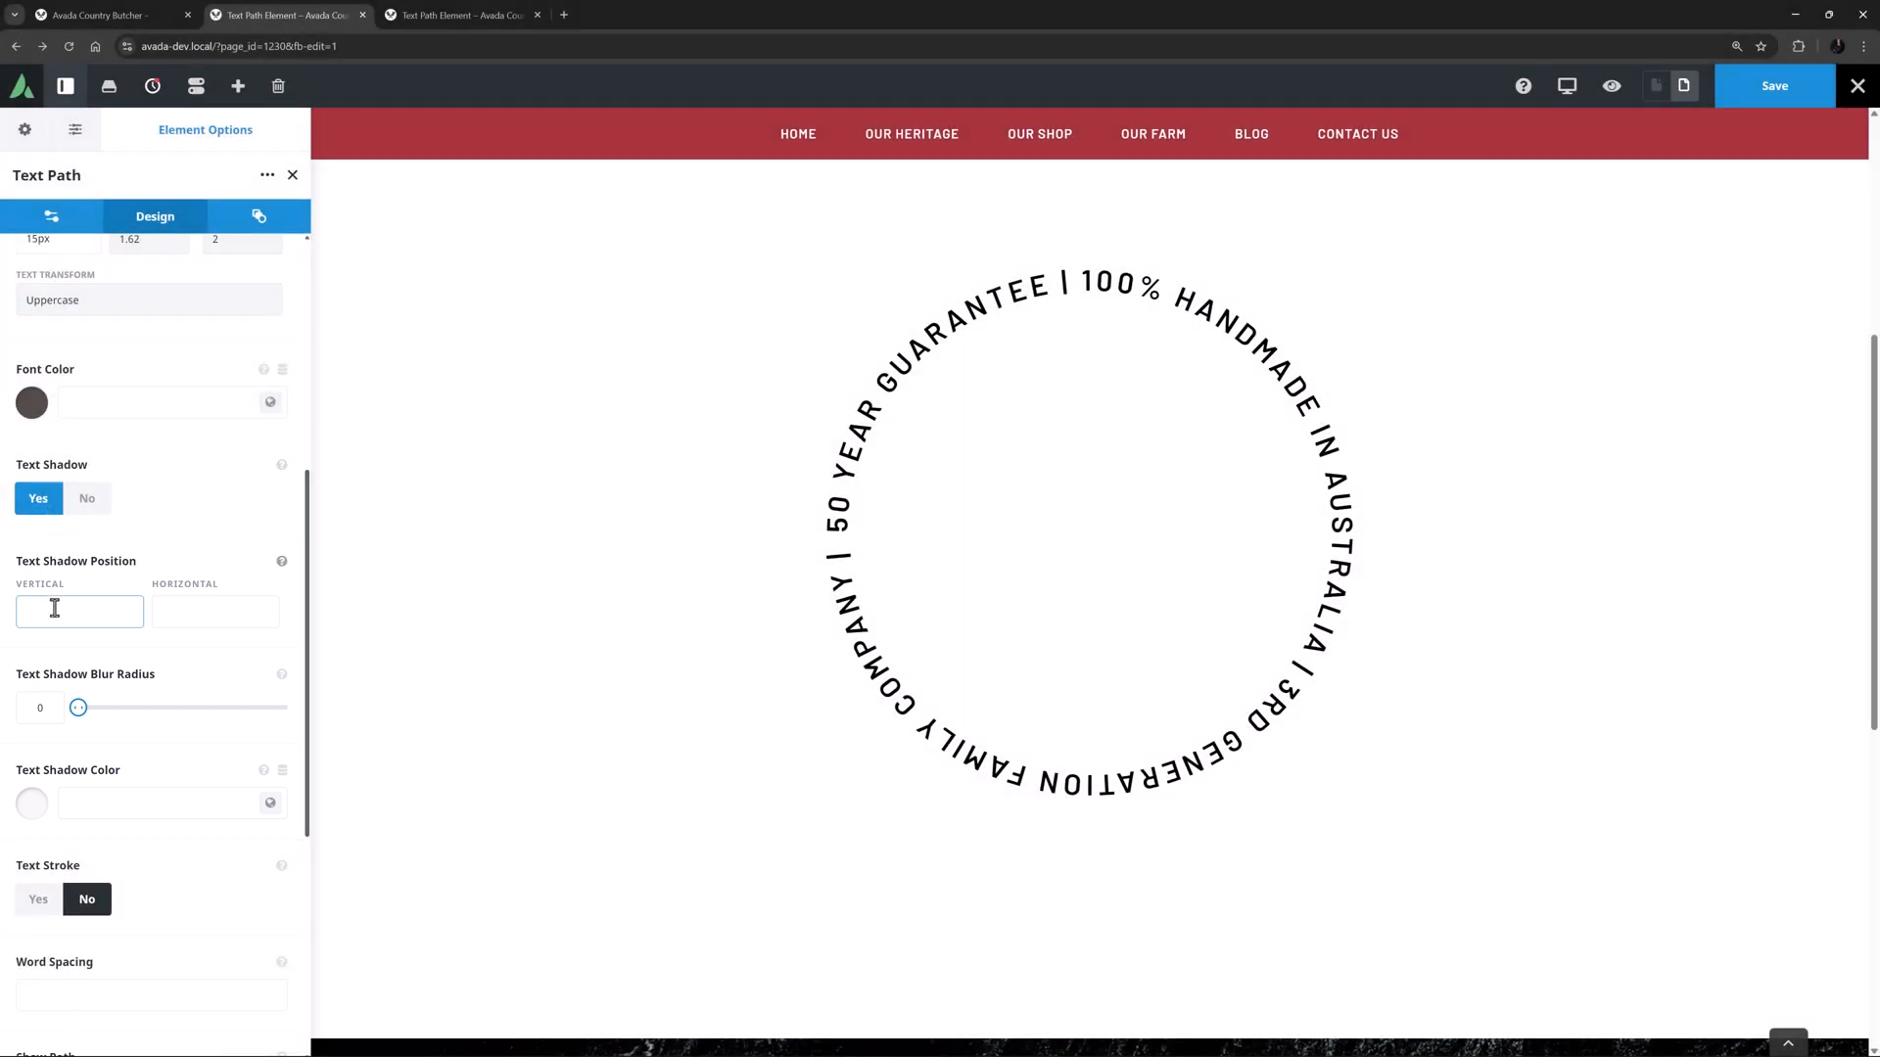
text(5px)
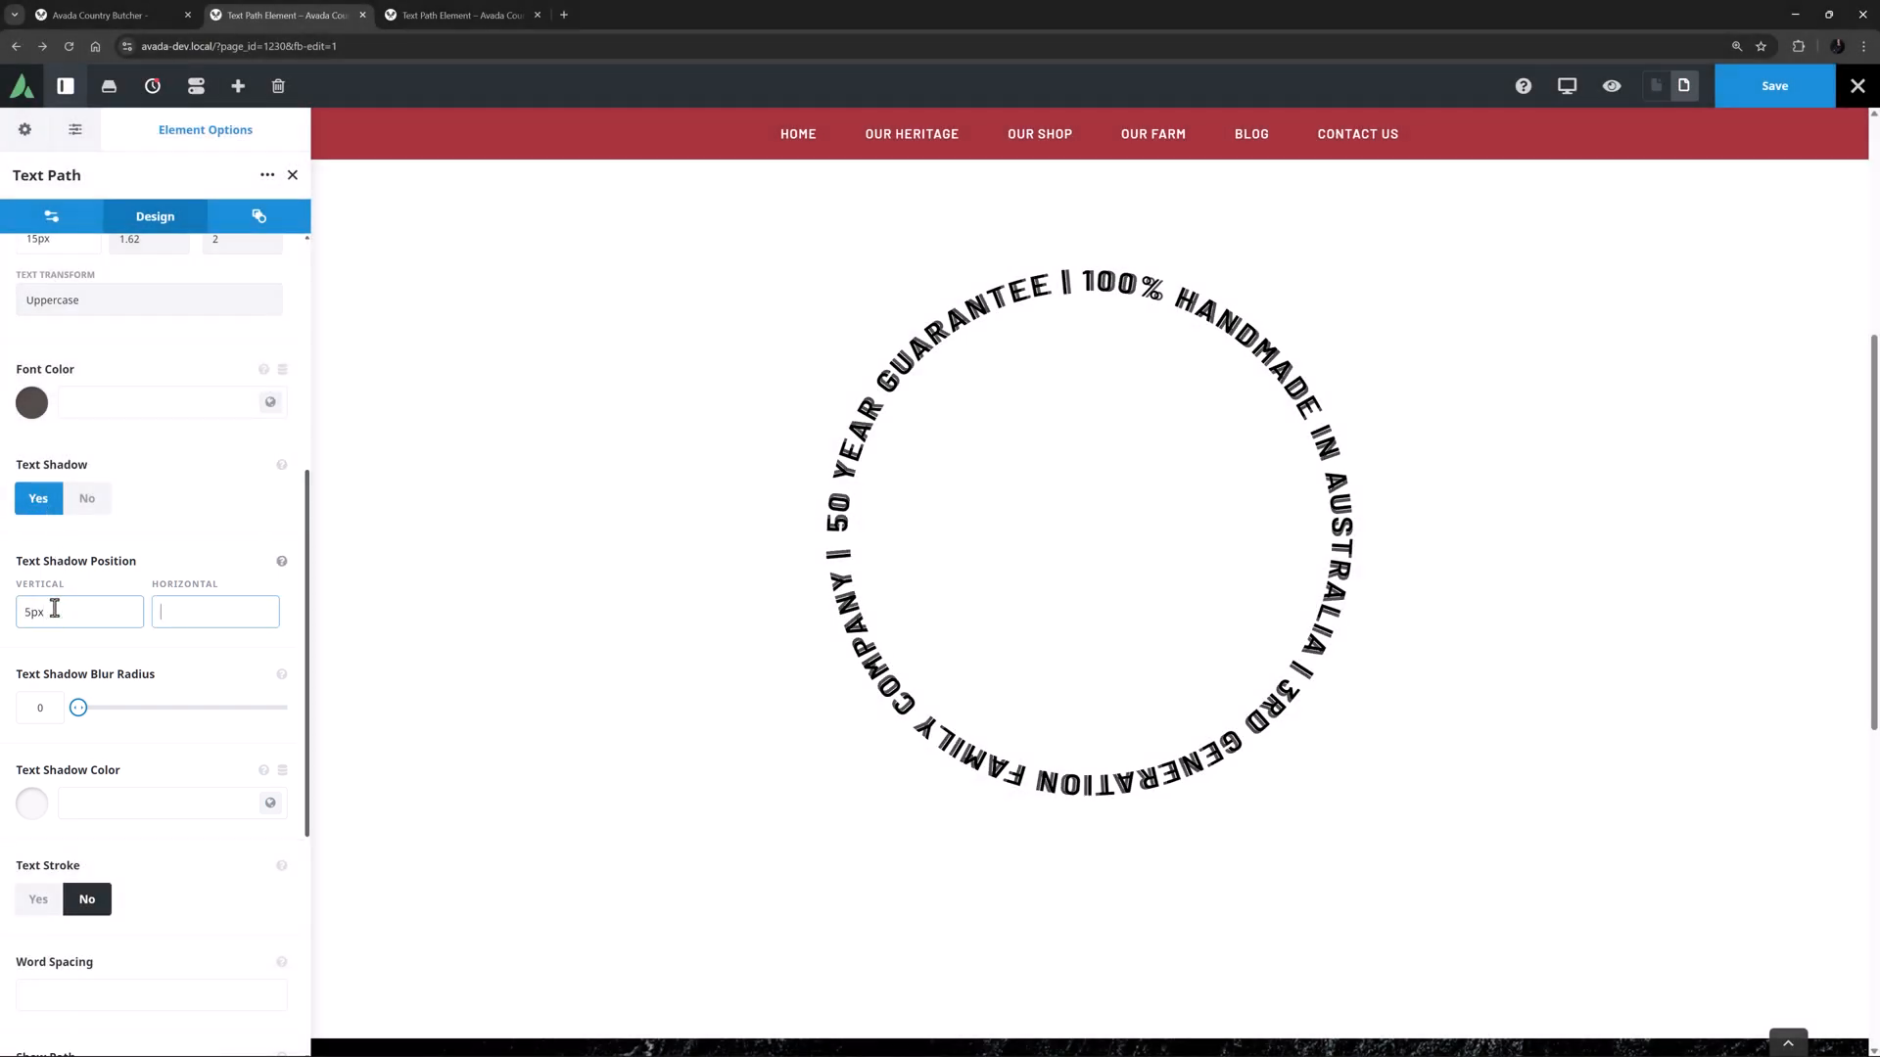
text(5px)
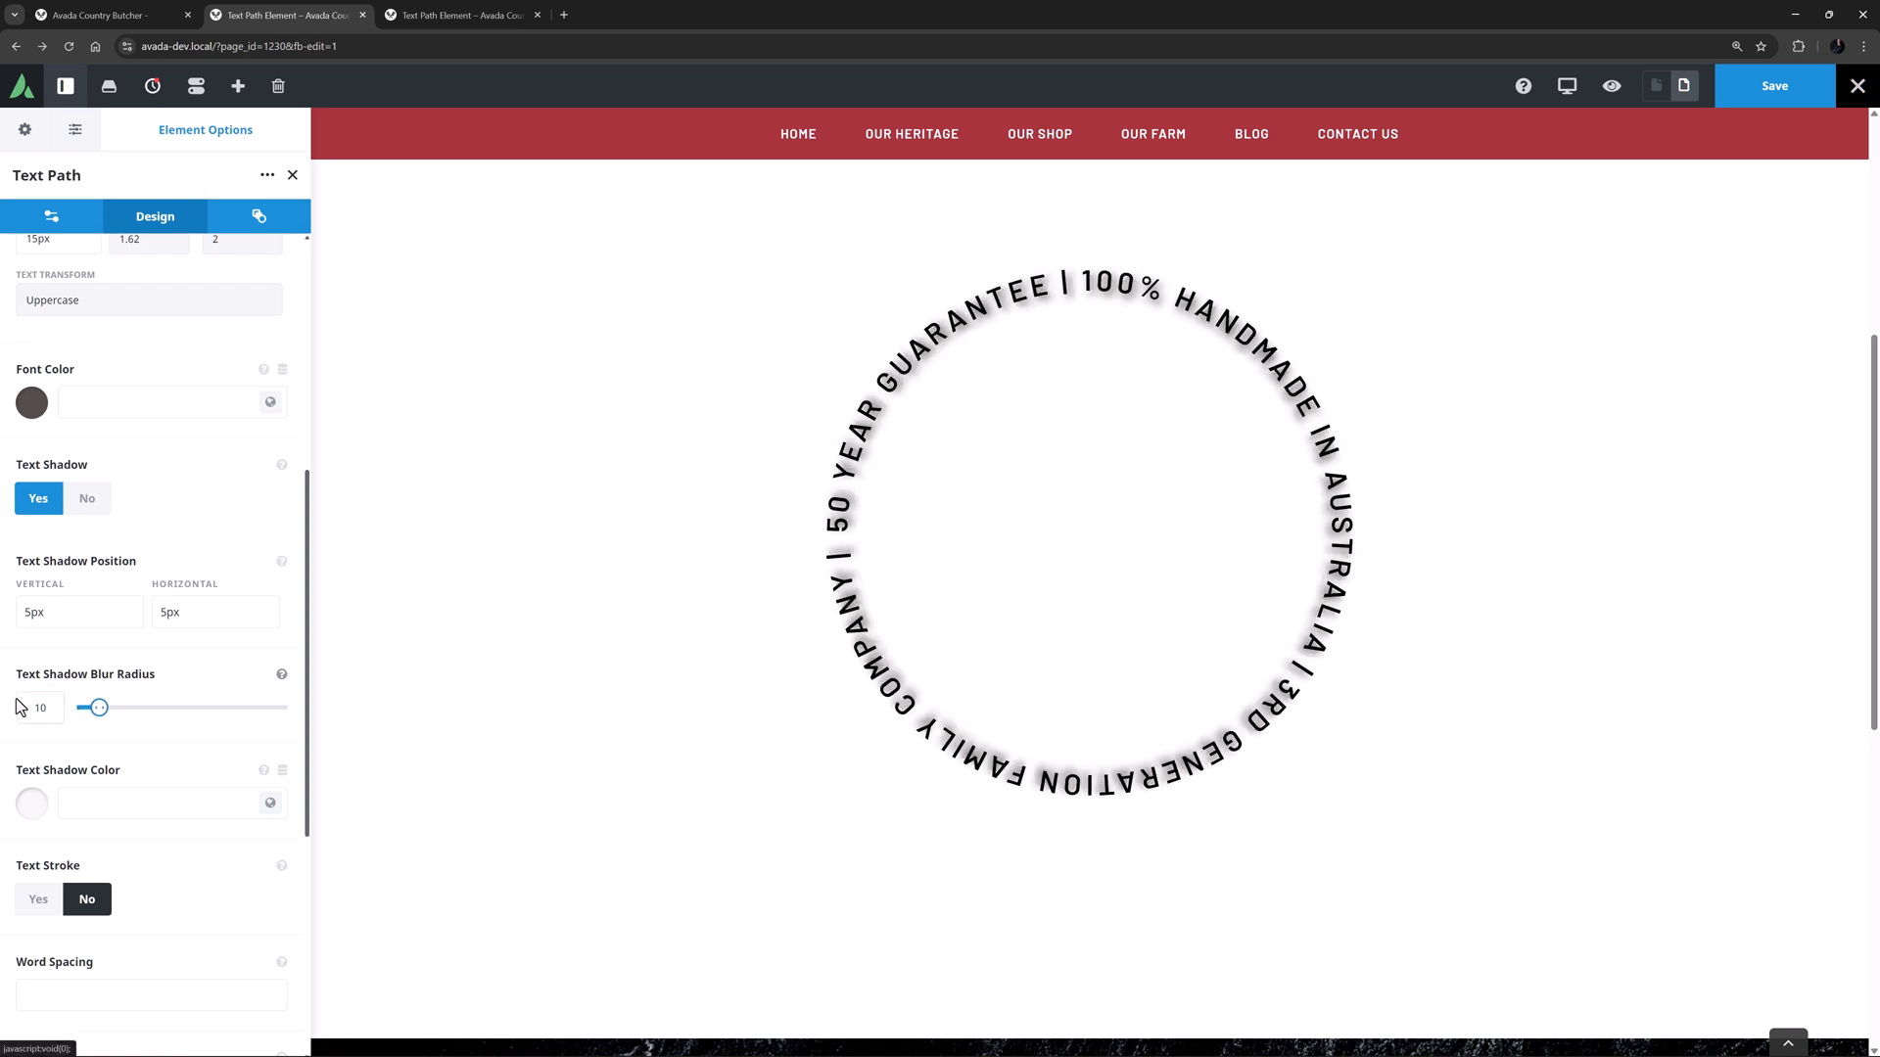
click(271, 803)
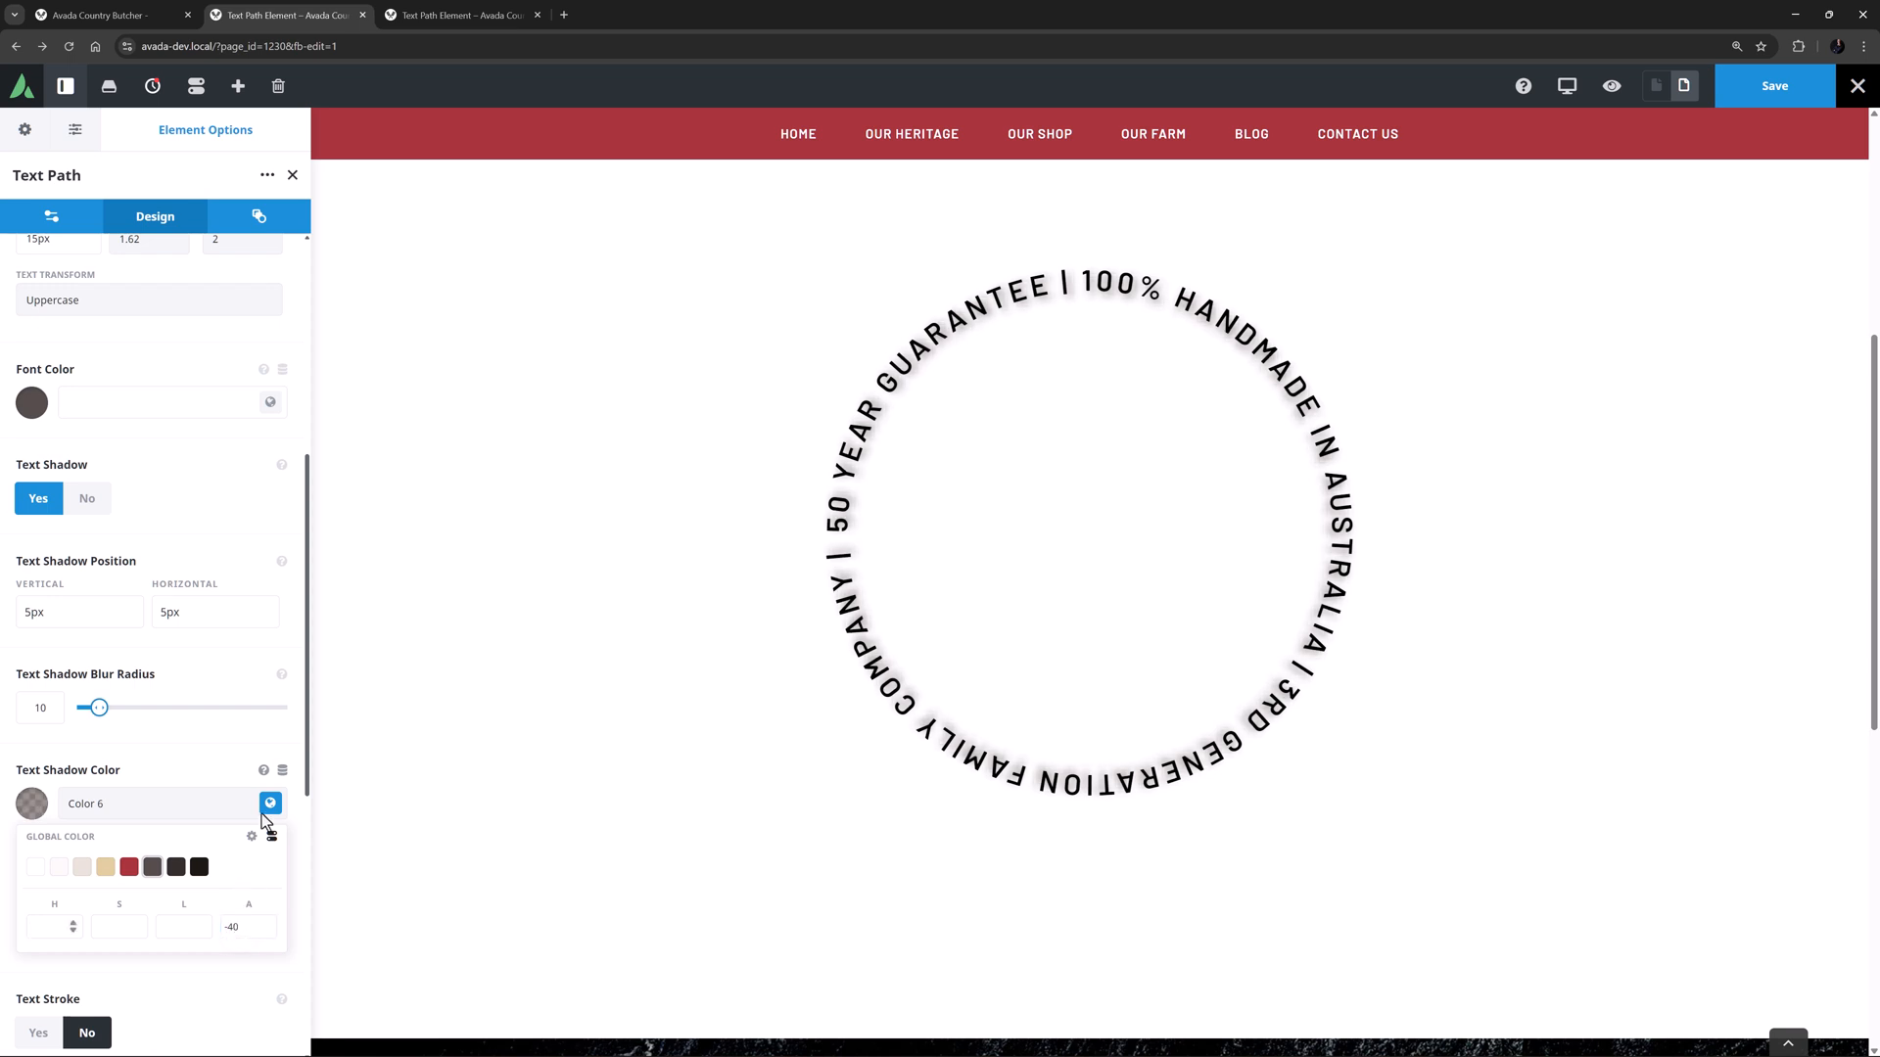
scroll(down, 3)
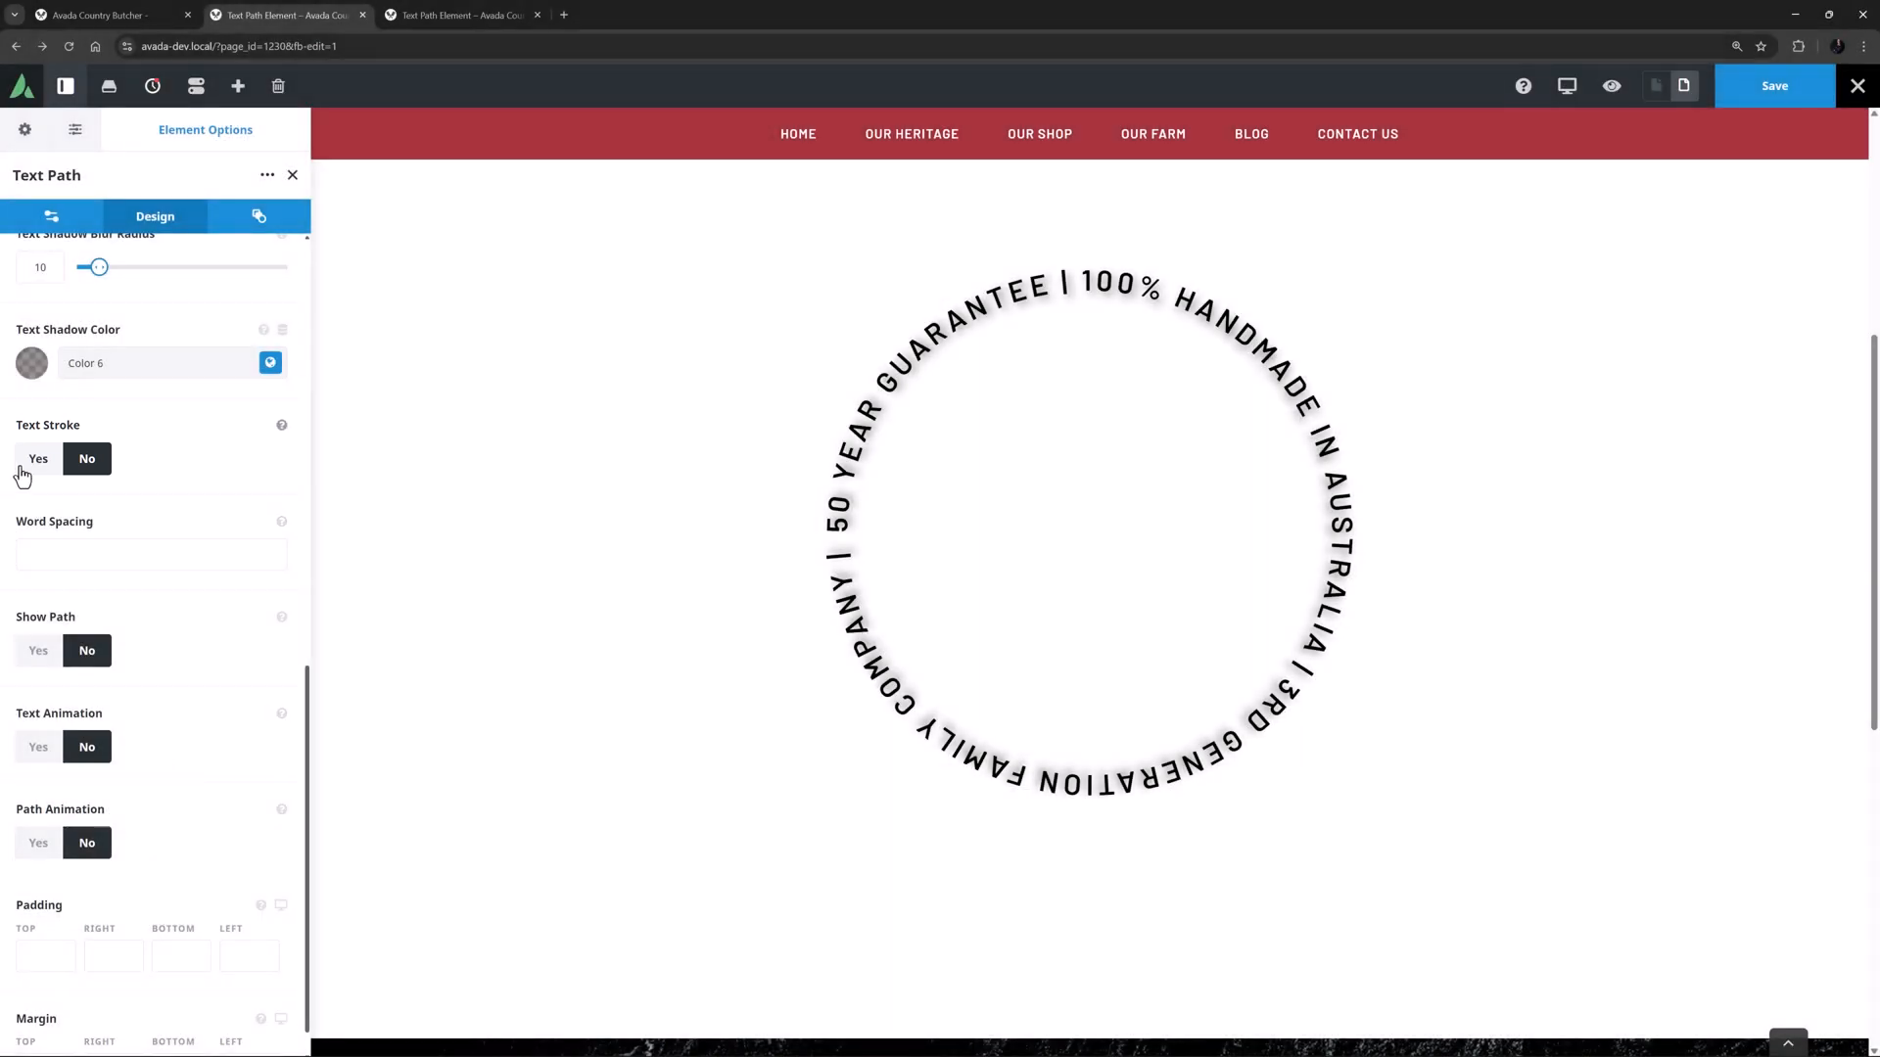
click(37, 458)
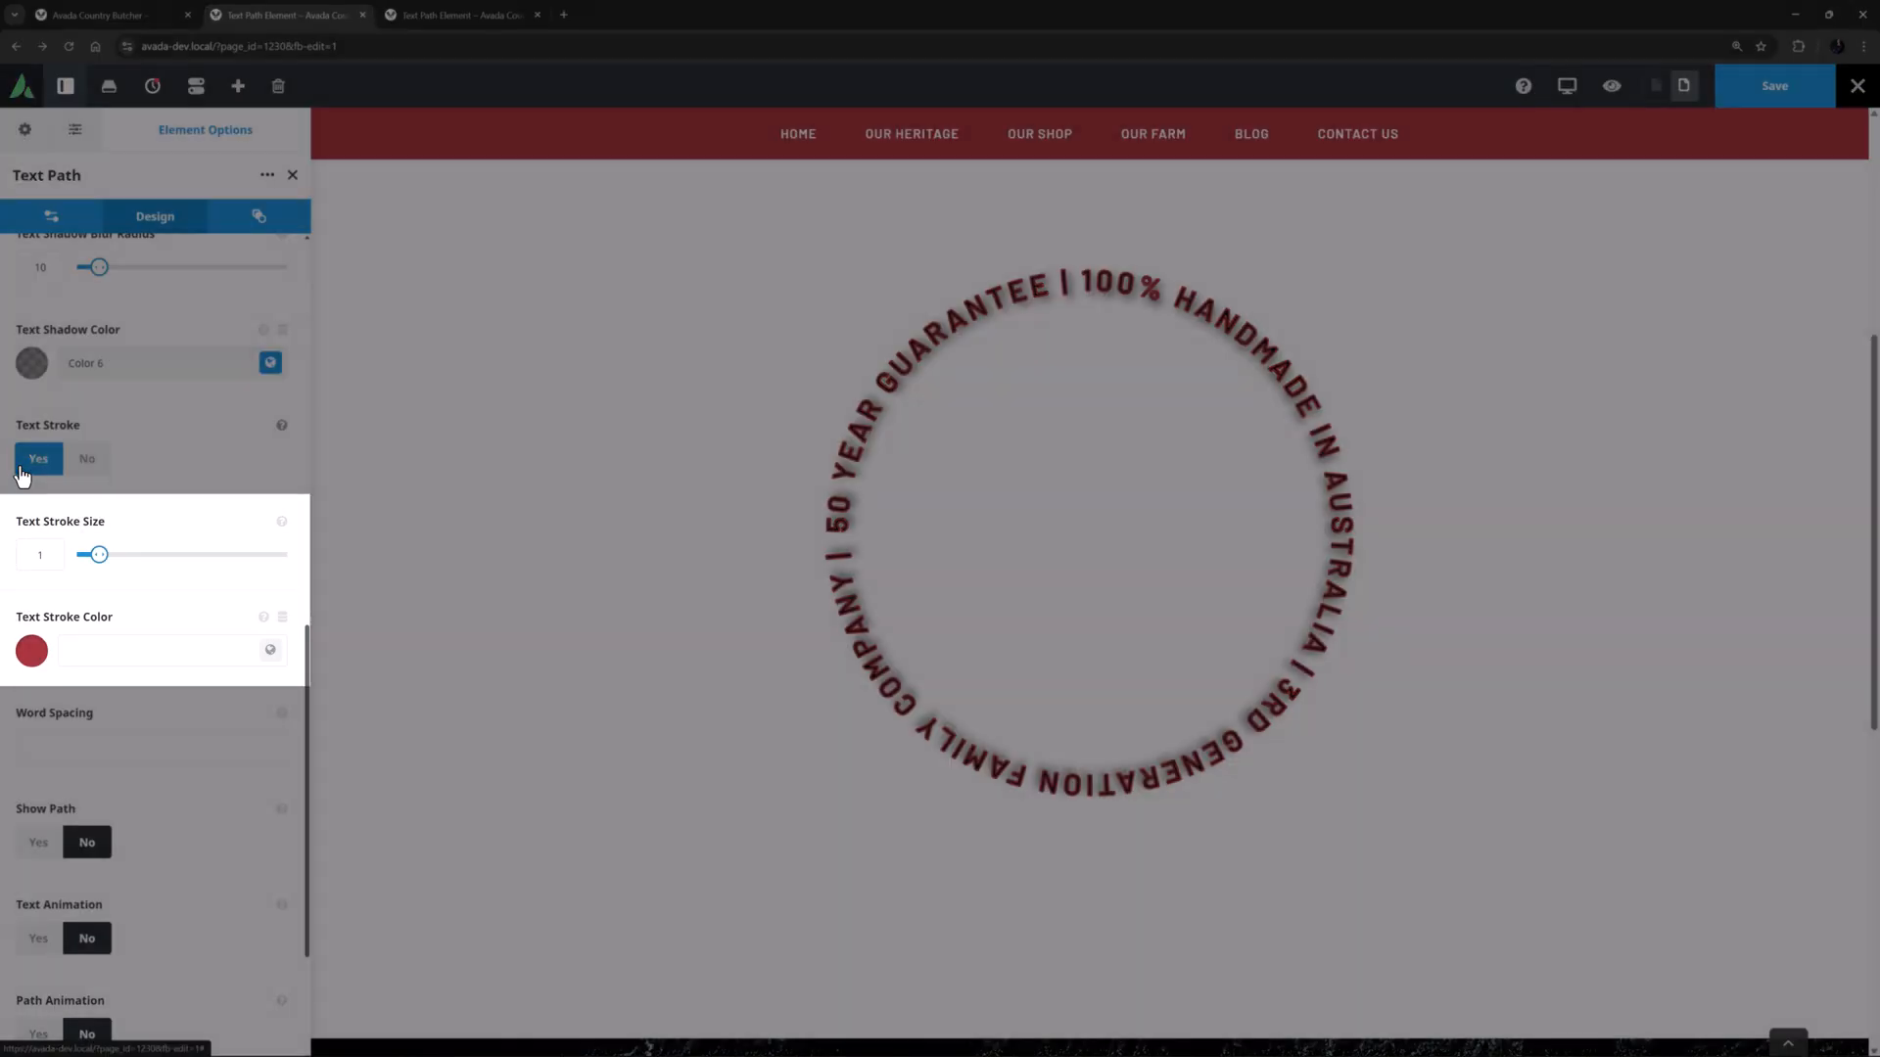
click(86, 458)
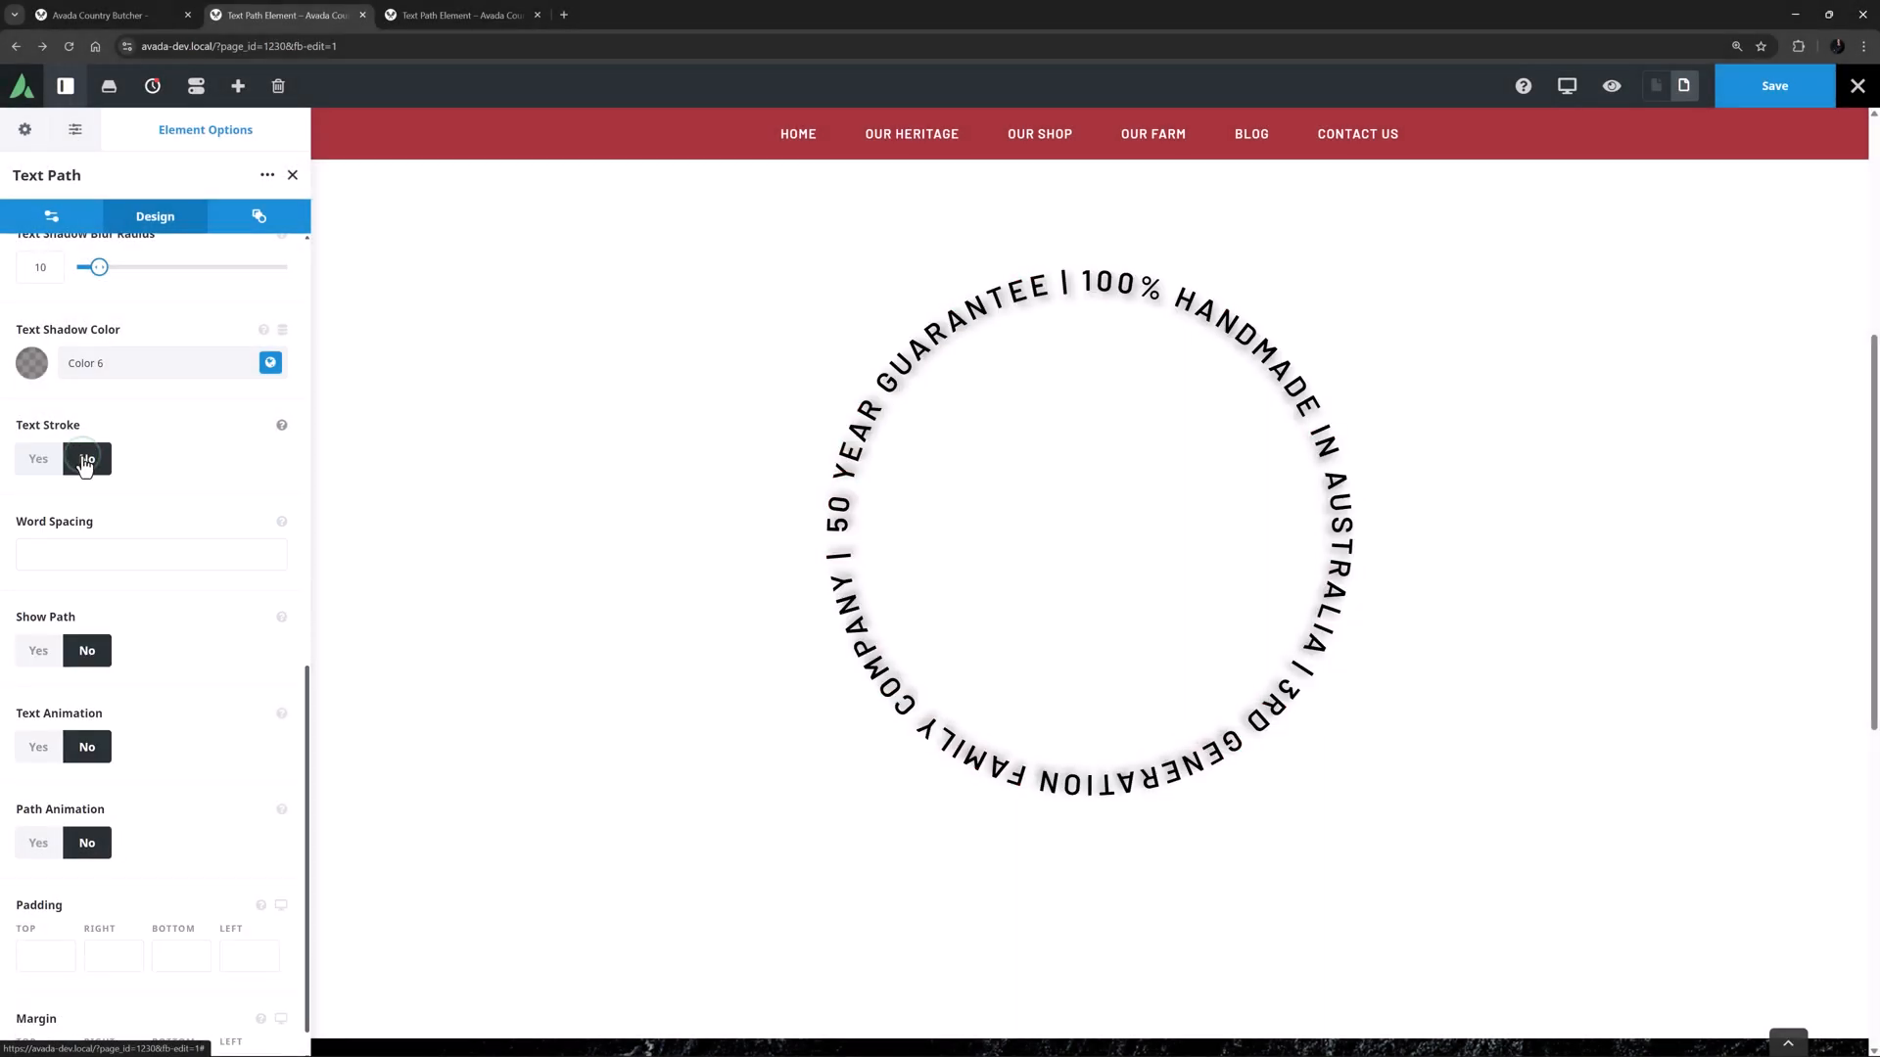
click(151, 554)
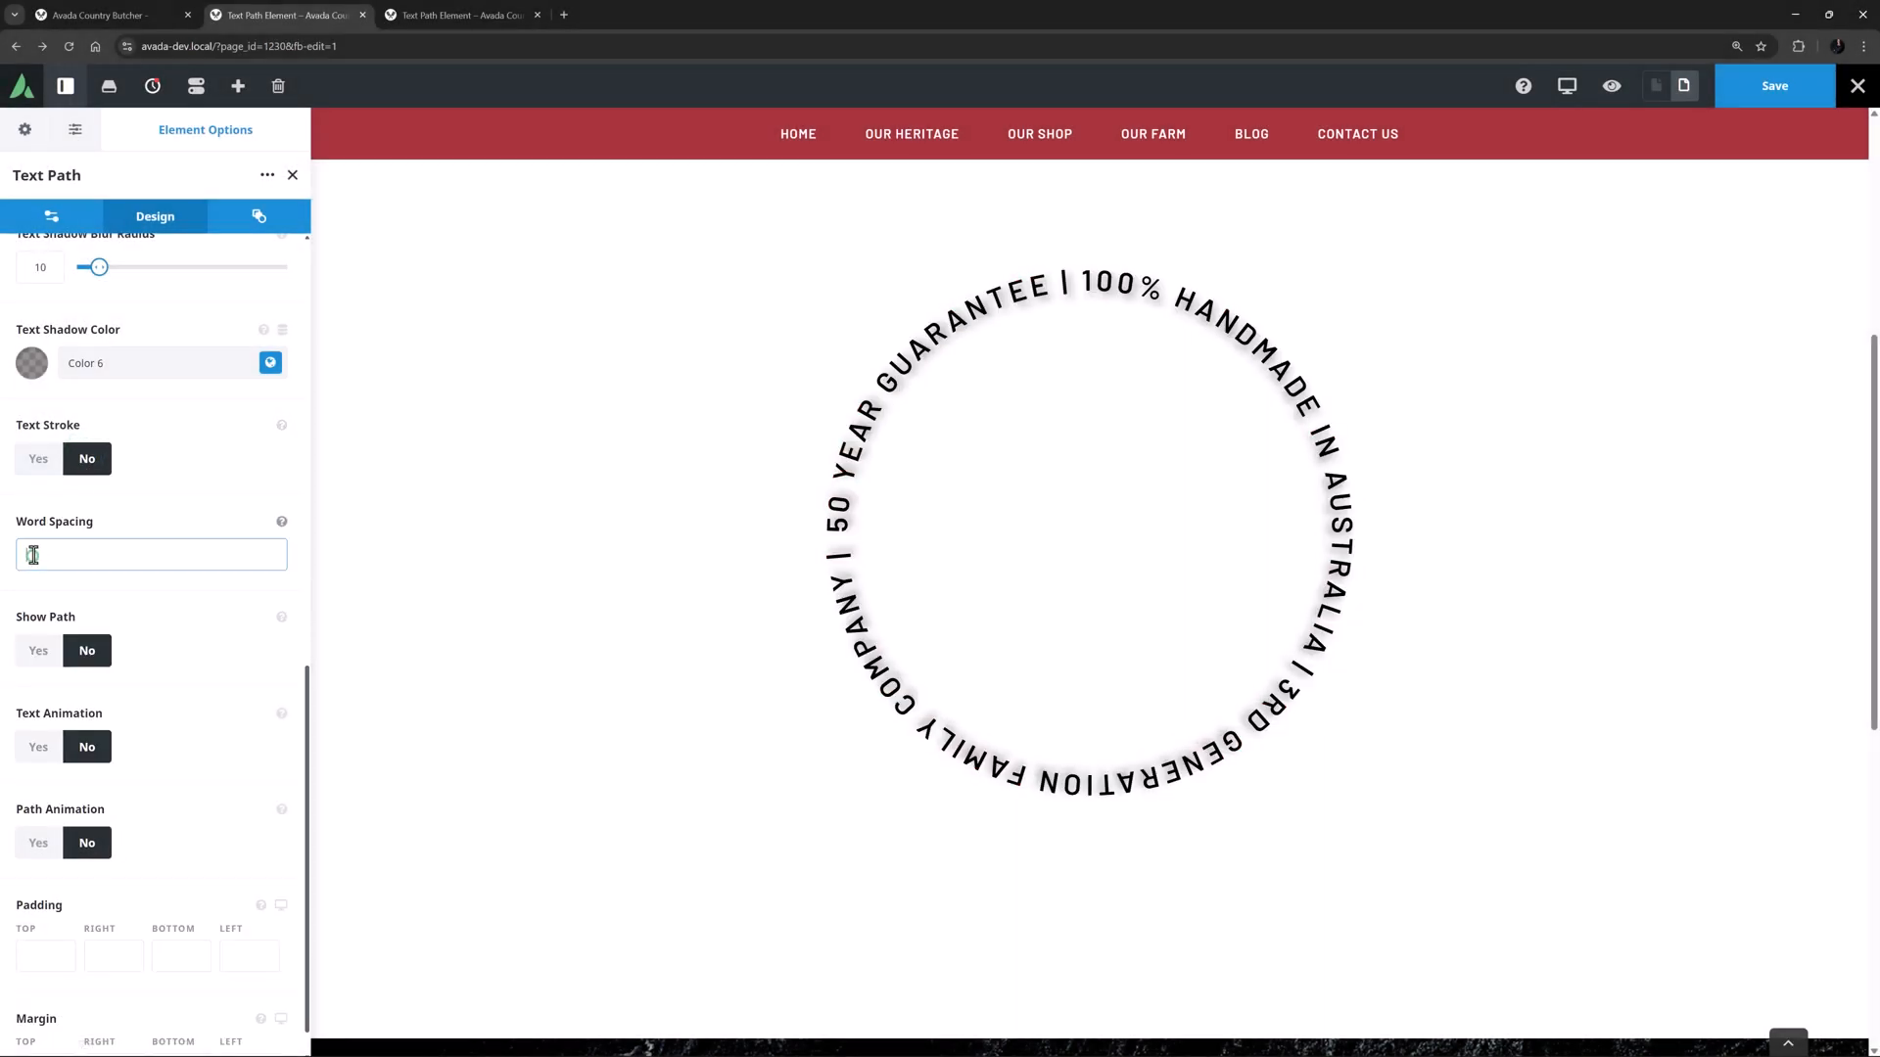
text(1em)
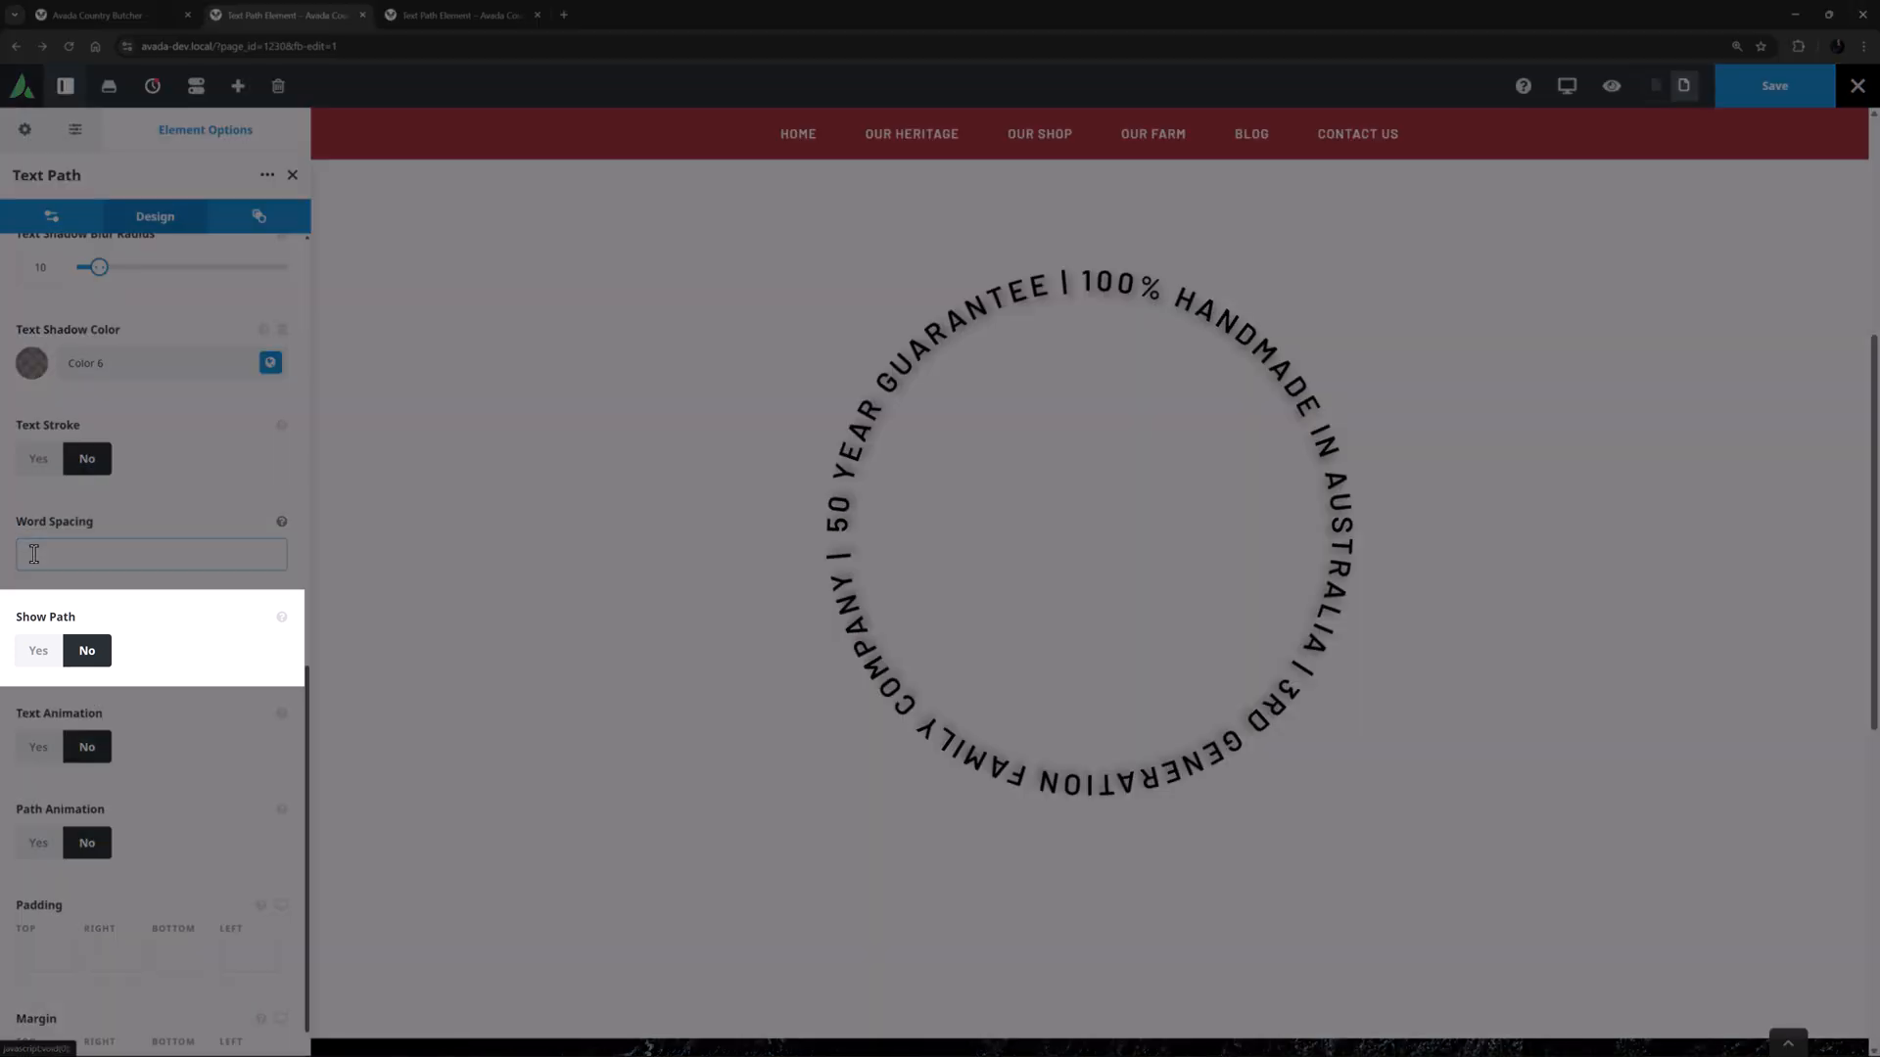
Set Show Path to Yes and fill the circle with the red Color 5 global colour.
click(37, 650)
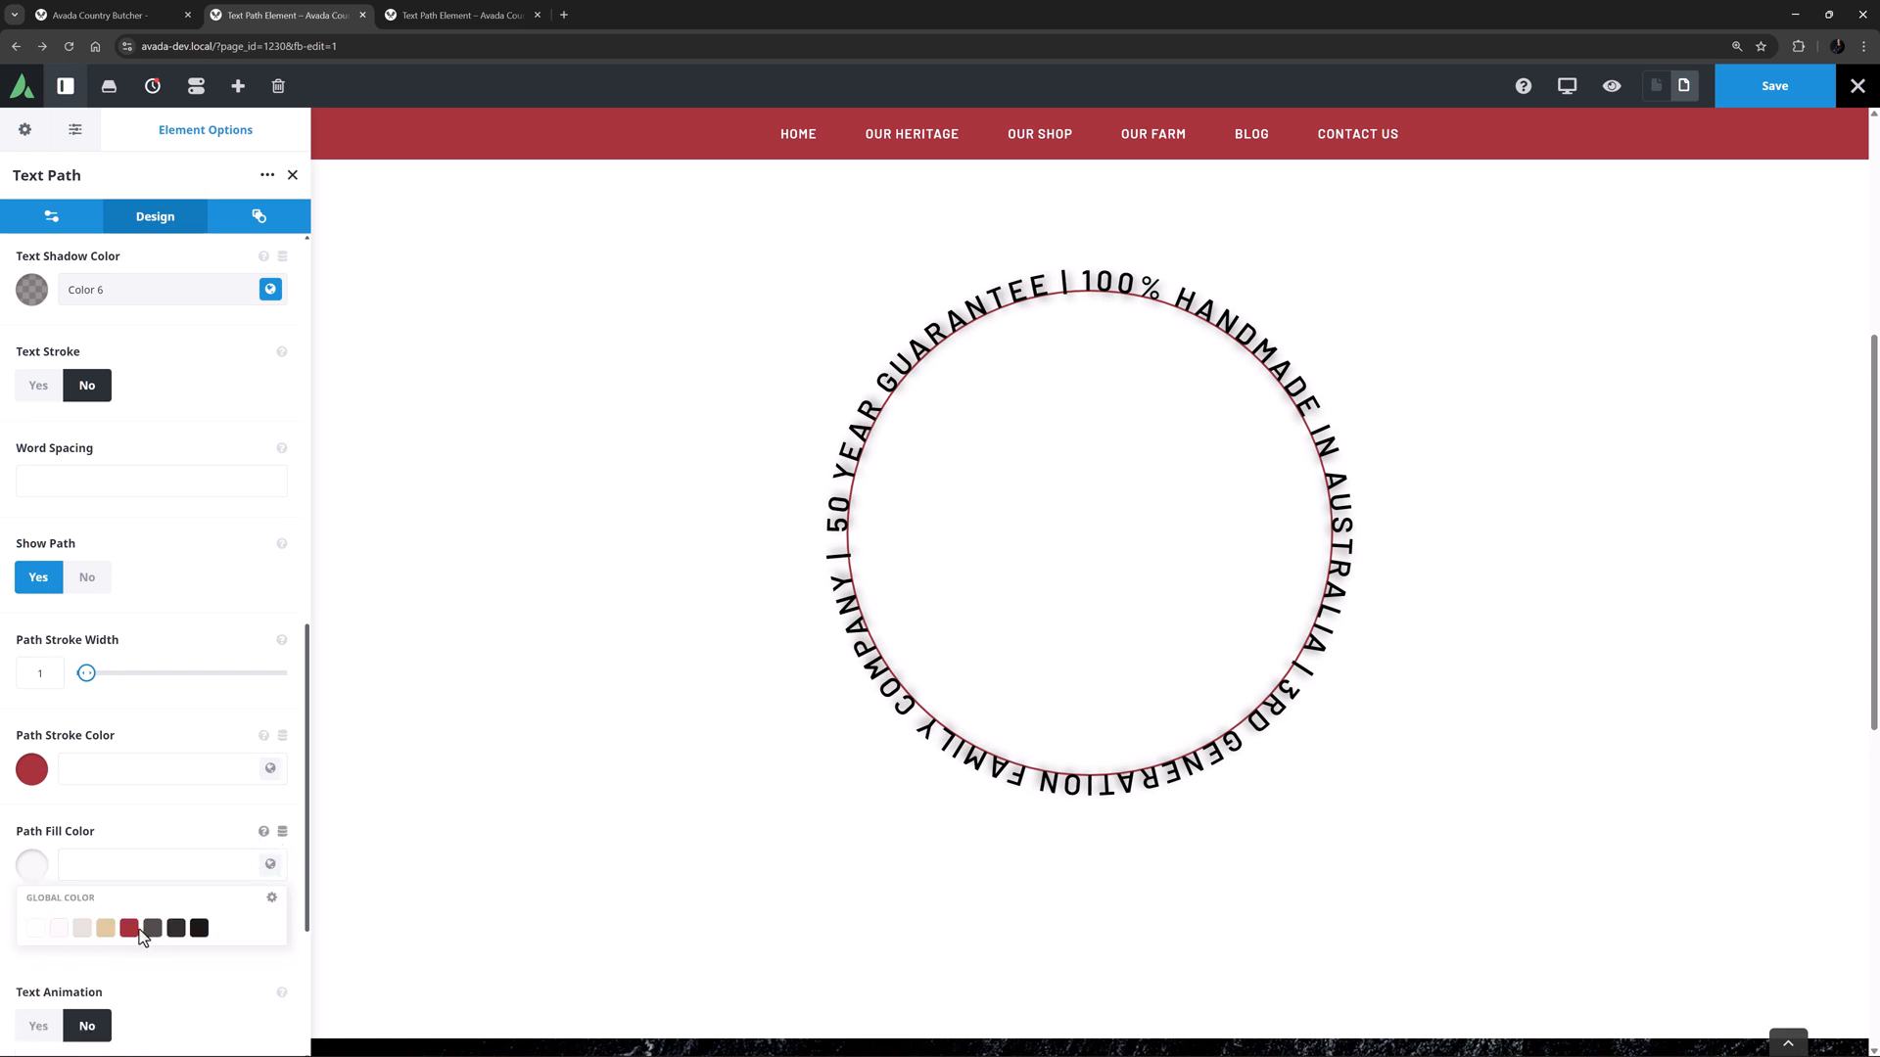
click(129, 928)
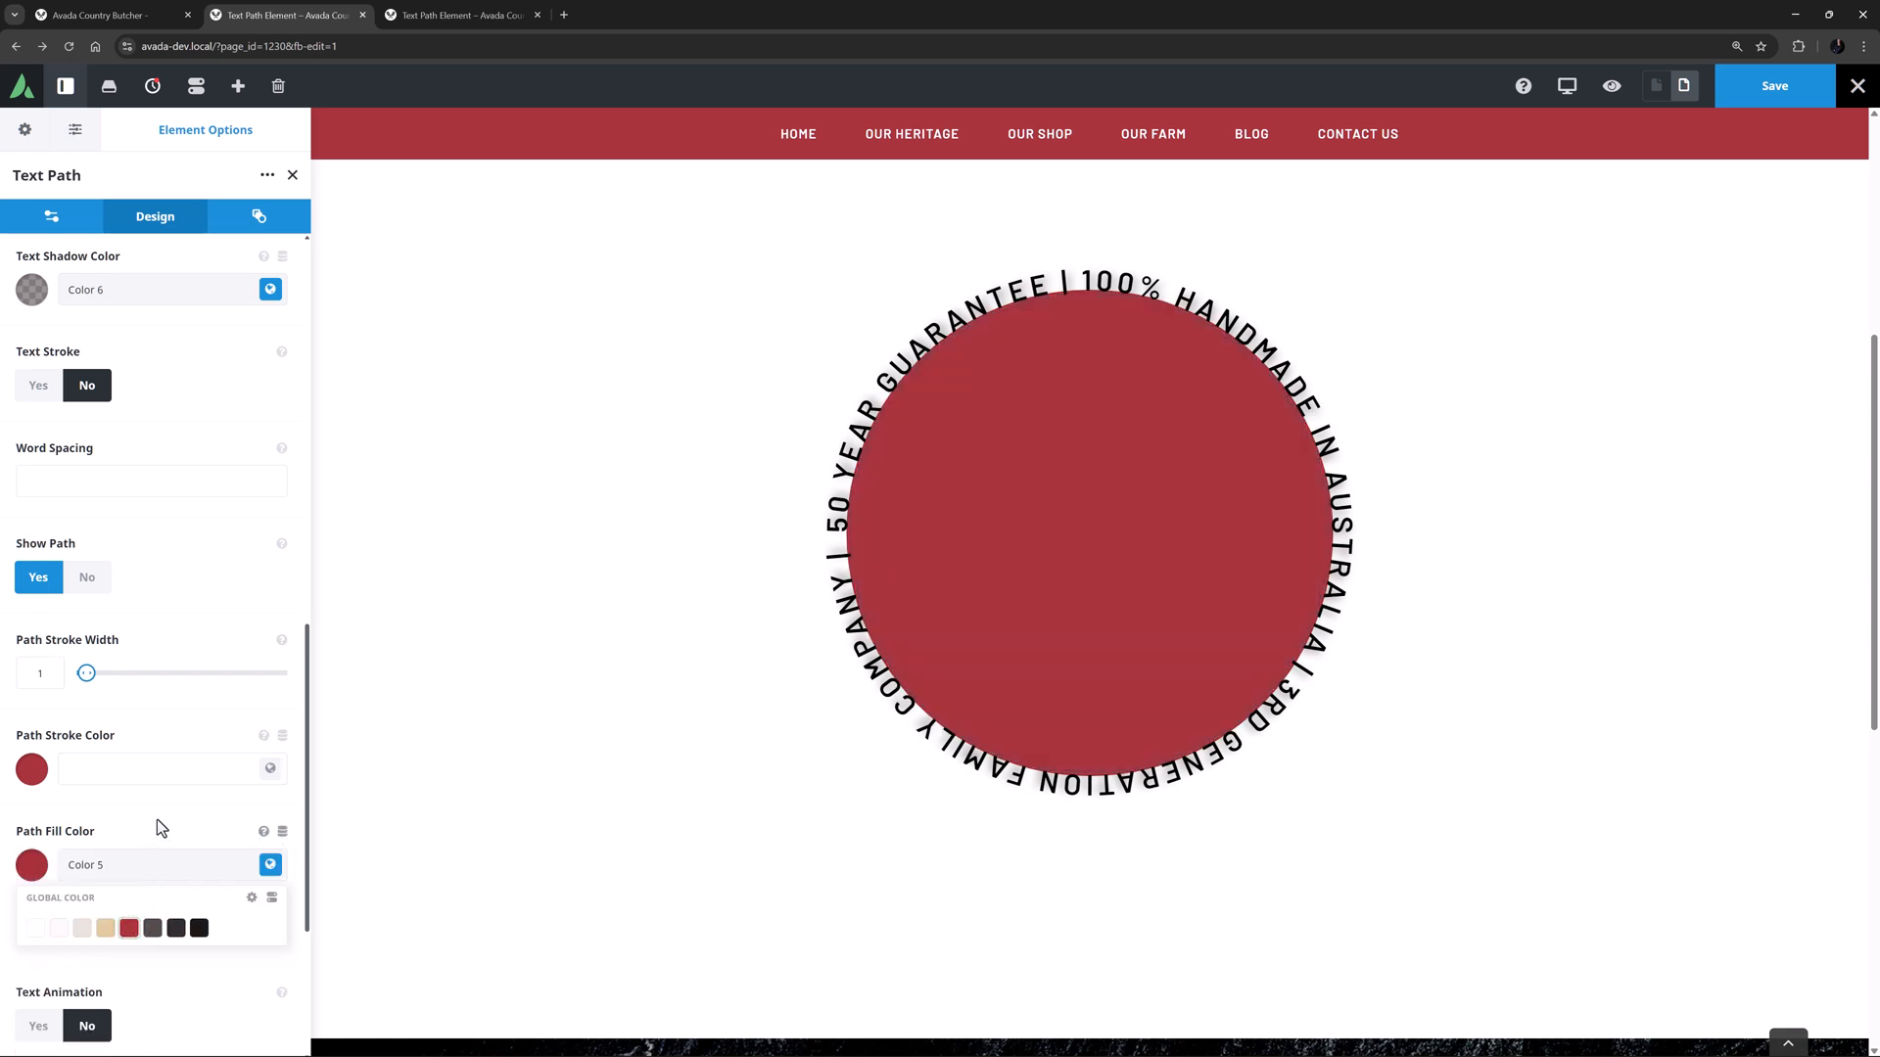
scroll(down, 3)
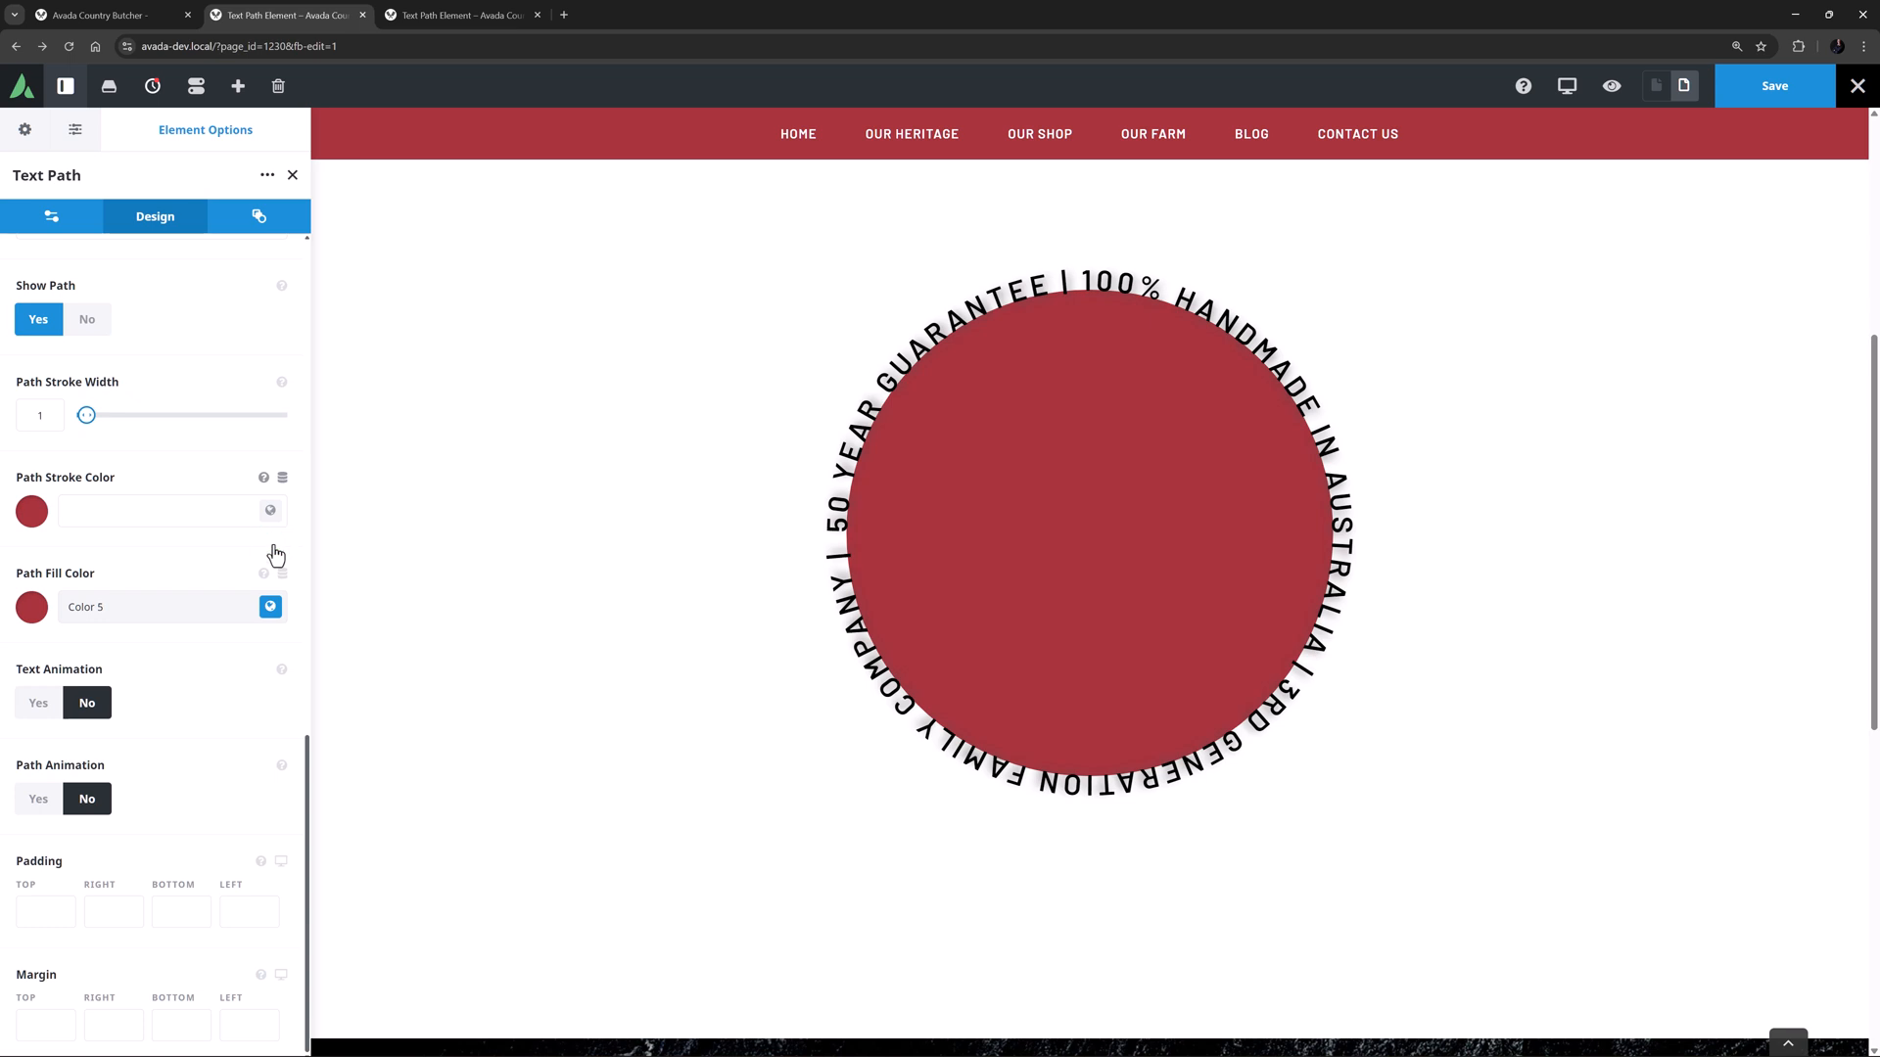
mouse_move(133, 325)
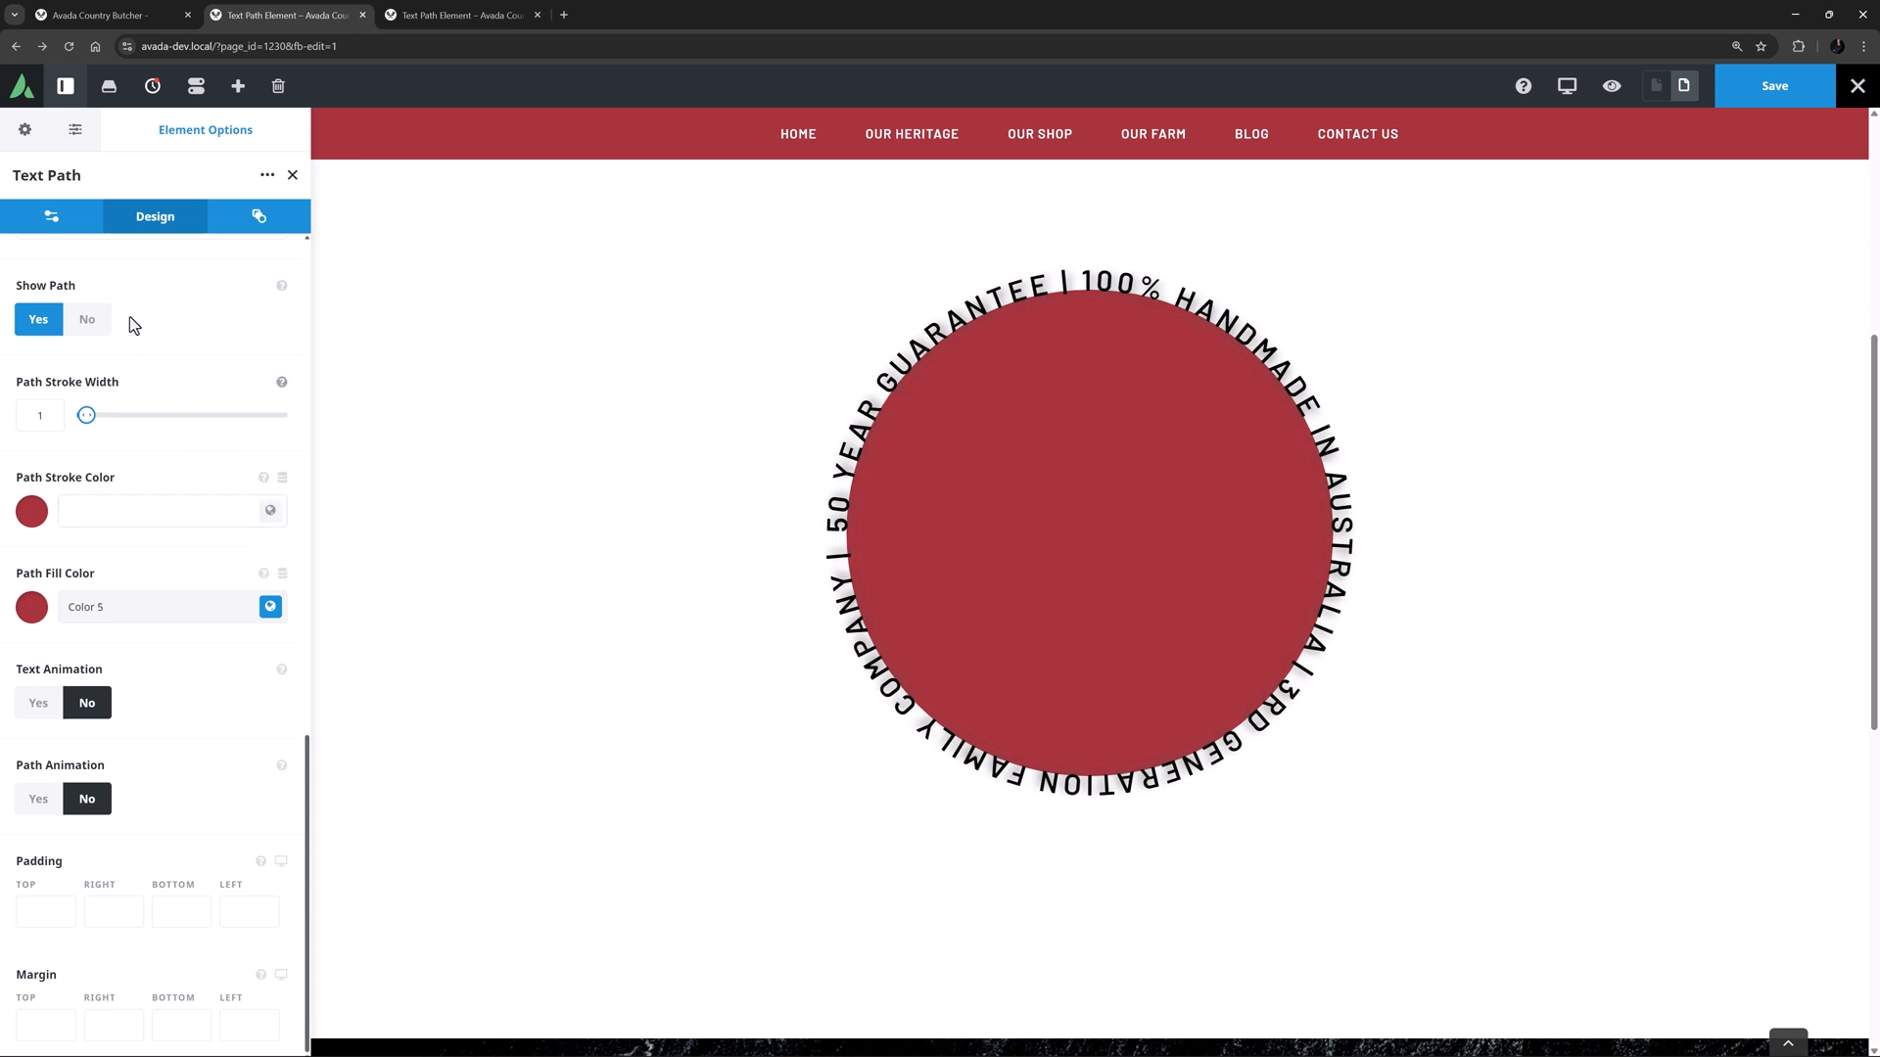
Preview the red-filled path as Wave 1, Wave 2, Arc, Oval and Spiral 2, ending back on Circle.
click(51, 216)
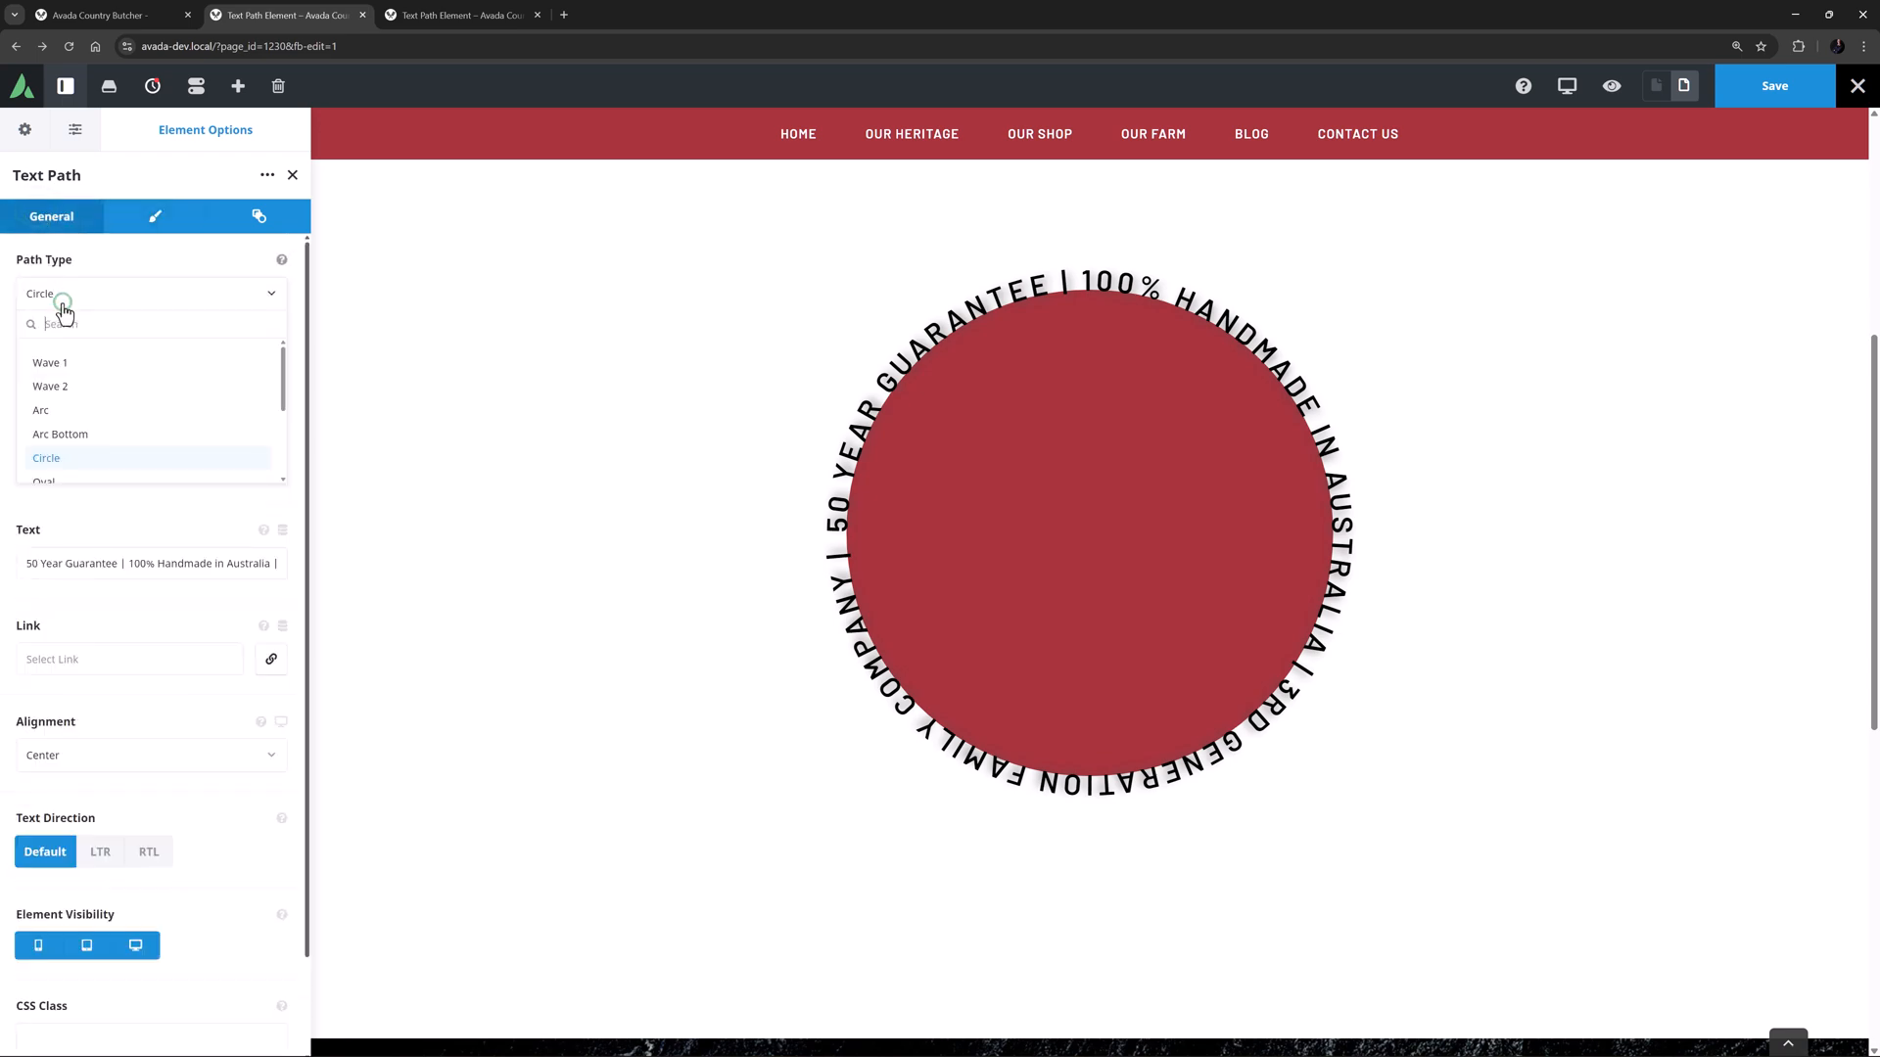
click(49, 363)
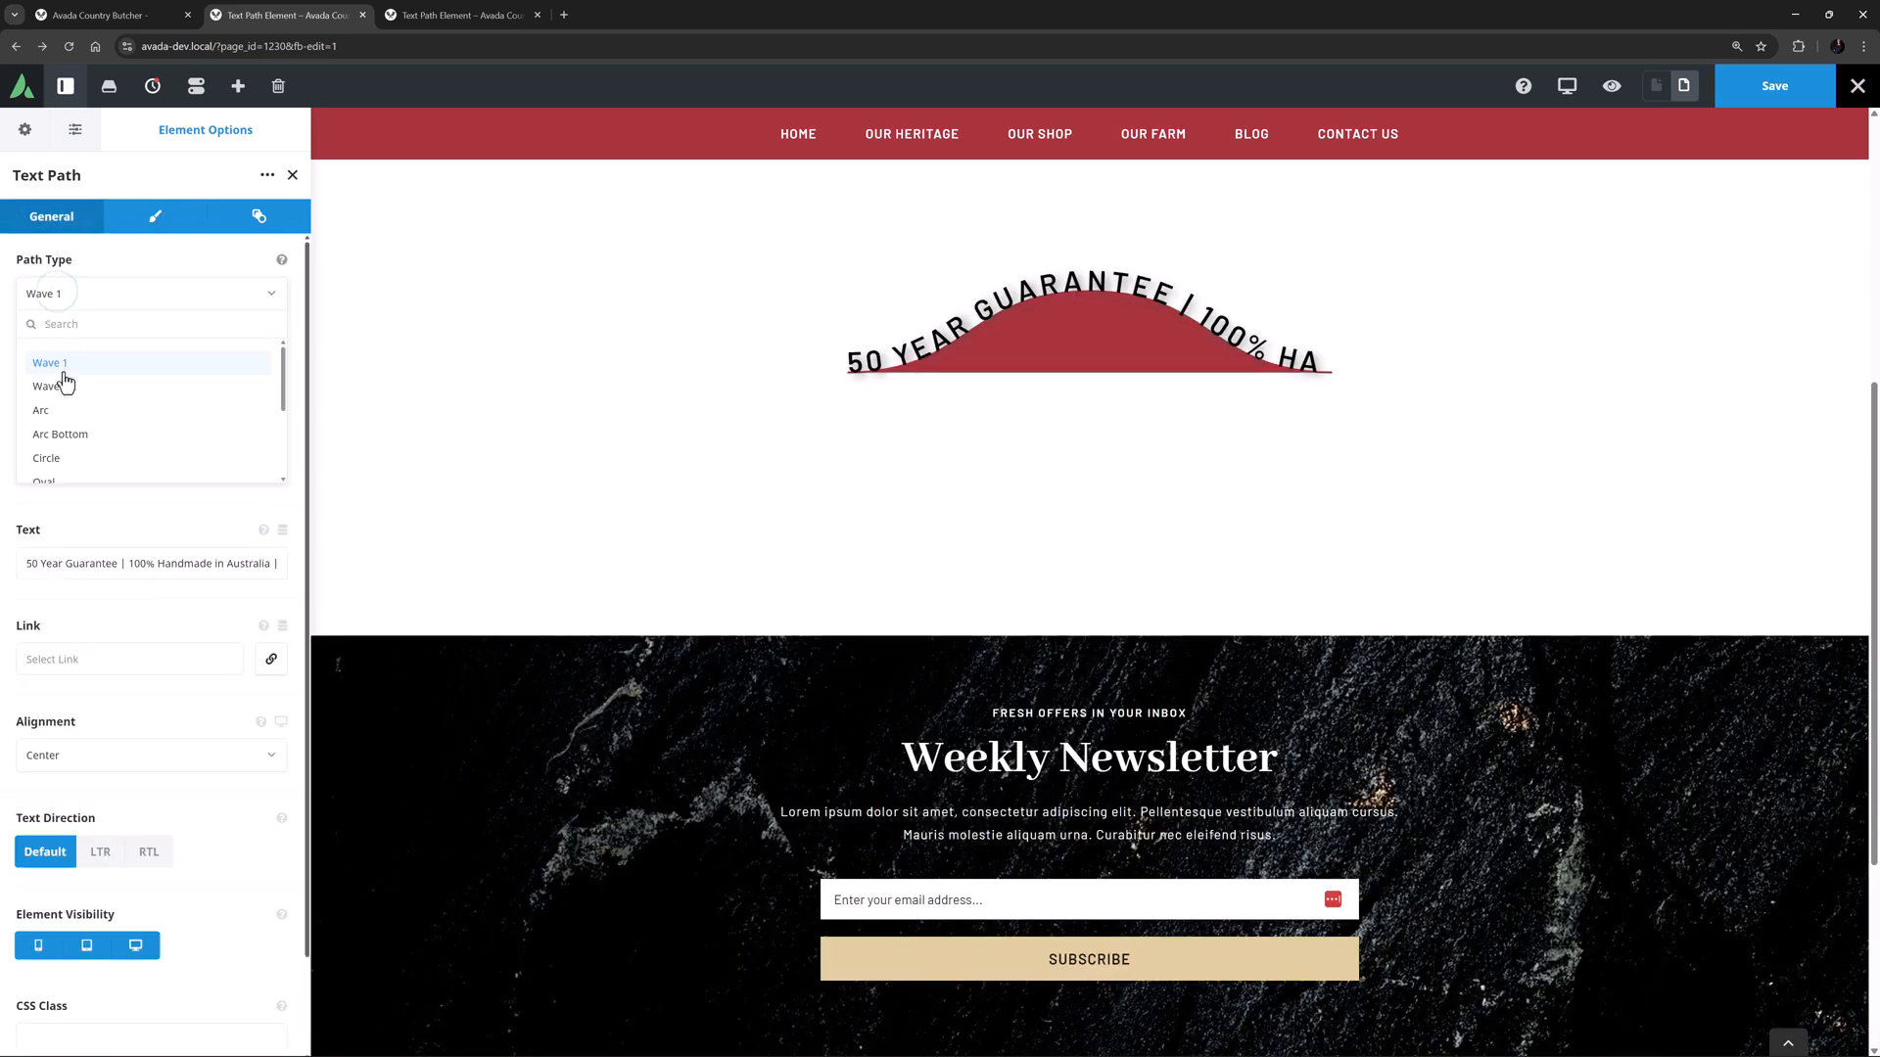
click(51, 386)
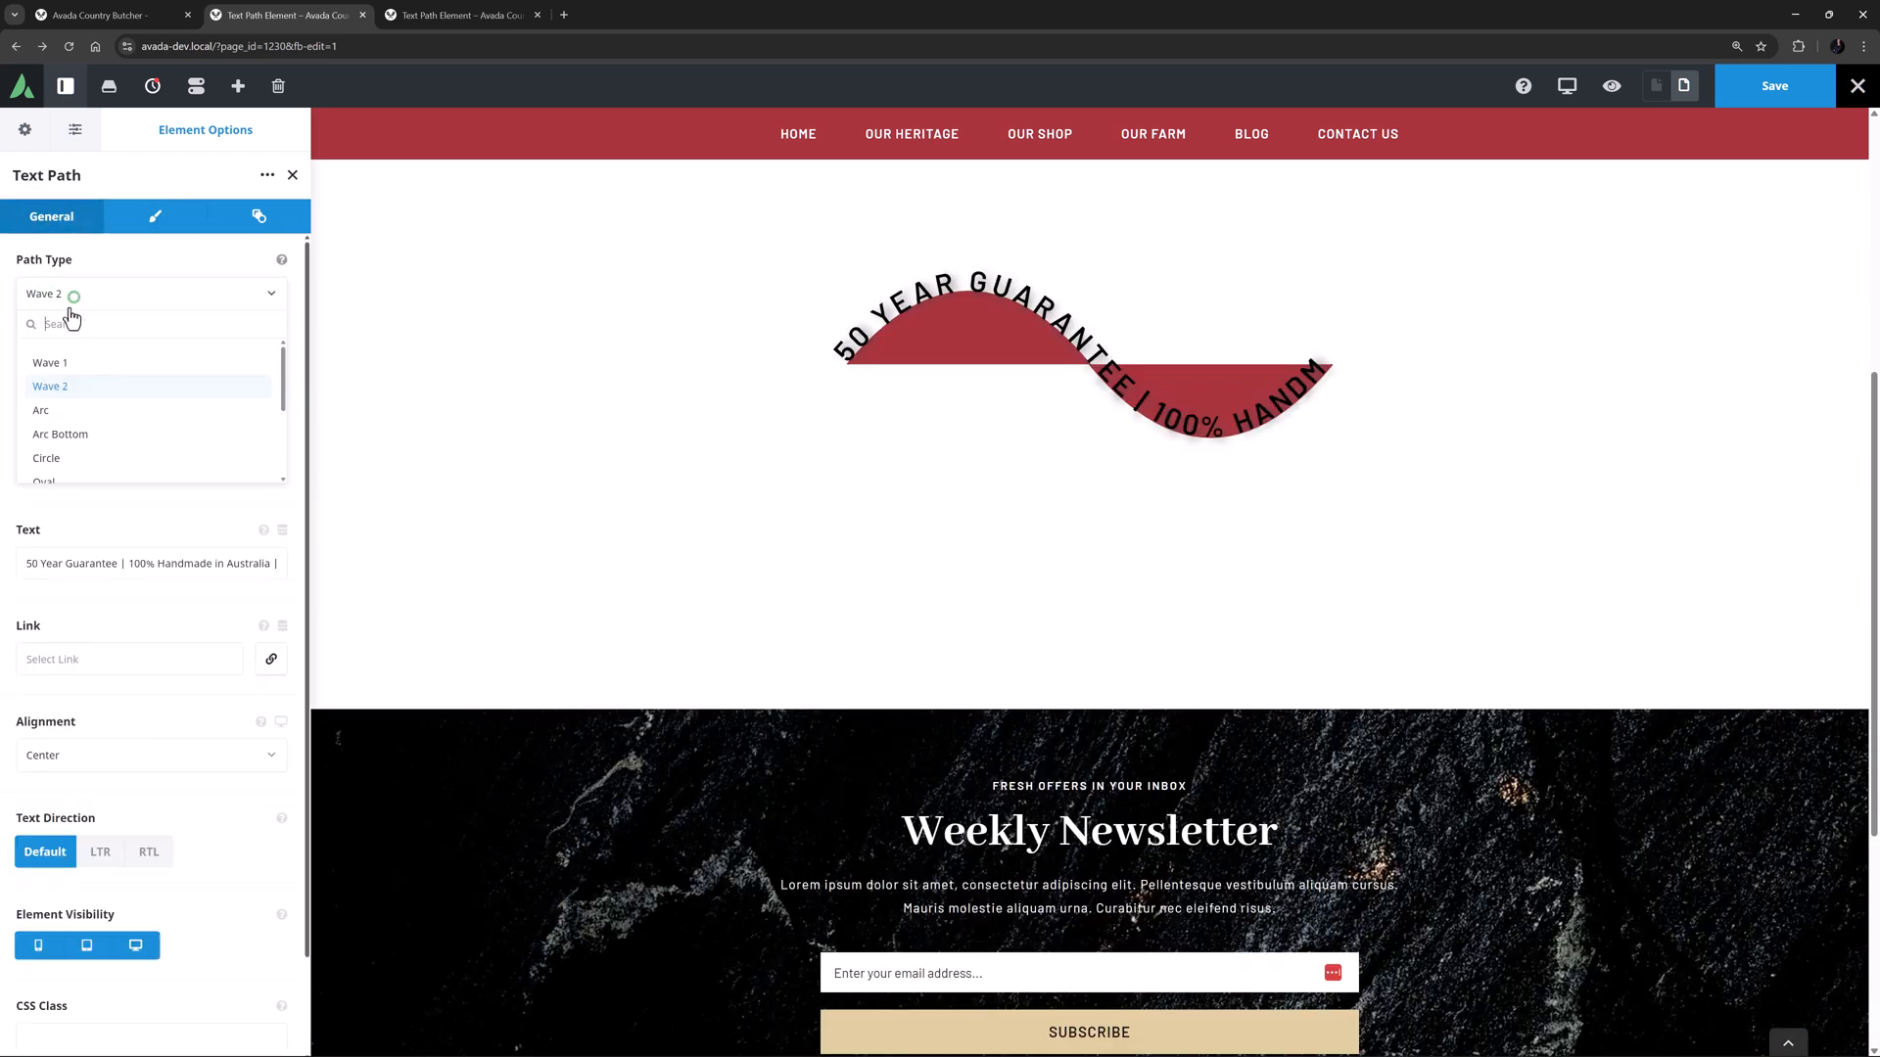
click(42, 409)
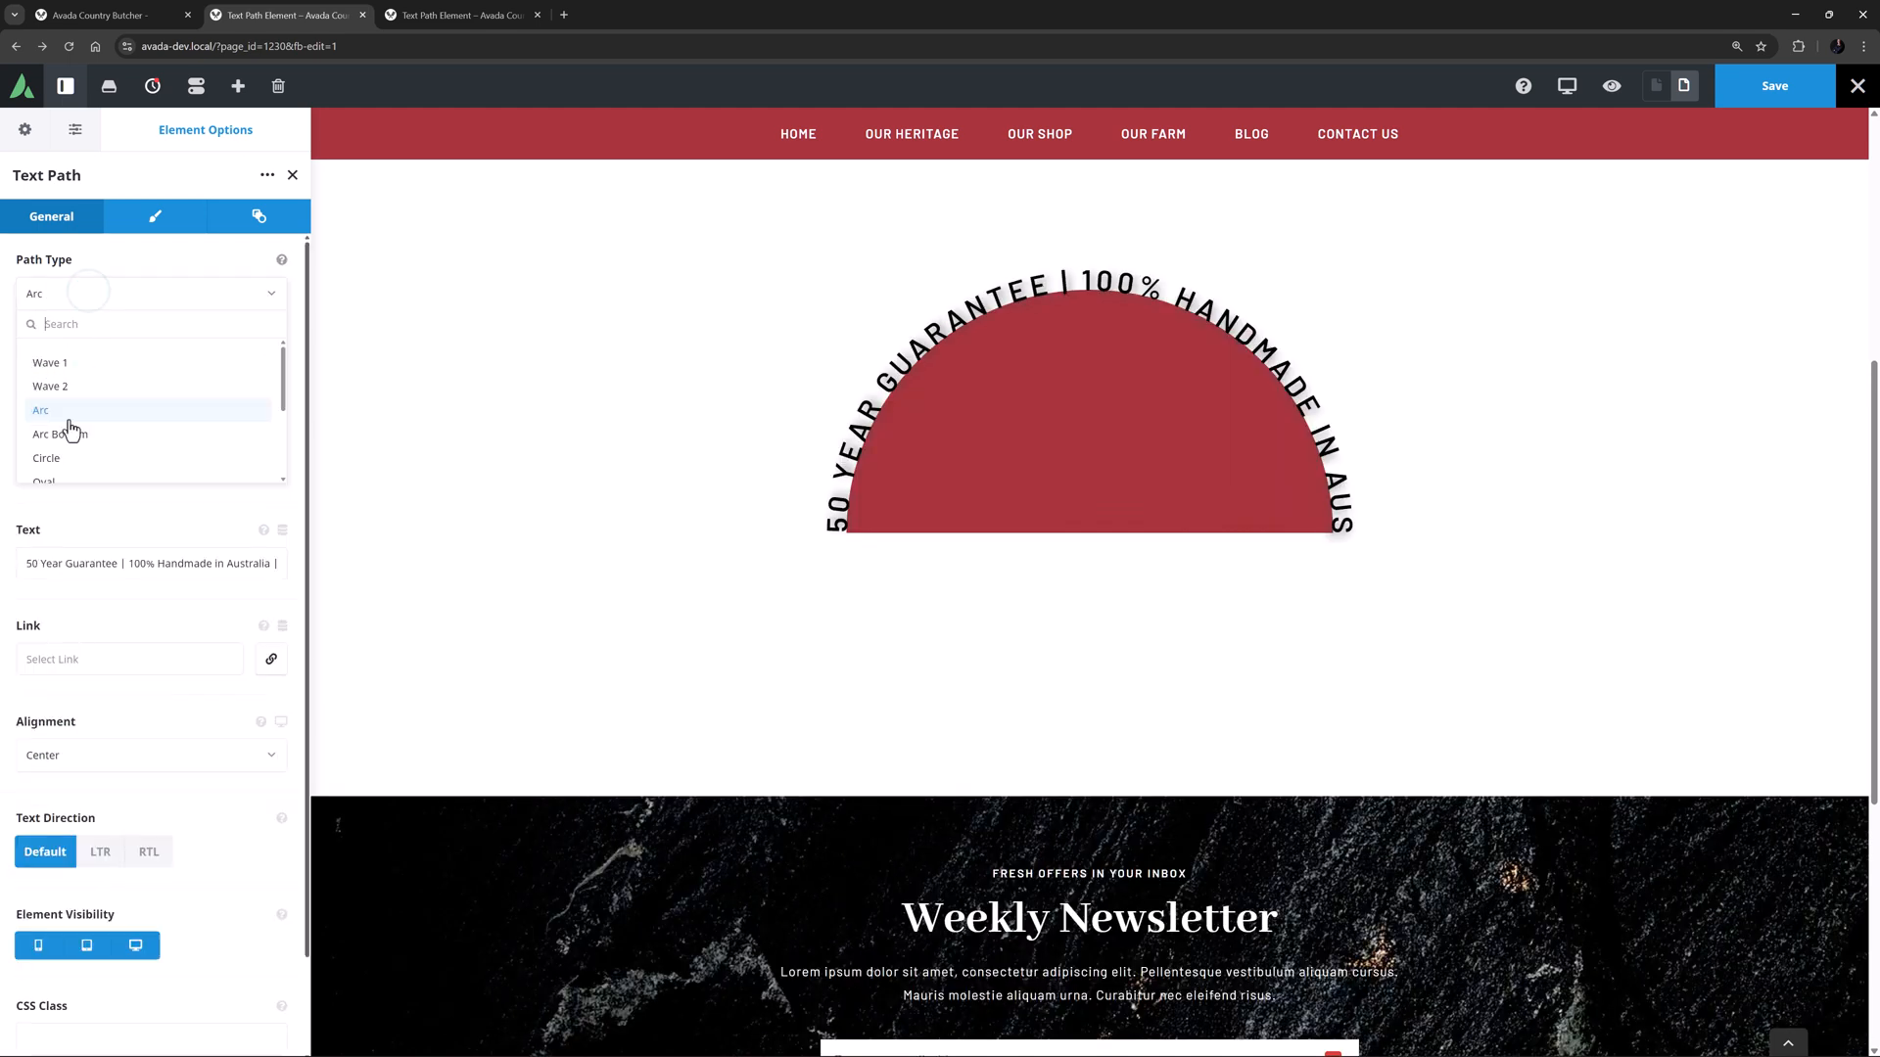
click(61, 435)
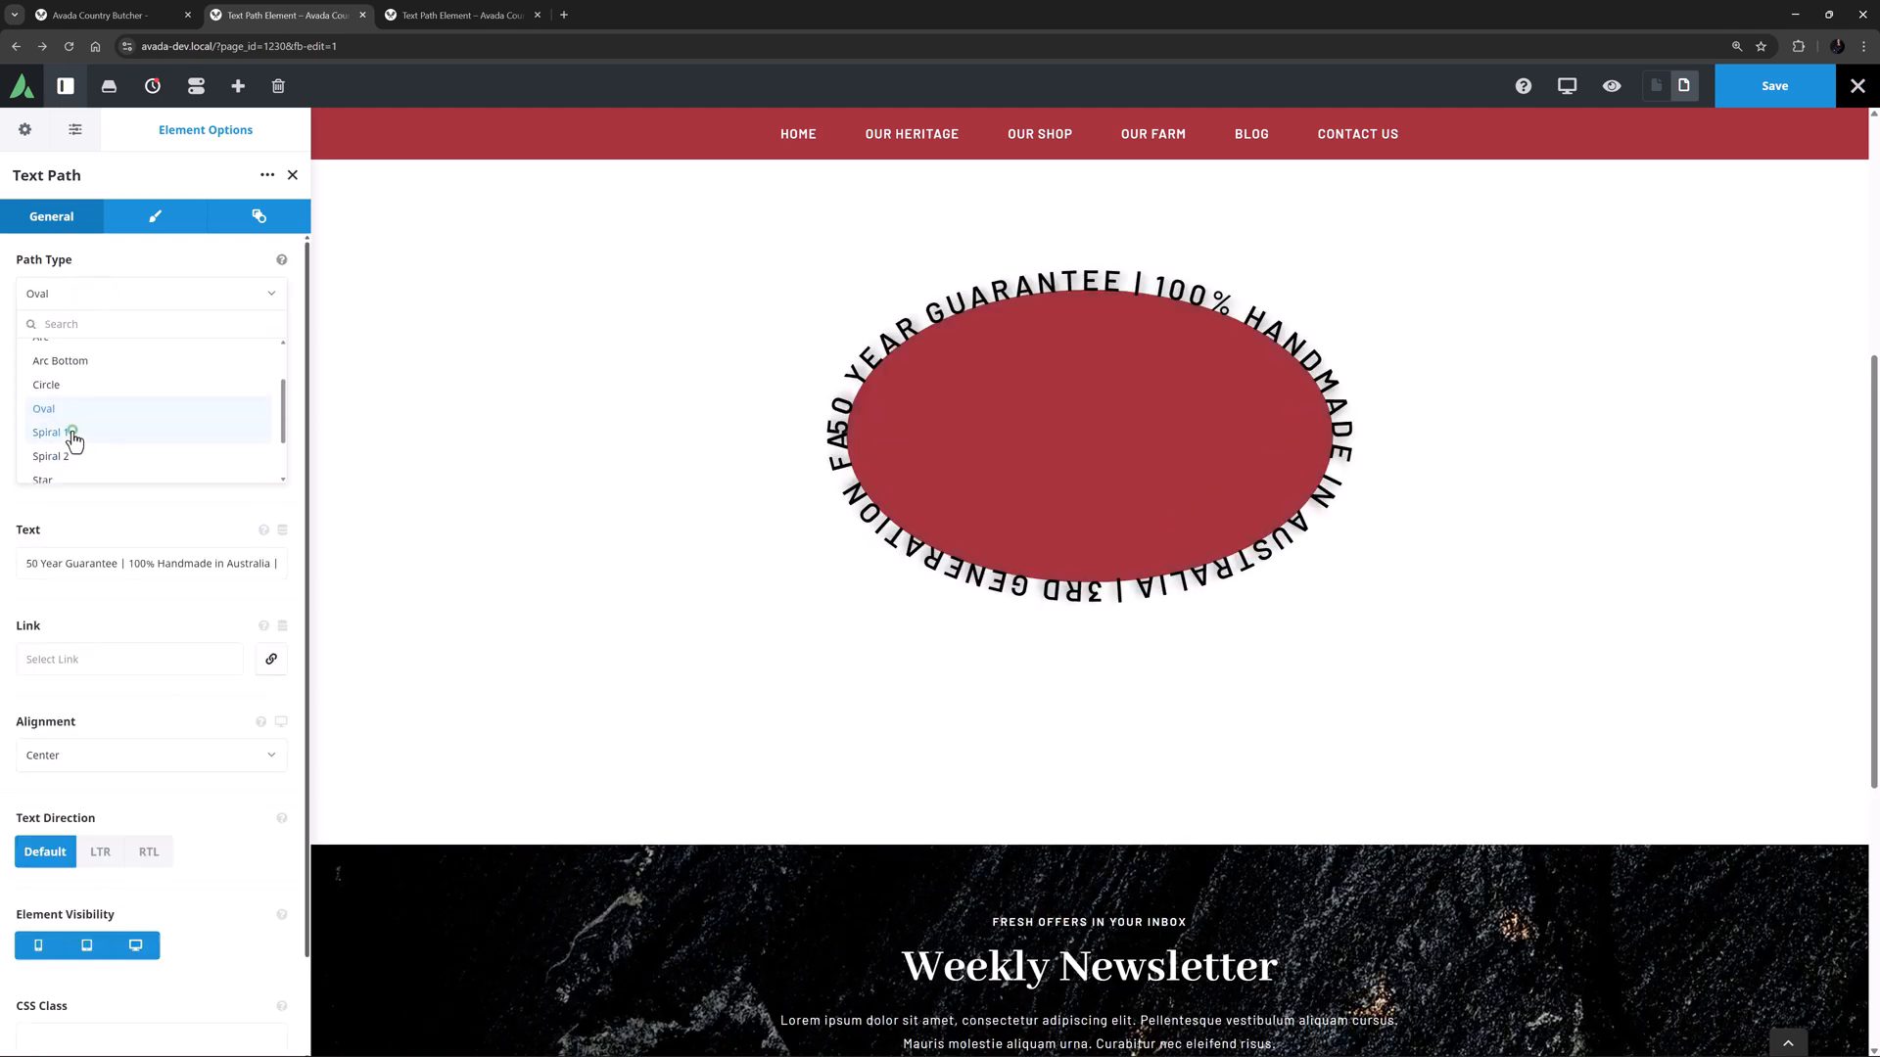
click(51, 456)
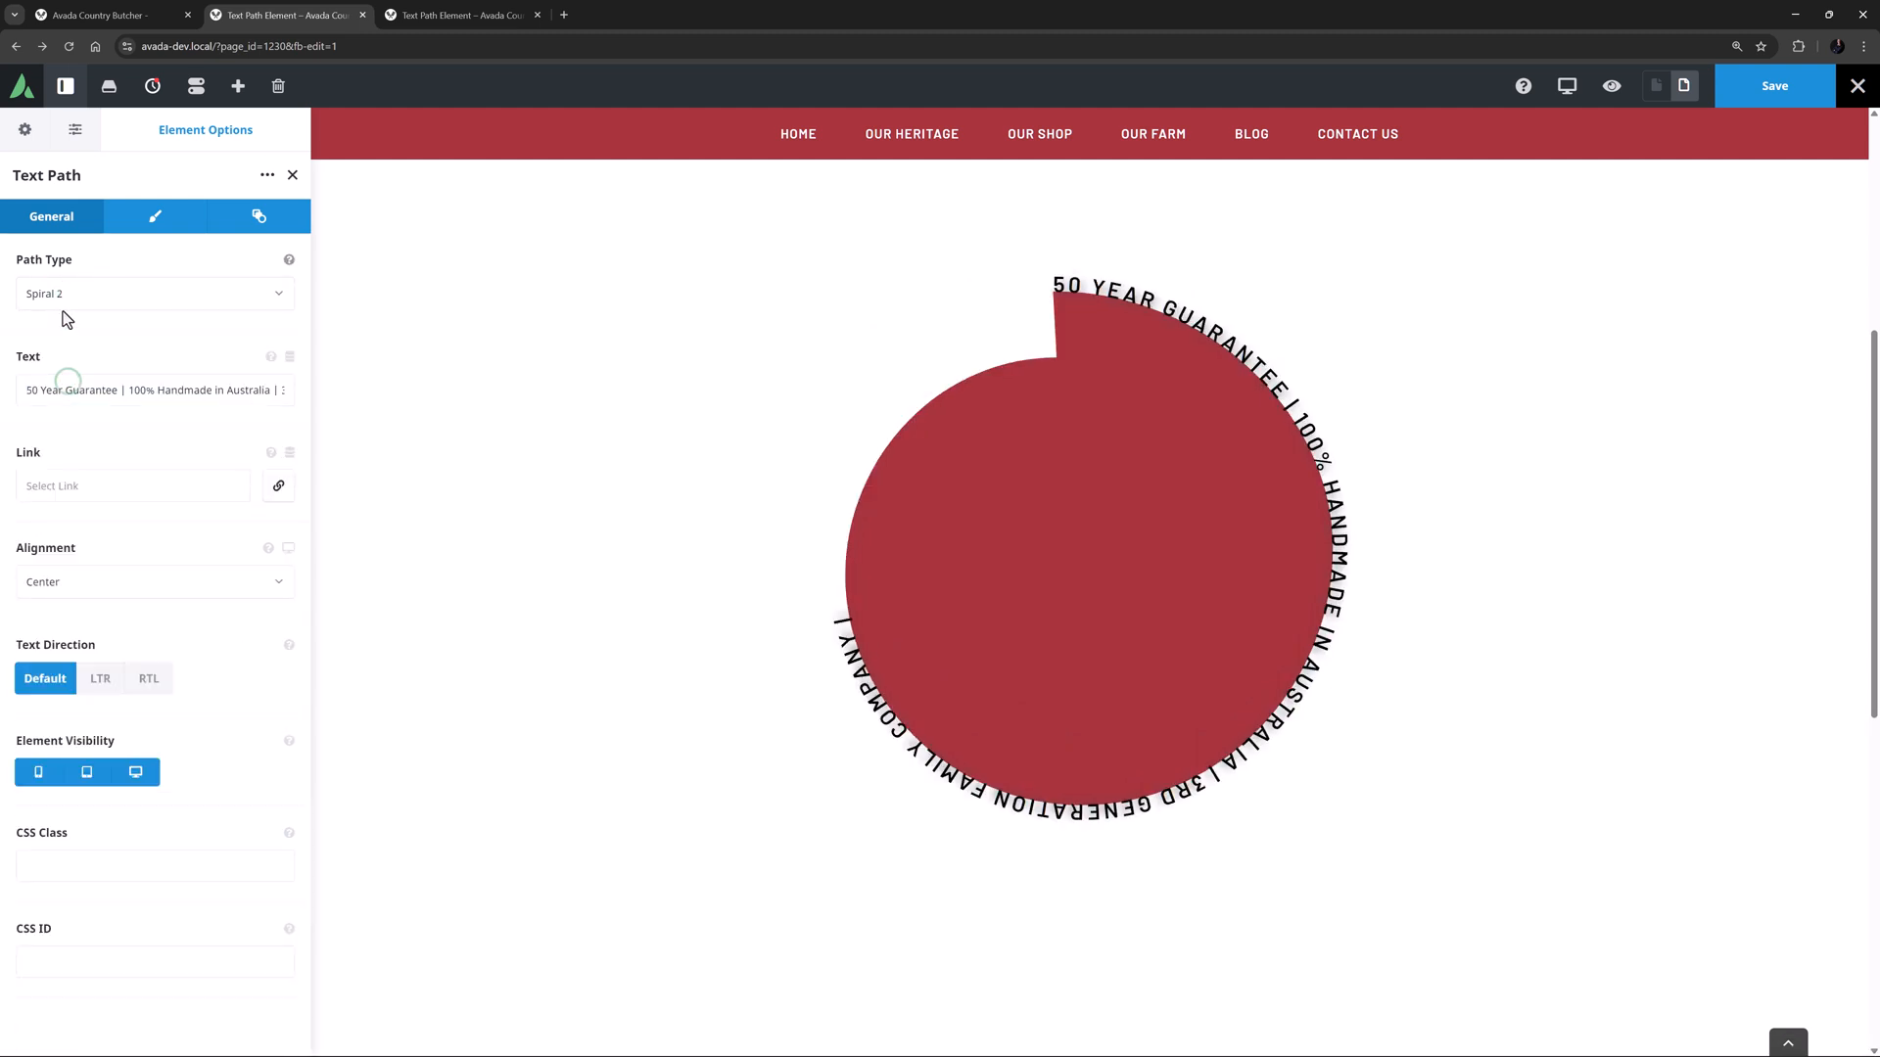
click(152, 294)
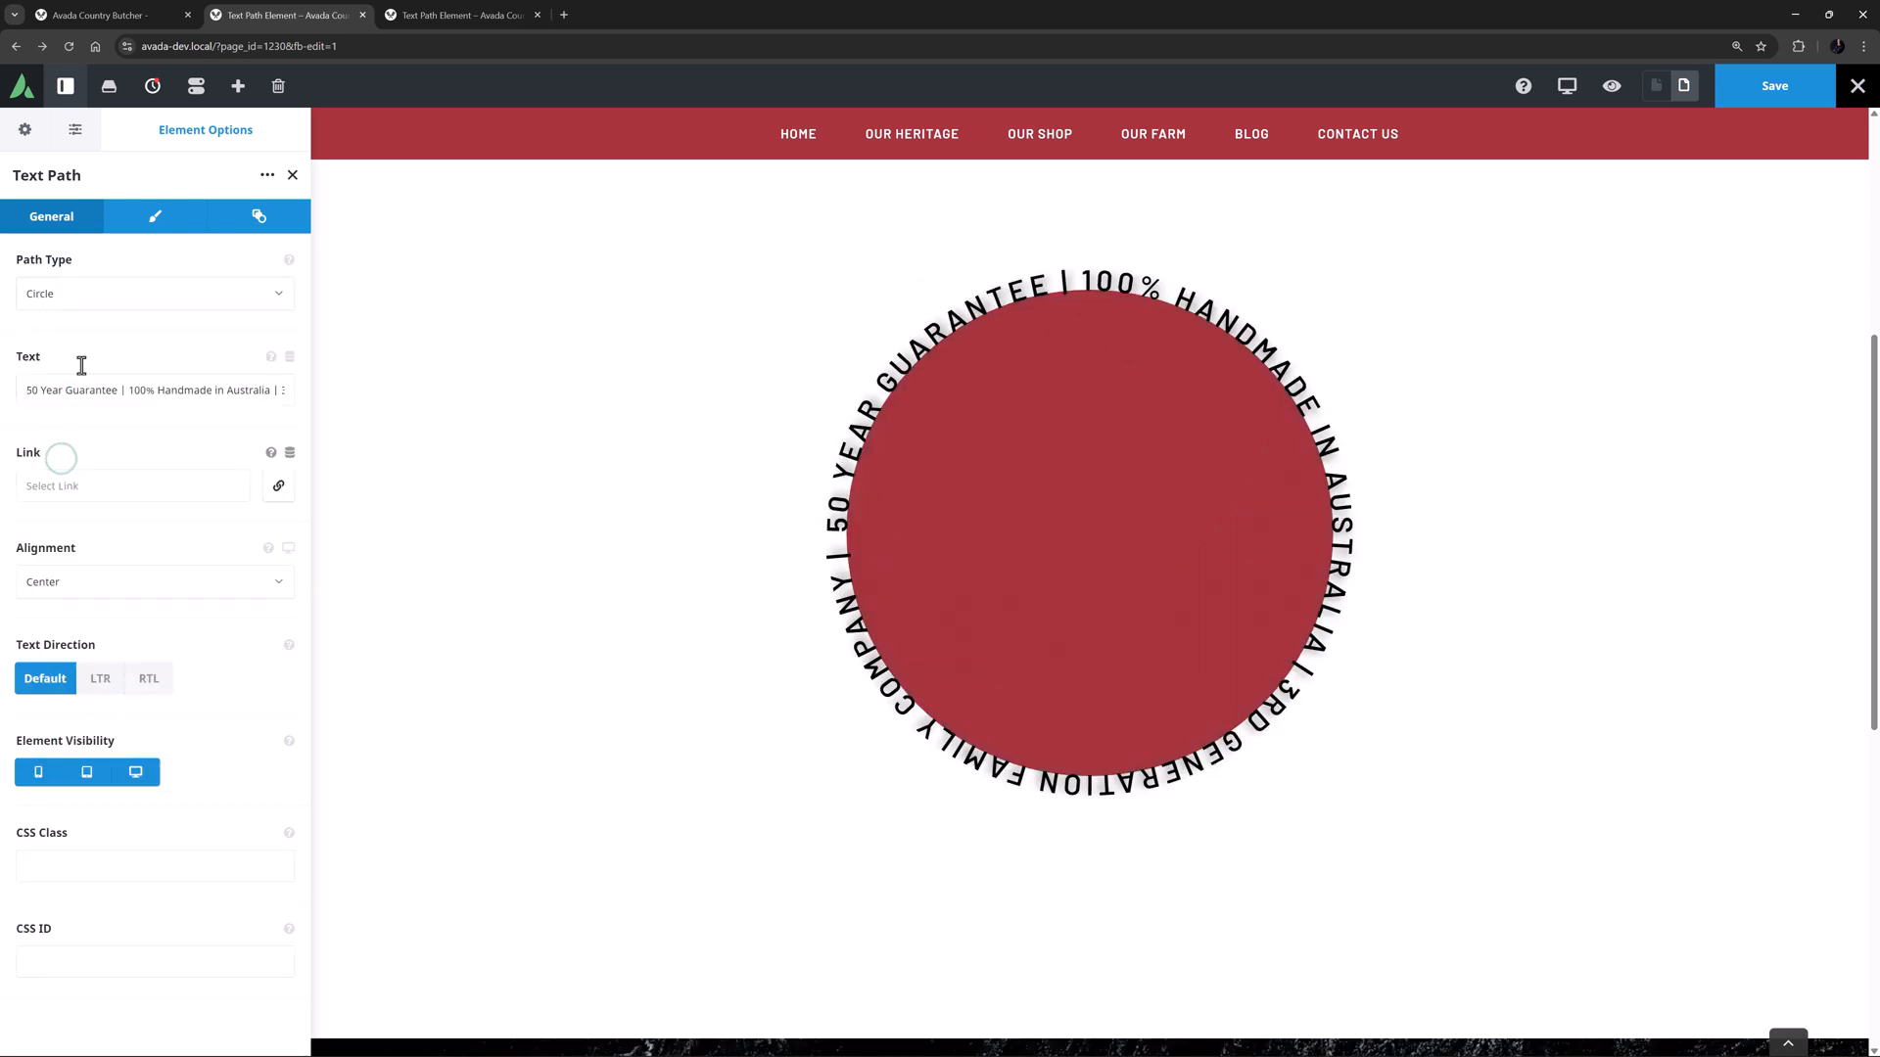
In the Design options, set Show Path to No so the red circle is hidden.
click(155, 217)
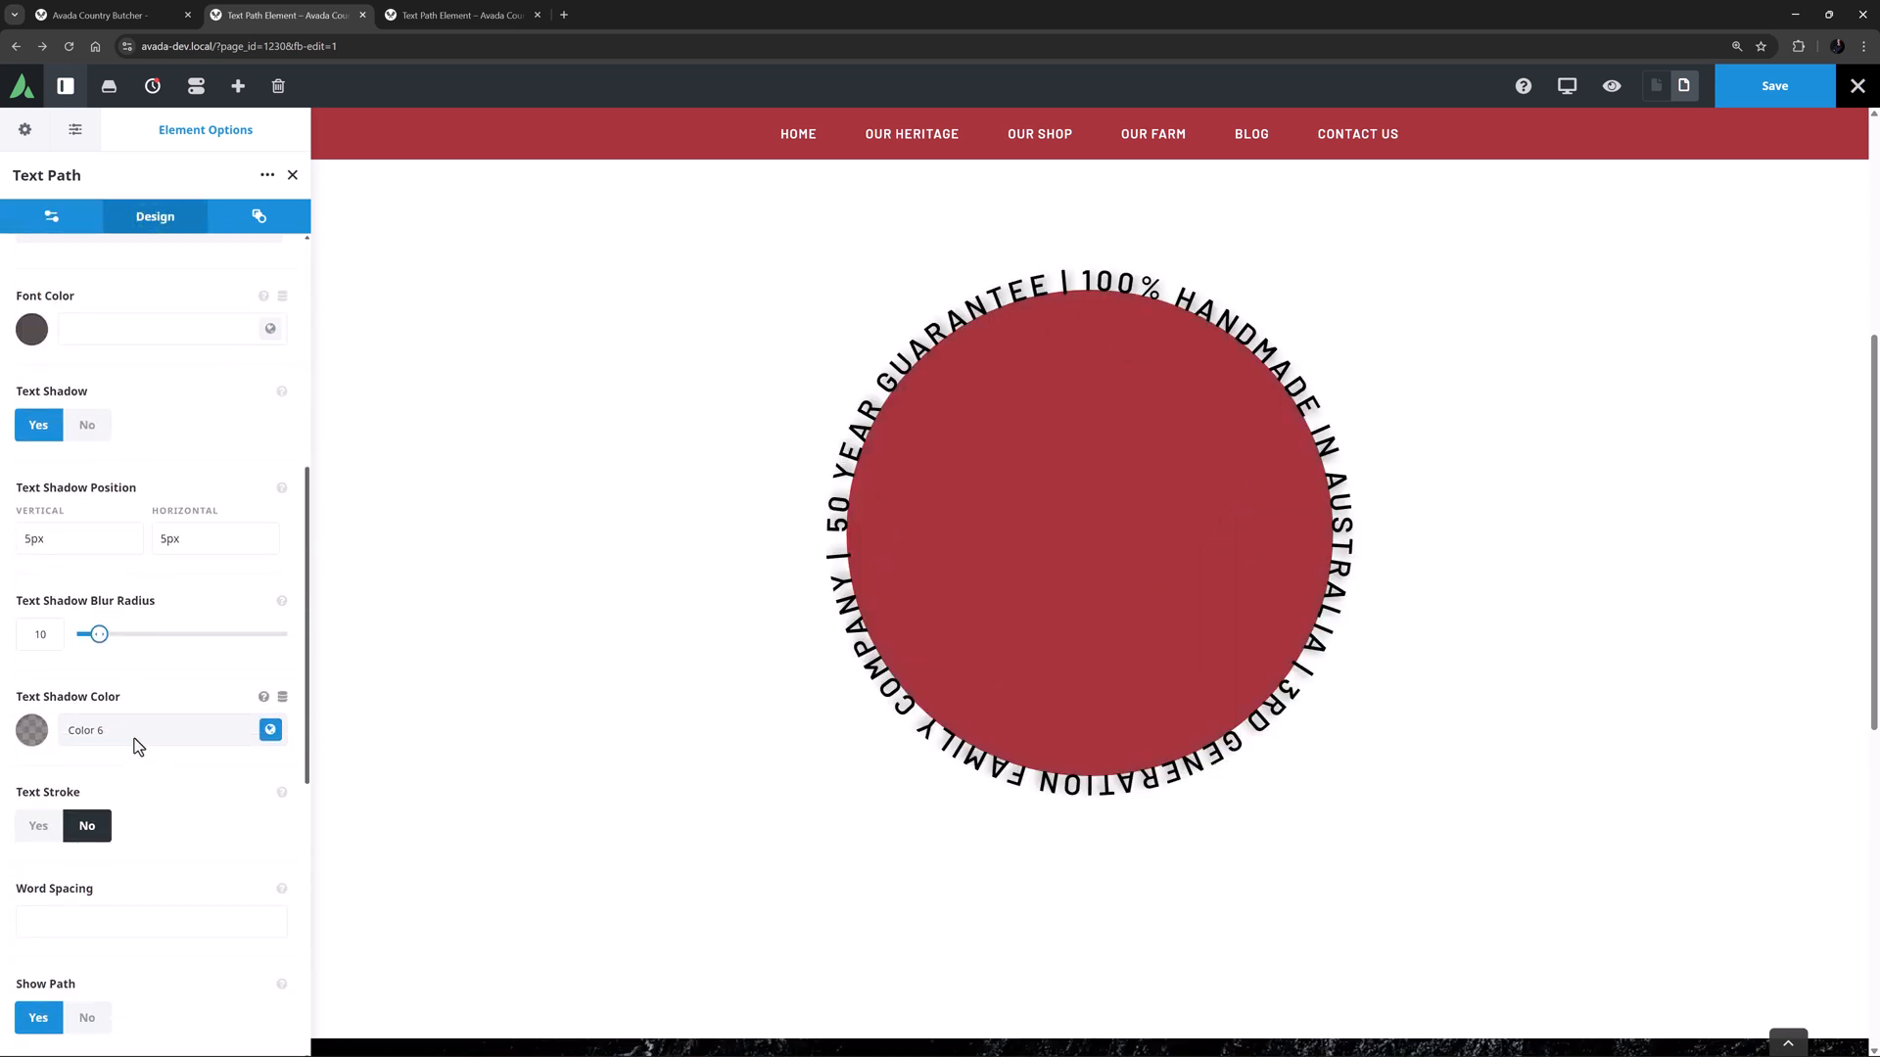
scroll(down, 3)
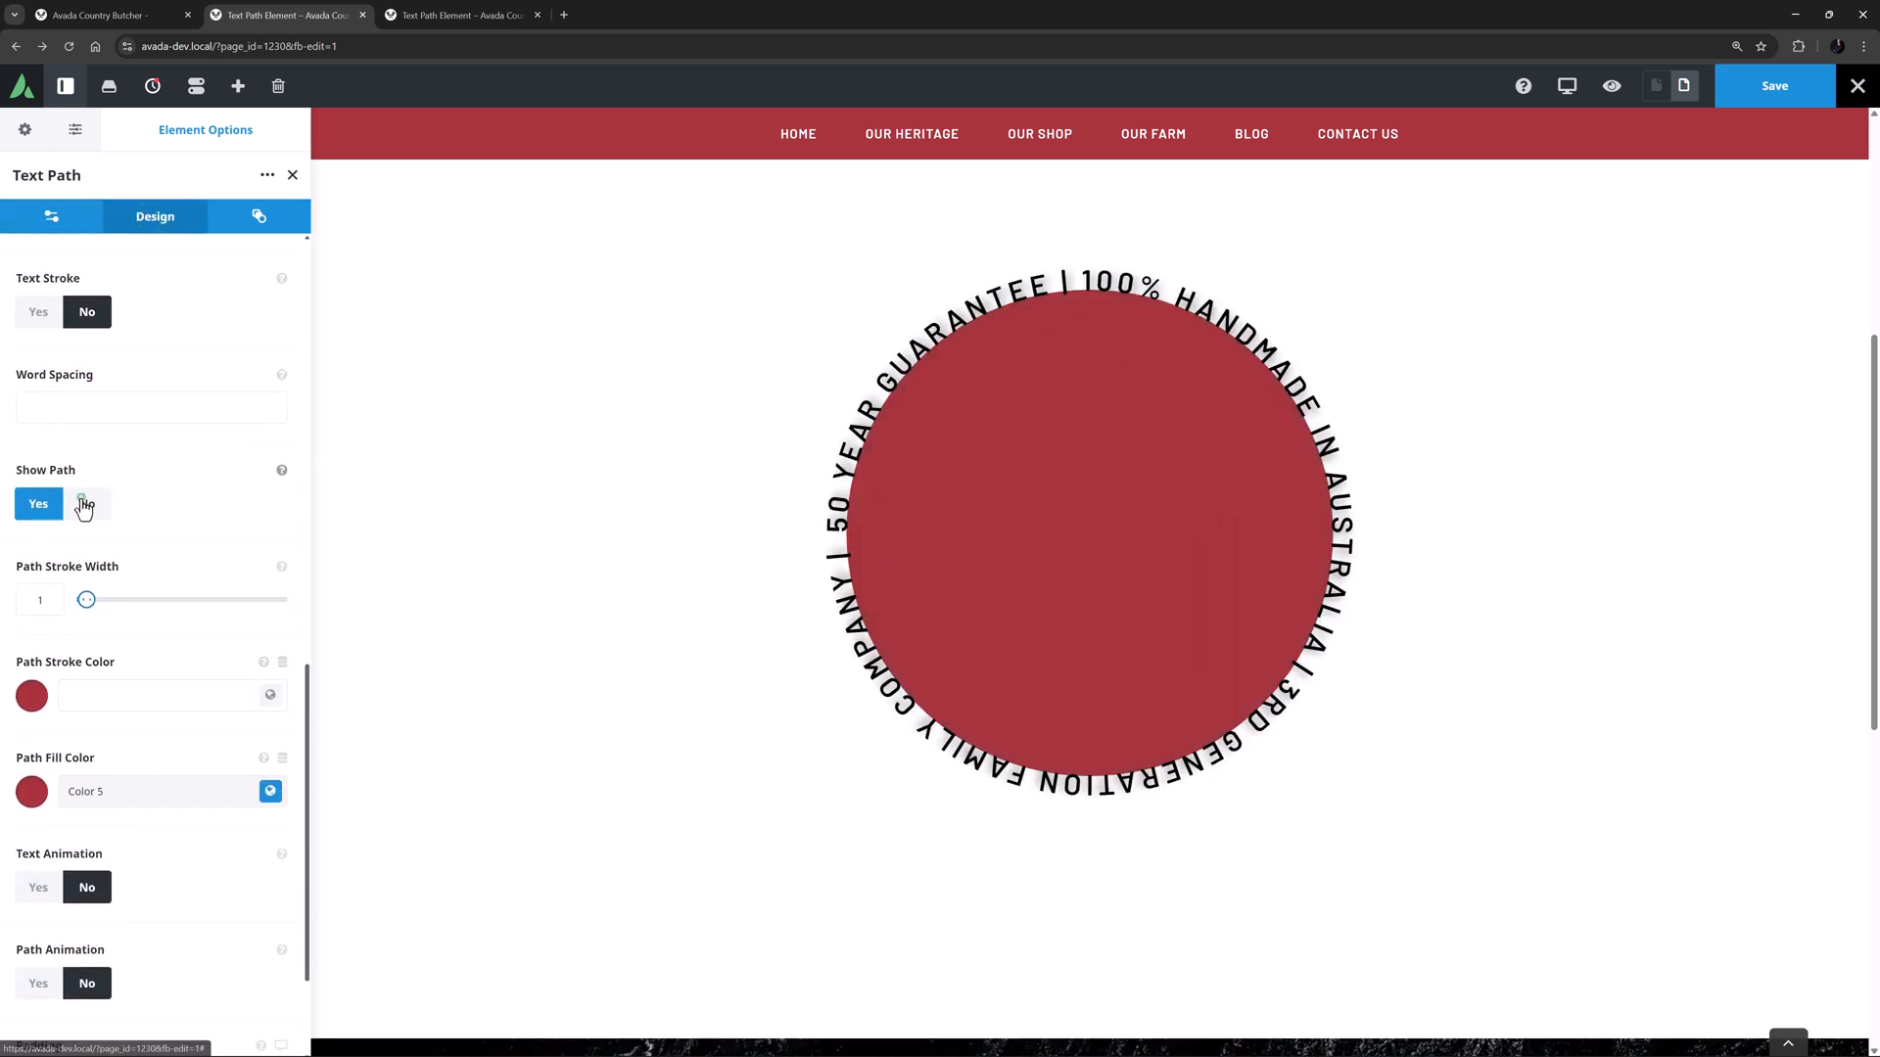
click(86, 504)
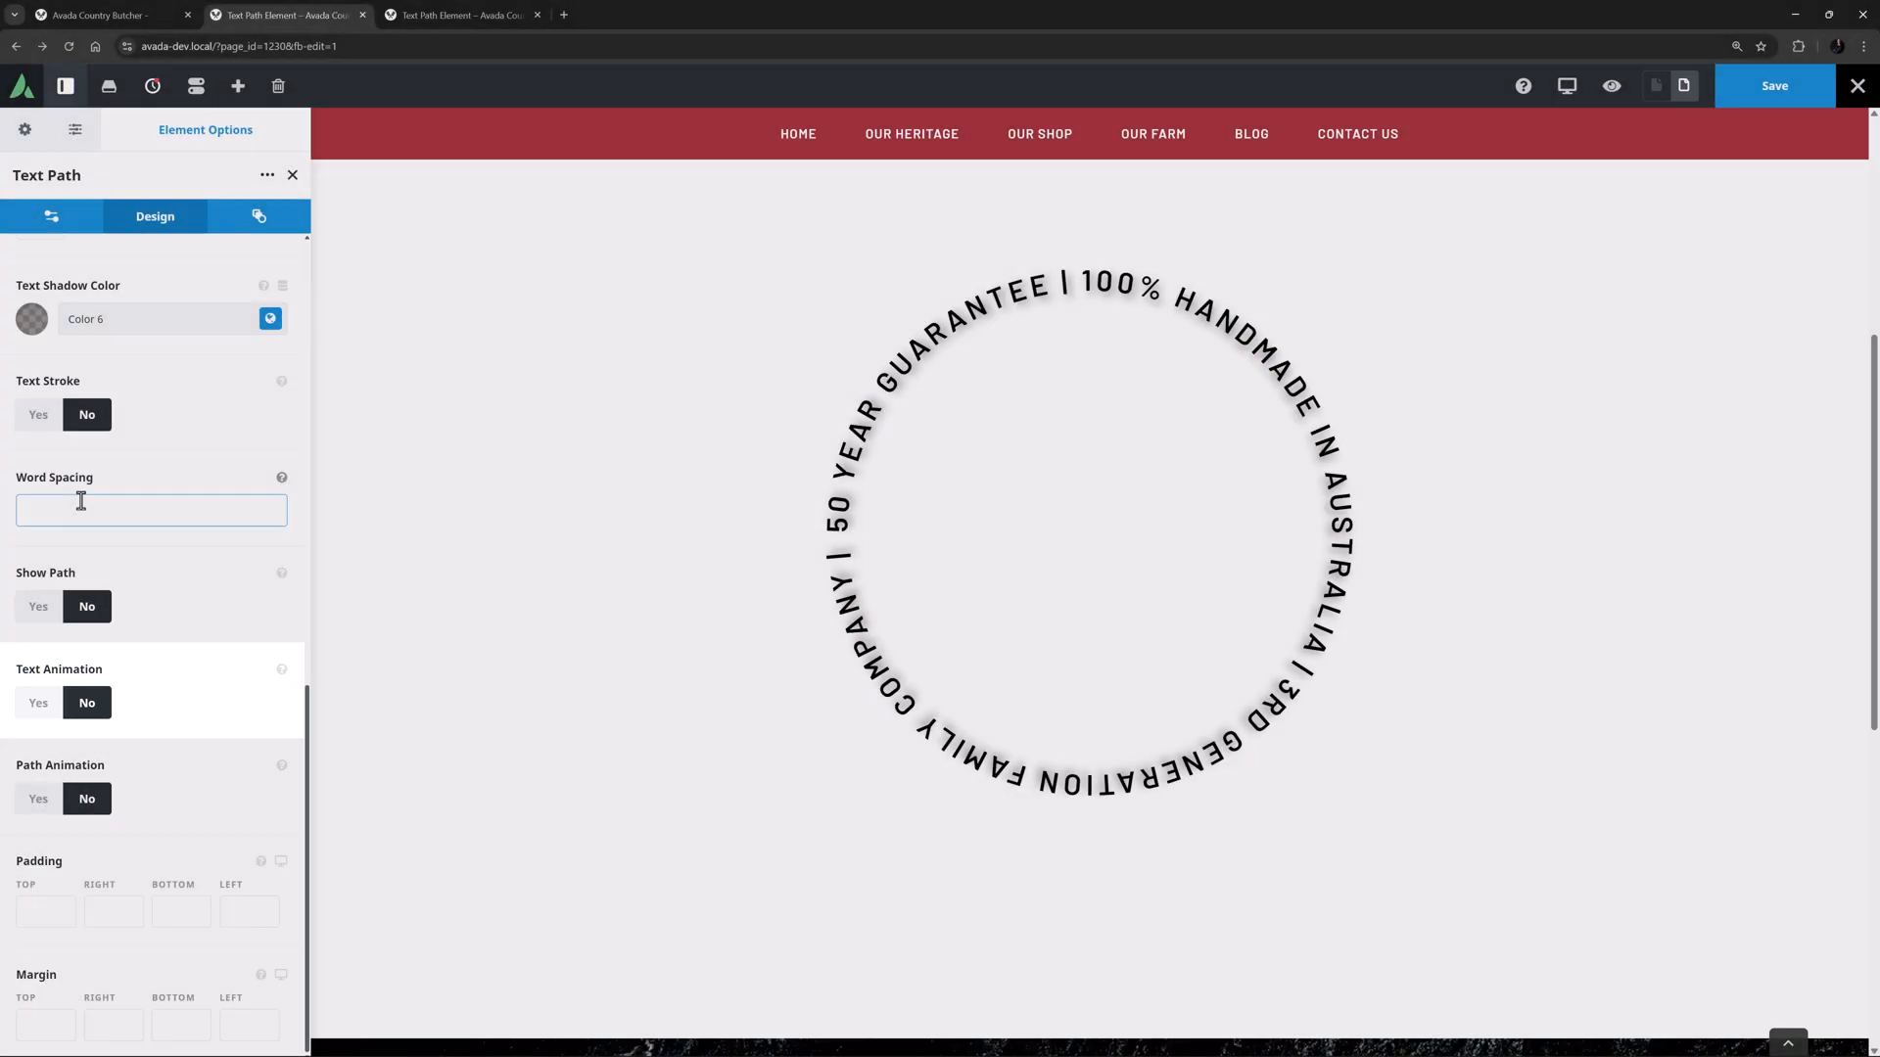
Try a News Ticker text animation with duration 15, then set Text Animation back to No.
click(37, 703)
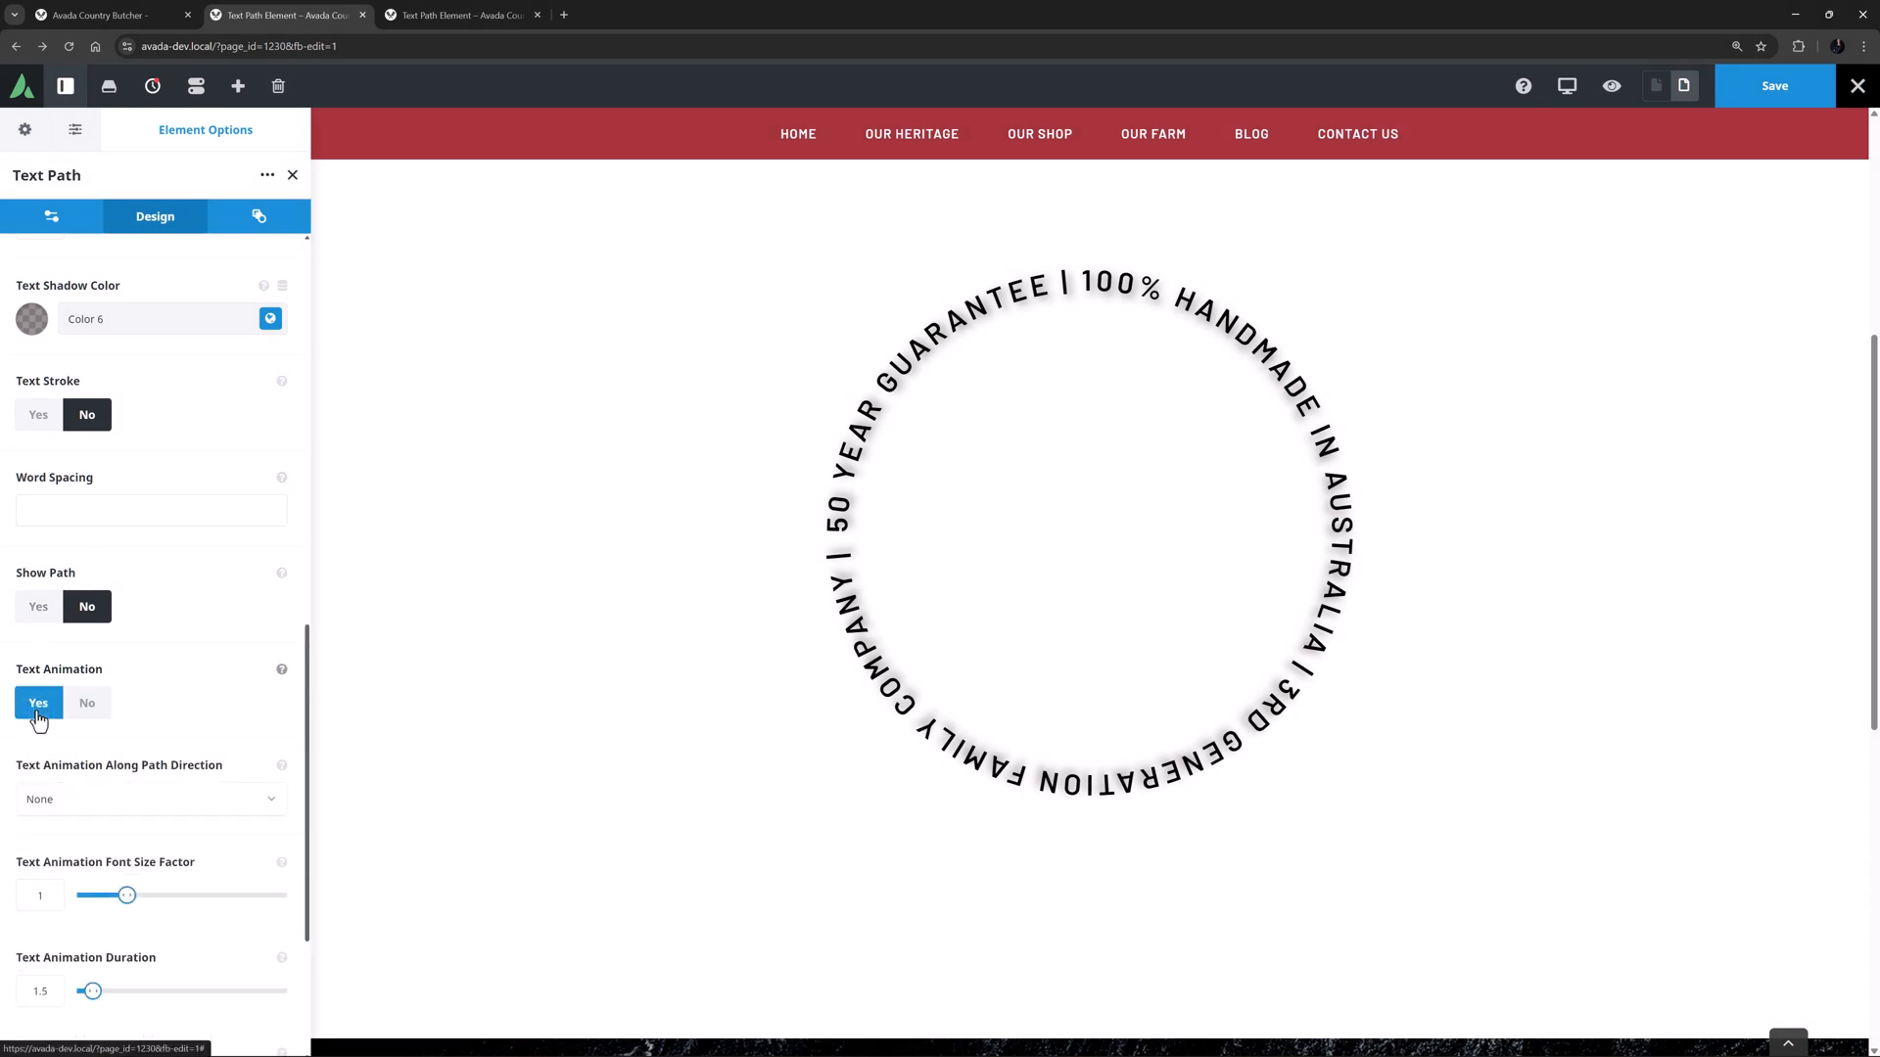
scroll(down, 3)
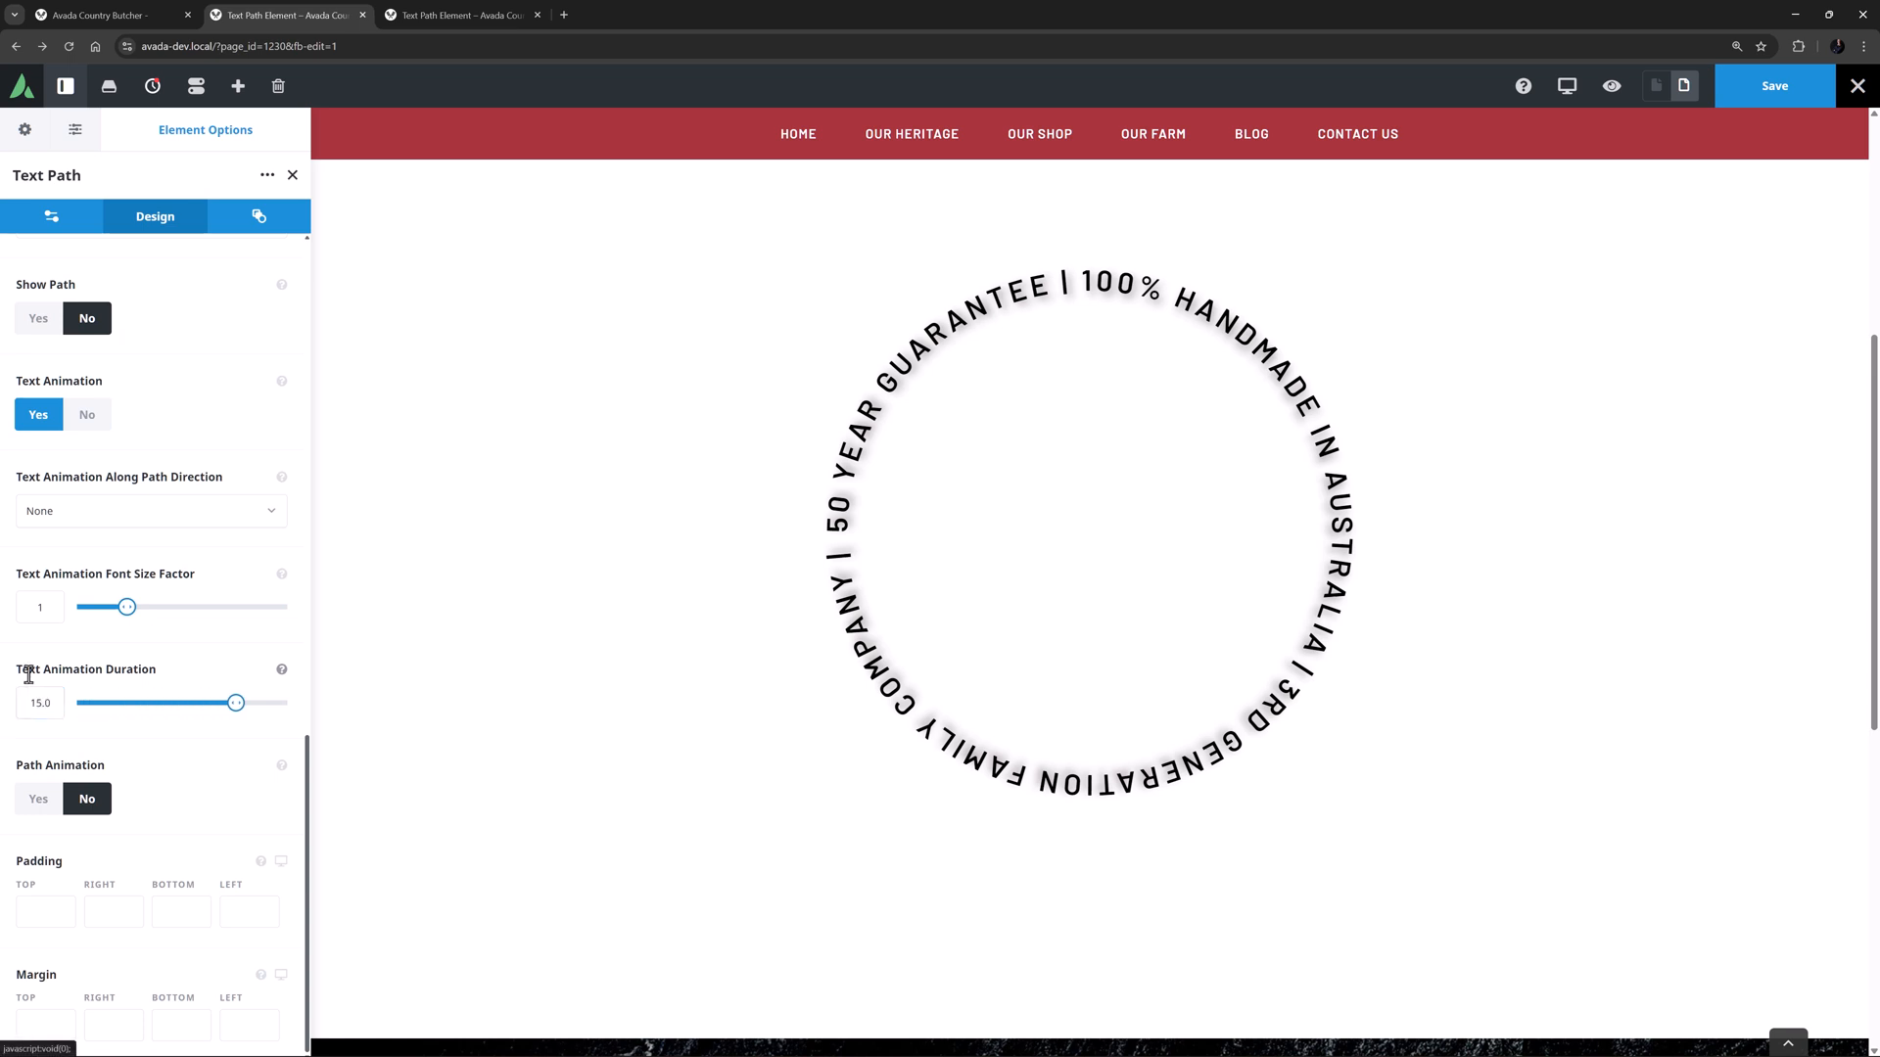
click(151, 511)
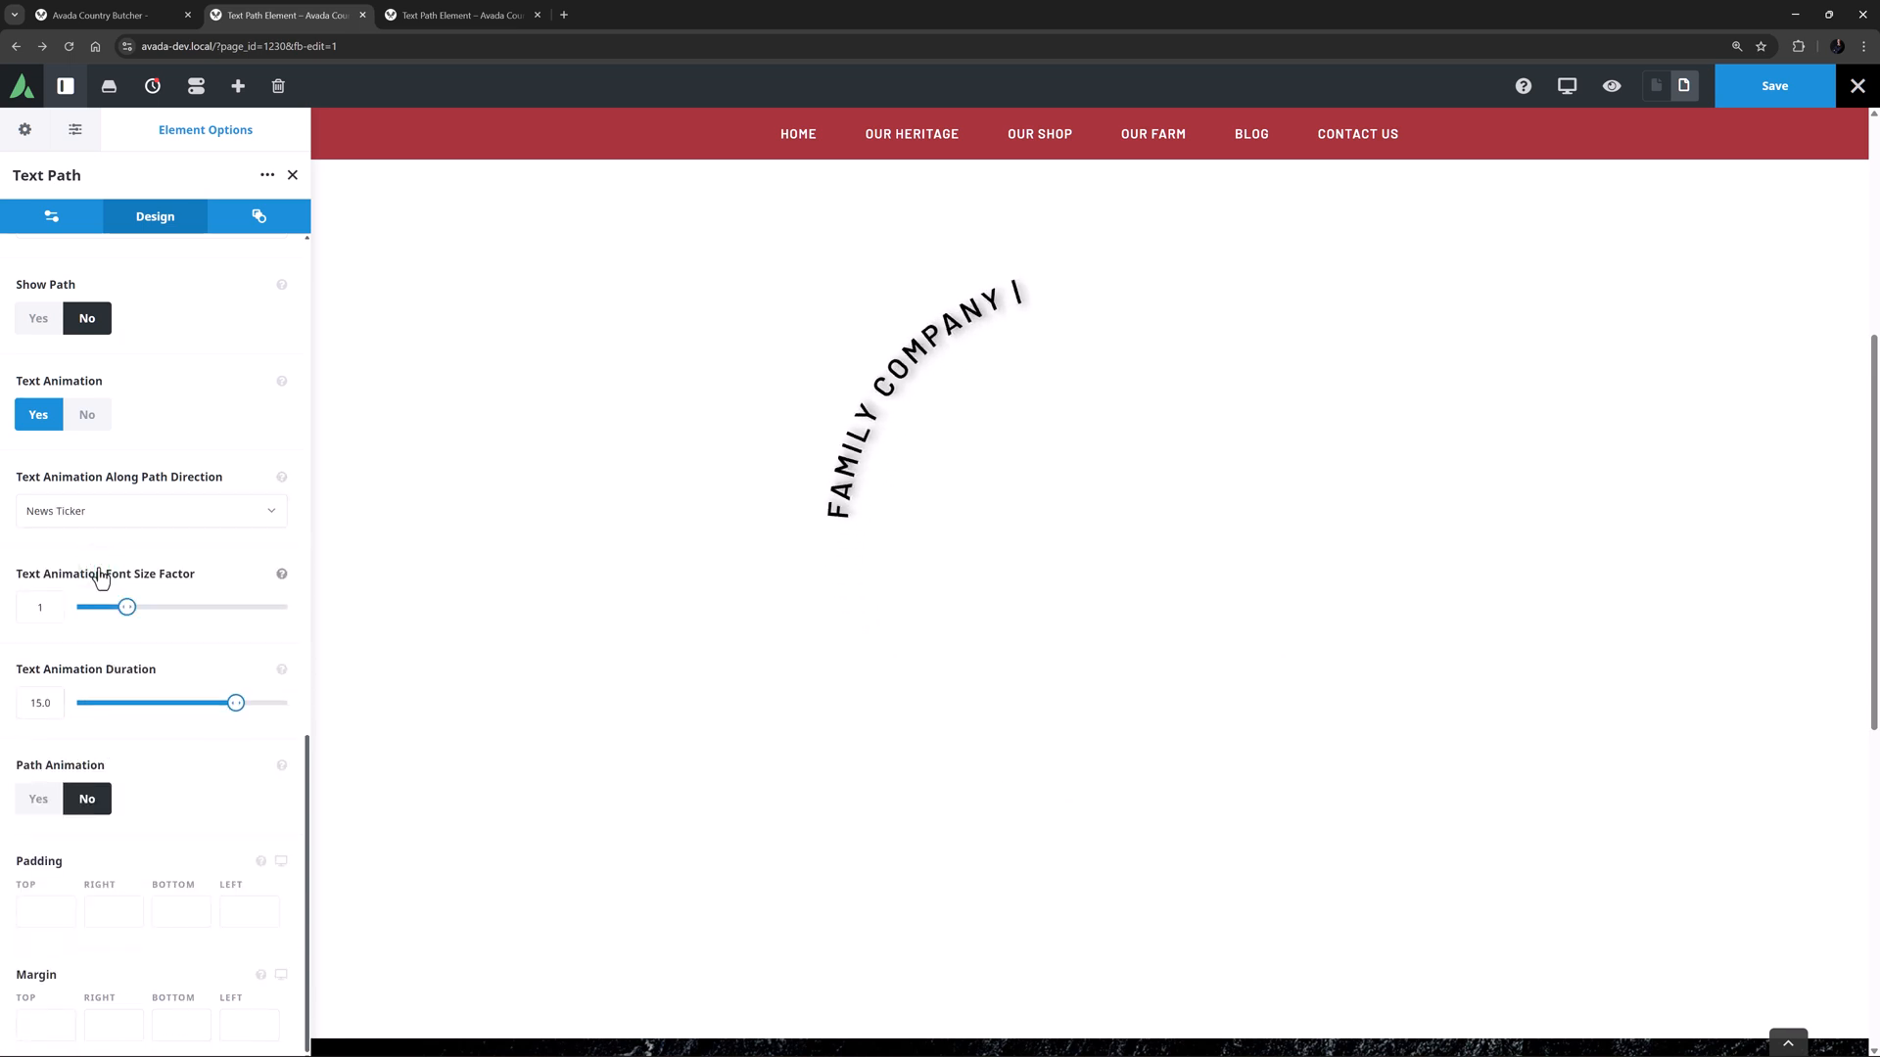
click(151, 511)
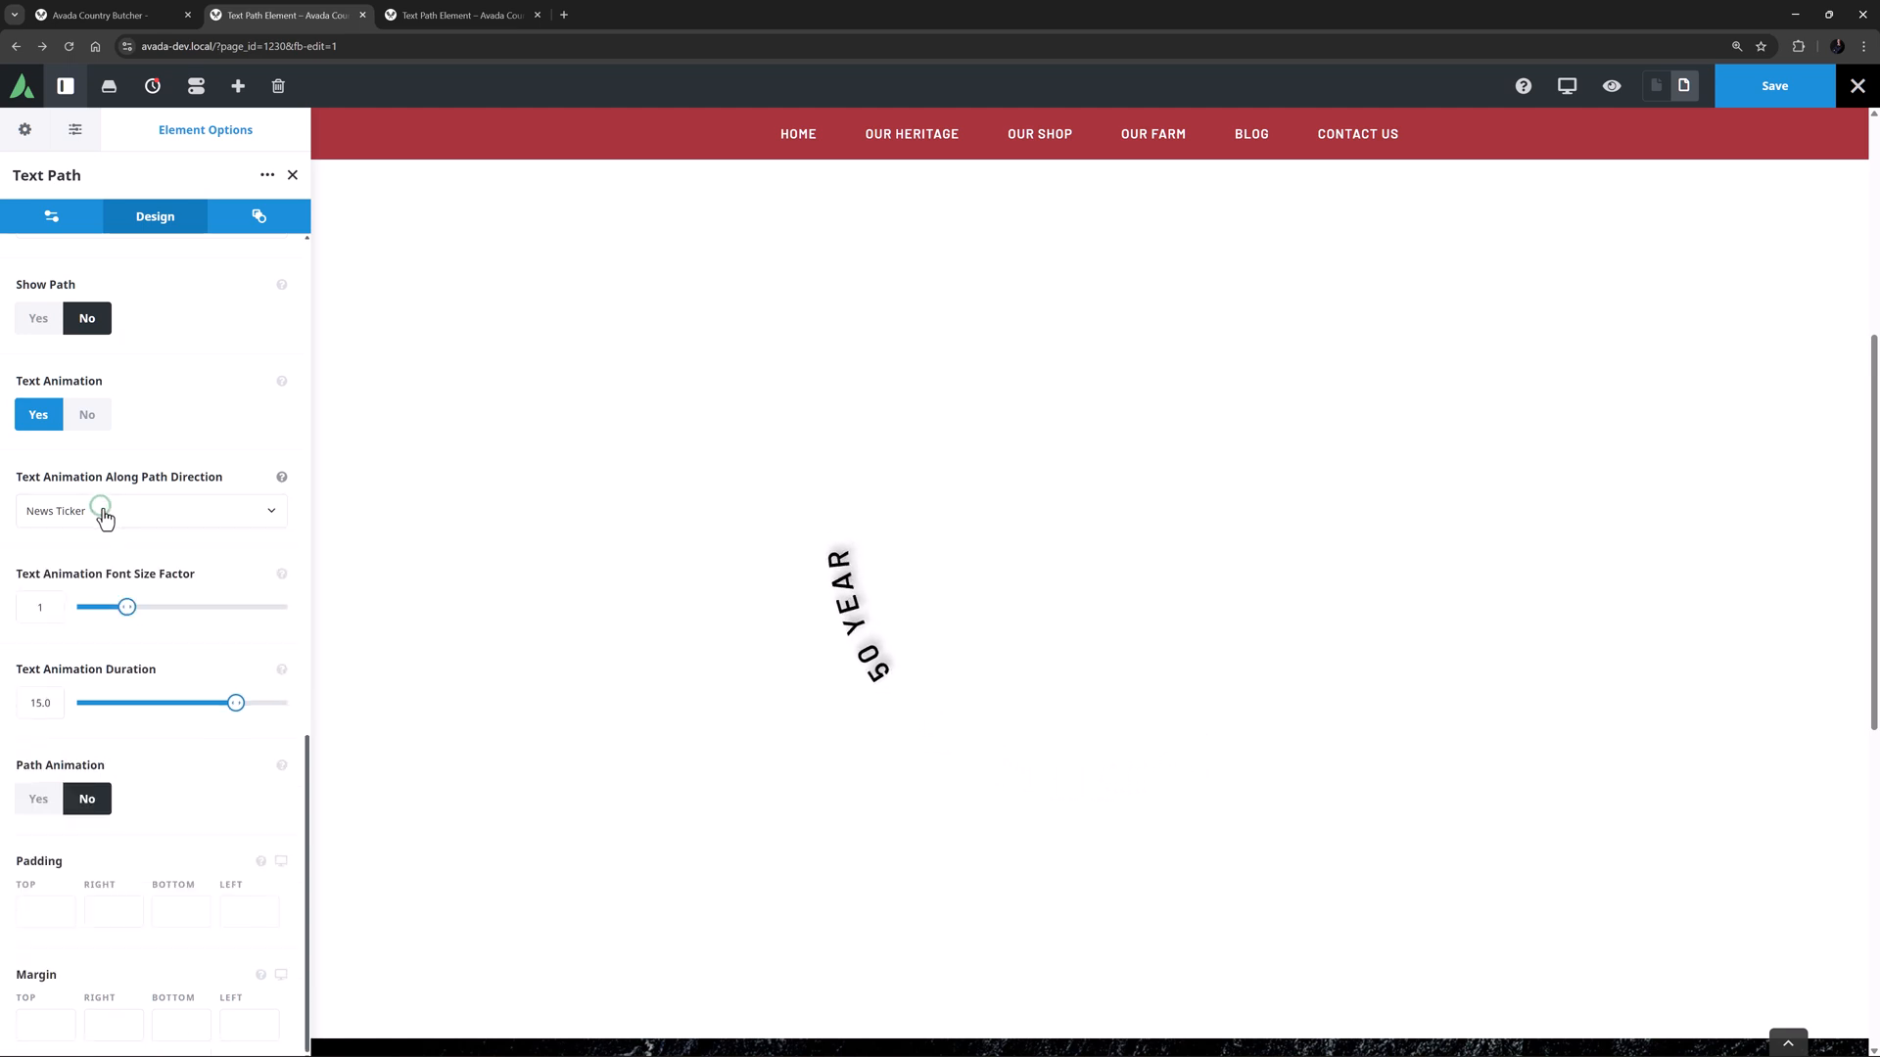
click(87, 413)
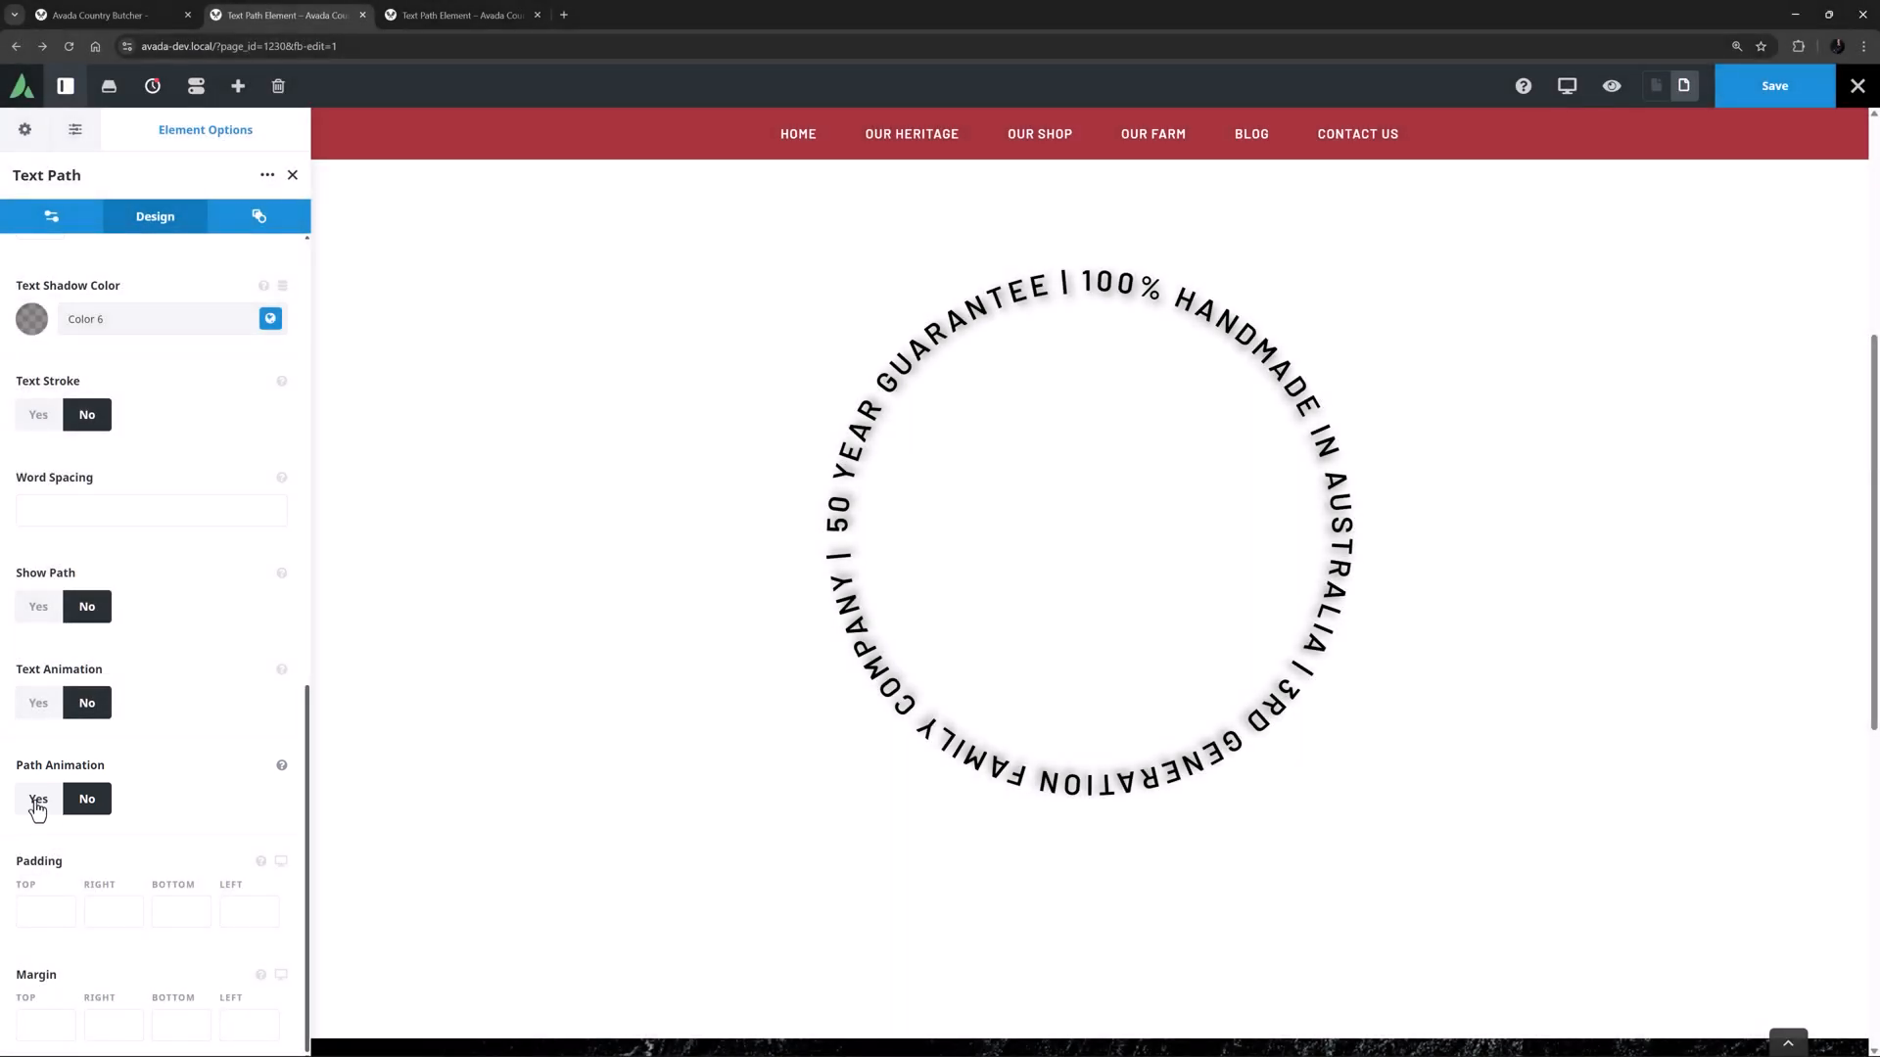
Turn Path Animation on and preview the Wiggle and horizontal slide types.
click(37, 799)
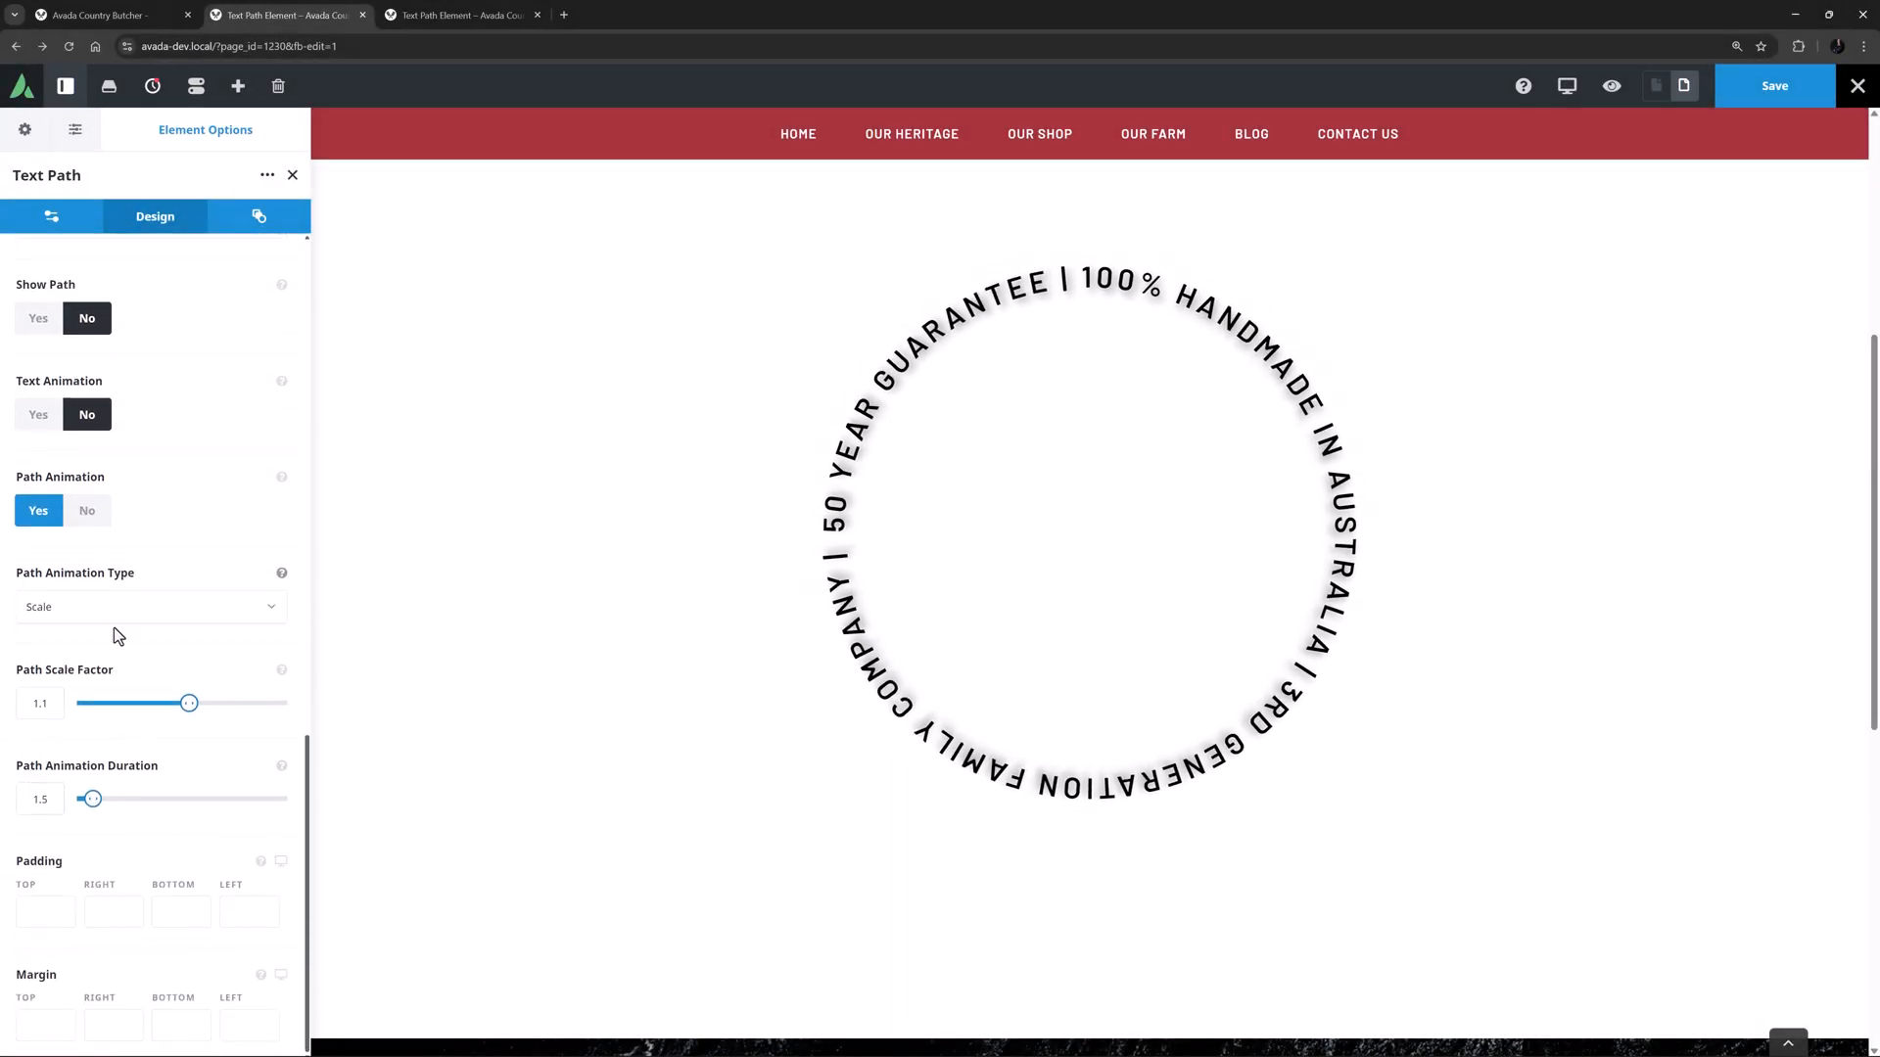
click(150, 607)
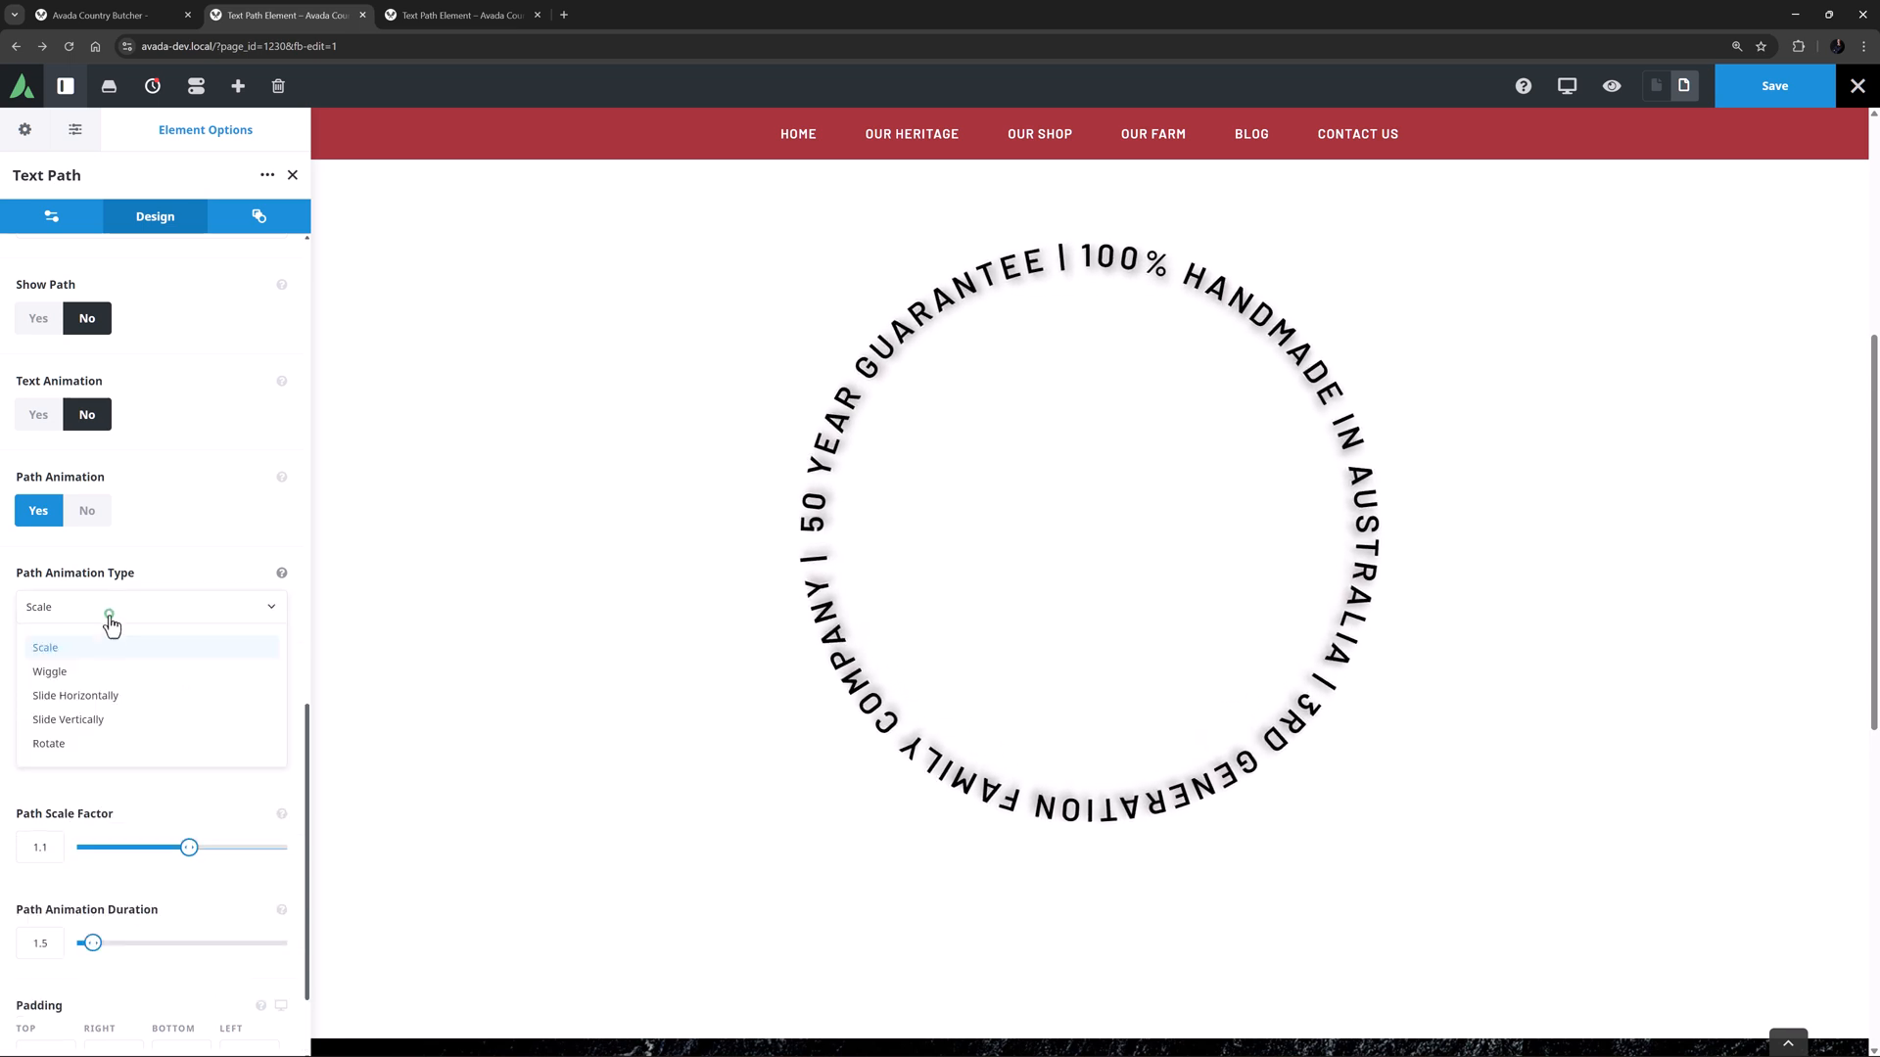
click(49, 670)
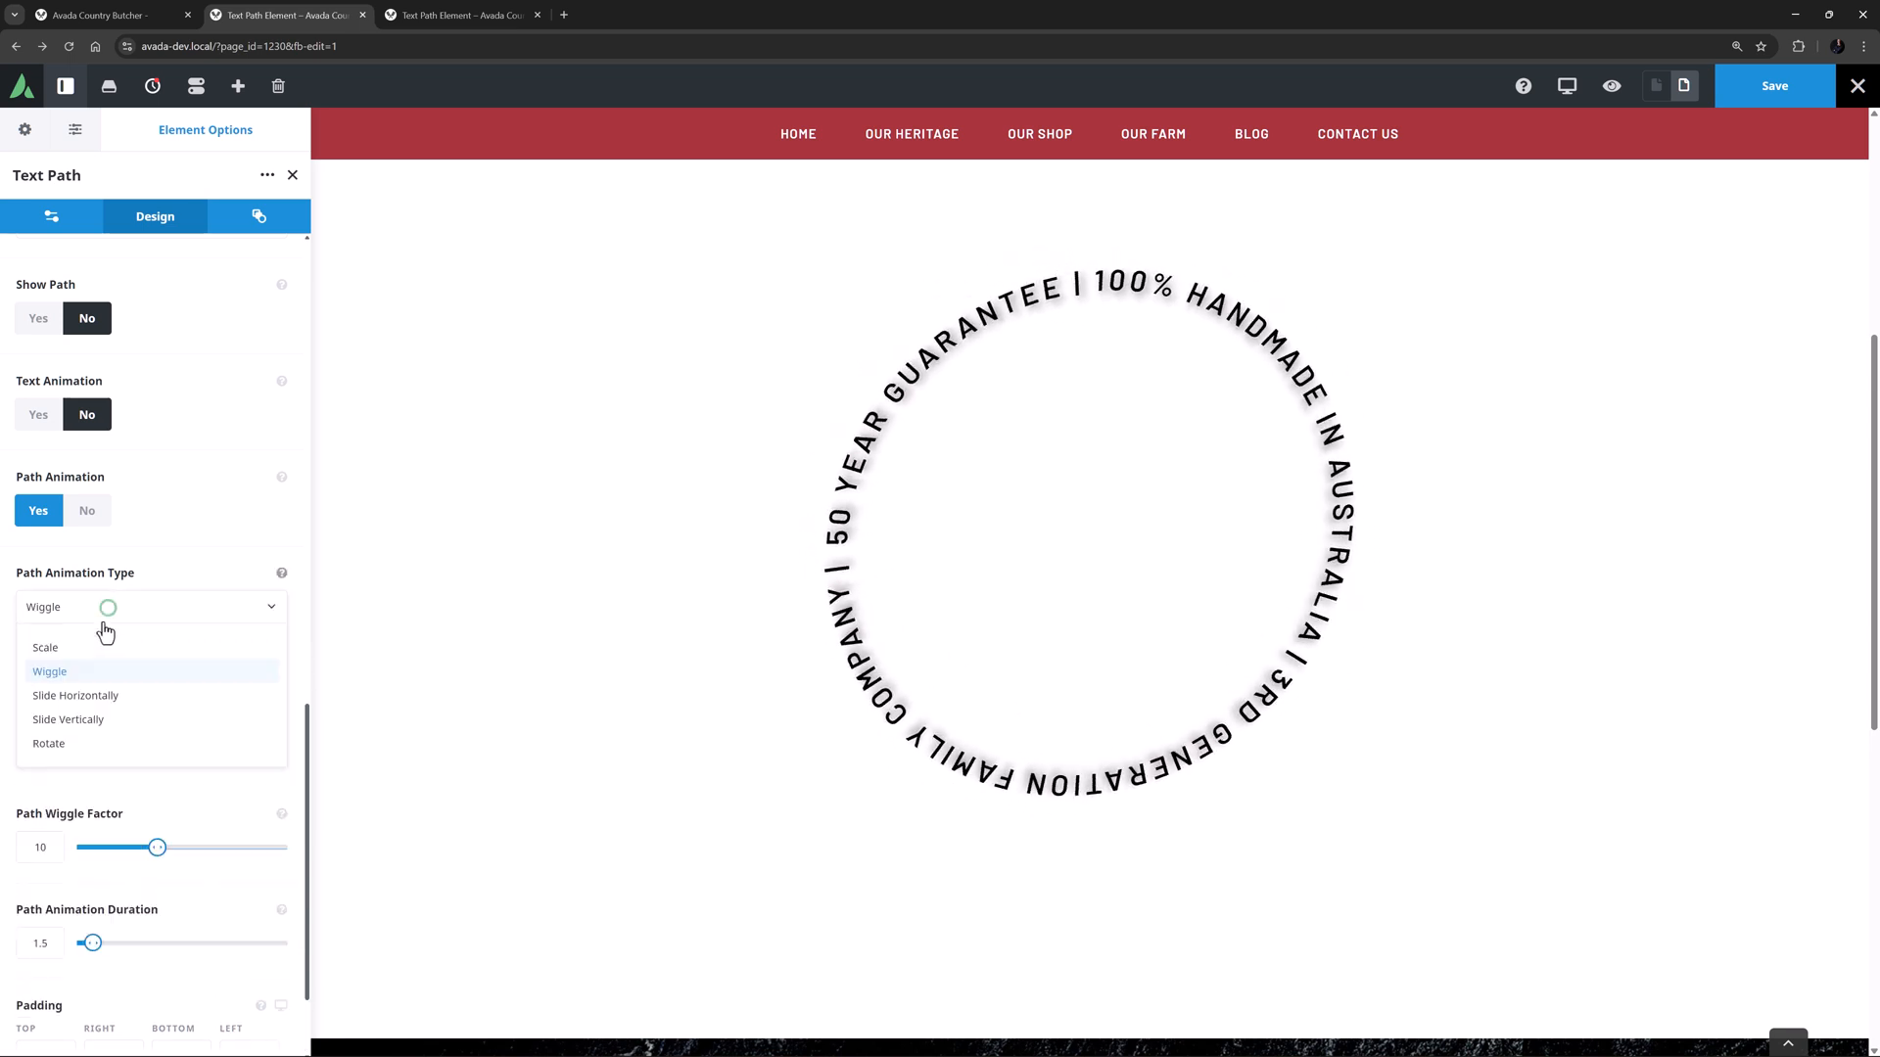
click(76, 695)
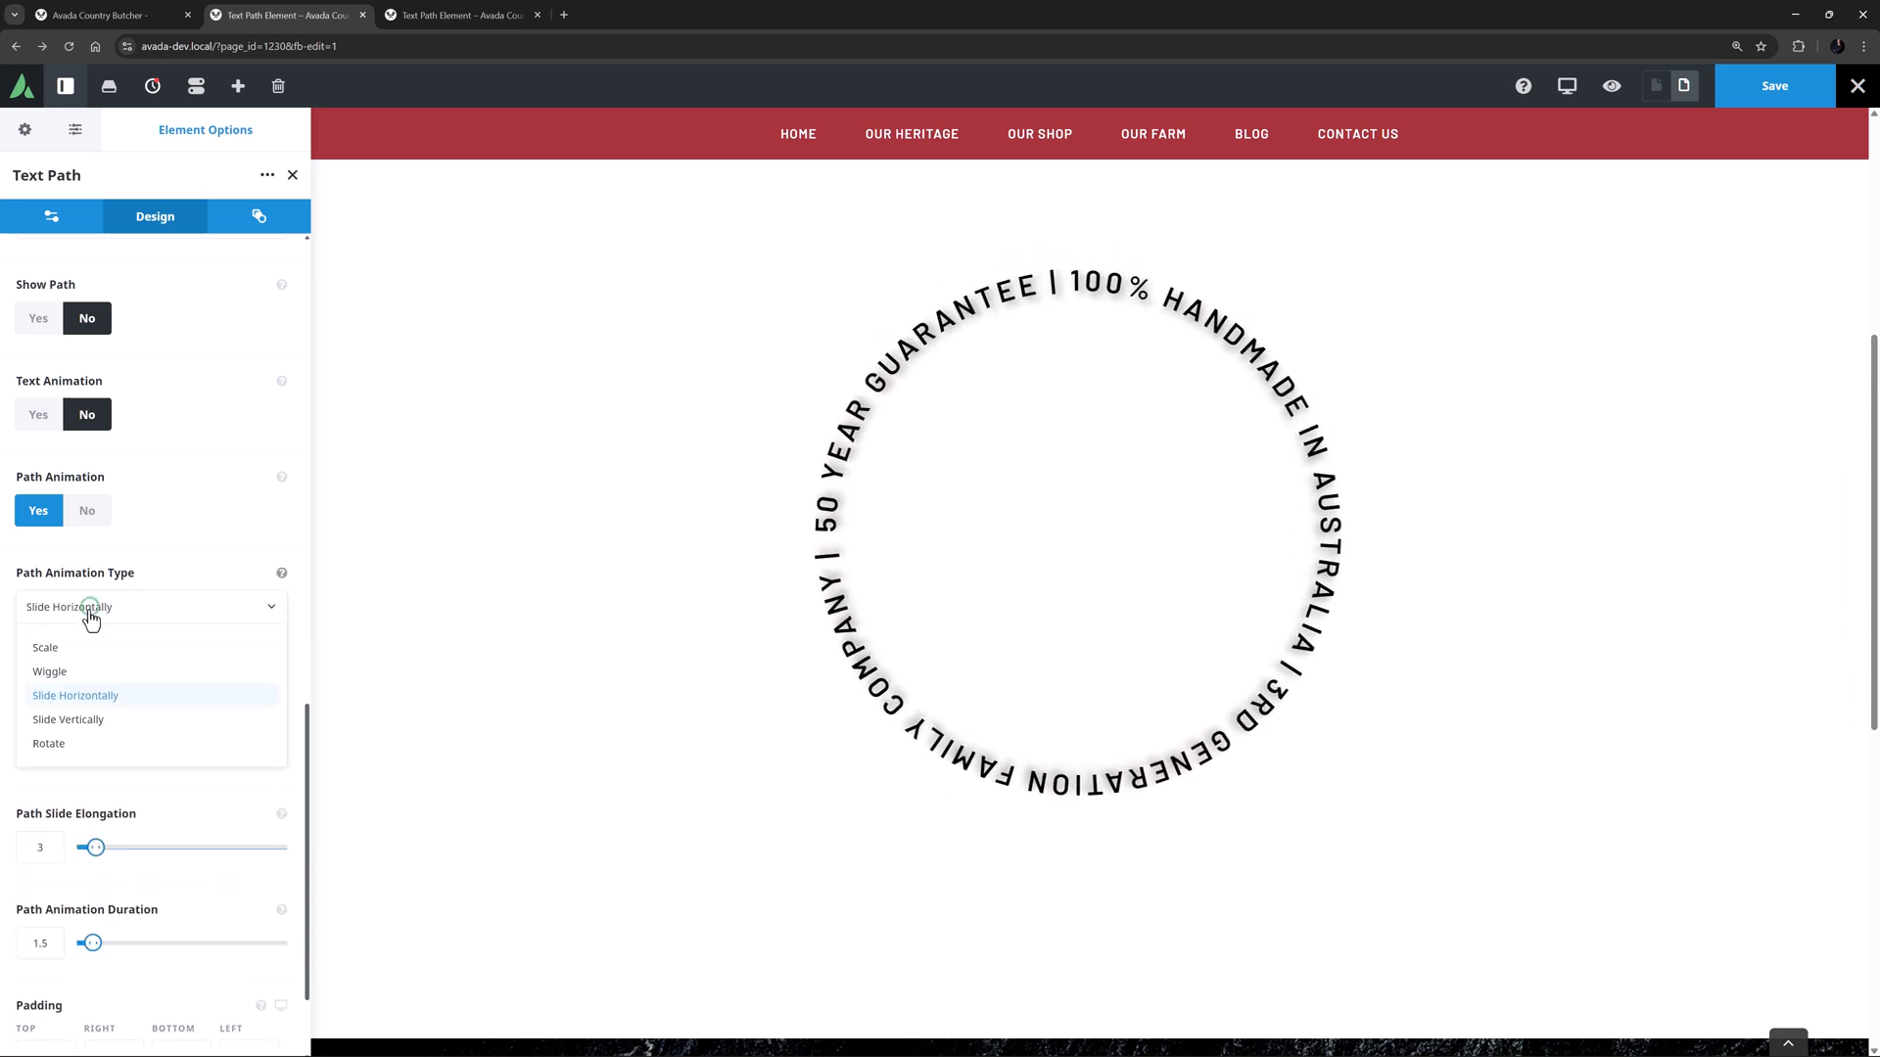
Preview vertical slide and rotate, then settle on Scale with duration 10.
click(69, 718)
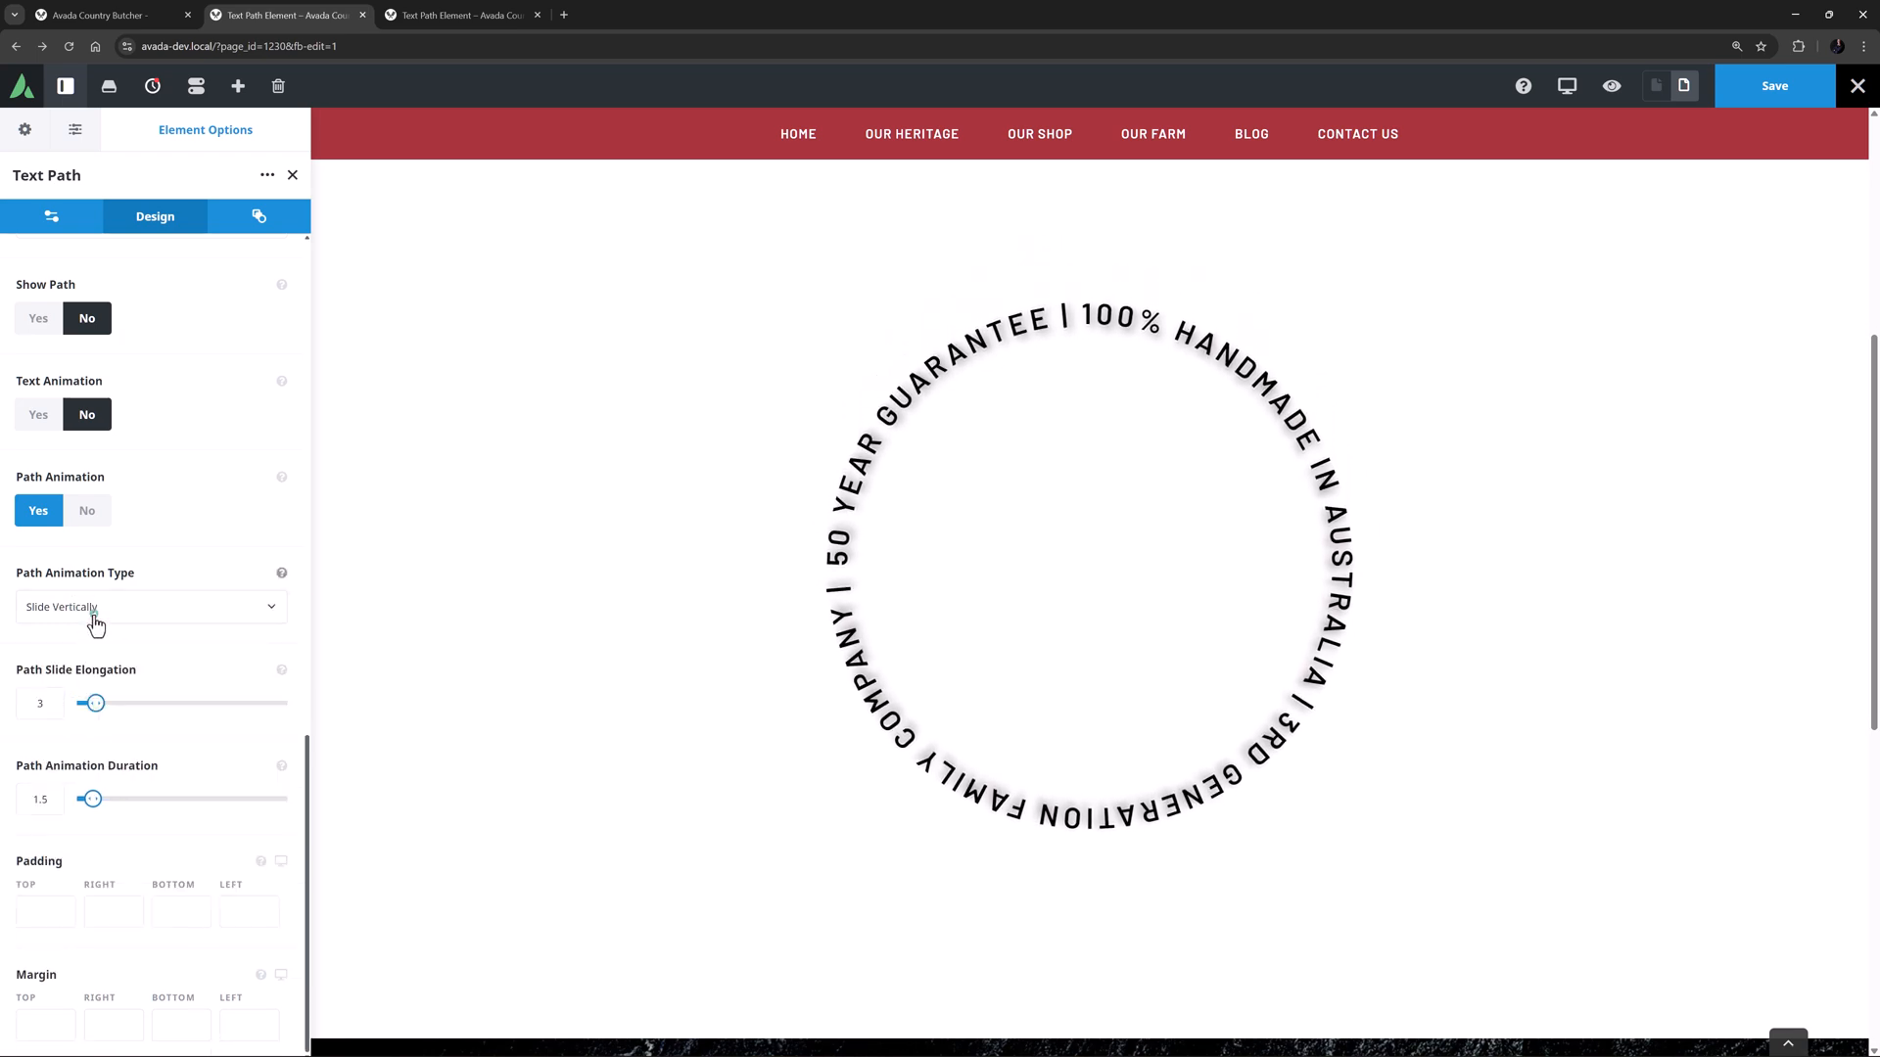
click(151, 605)
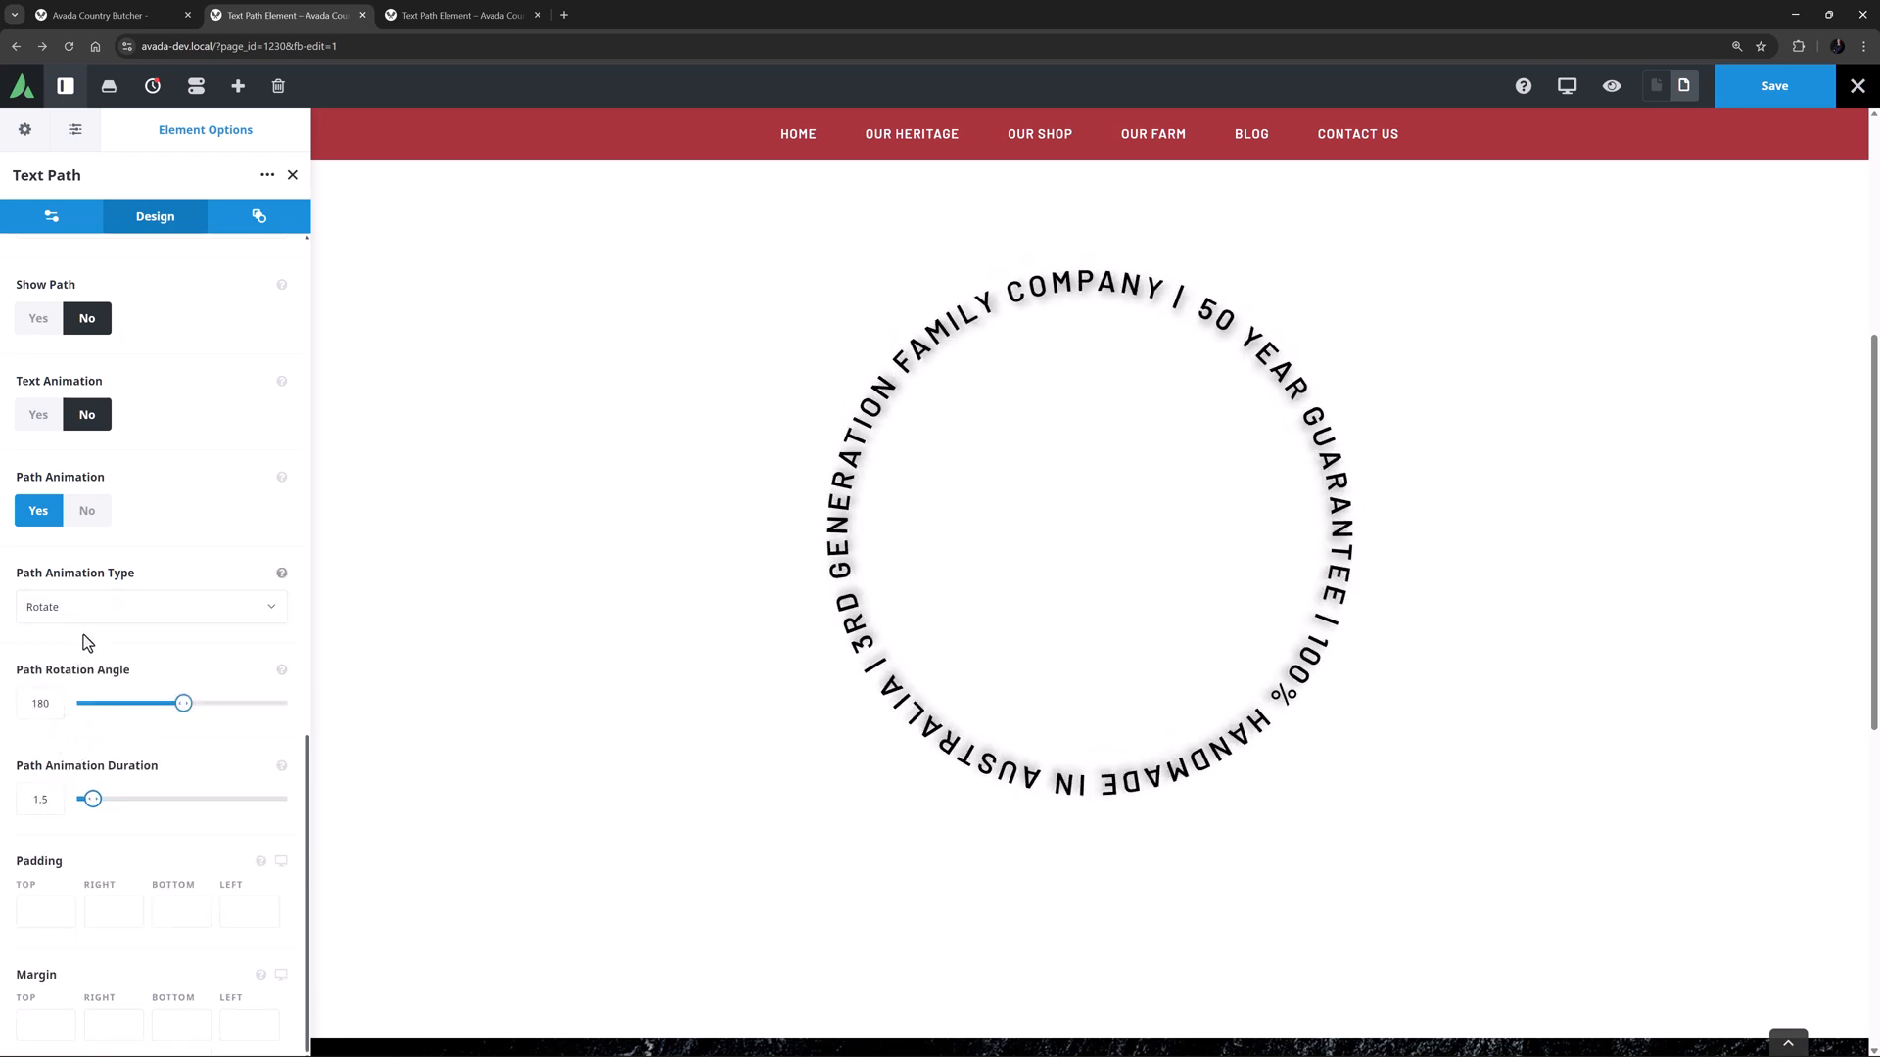
click(151, 605)
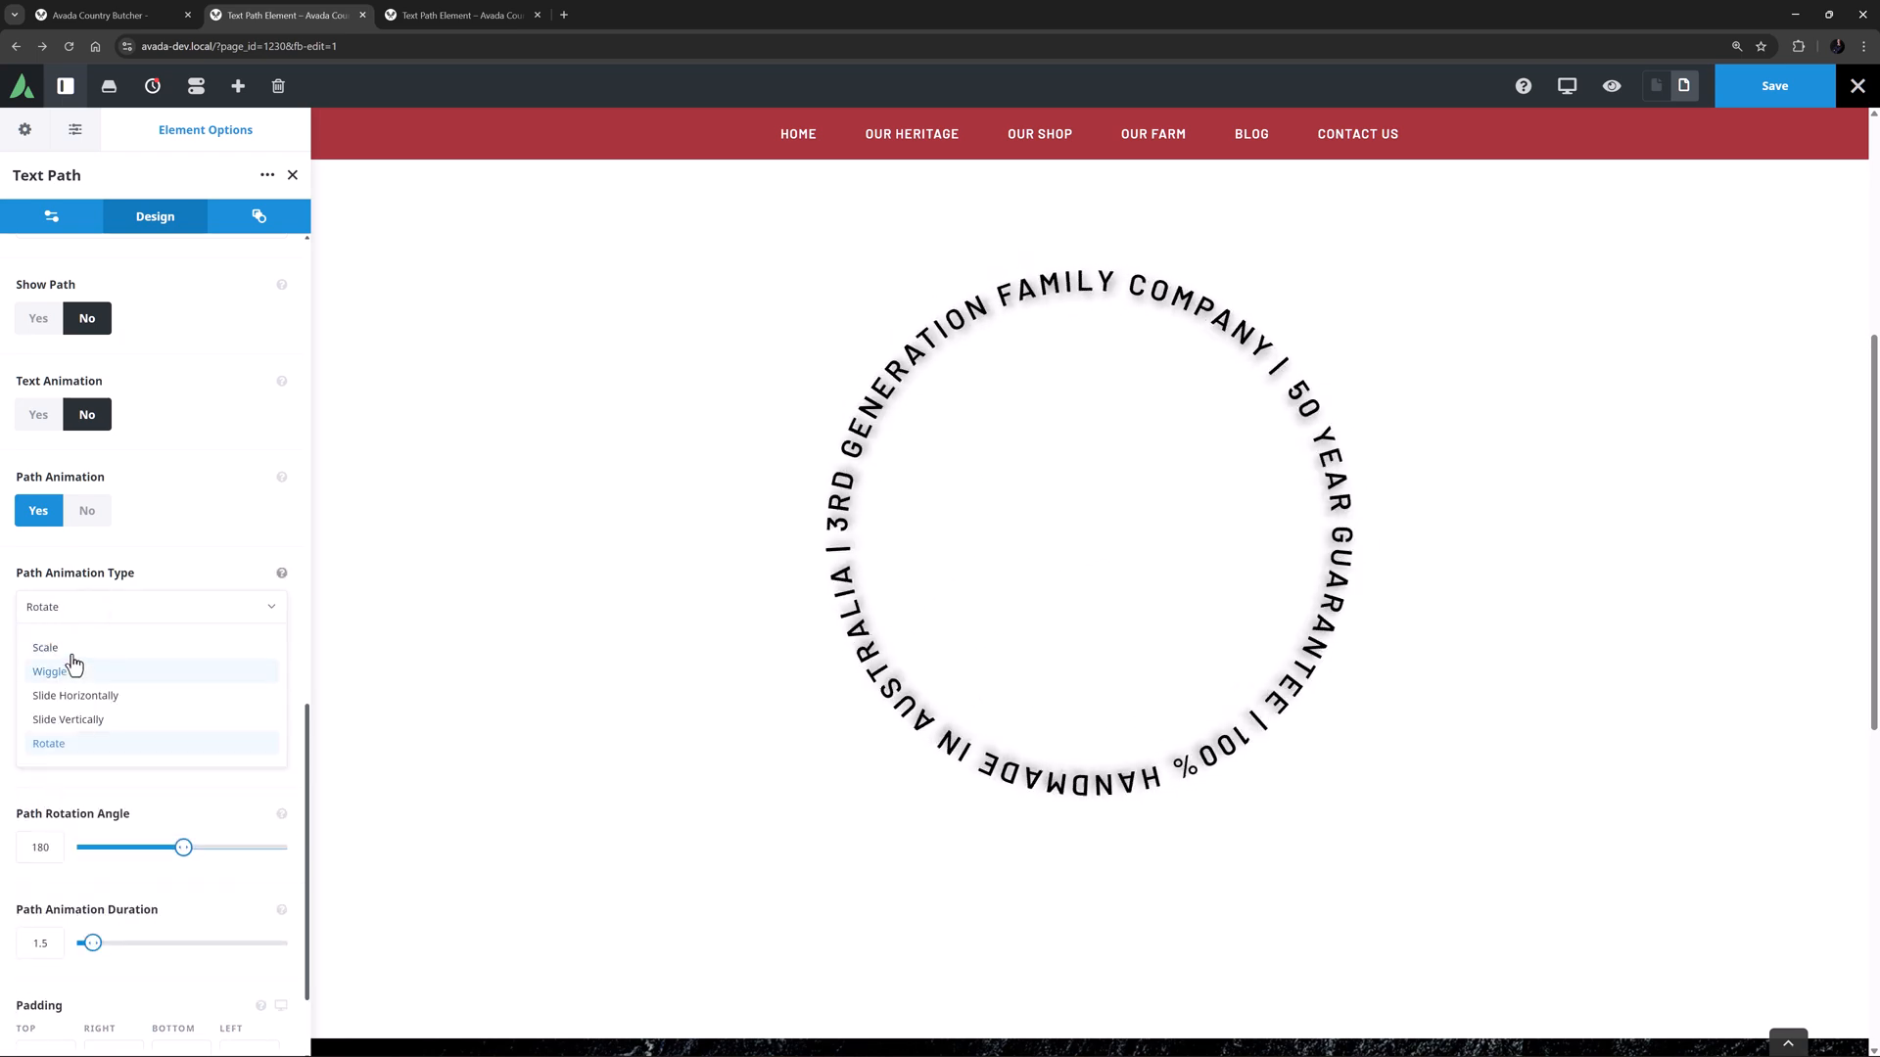
click(45, 648)
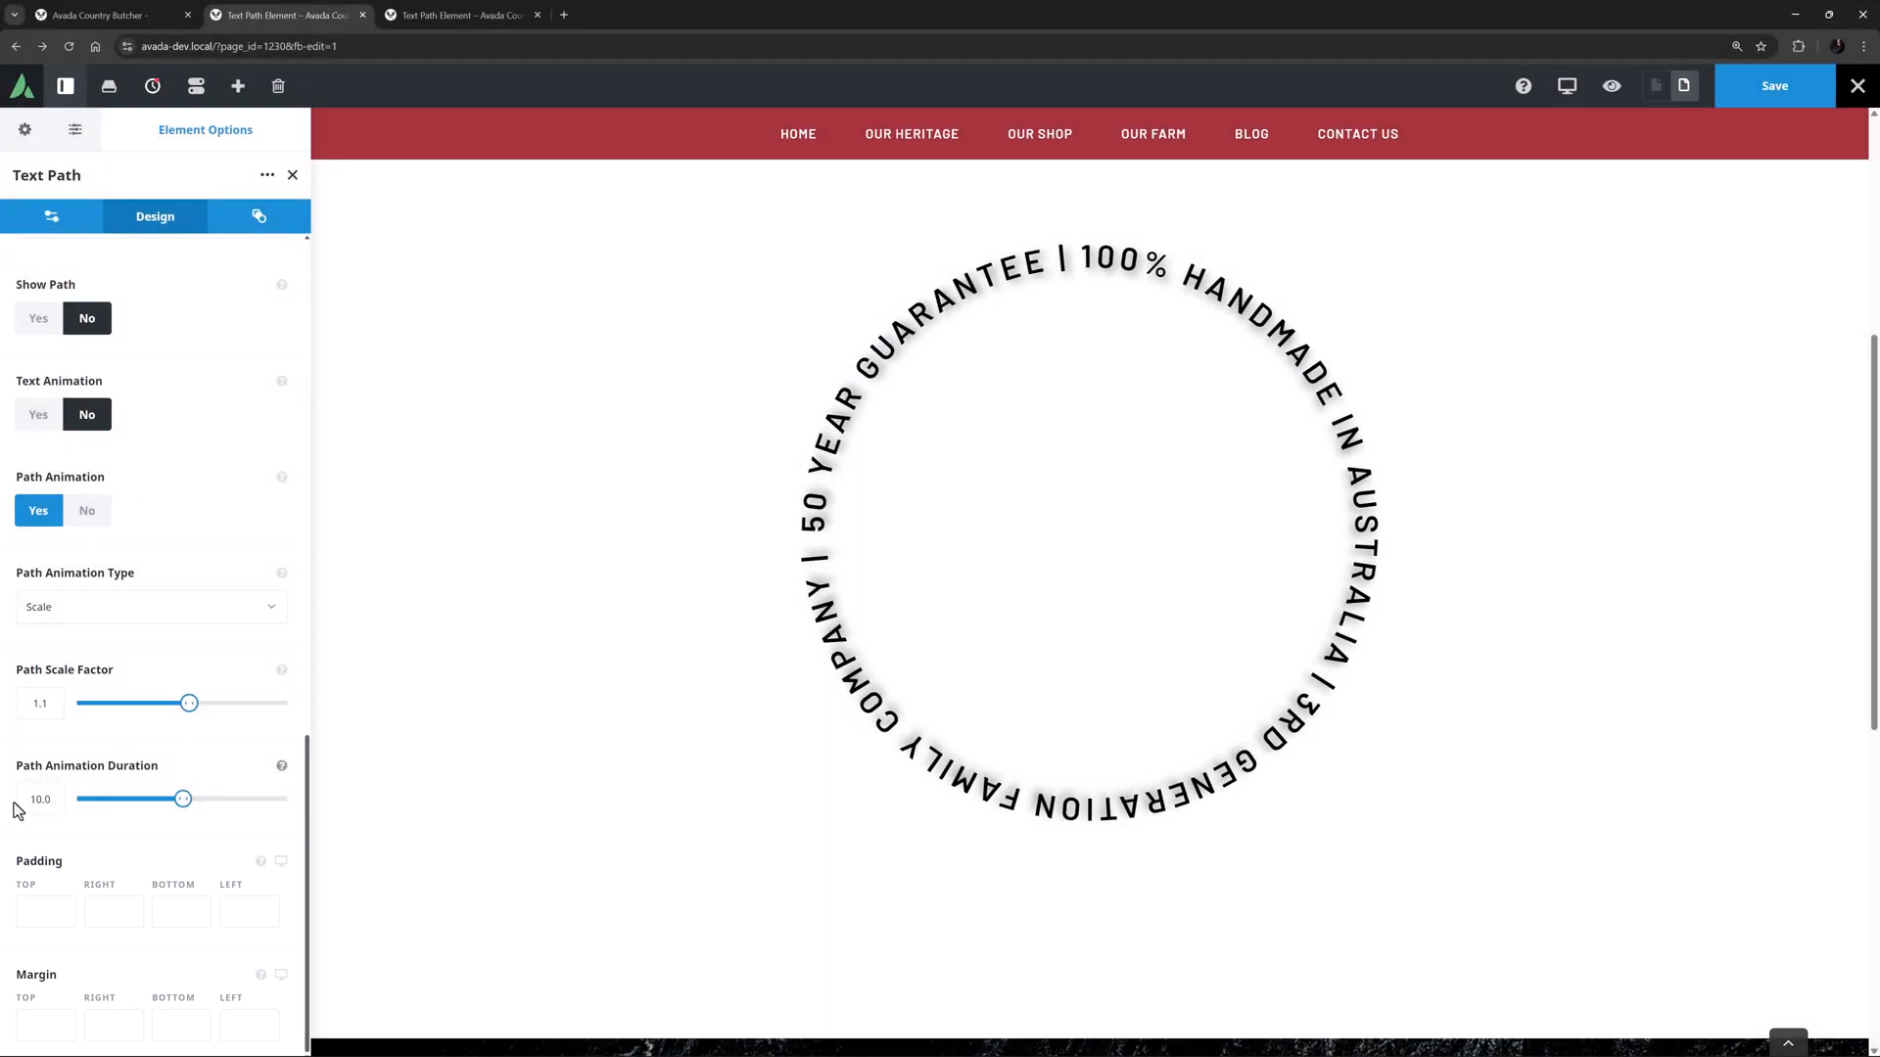
mouse_move(282, 864)
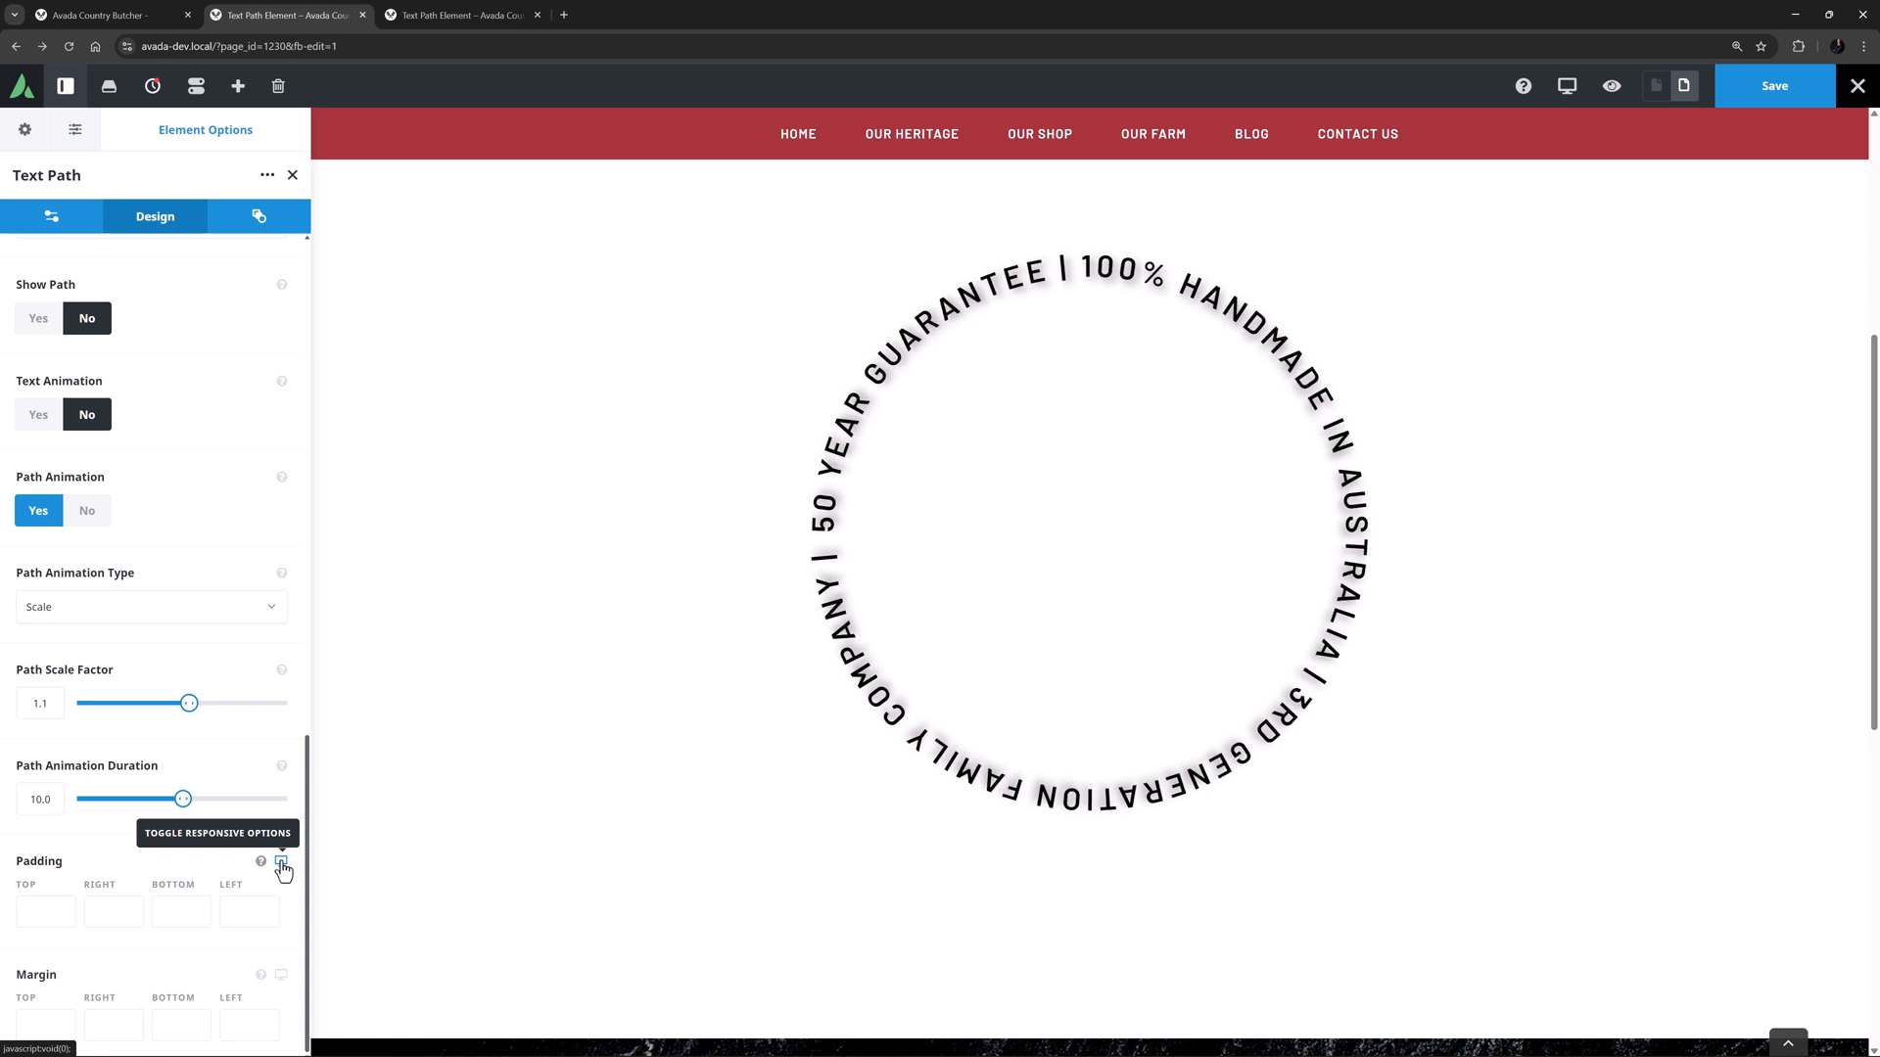
In Extras, set entrance Animation Type Fade, direction Top, speed 2.0.
click(258, 215)
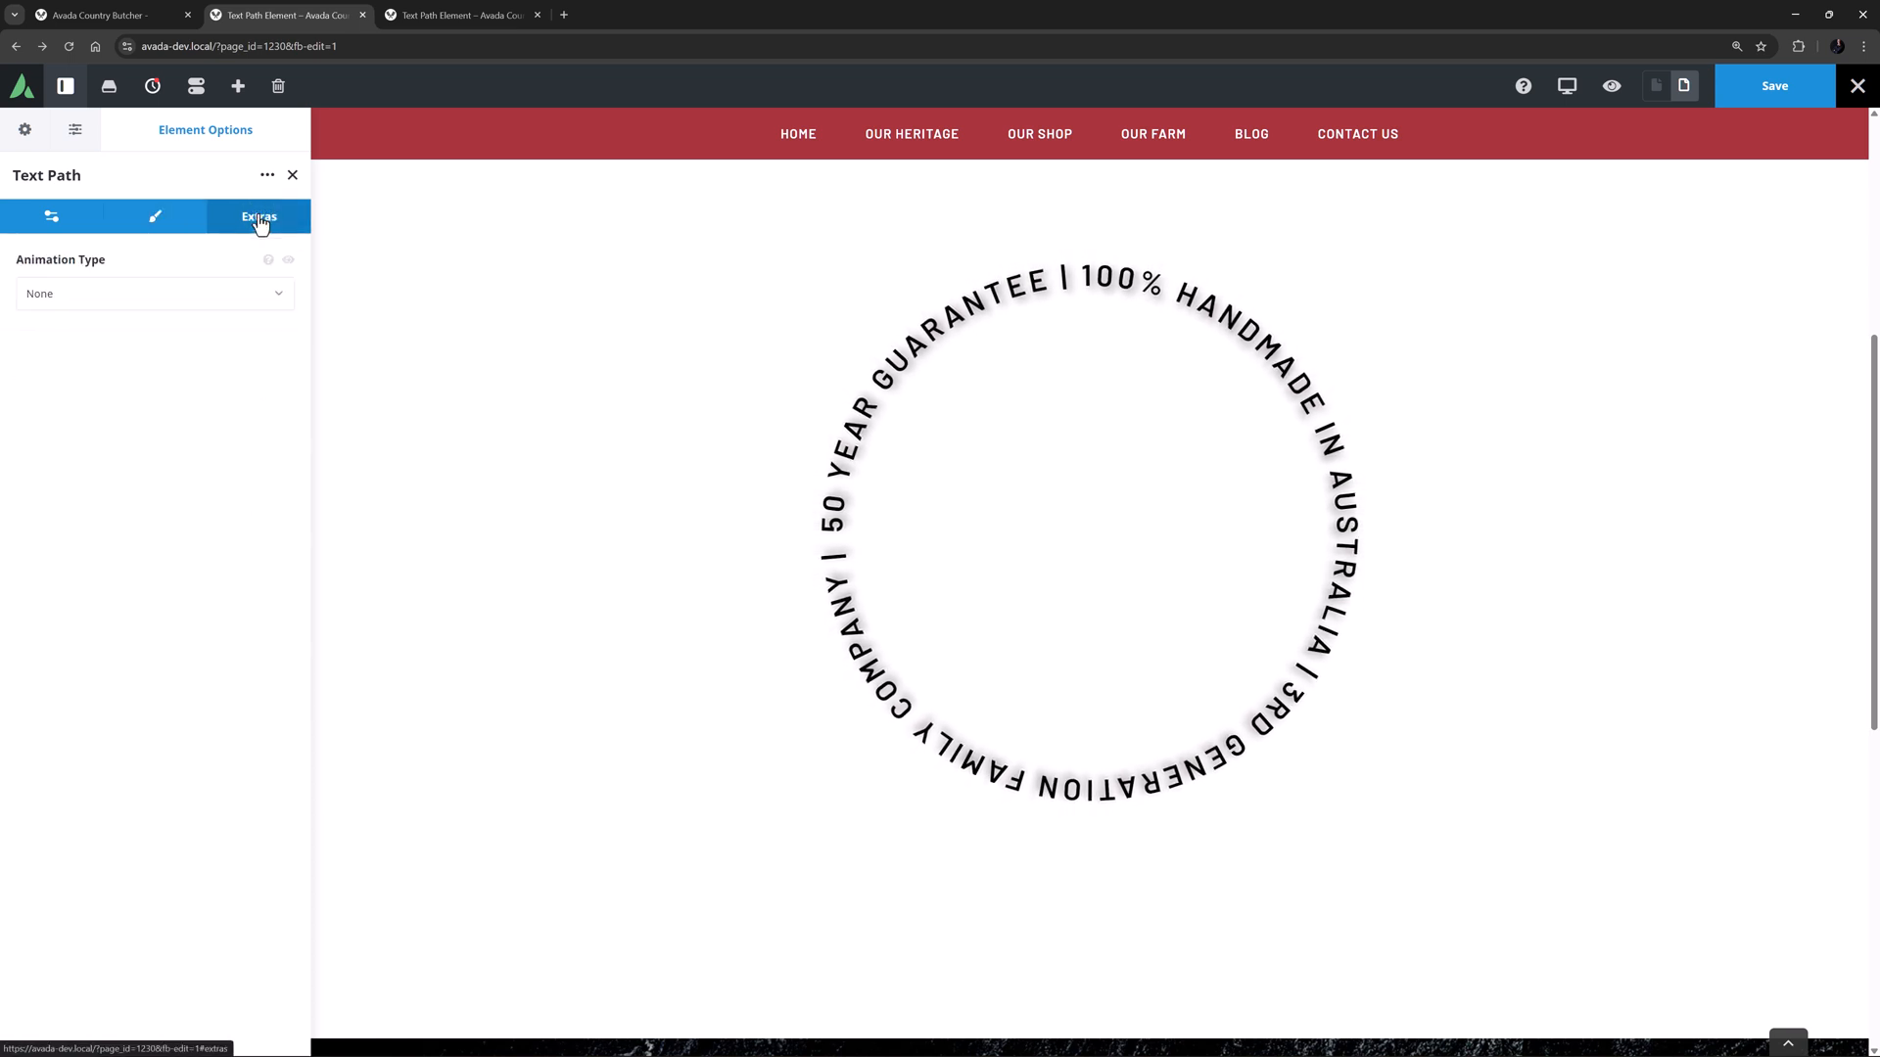
mouse_move(131, 299)
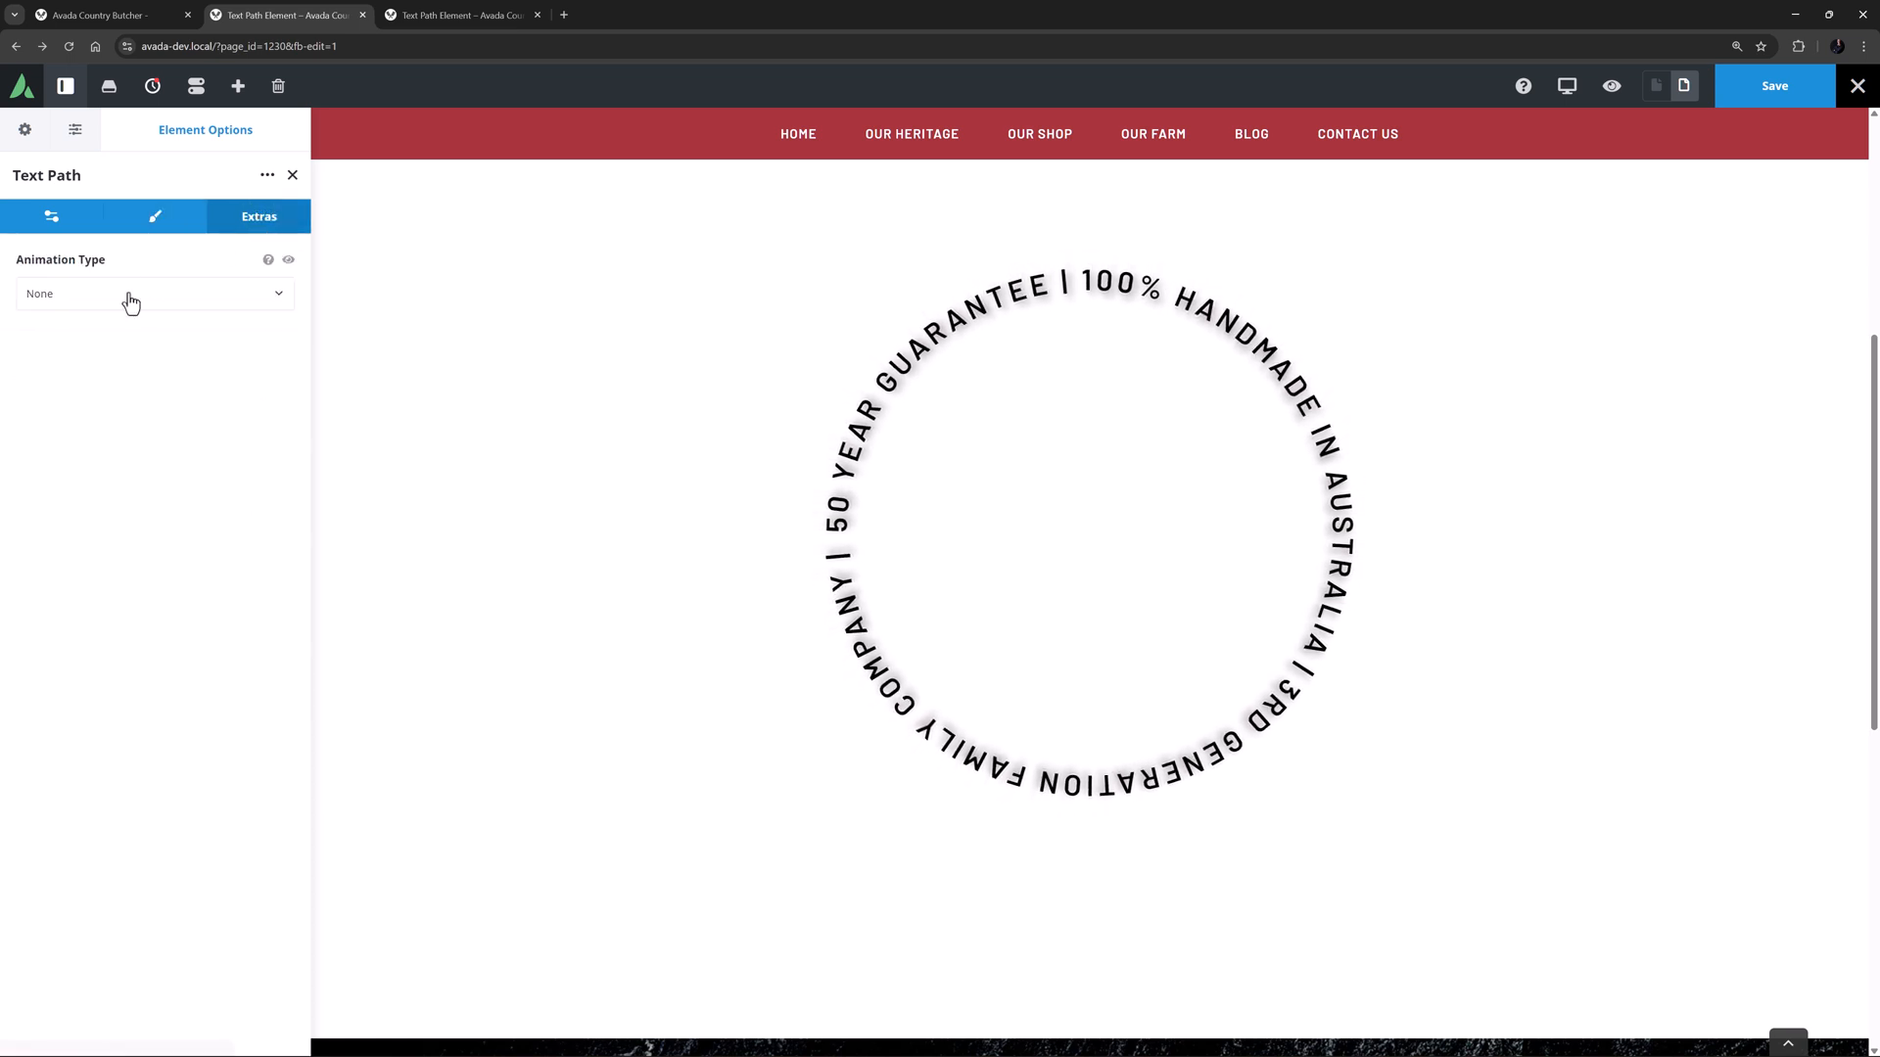
click(153, 294)
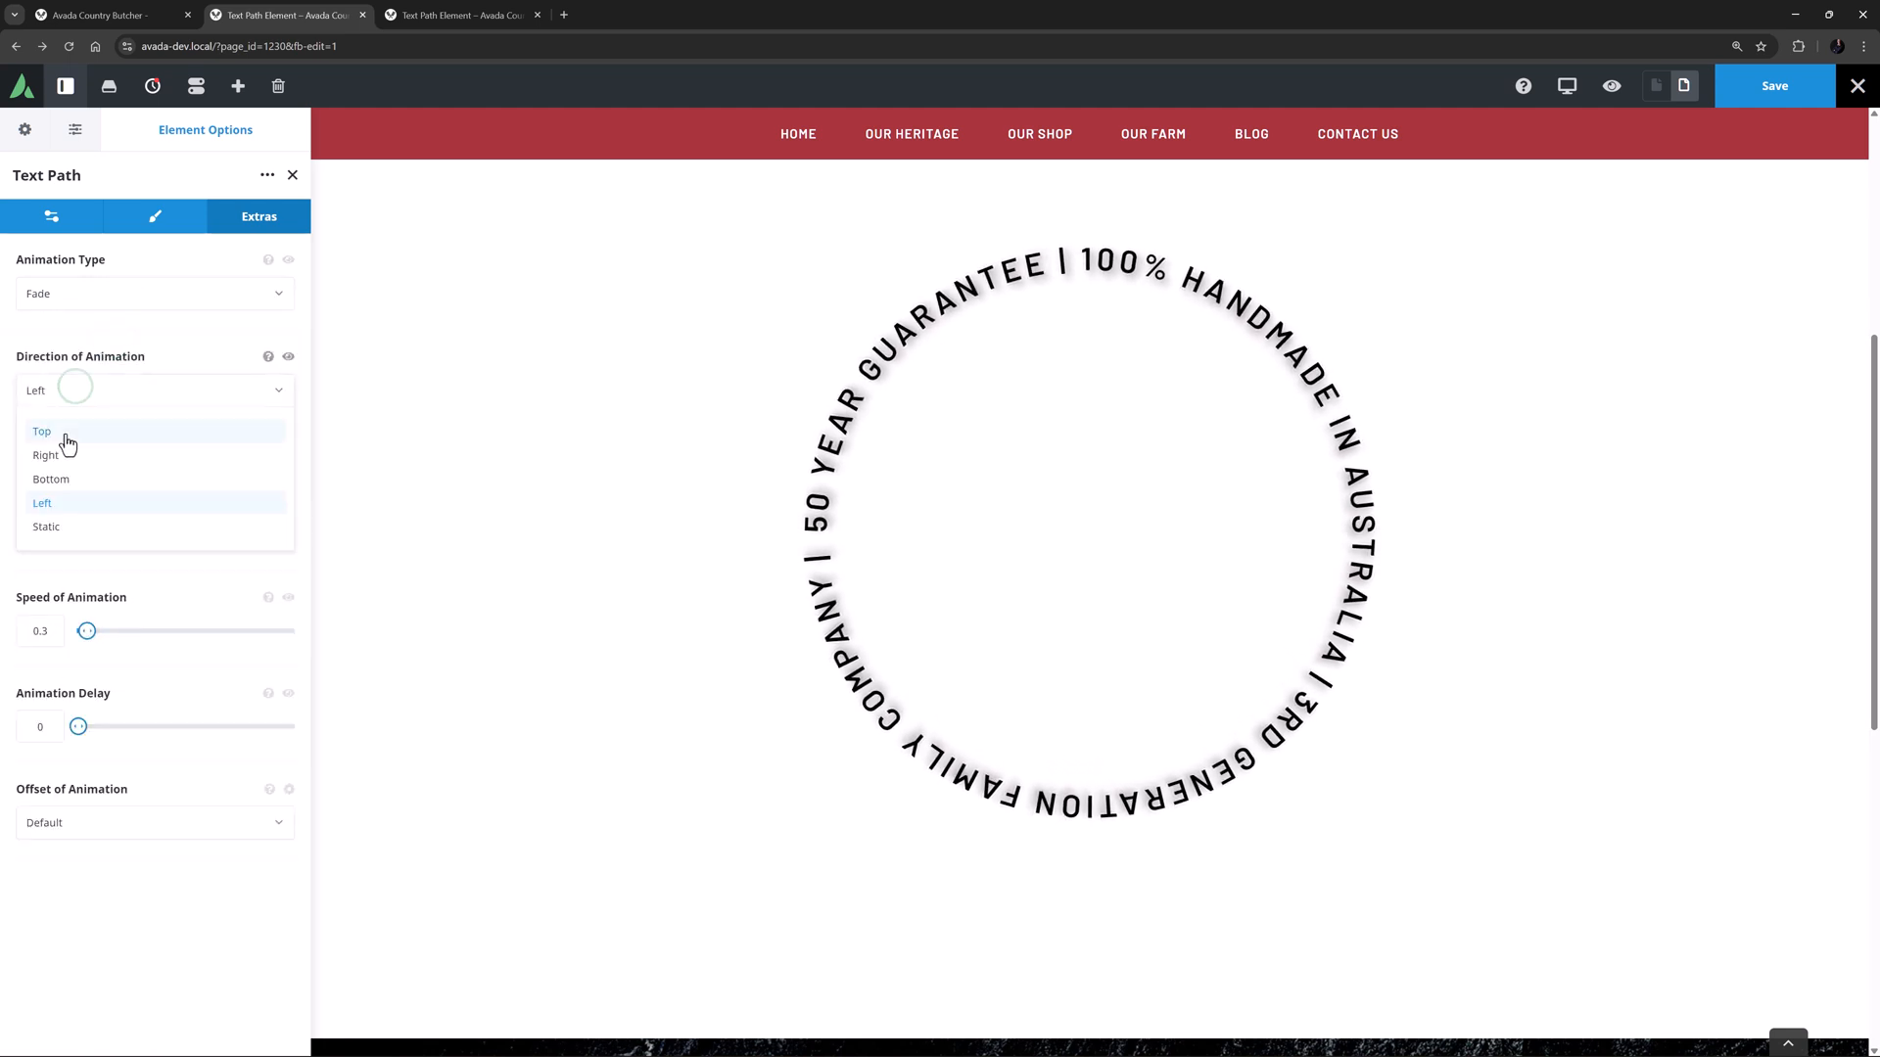
click(41, 431)
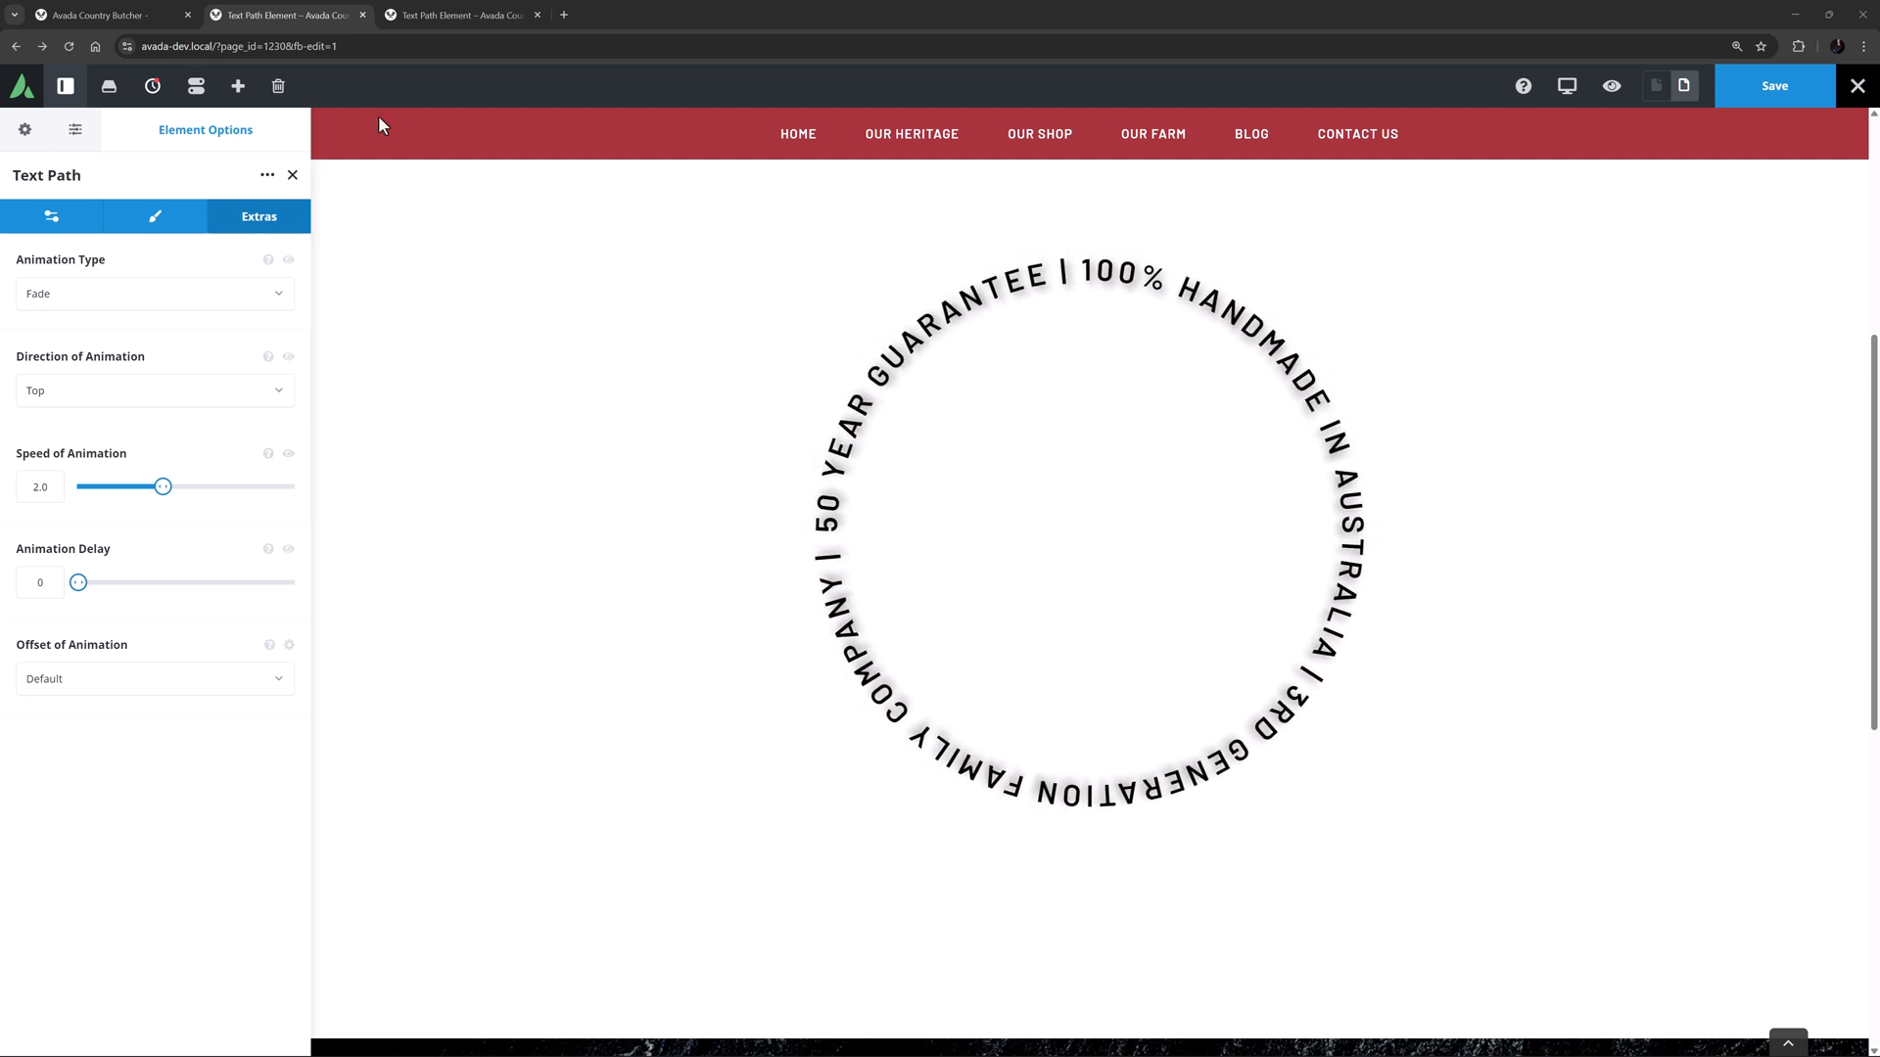
Switch to the live Text Path Element page and scroll through its examples.
click(462, 14)
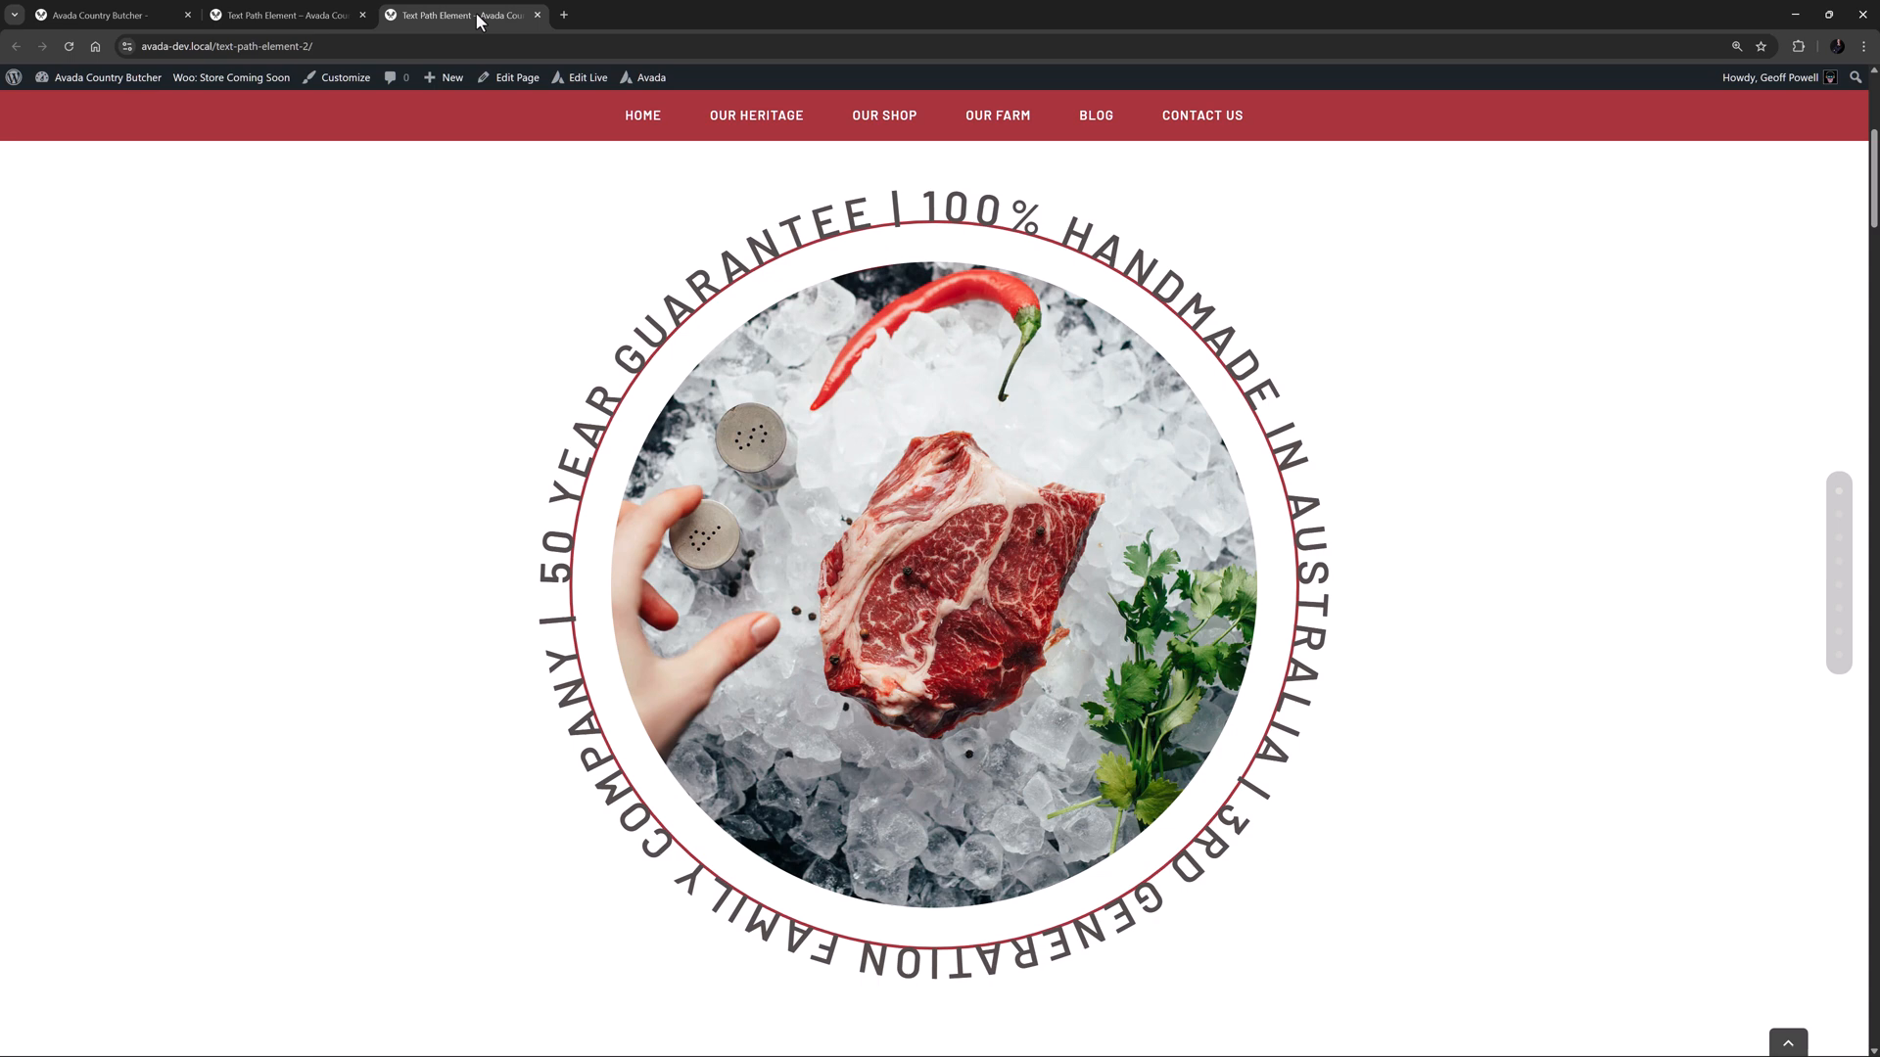
mouse_move(372, 403)
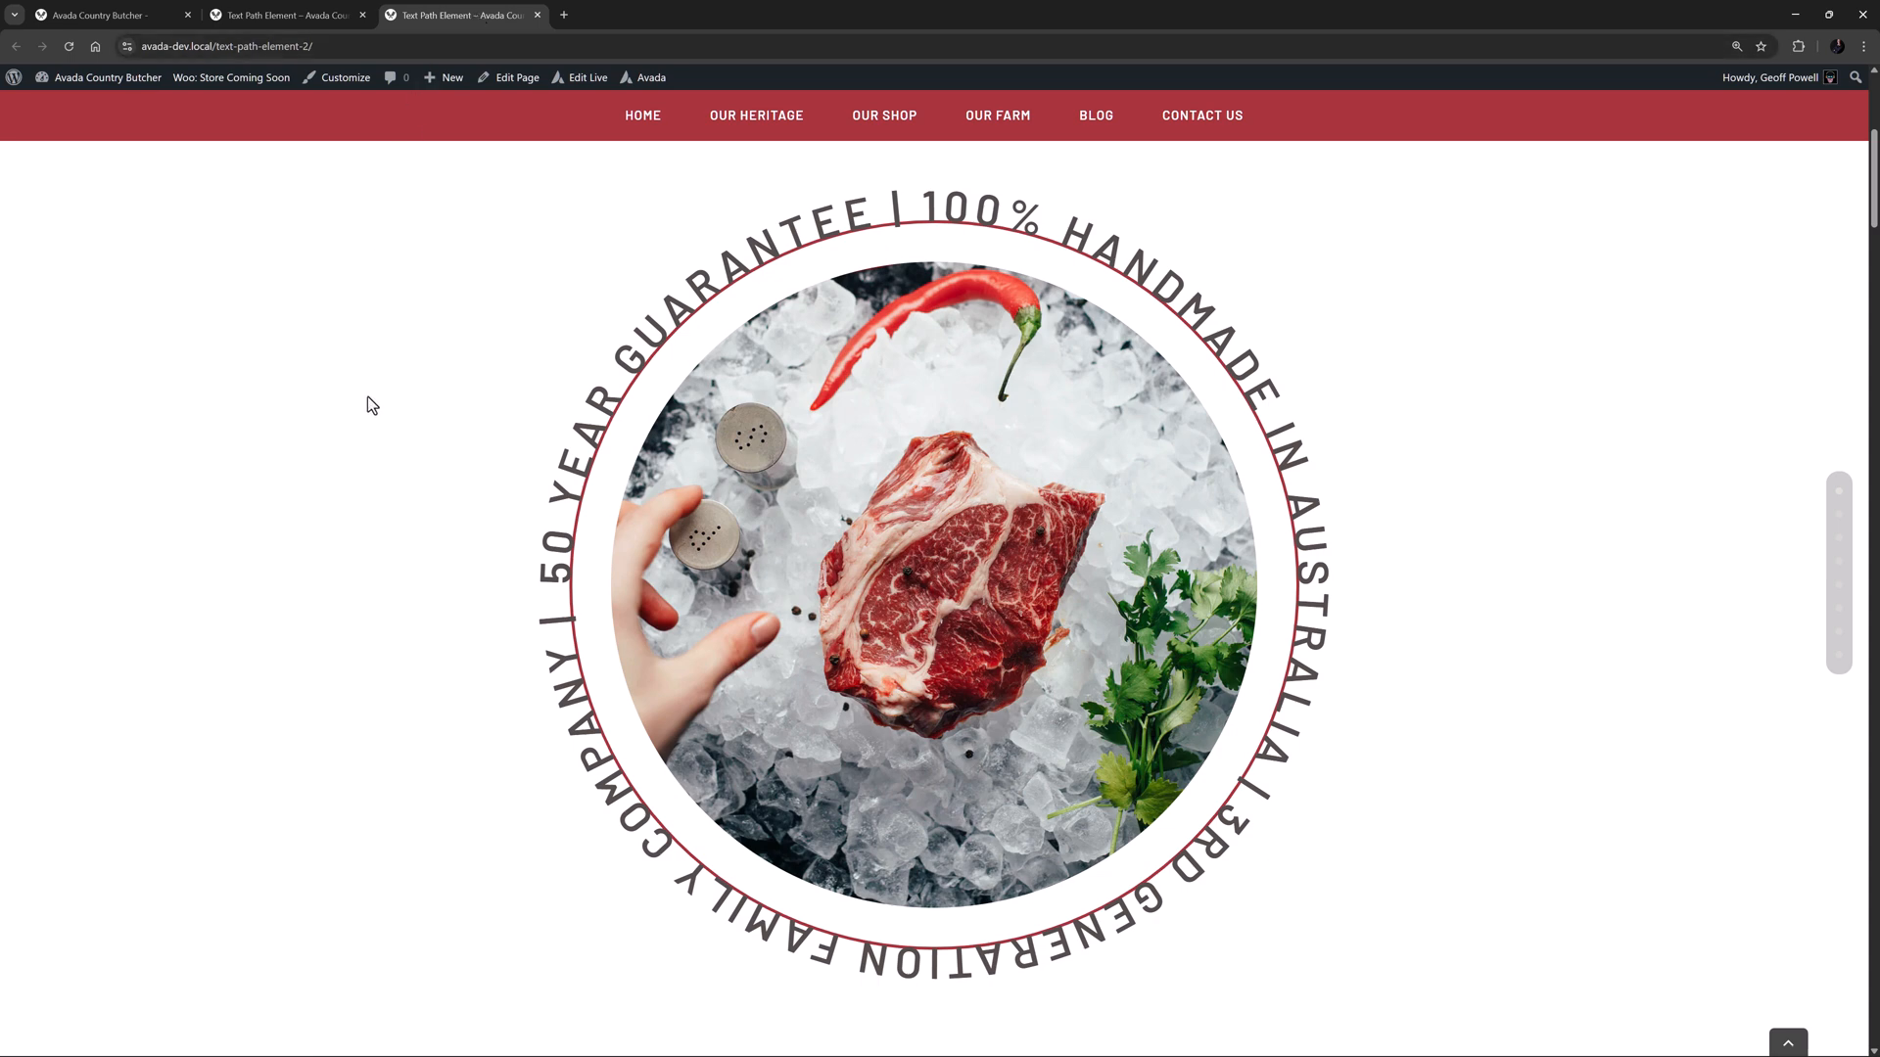
scroll(down, 3)
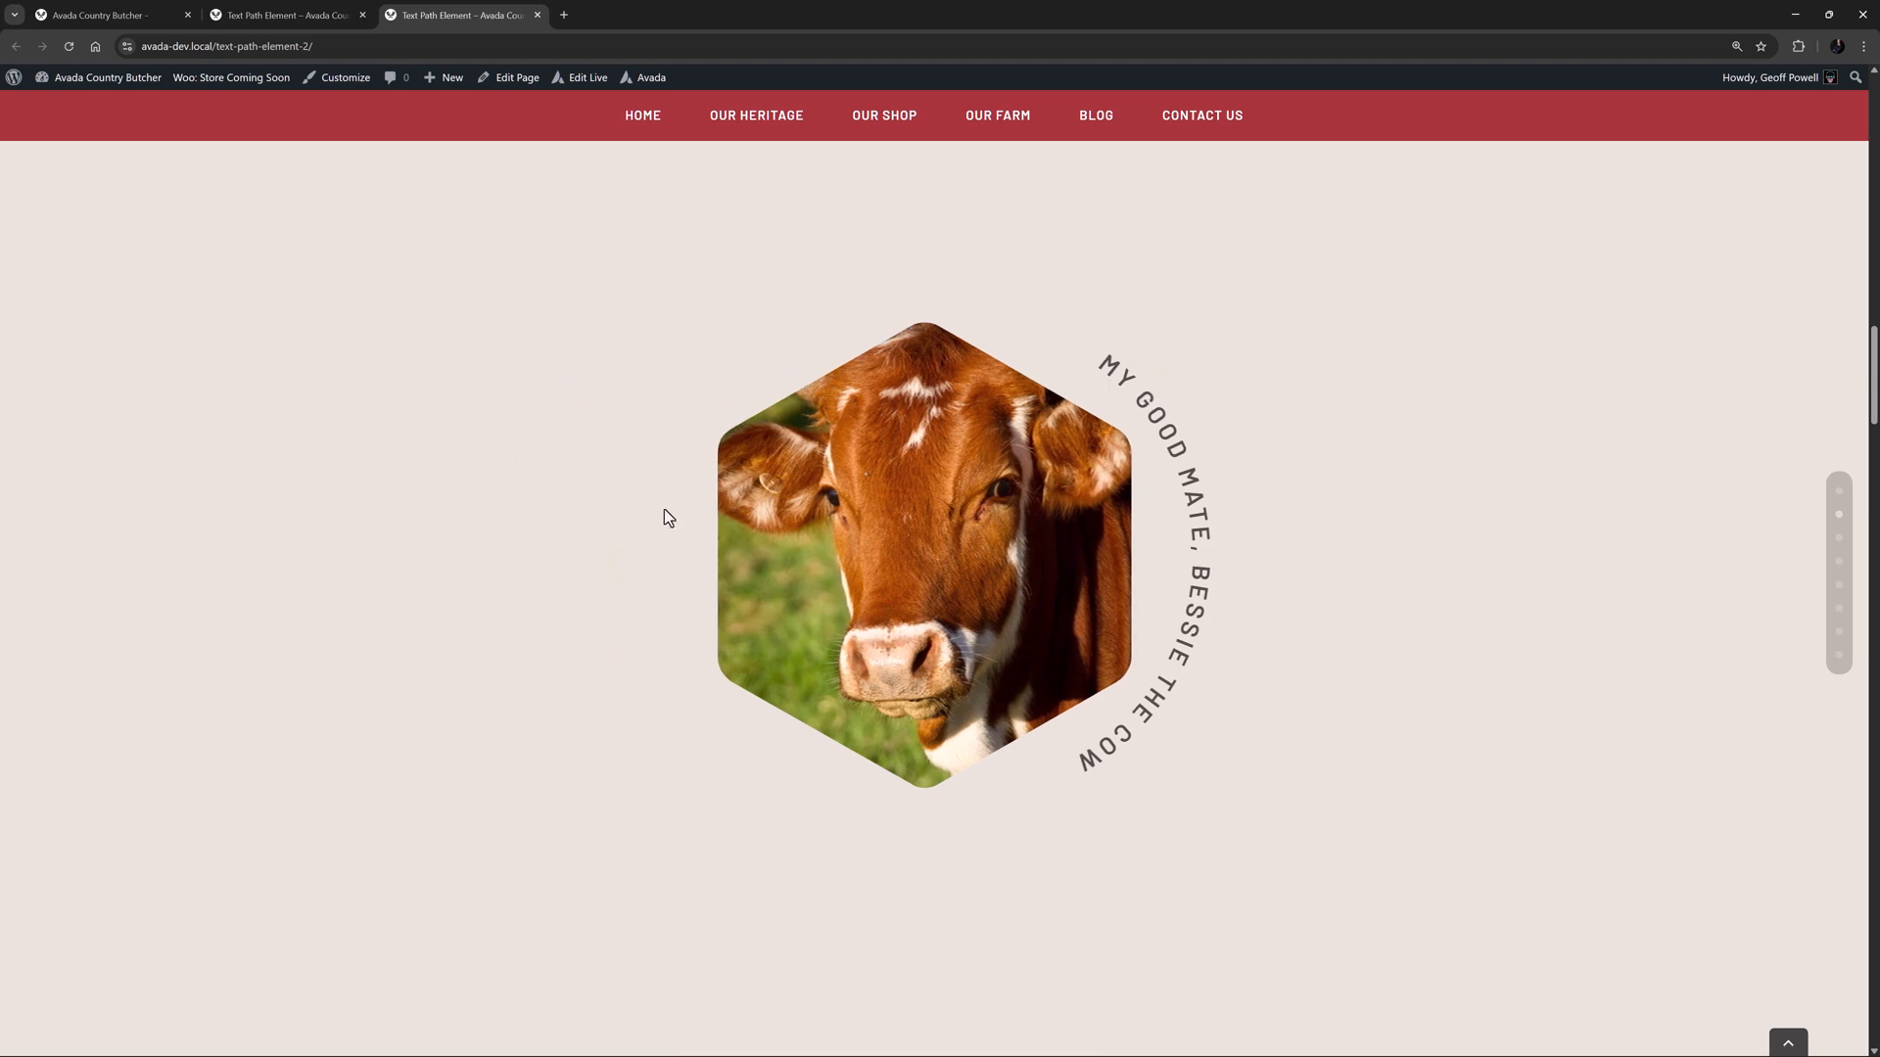
mouse_move(730, 537)
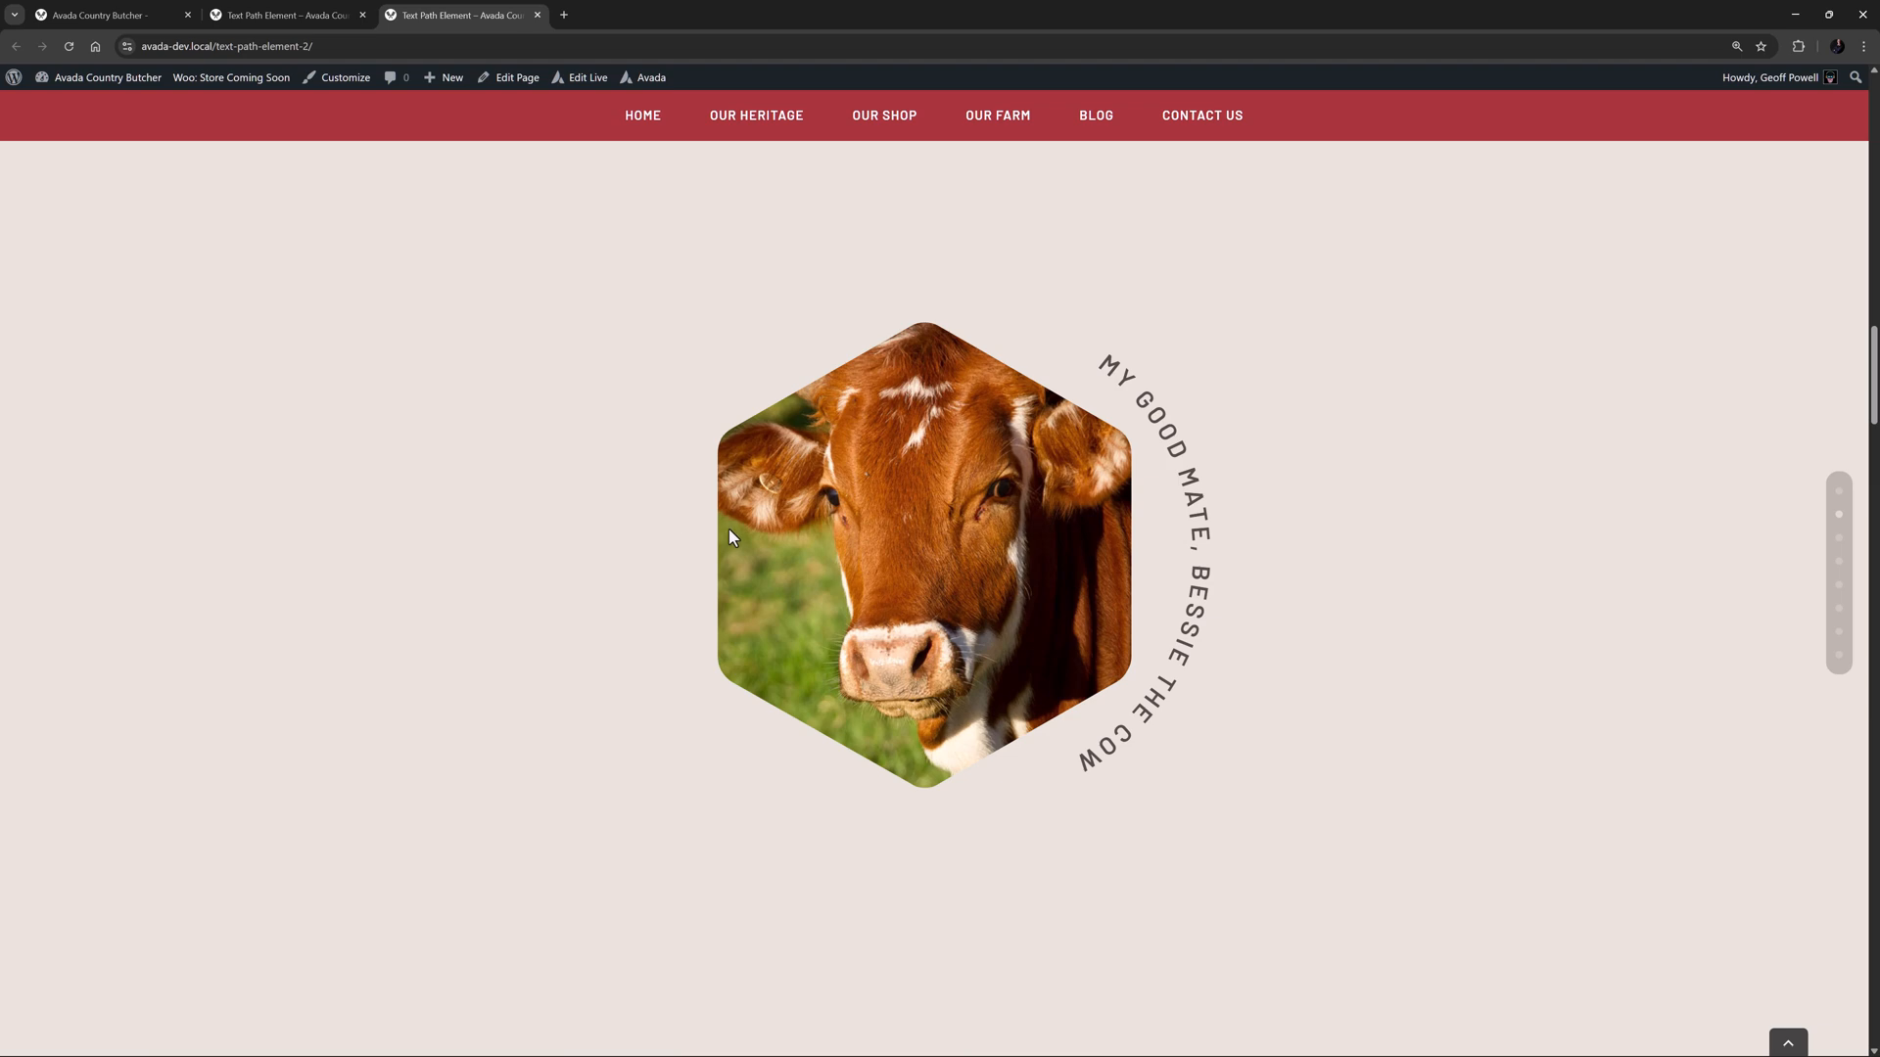
mouse_move(421, 680)
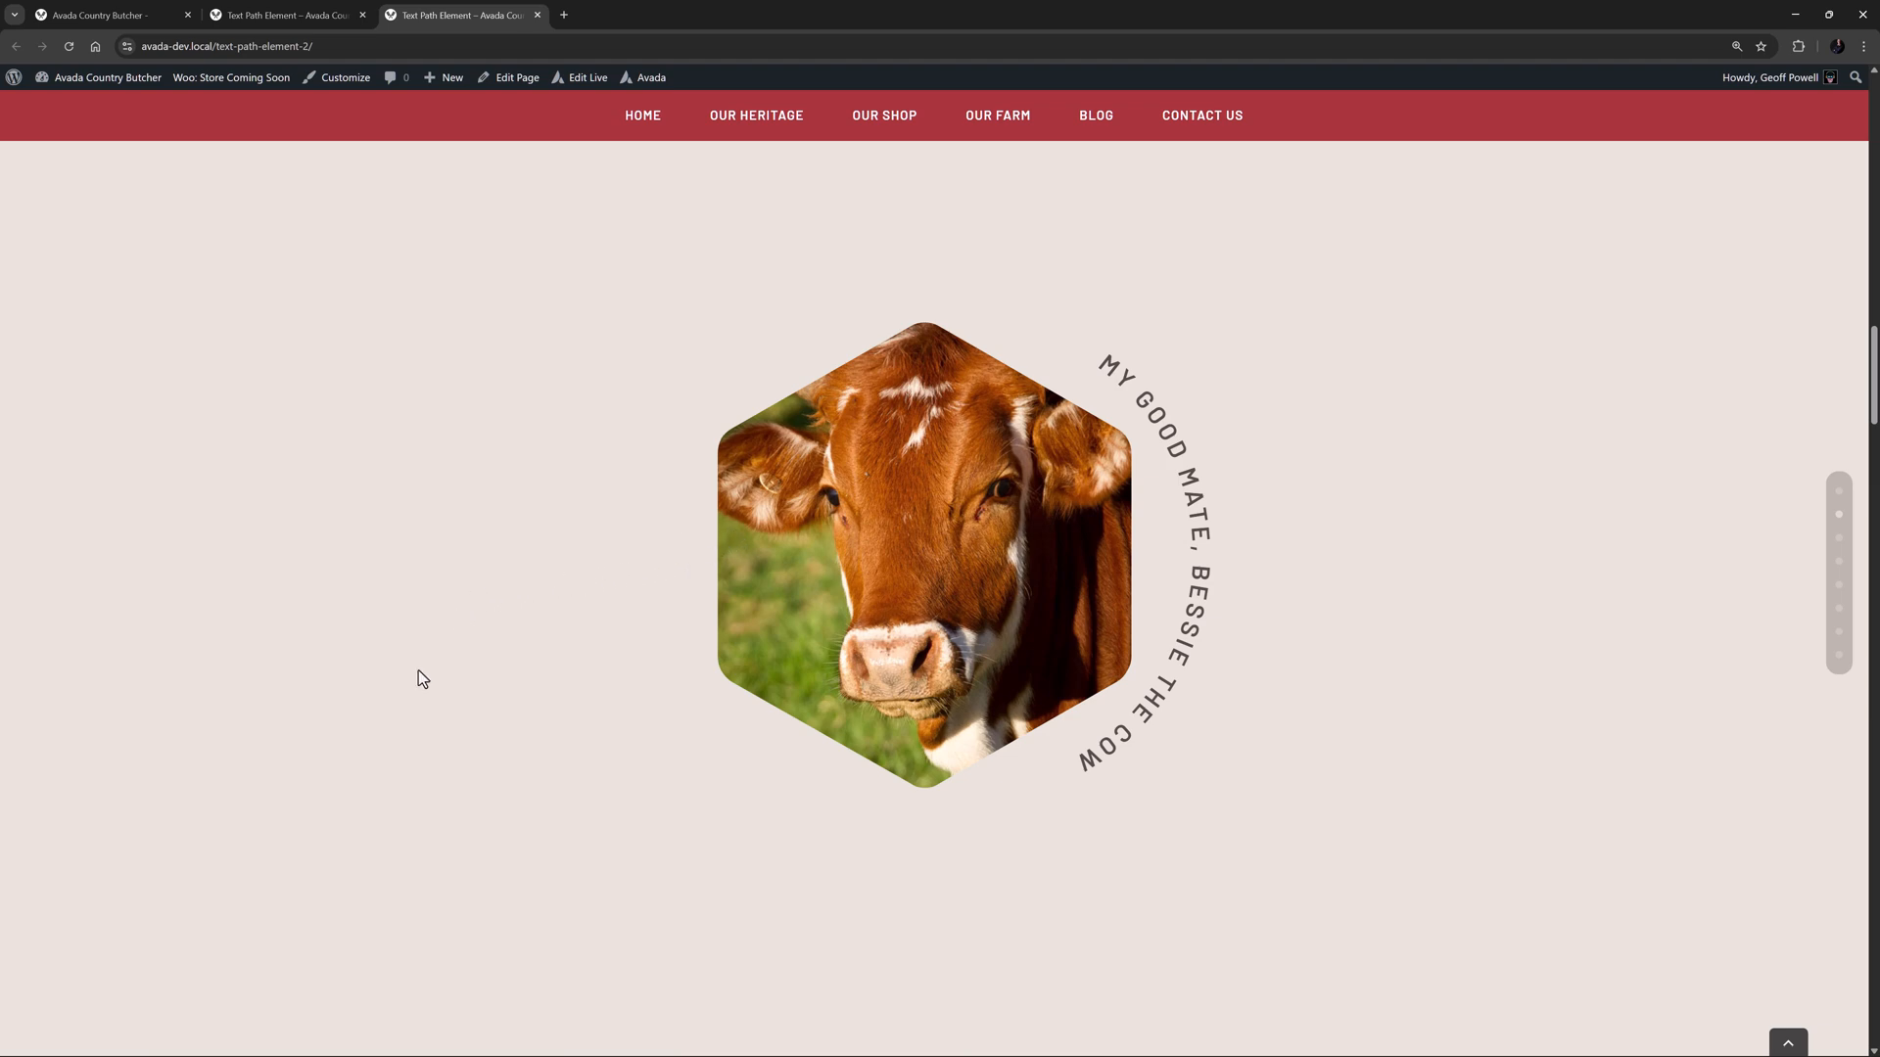
mouse_move(881, 780)
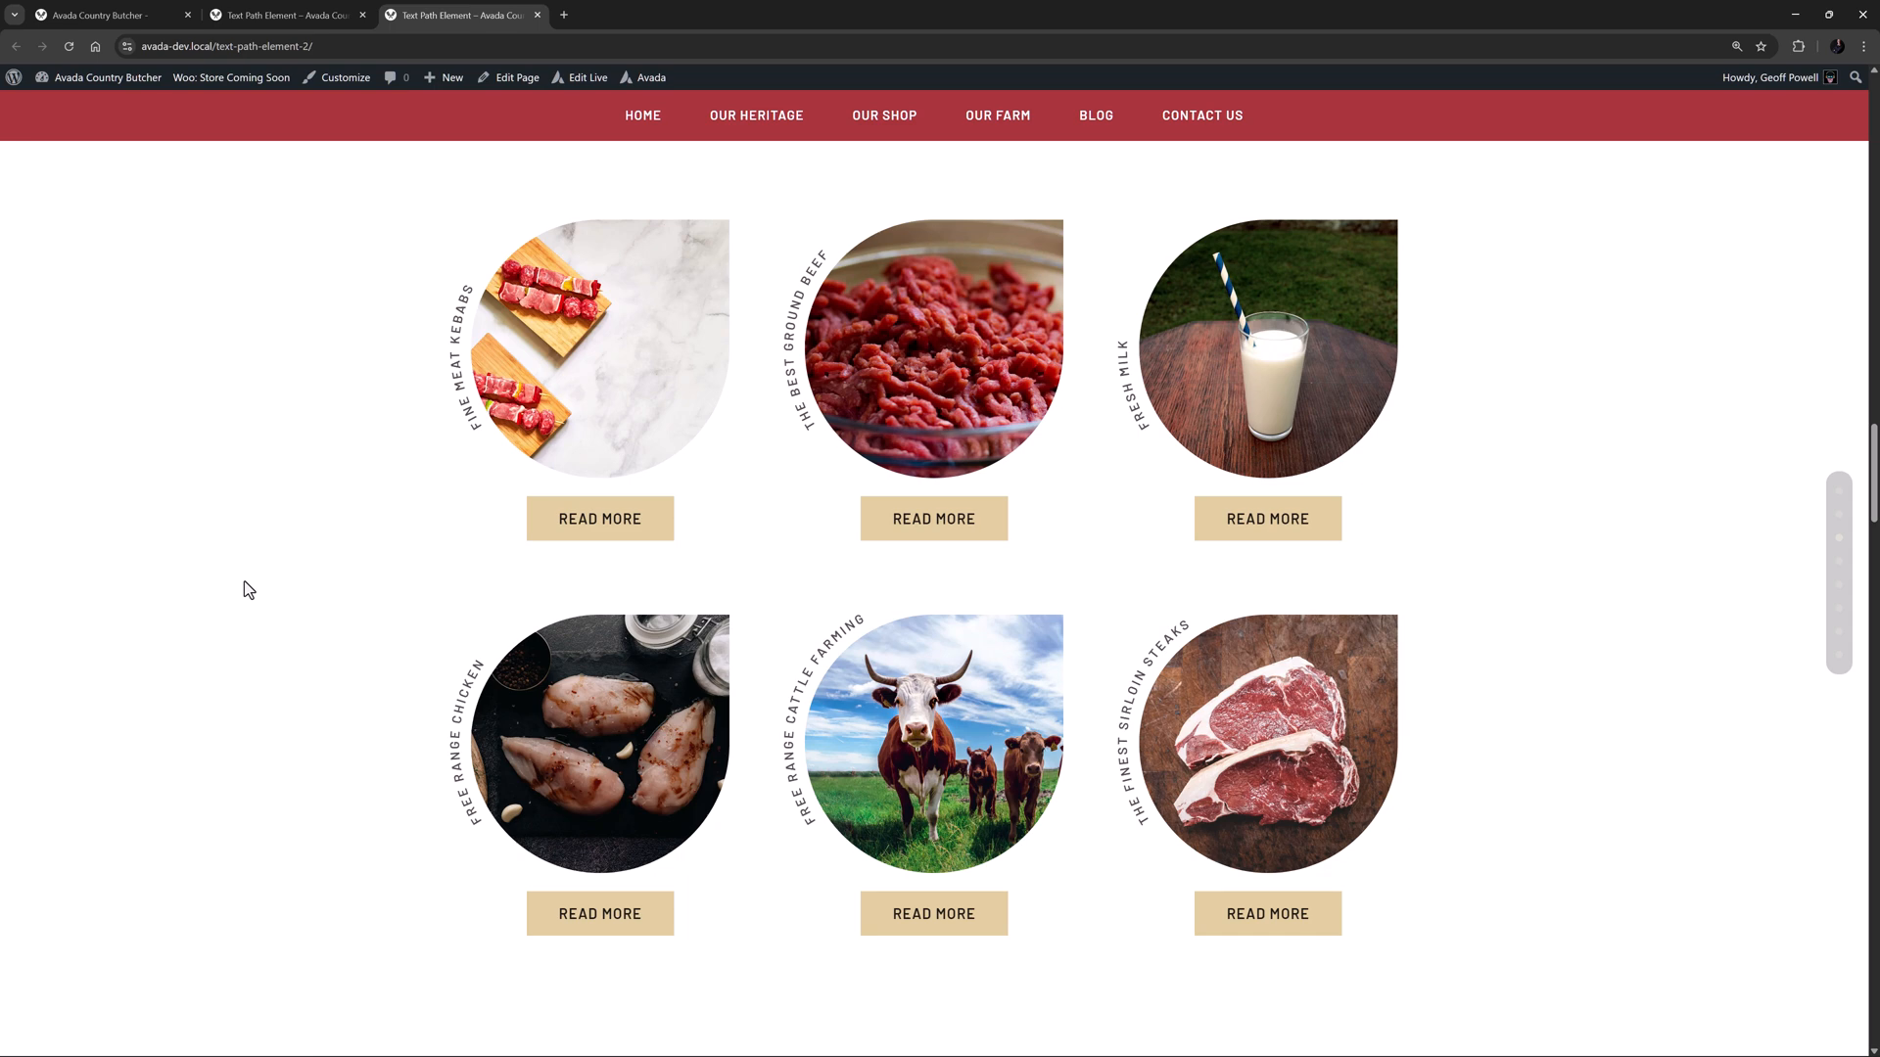
scroll(down, 3)
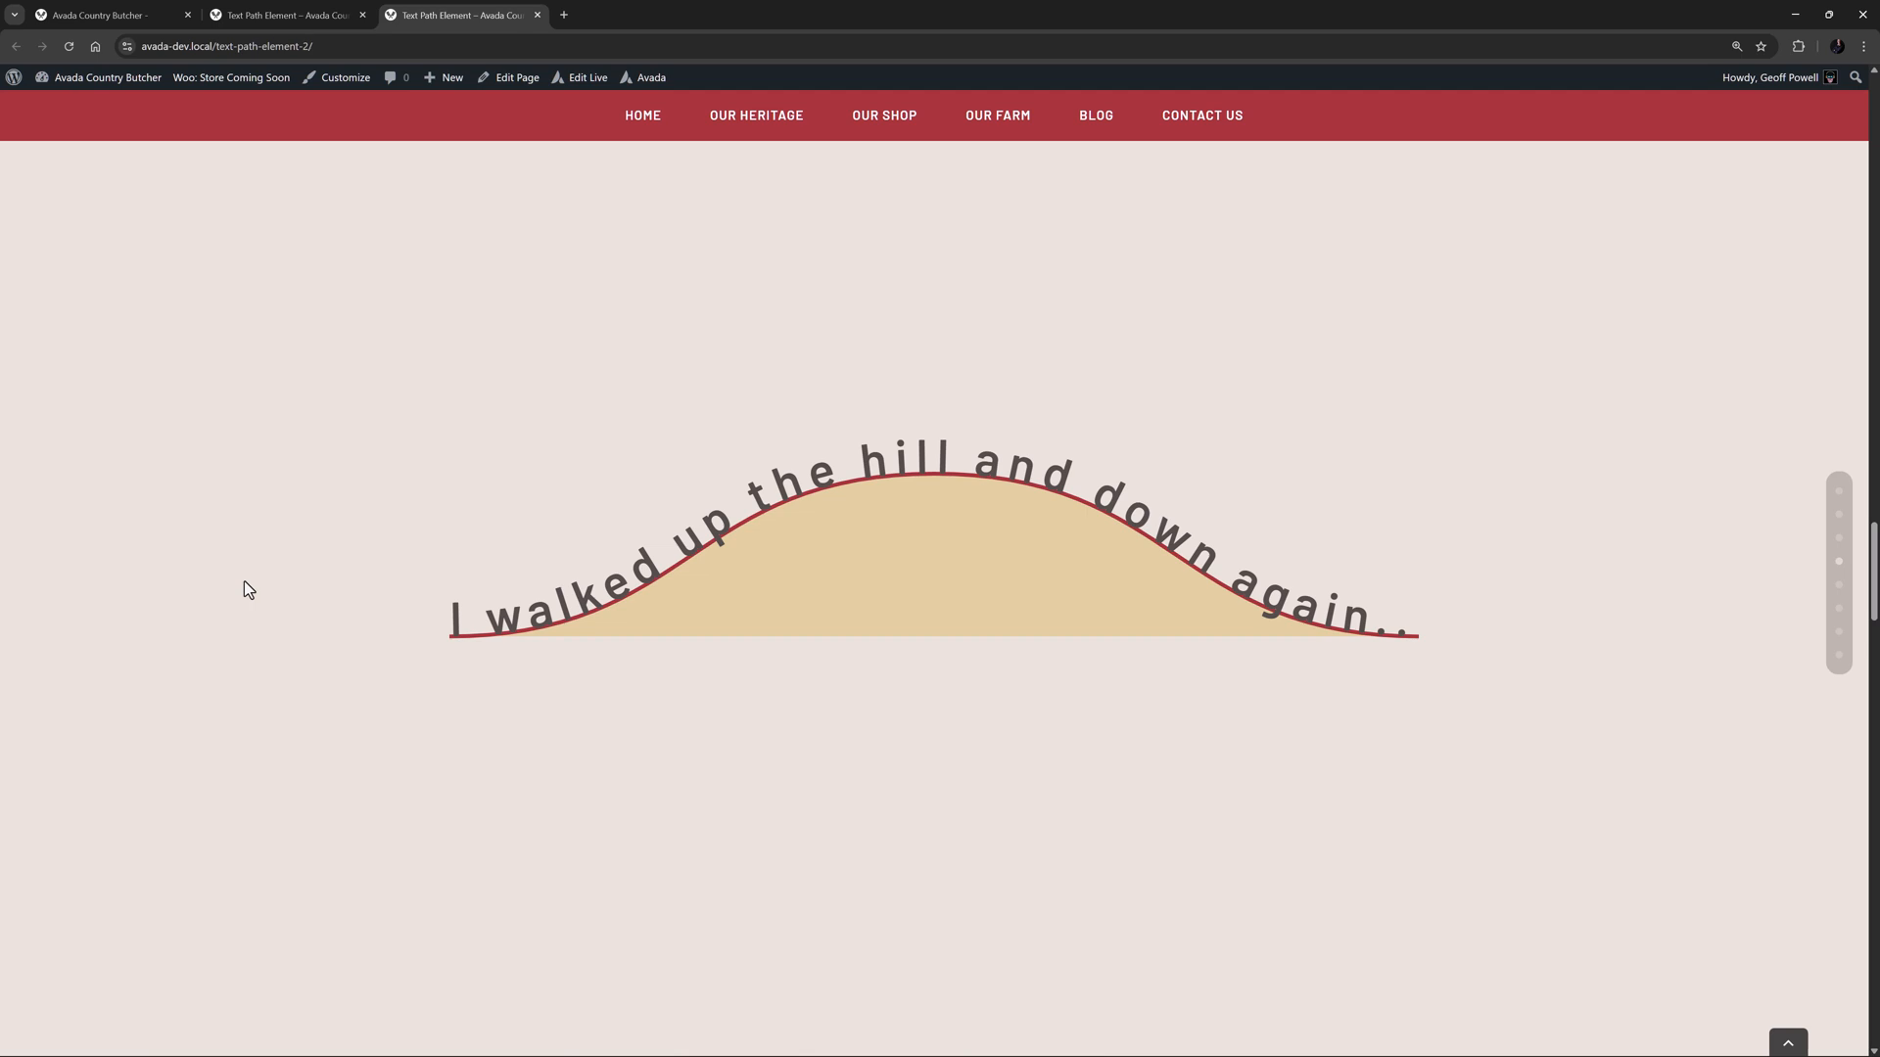
scroll(down, 3)
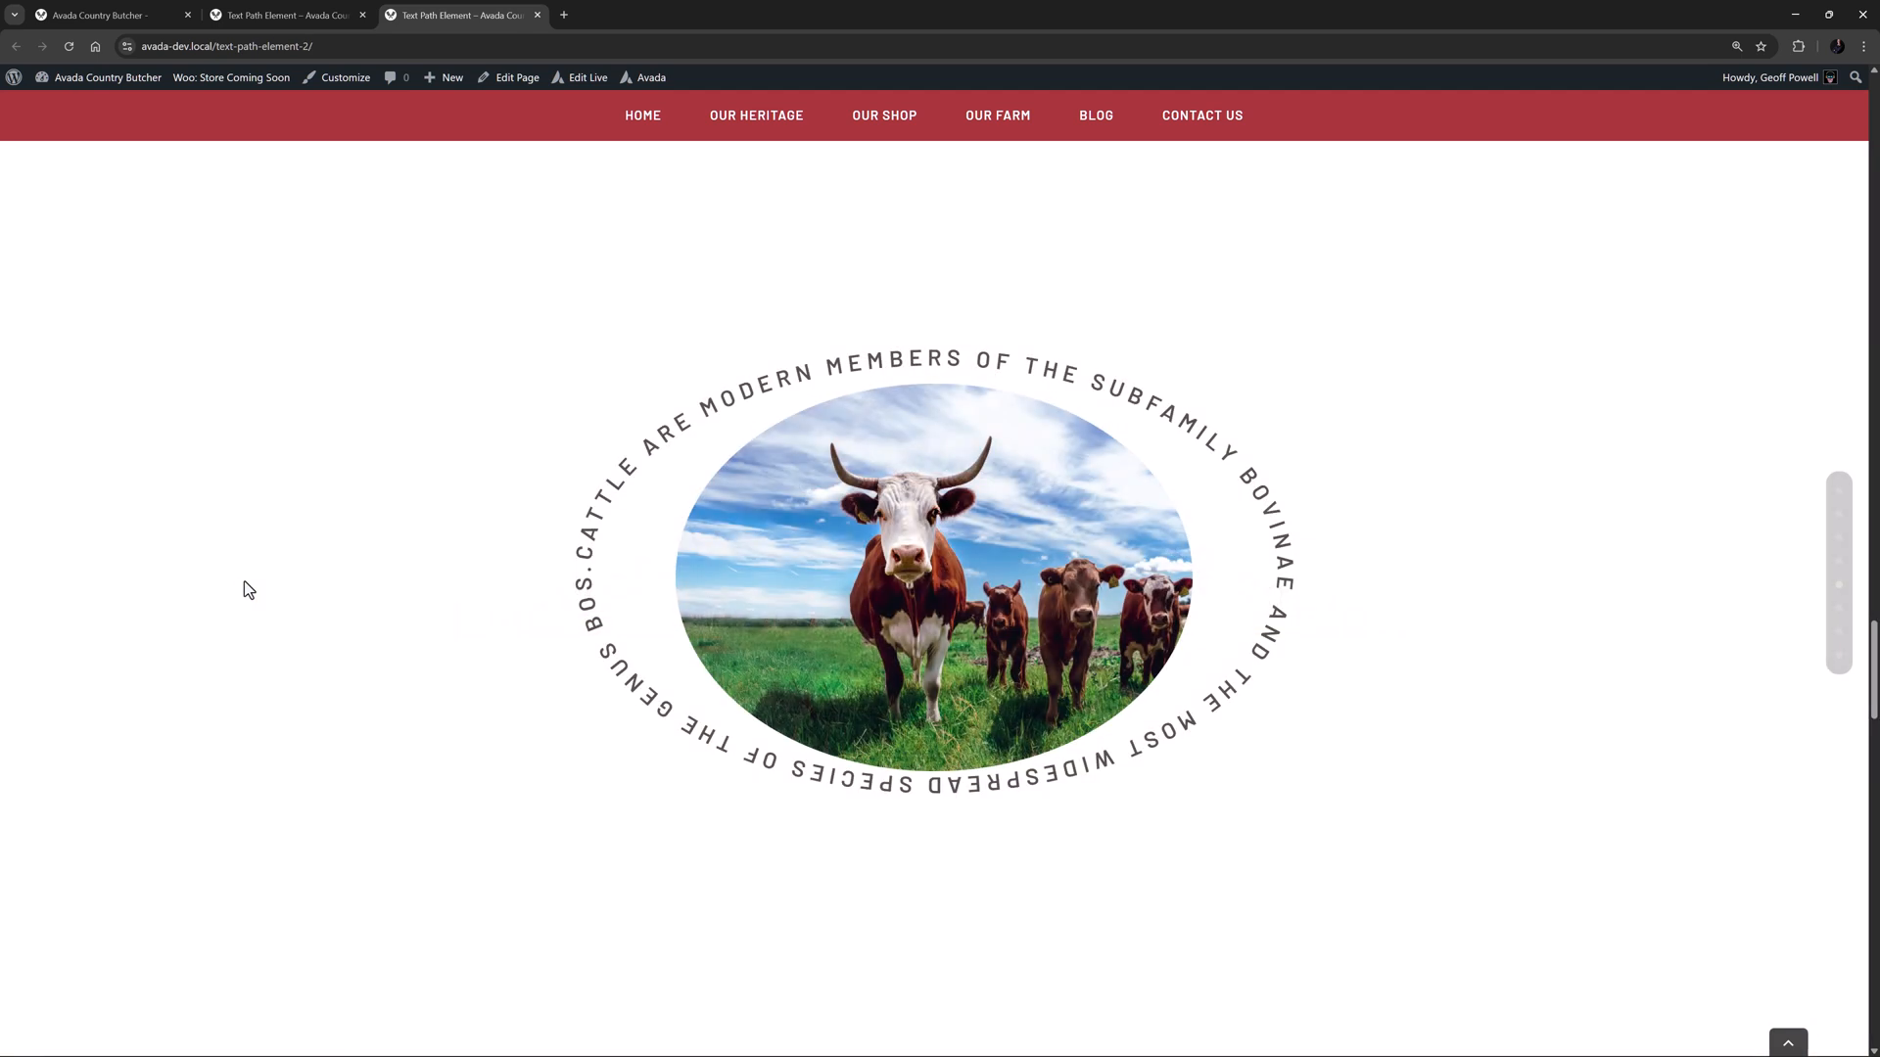